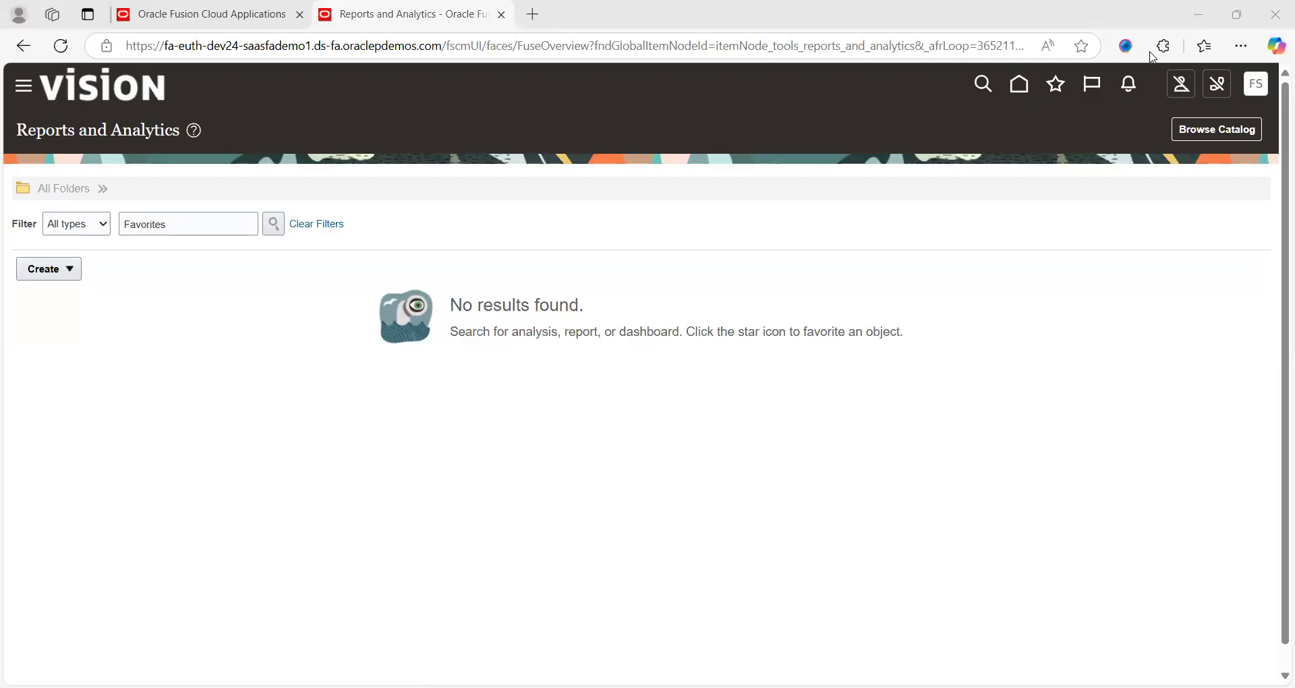
mouse_move(667, 204)
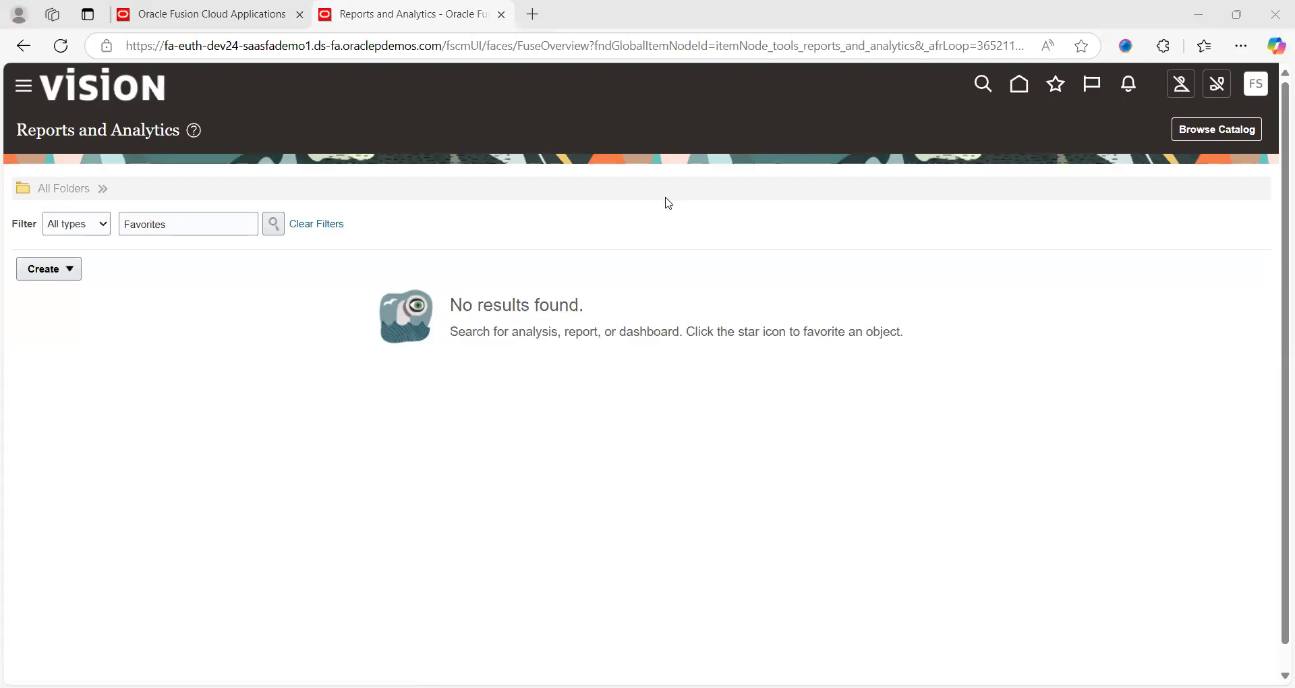
mouse_move(684, 216)
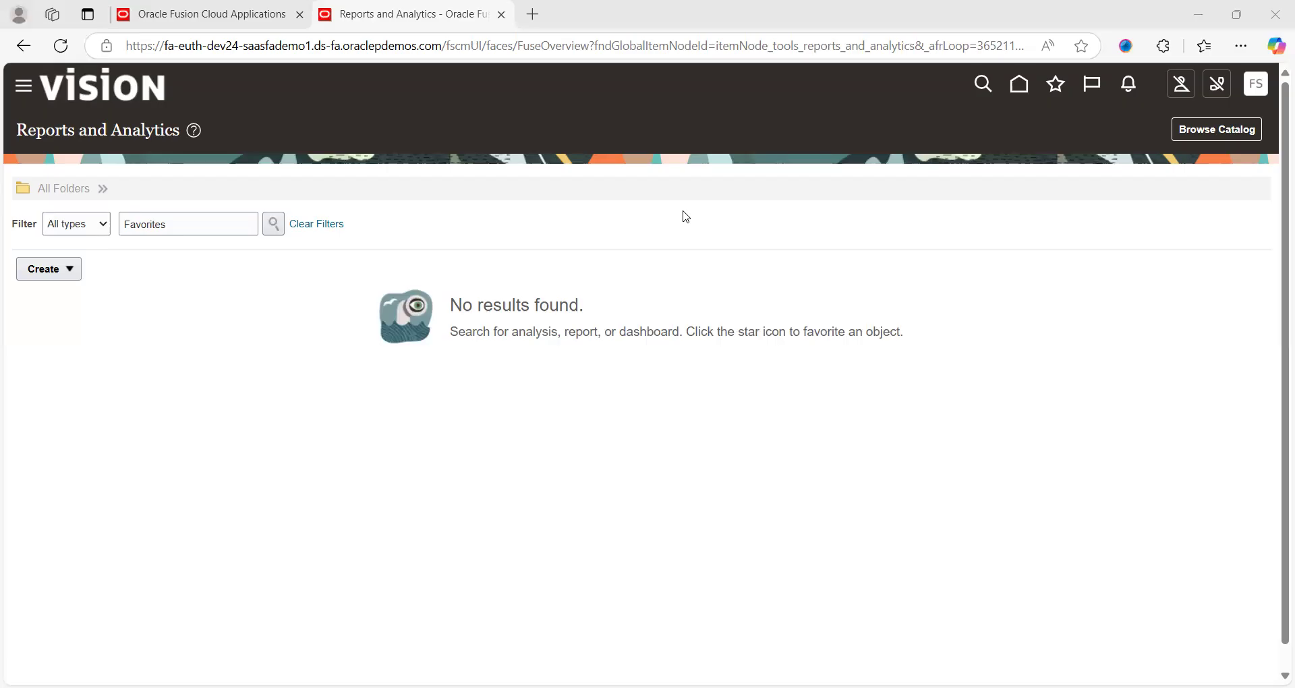
mouse_move(130, 155)
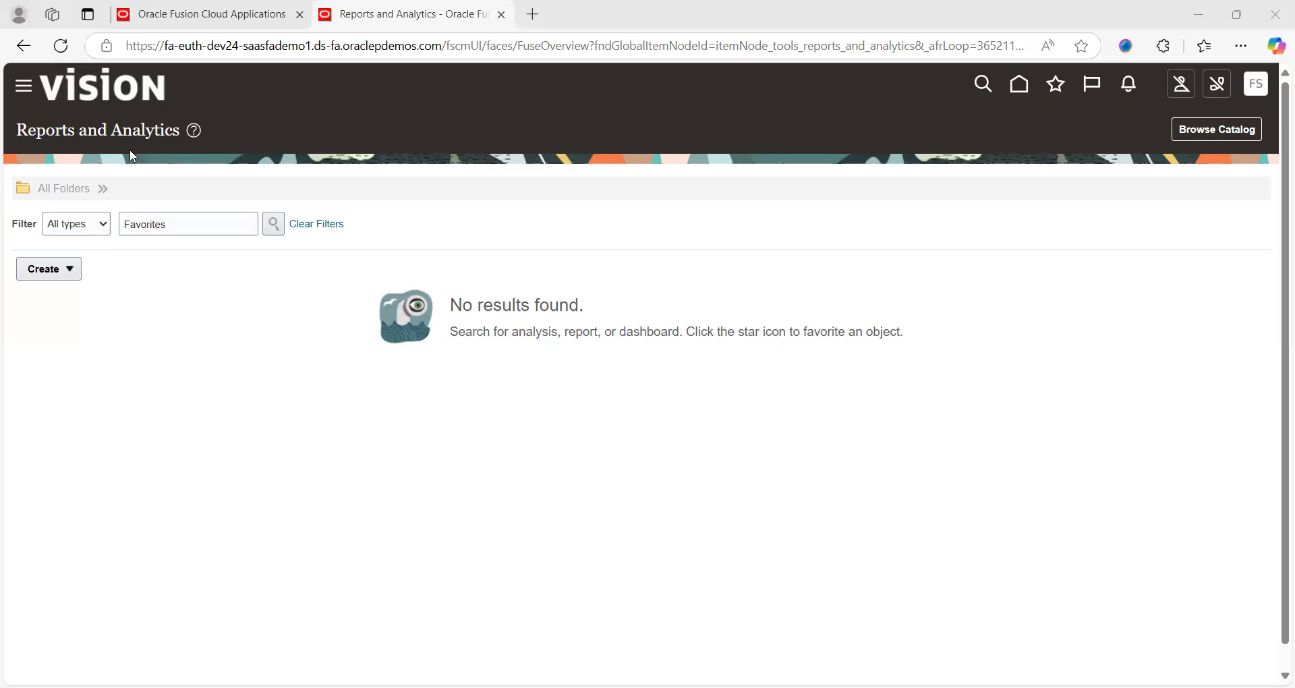
mouse_move(49, 148)
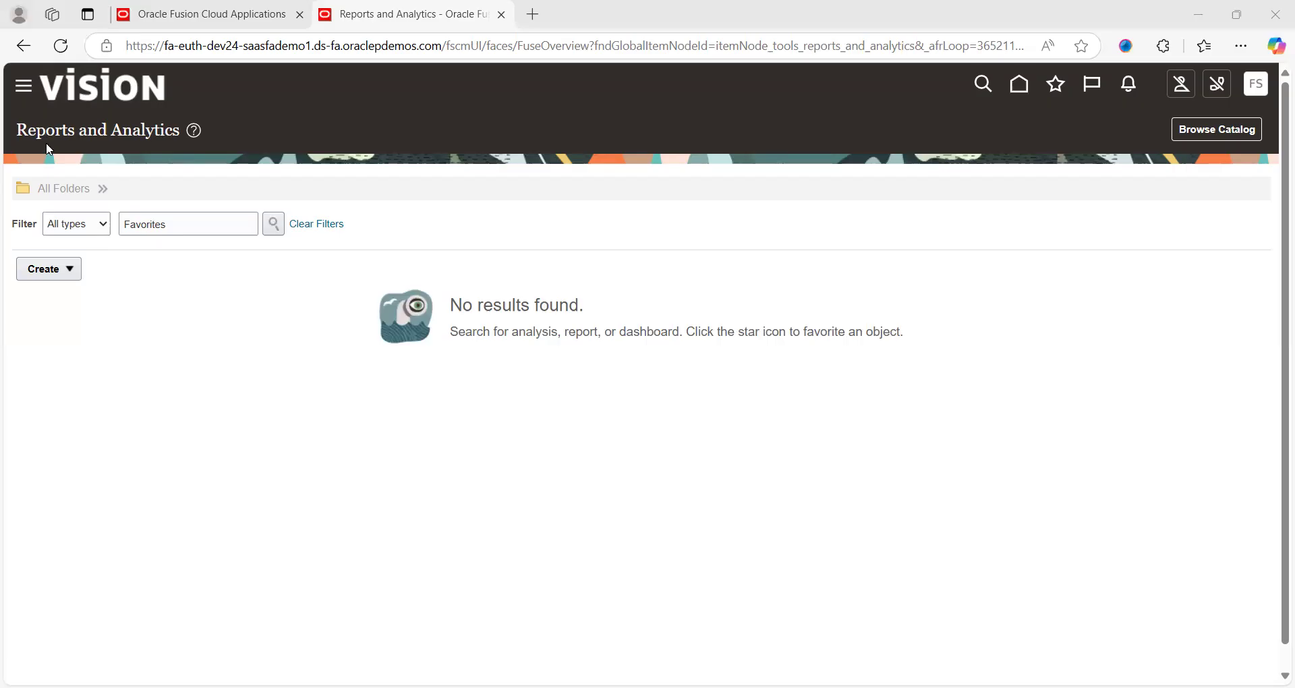
mouse_move(1215, 129)
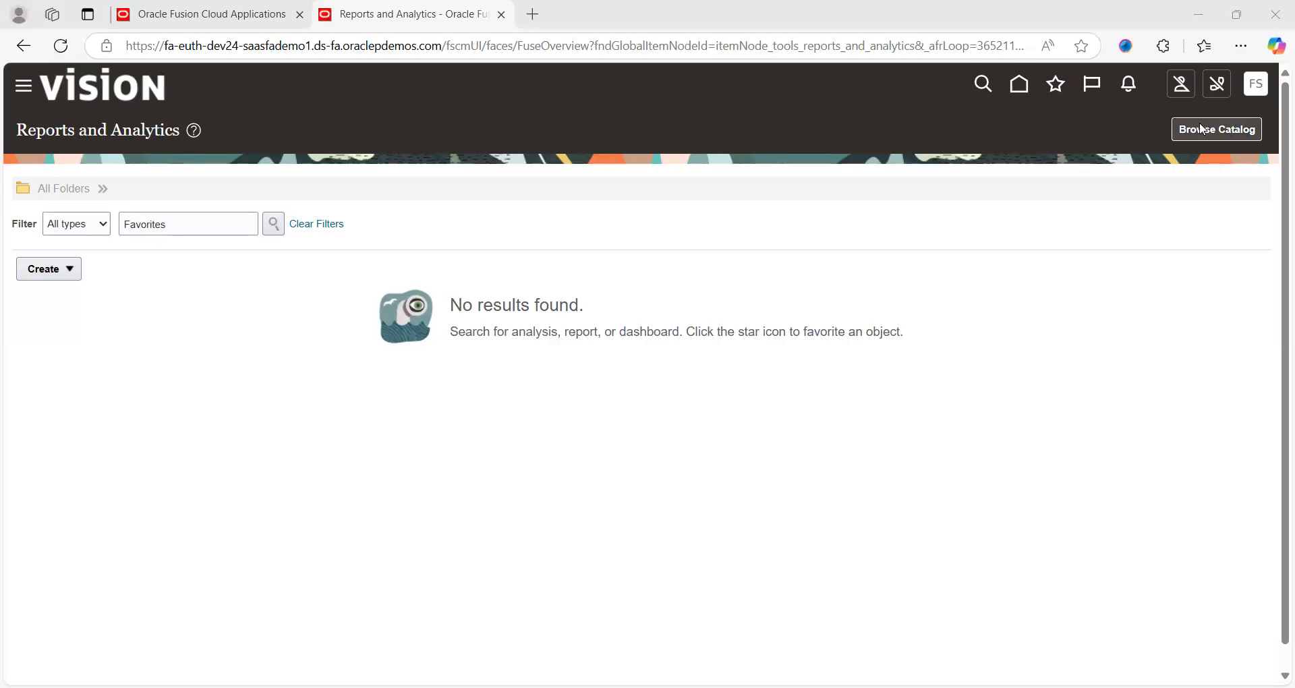
- Browse the analytics catalog and show the Create menu of object types
click(1215, 130)
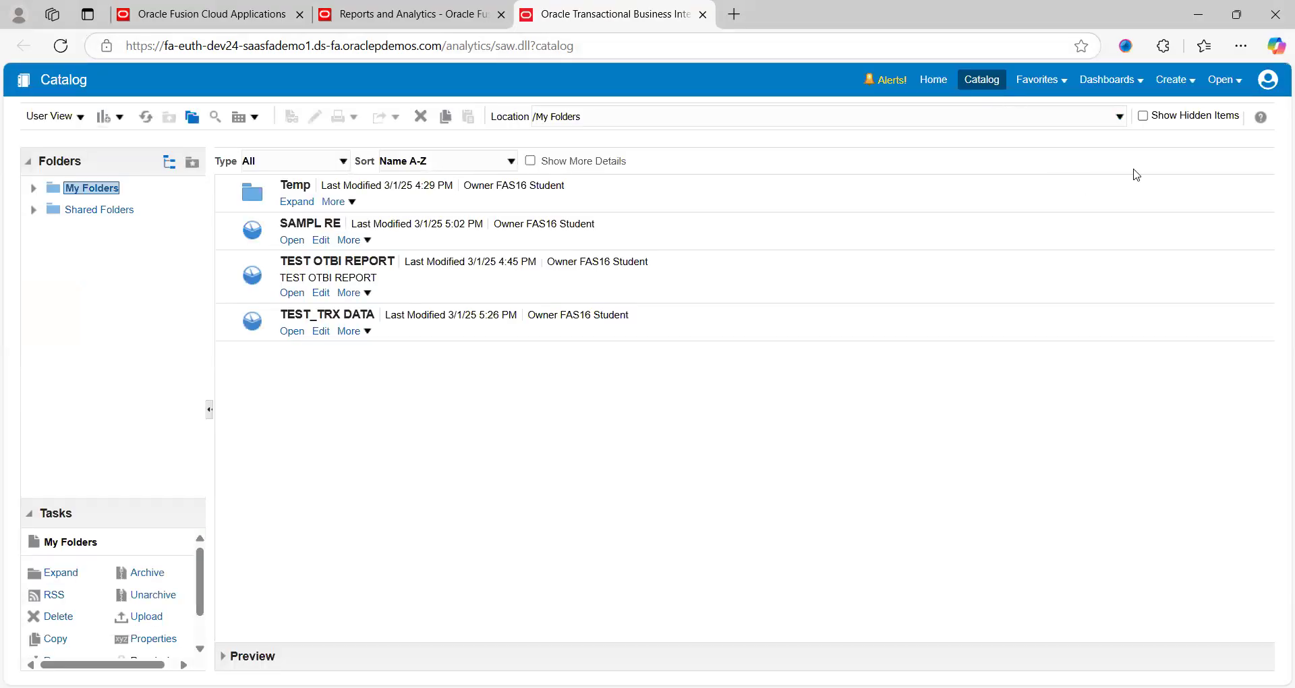
click(1171, 80)
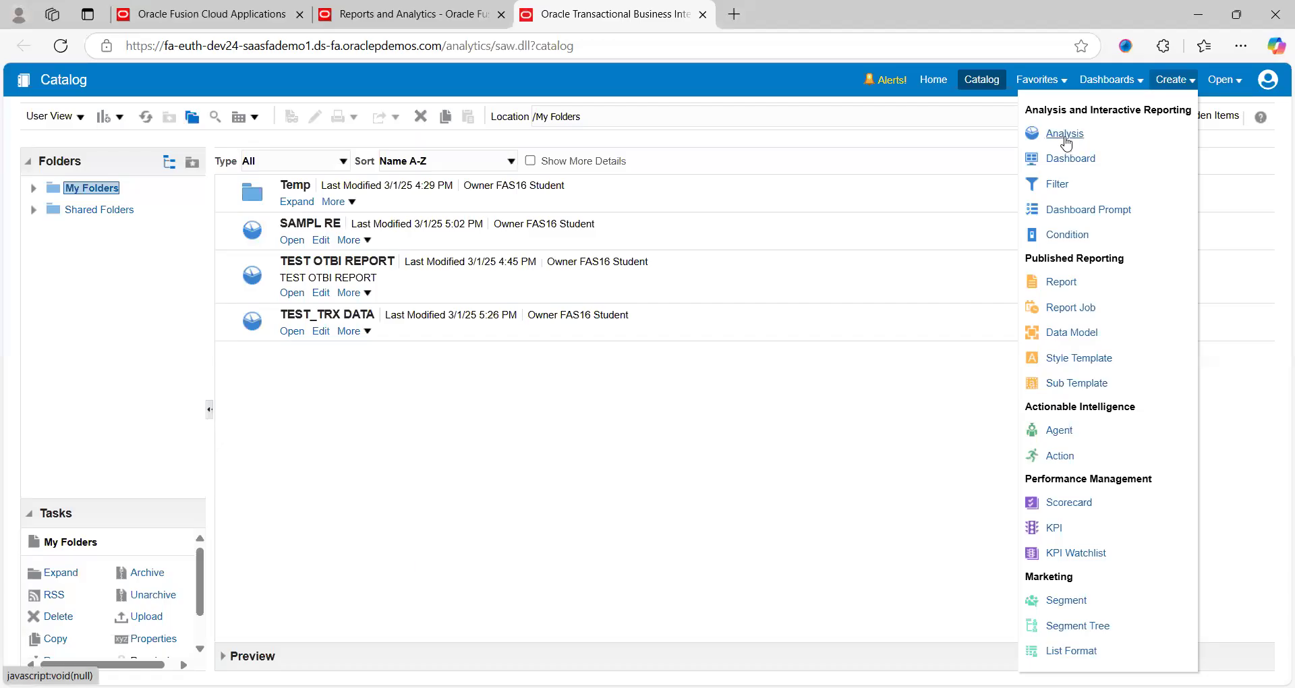
- Begin a new Analysis and filter the subject area list by 'receivabl'
click(1064, 134)
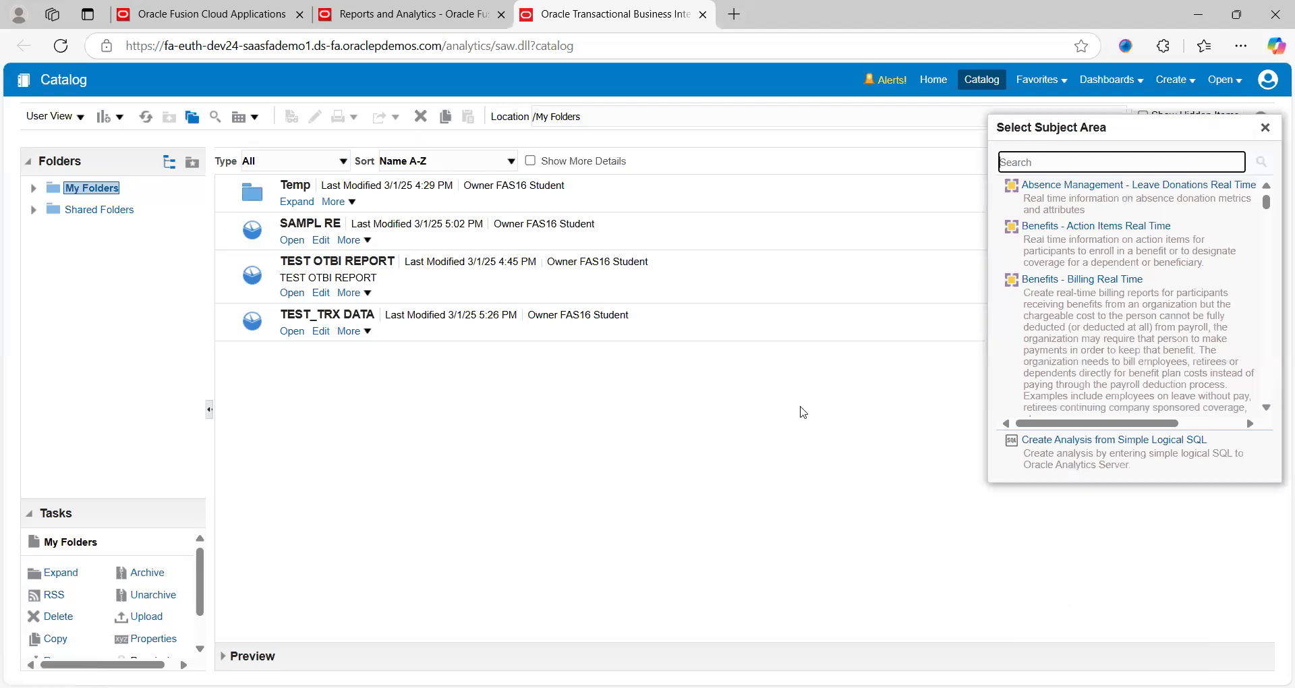
mouse_move(991, 208)
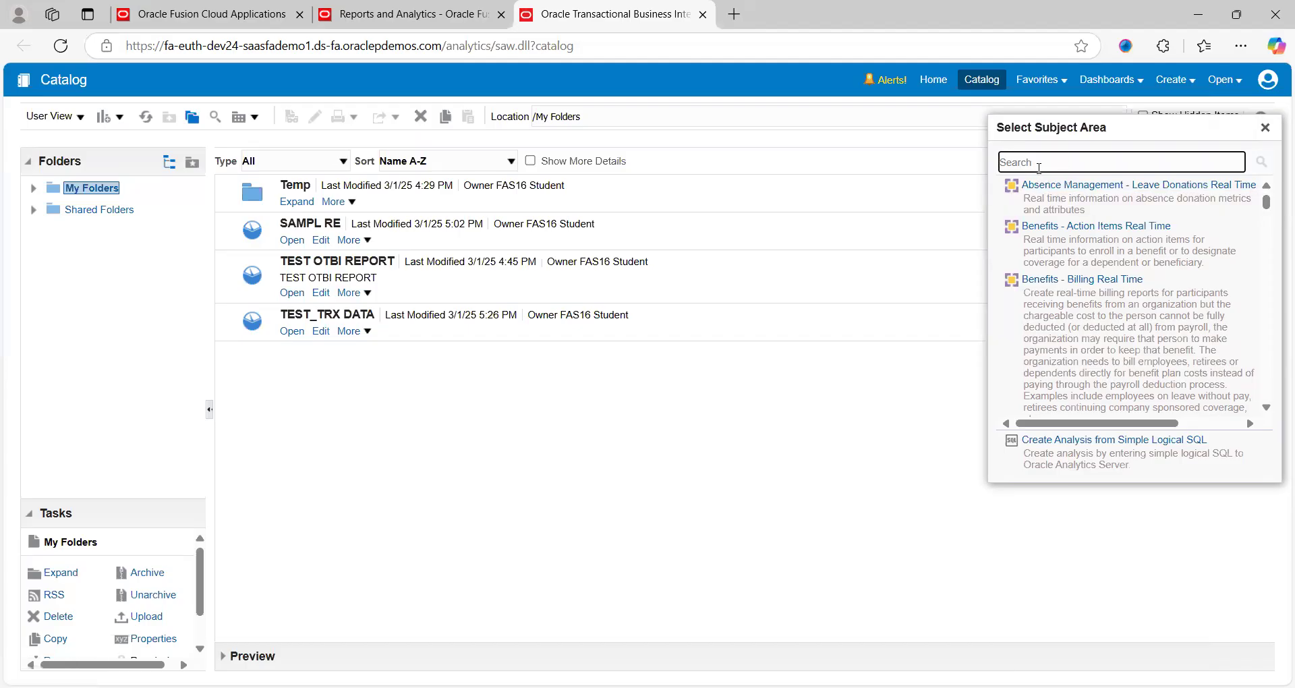
click(1119, 162)
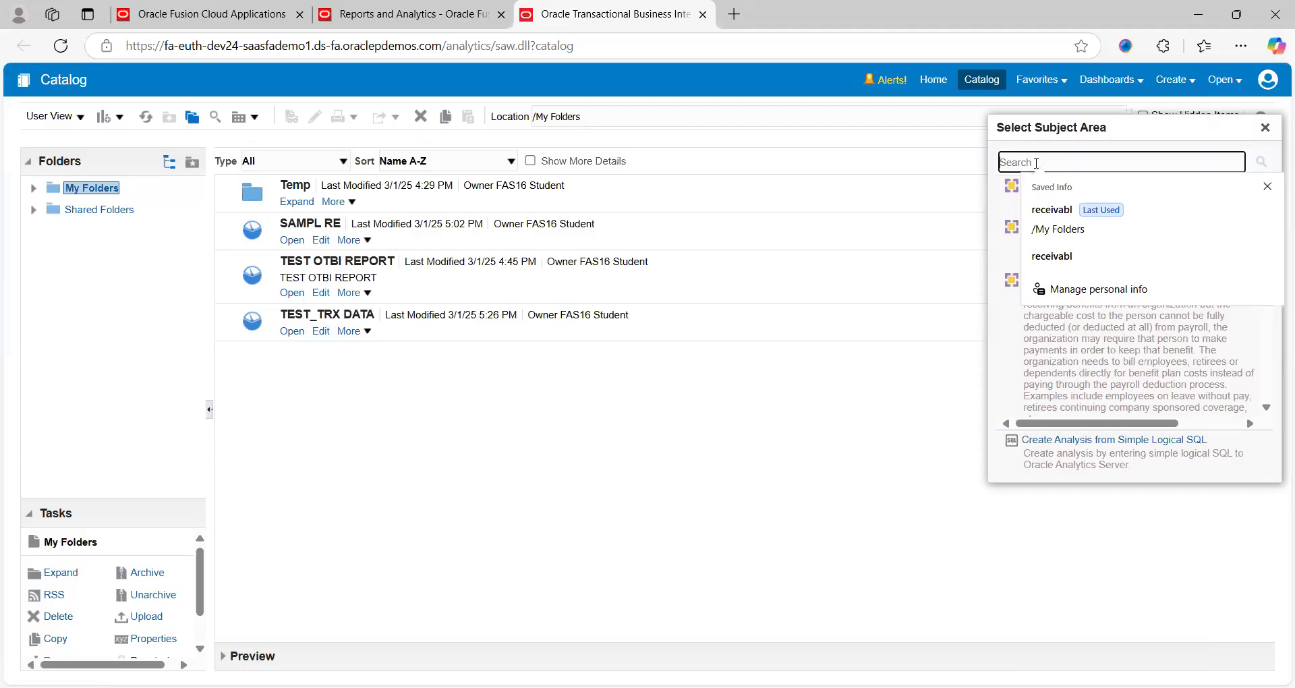
text(receivabl)
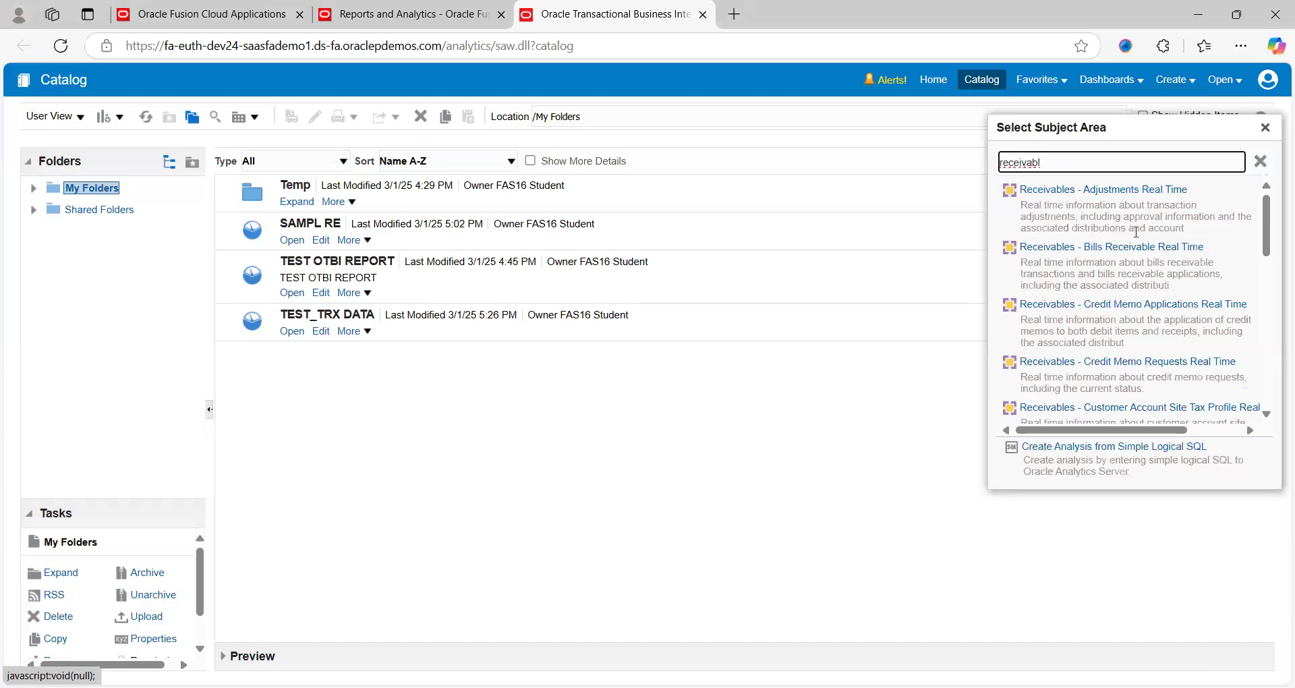
mouse_move(1077, 189)
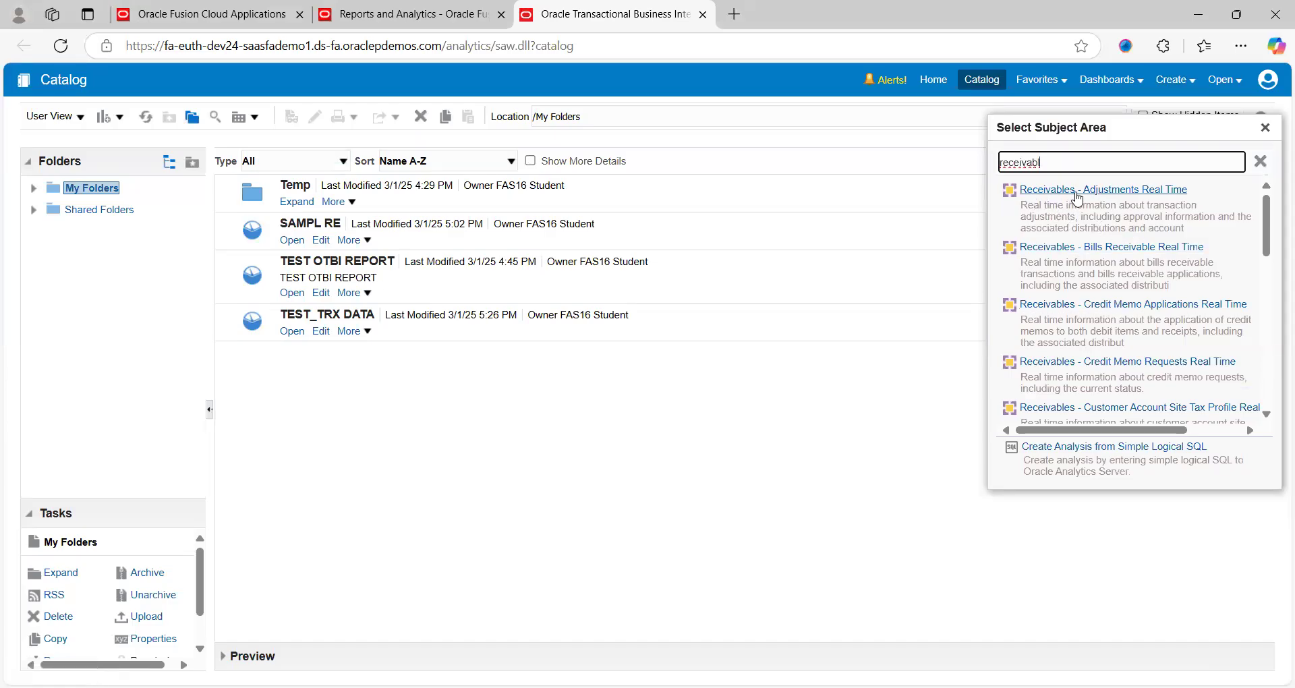
mouse_move(1045, 263)
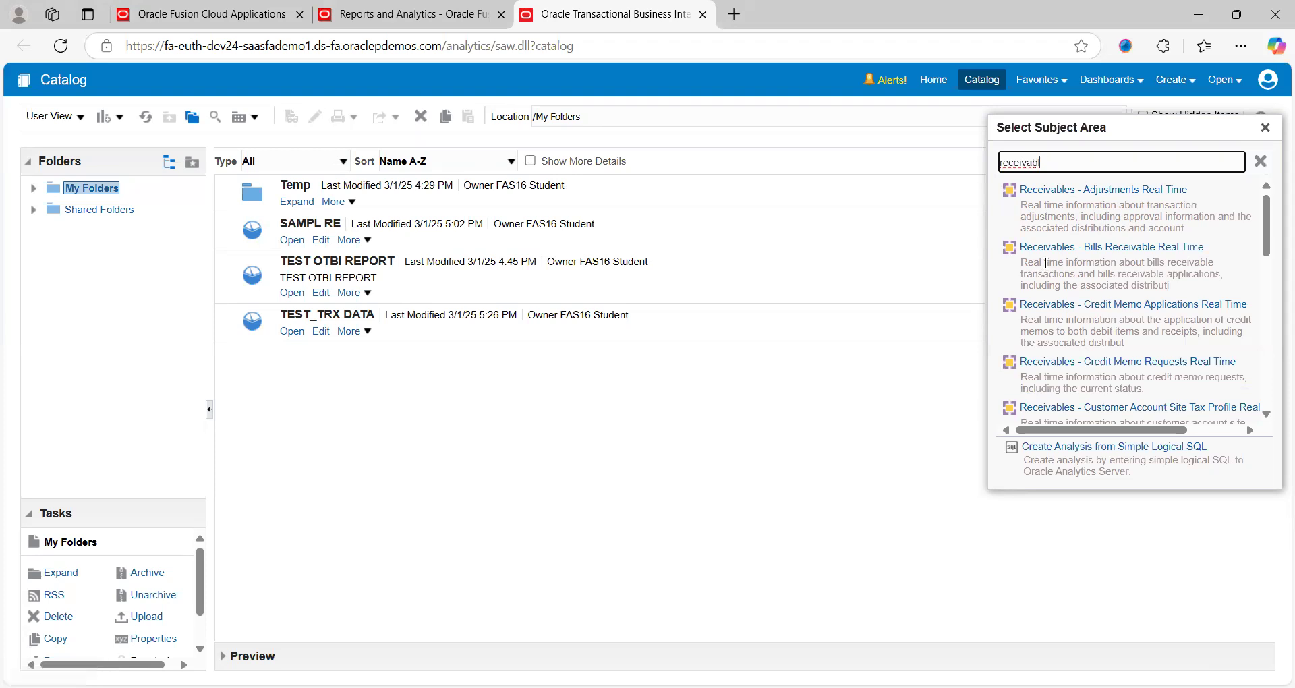
mouse_move(1110, 246)
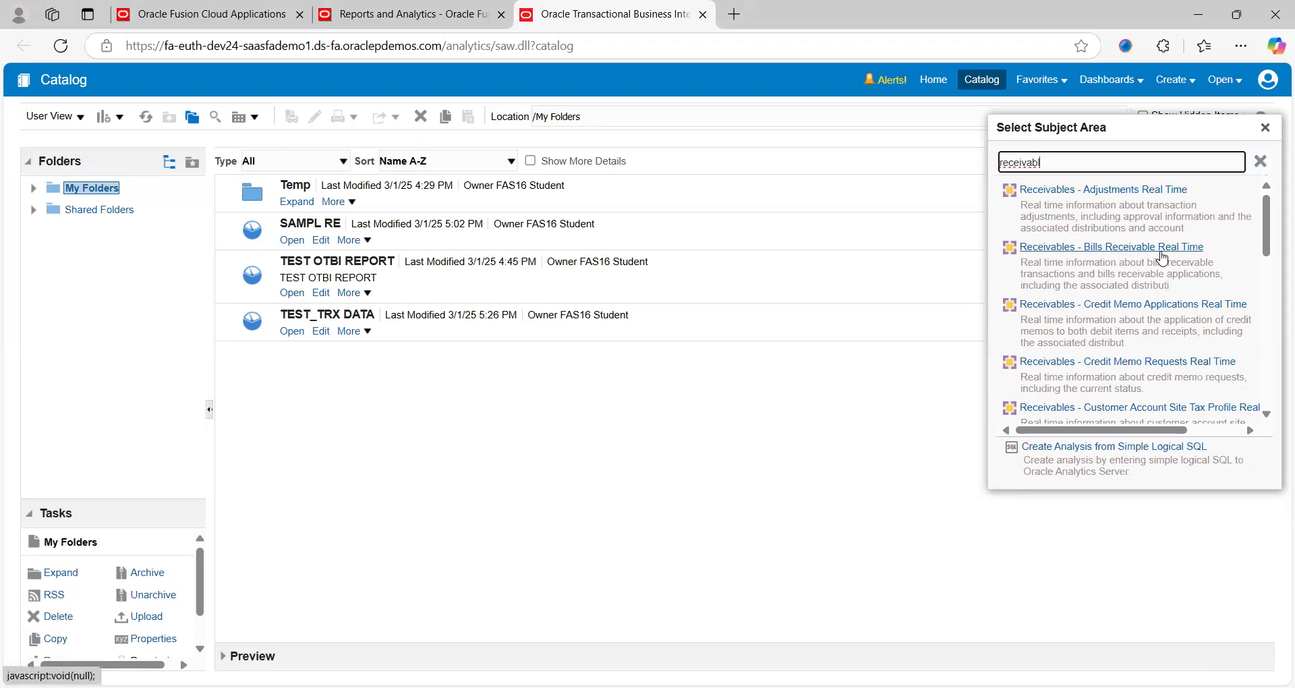
mouse_move(1110, 326)
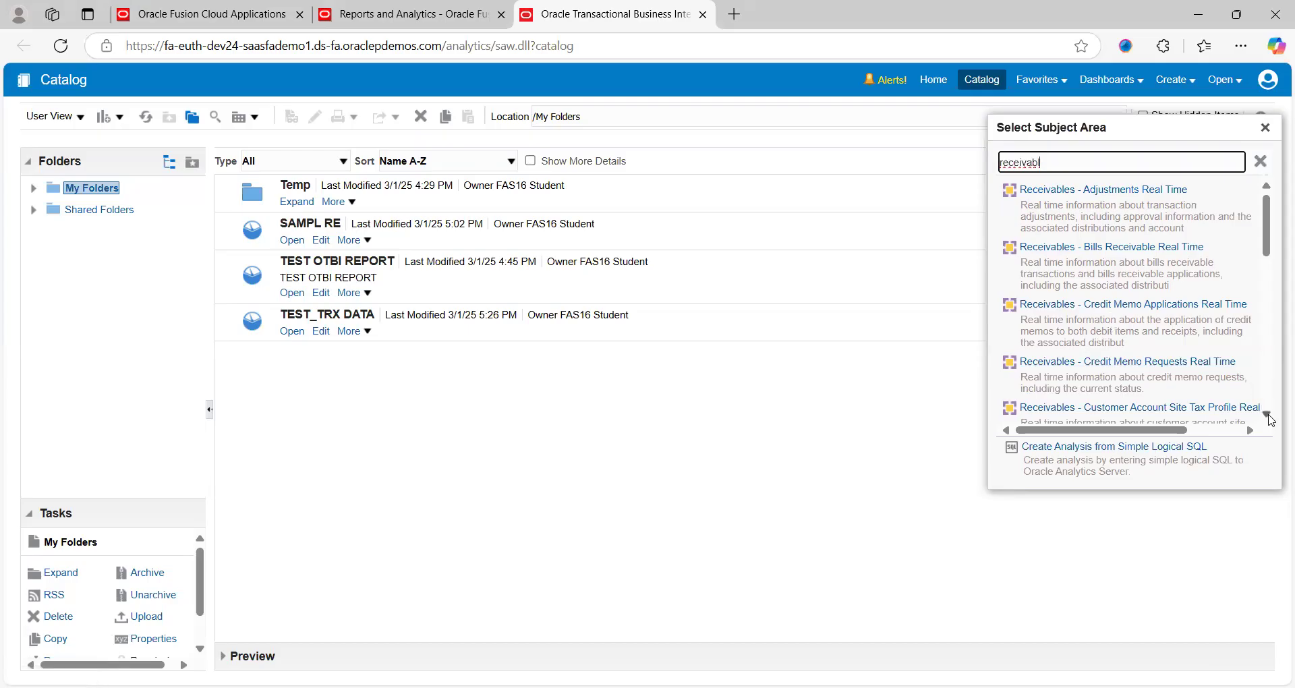
scroll(down, 3)
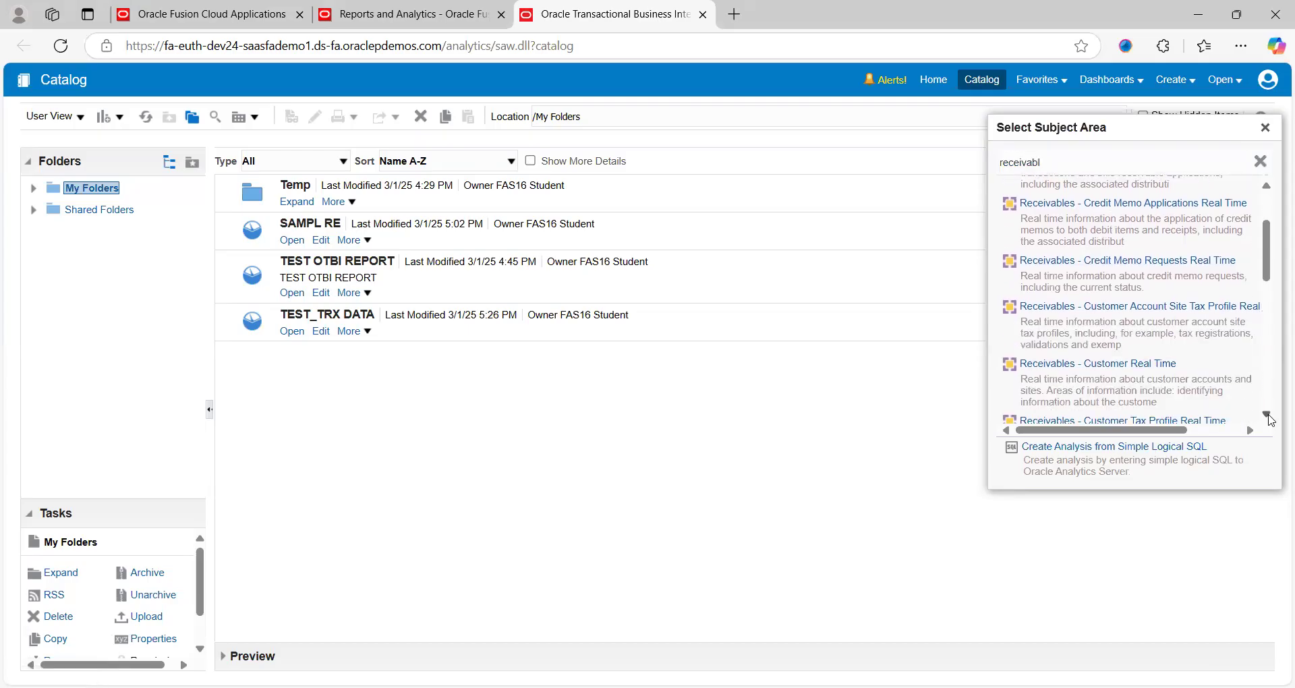
scroll(down, 3)
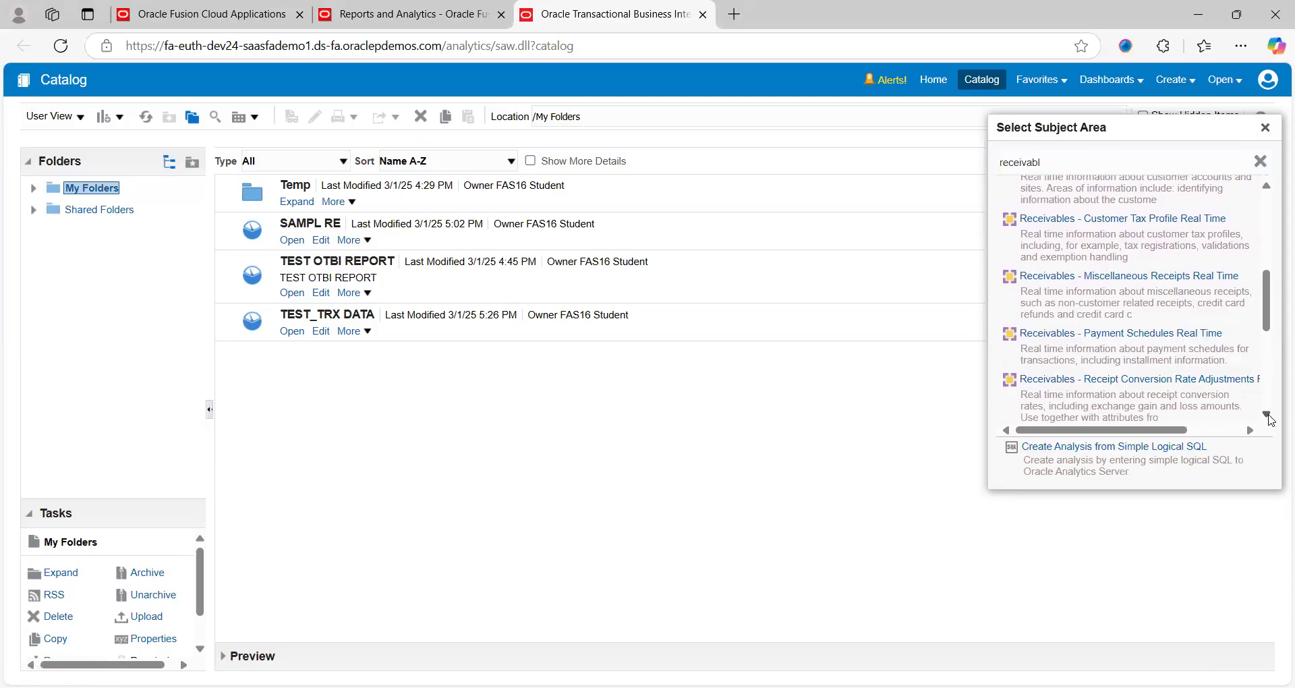
scroll(down, 3)
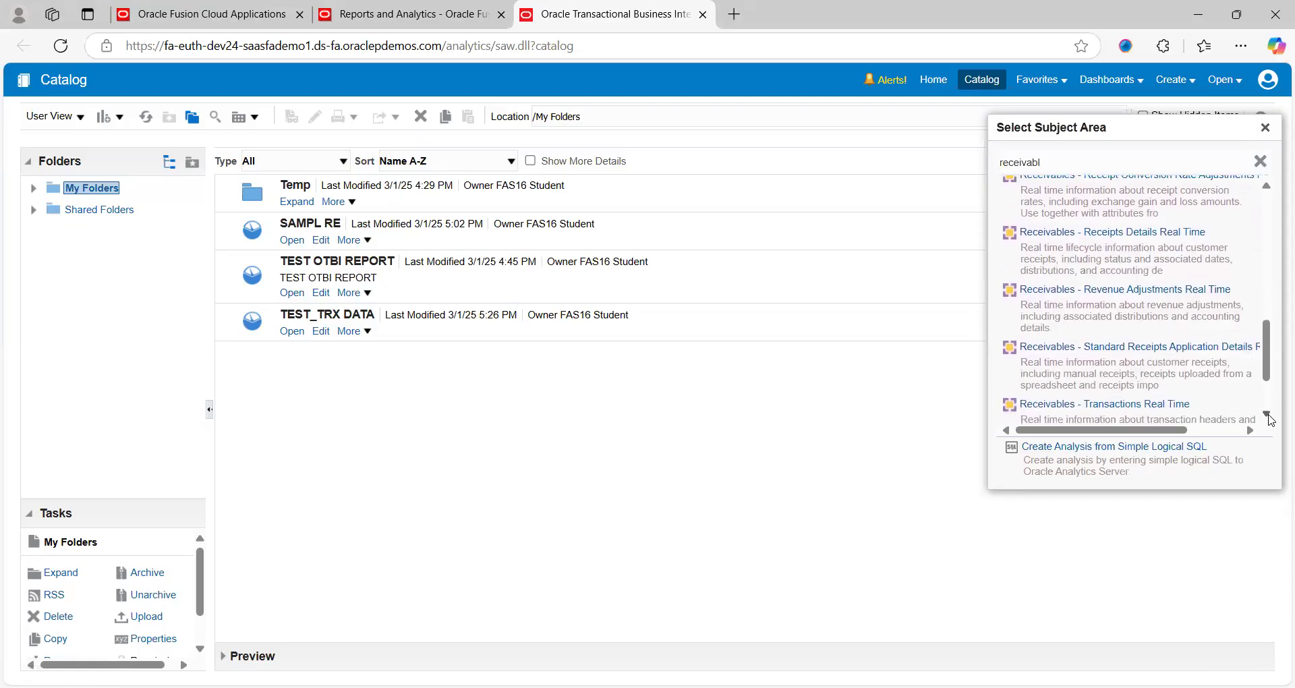
scroll(down, 3)
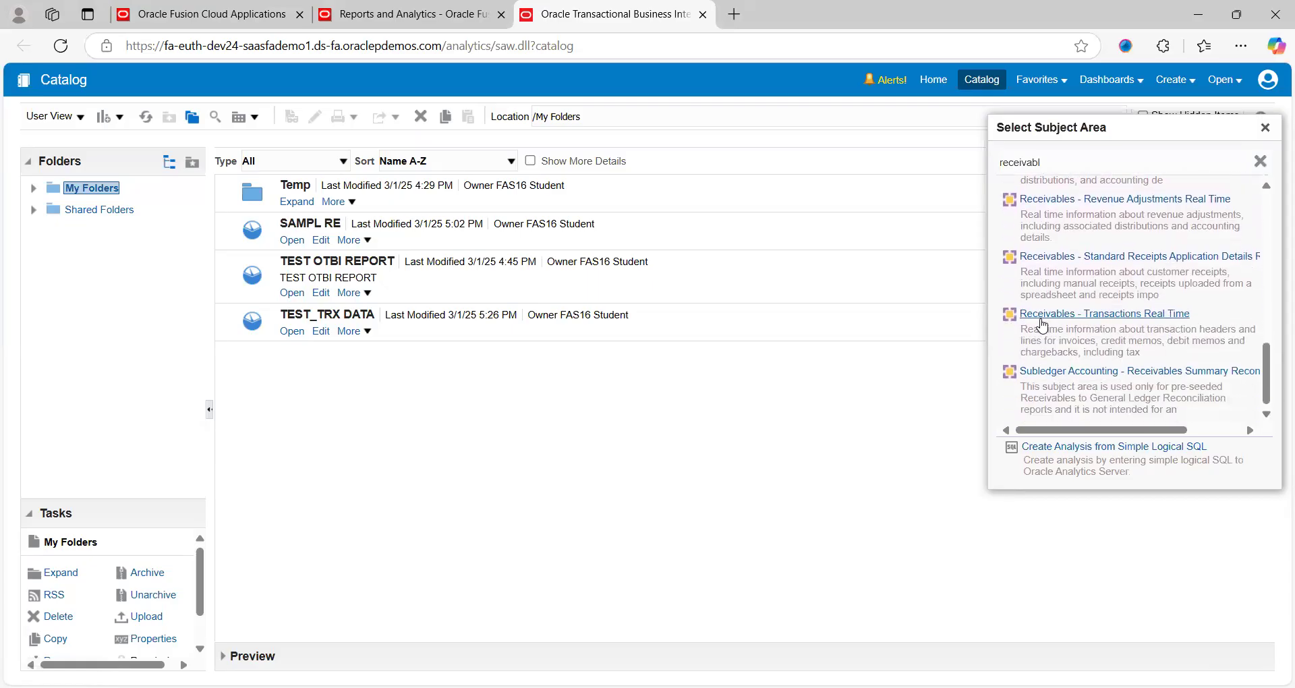
mouse_move(1138, 321)
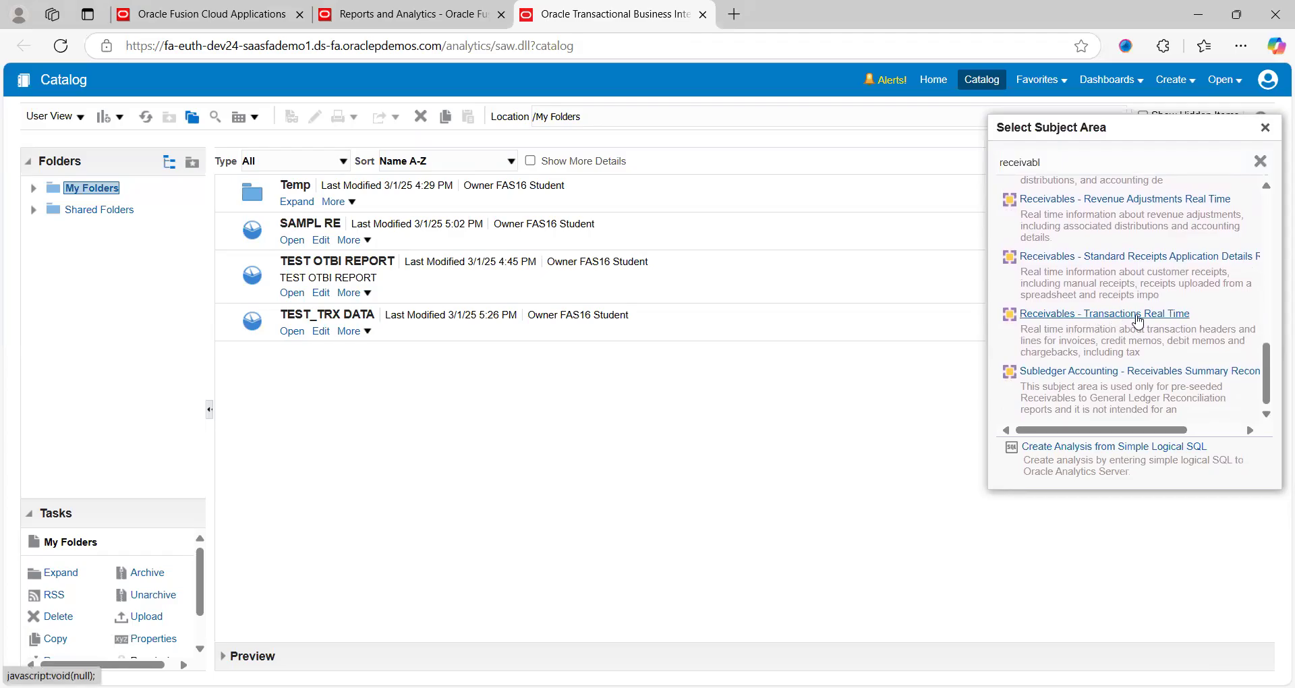
- Choose Receivables - Transactions Real Time as the analysis subject area
click(1103, 313)
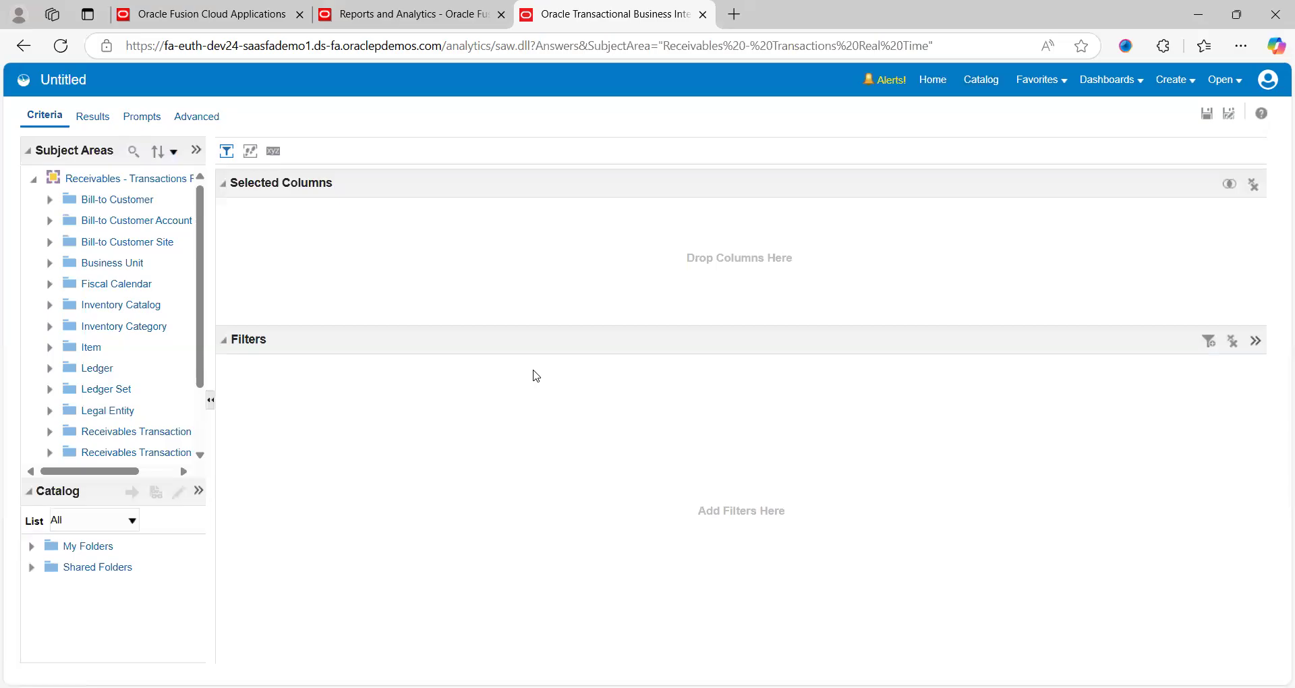
mouse_move(108, 208)
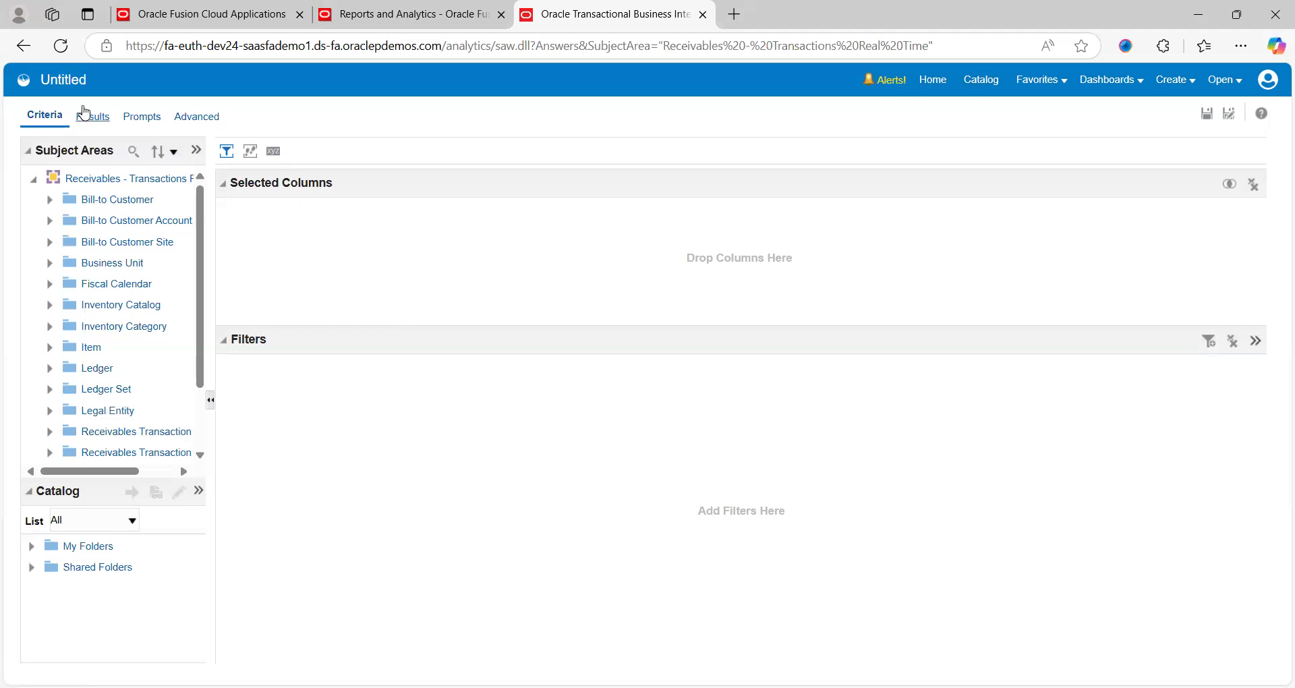
mouse_move(95, 131)
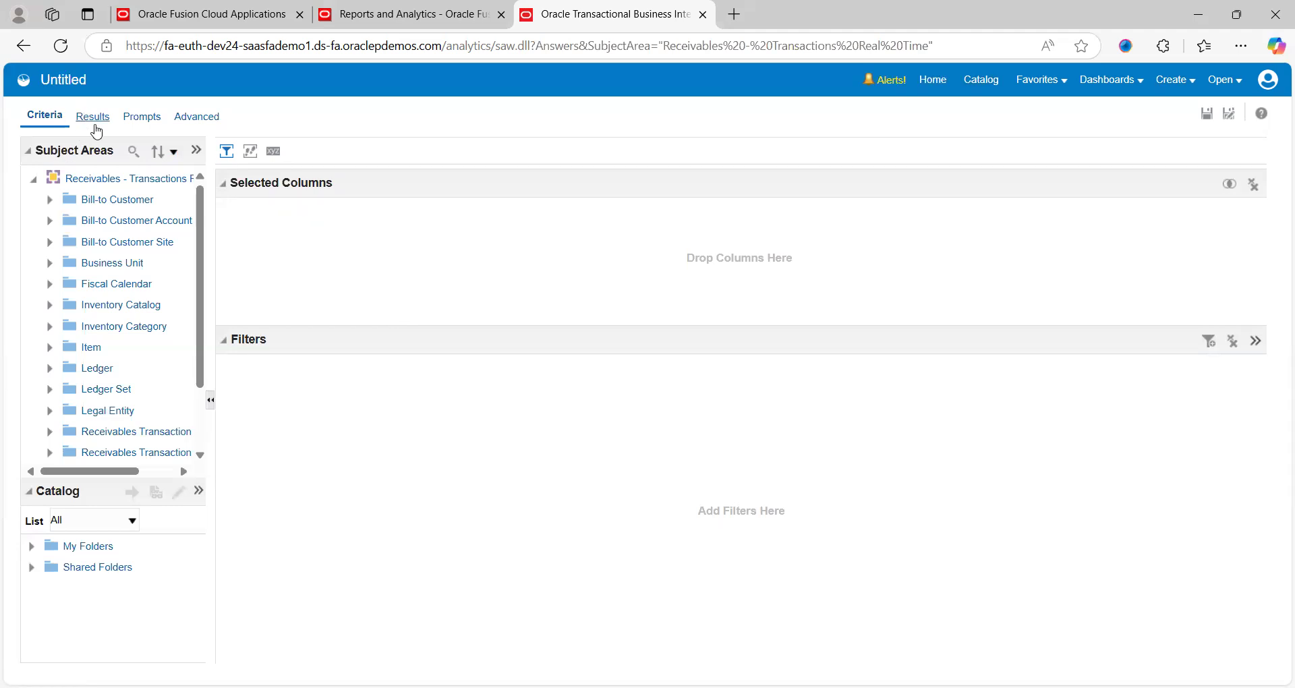
mouse_move(122, 99)
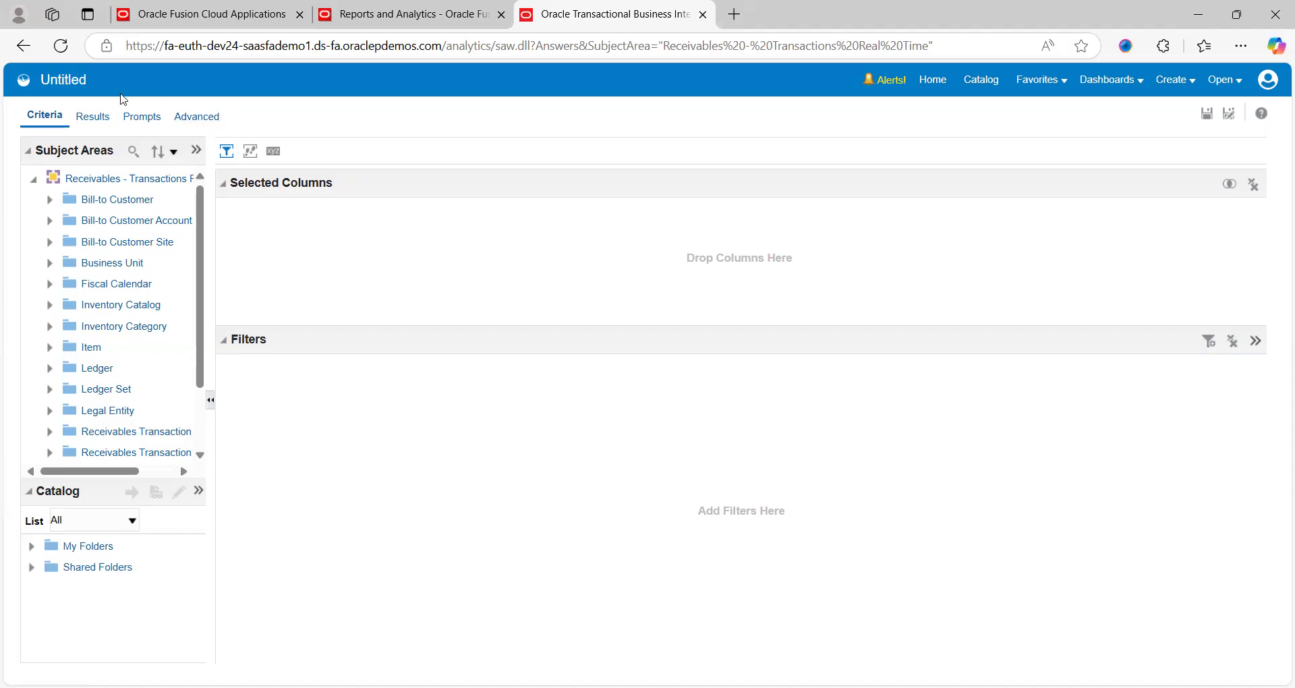
mouse_move(235, 135)
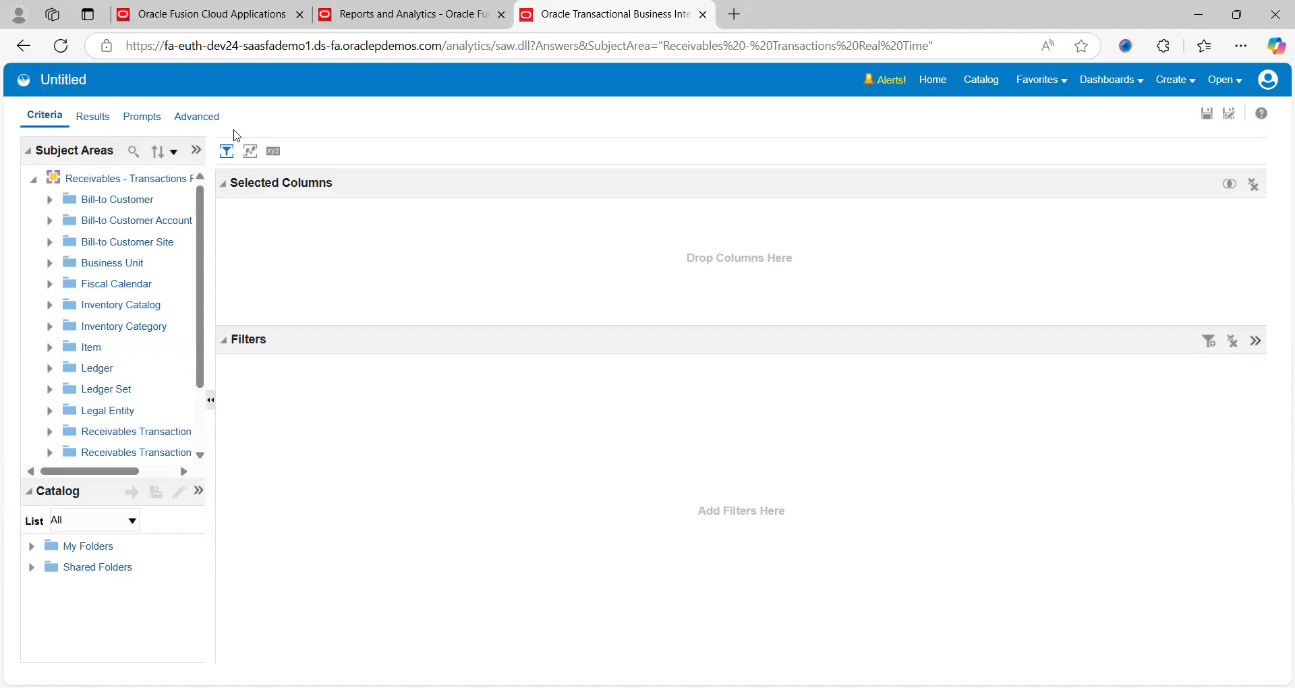
mouse_move(198, 263)
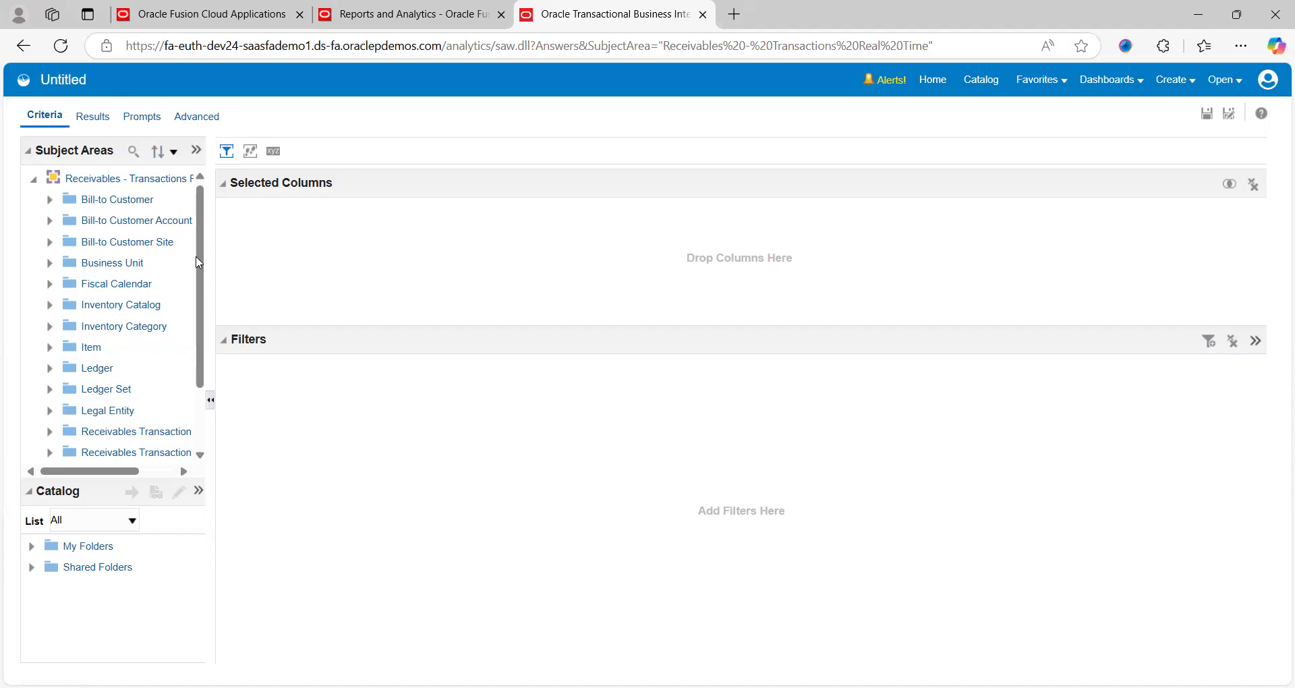
mouse_move(135, 234)
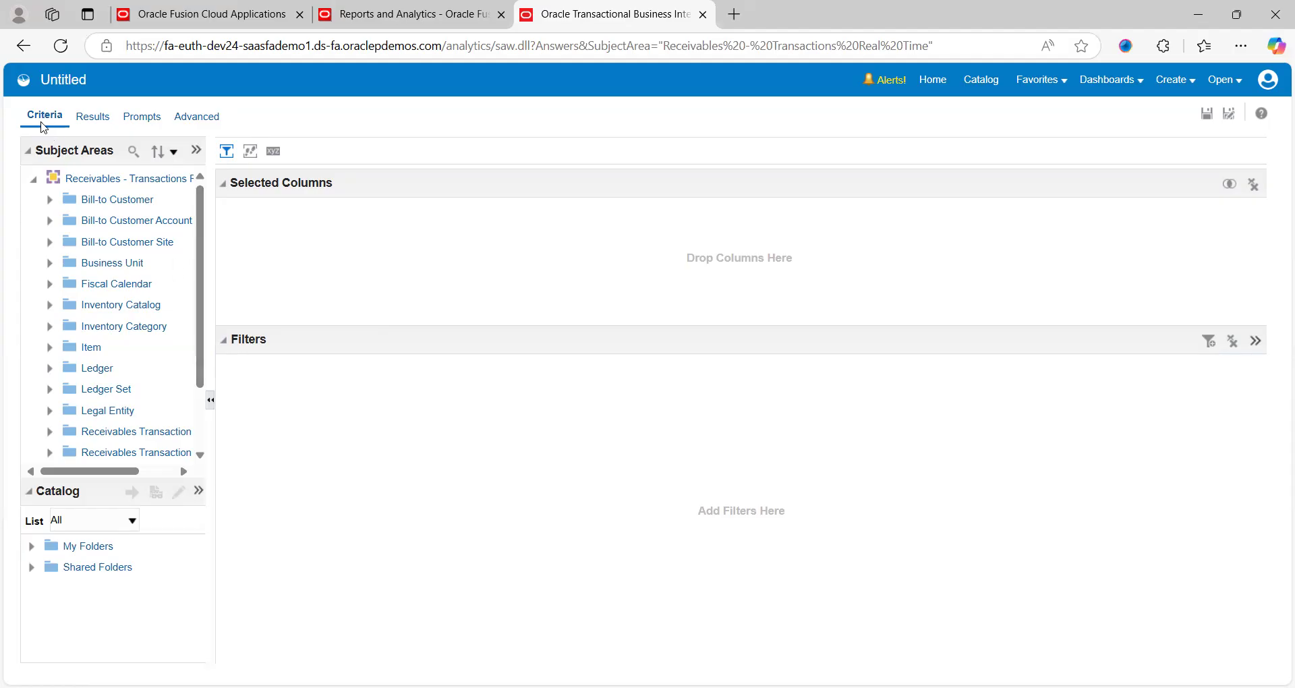
mouse_move(187, 307)
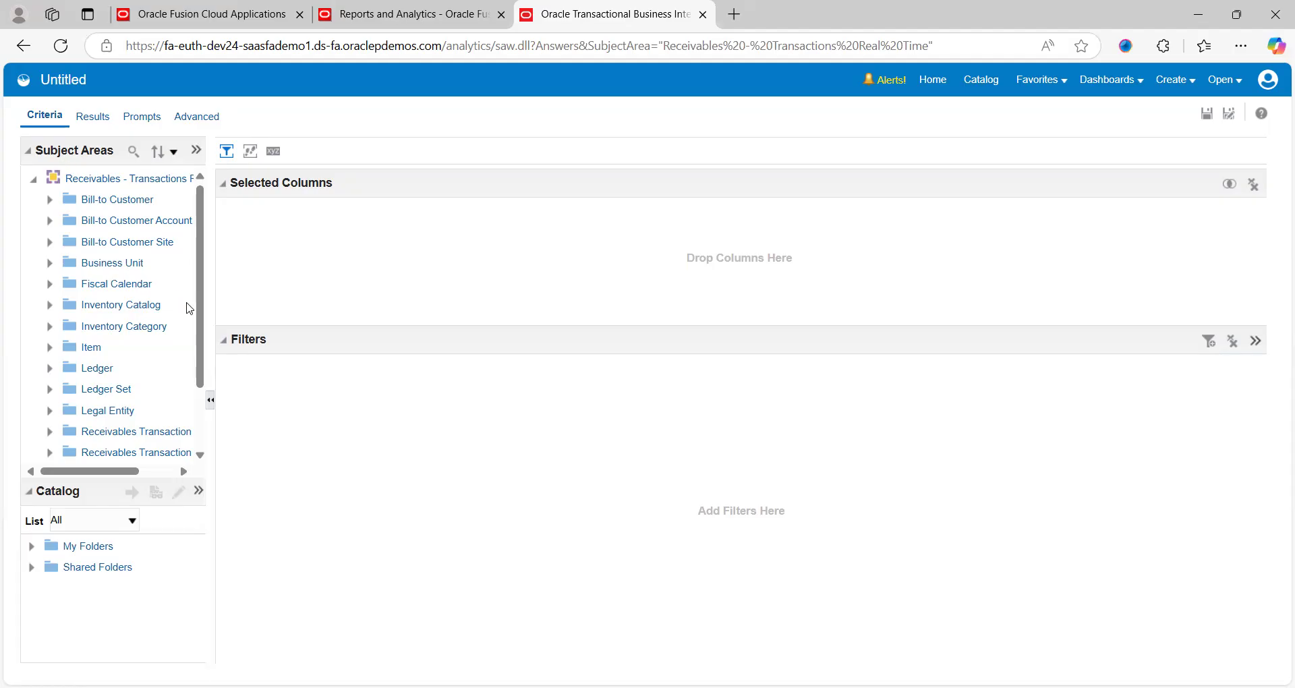
mouse_move(193, 308)
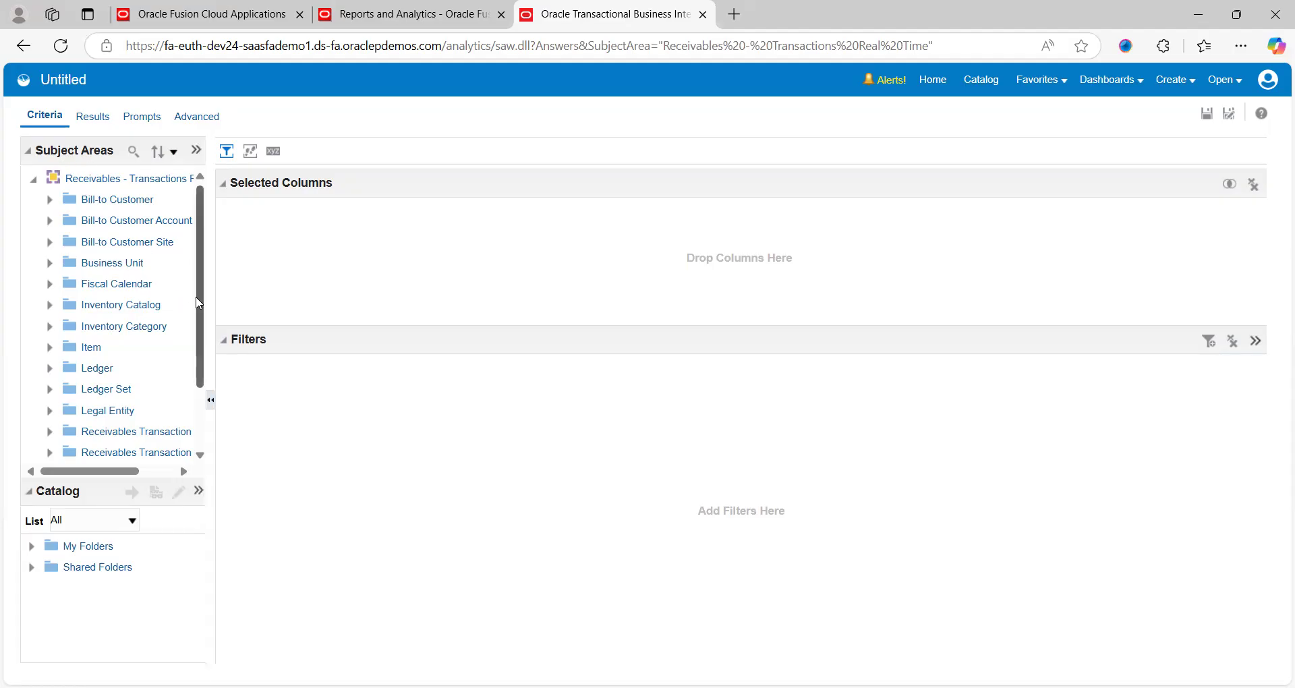
mouse_move(74, 214)
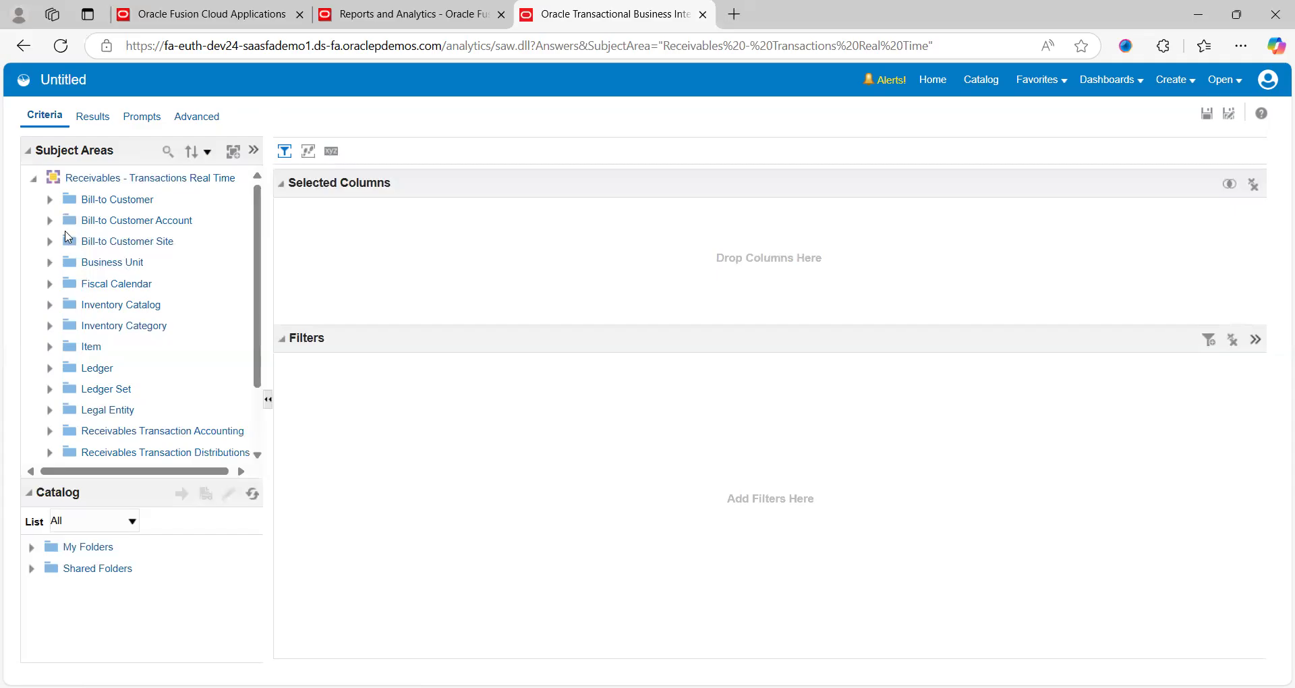
mouse_move(50, 225)
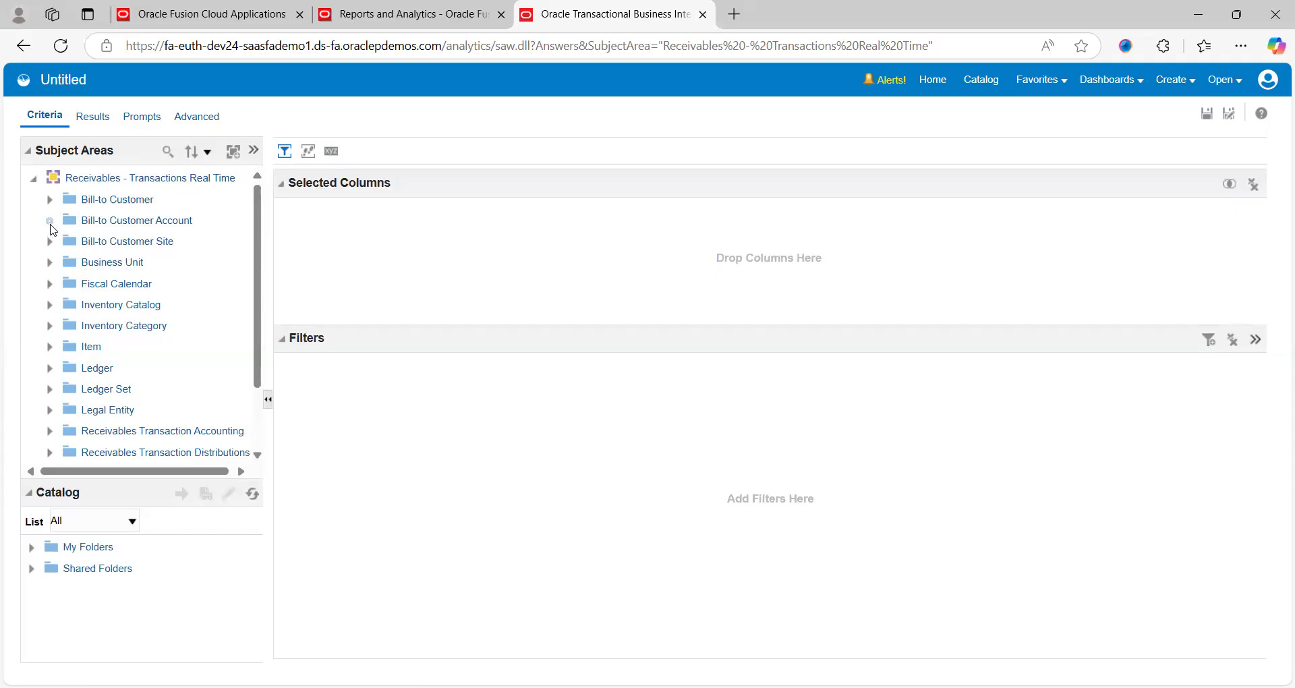
- Add Bill-to Customer Account Number from Bill-to Customer Account as the first selected column
click(50, 220)
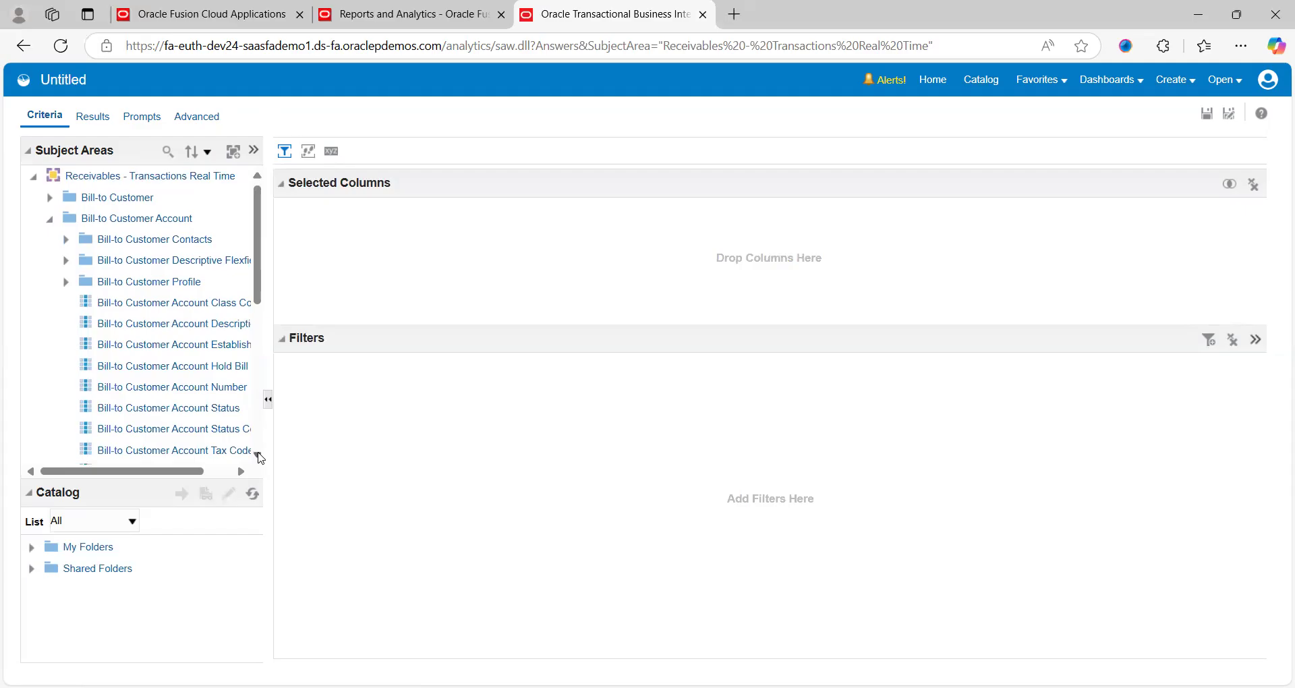
scroll(down, 3)
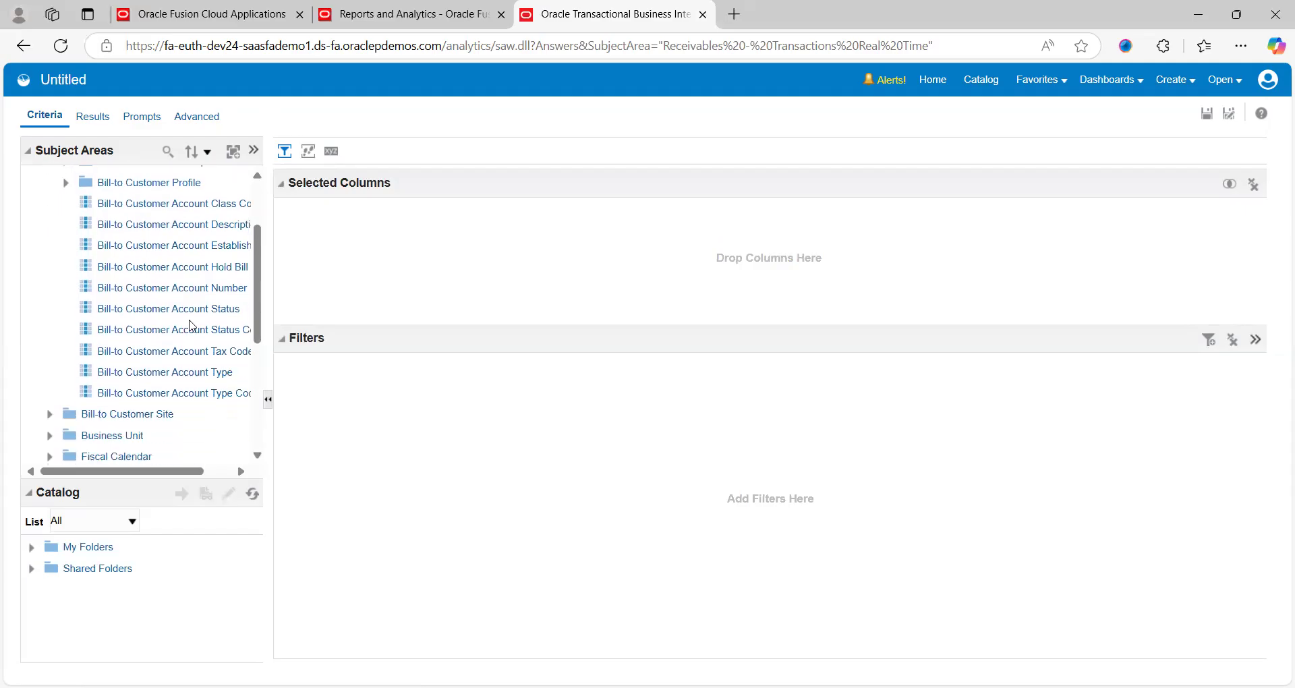
mouse_move(195, 289)
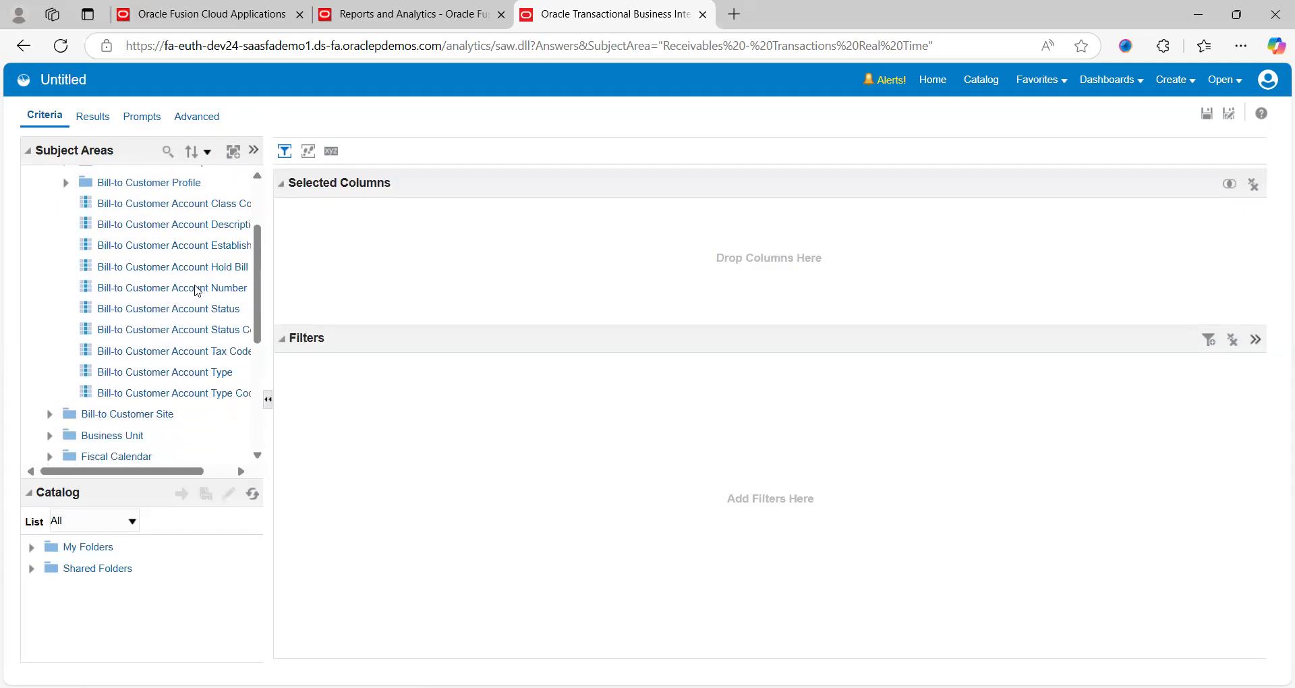
drag(174, 287, 472, 249)
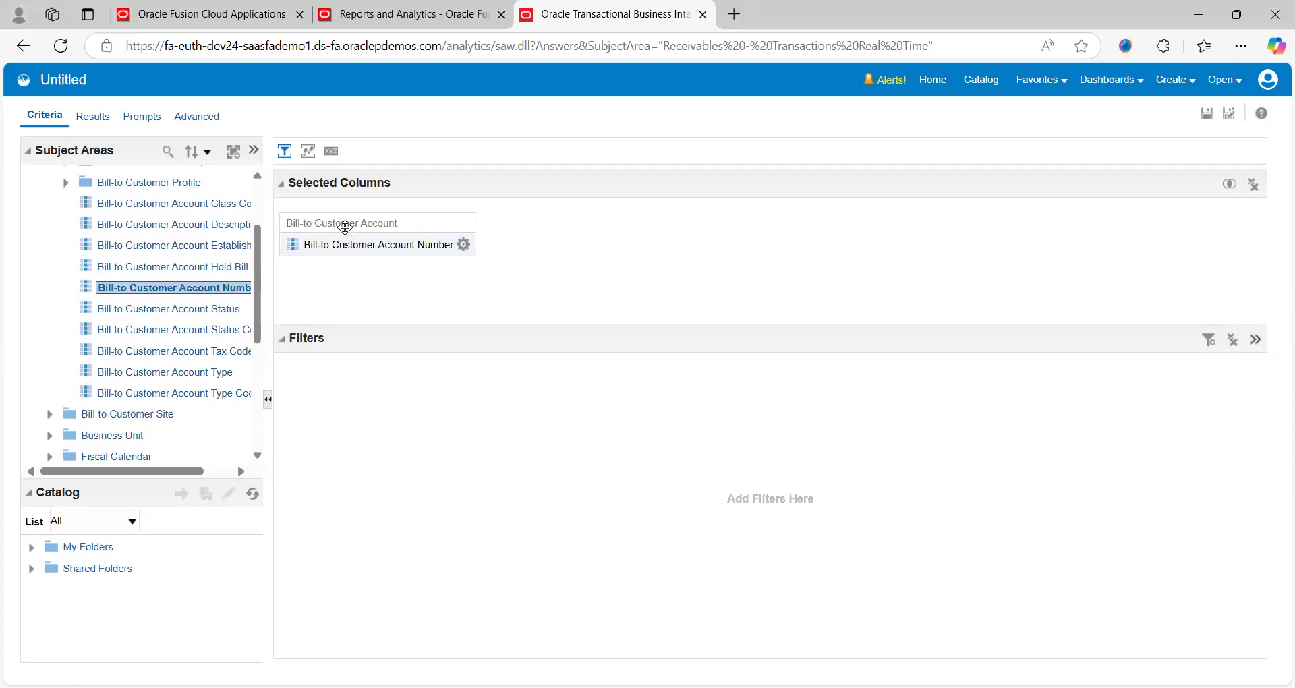
mouse_move(112, 223)
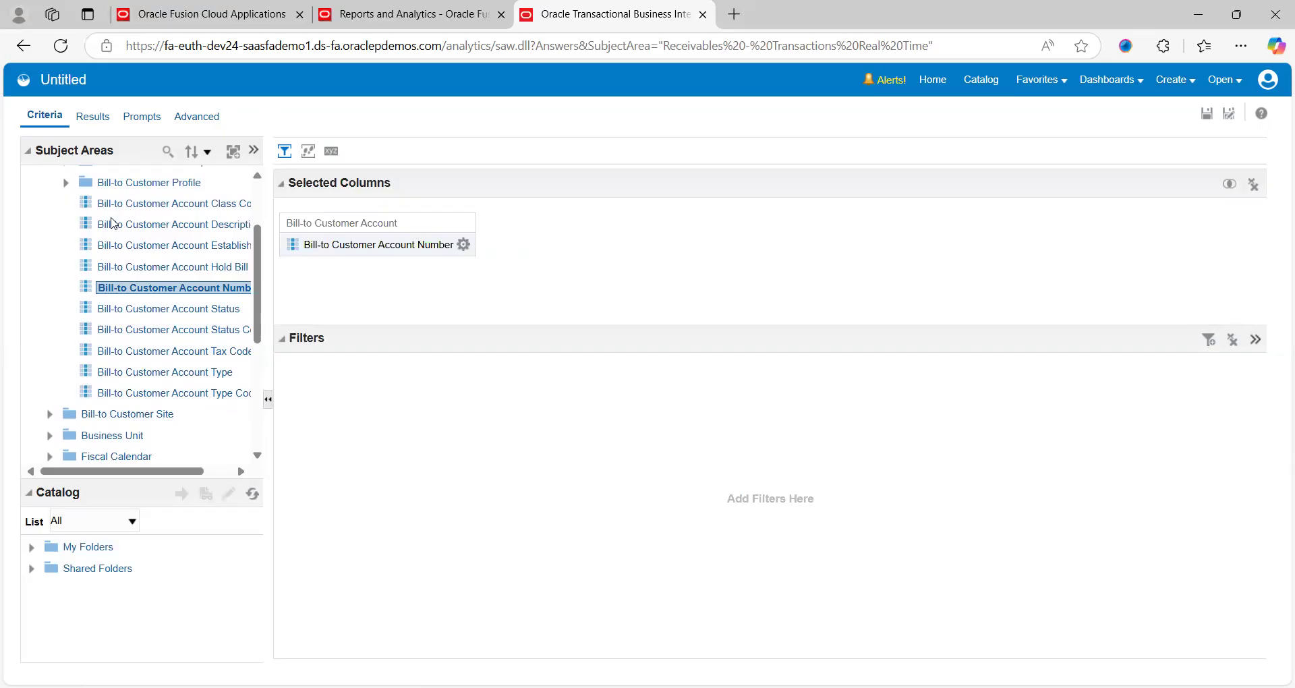
click(65, 182)
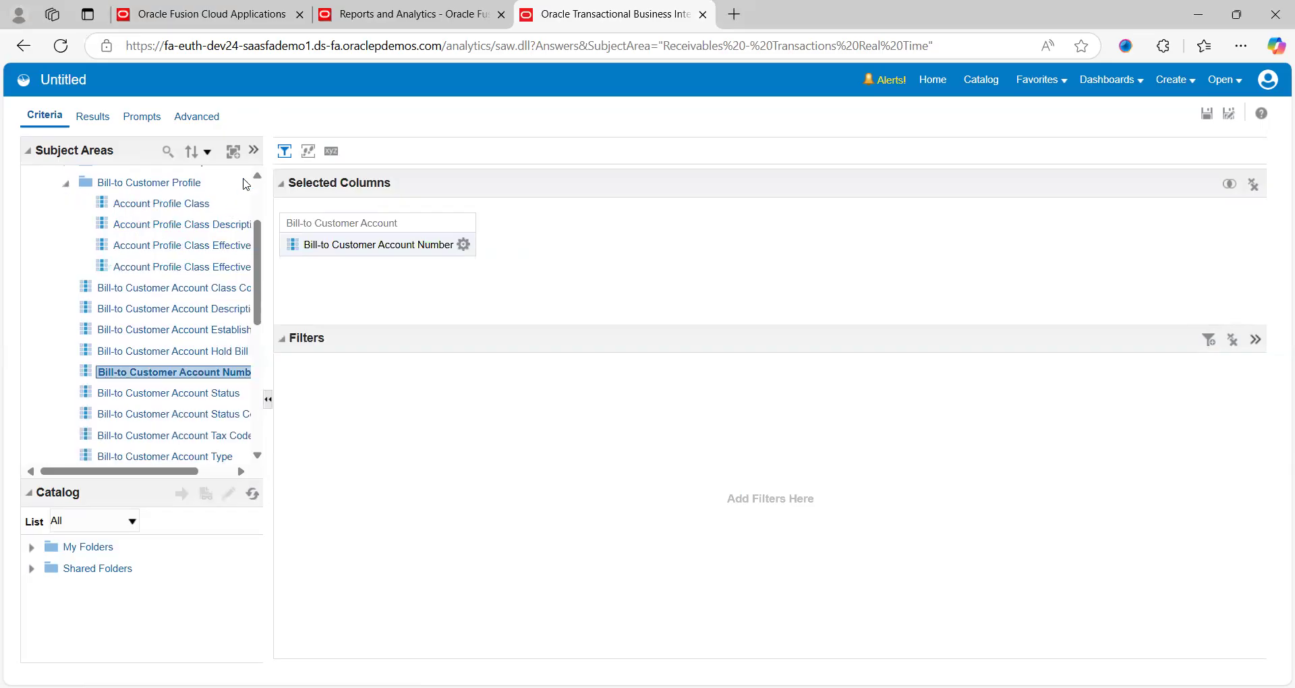
scroll(up, 3)
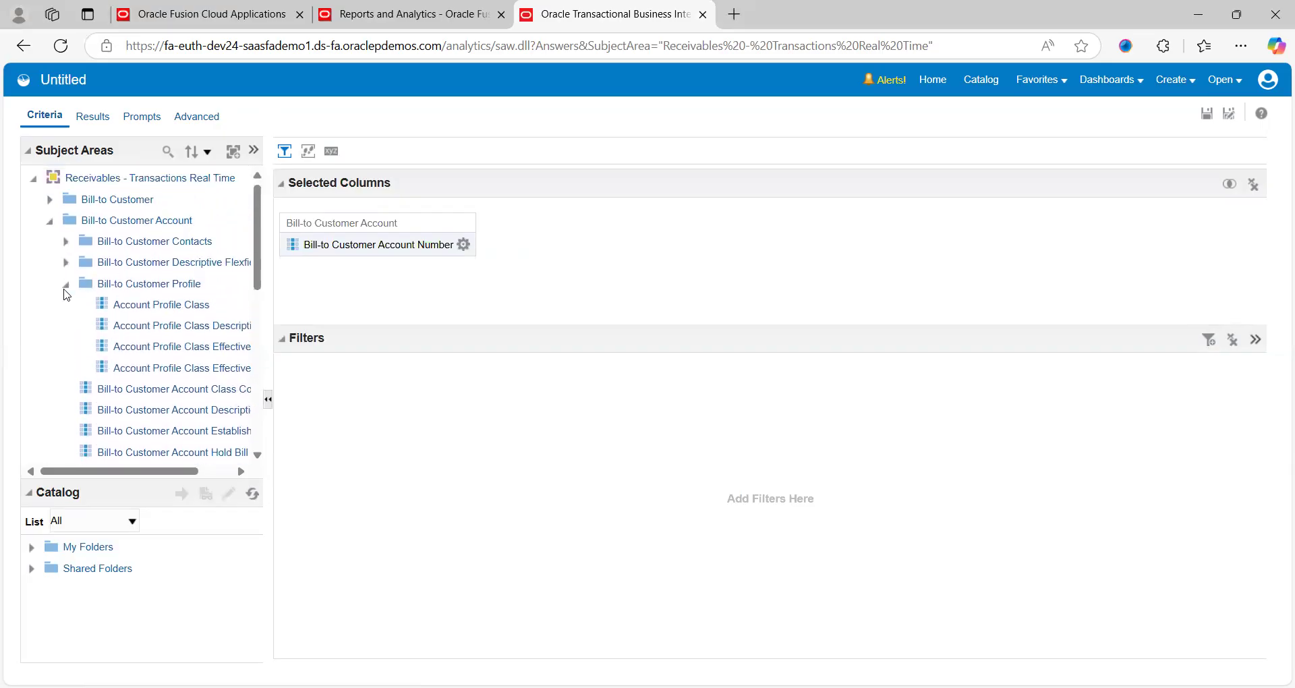
click(50, 220)
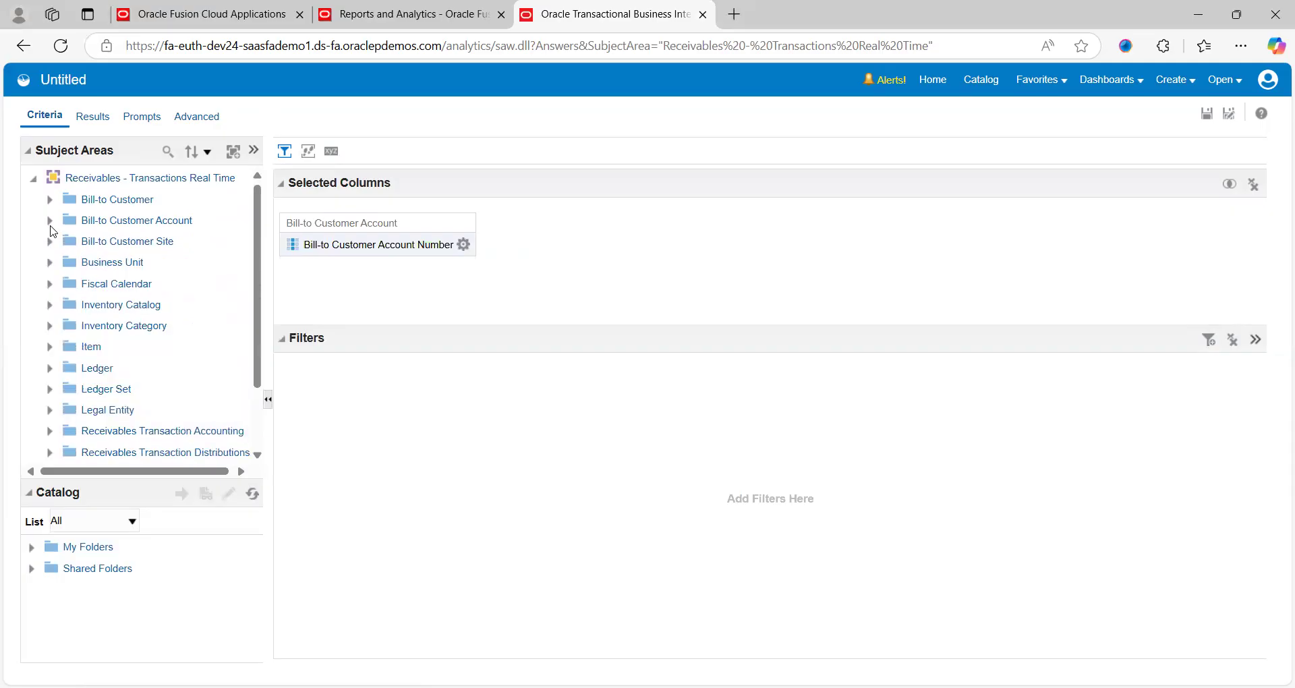
mouse_move(72, 279)
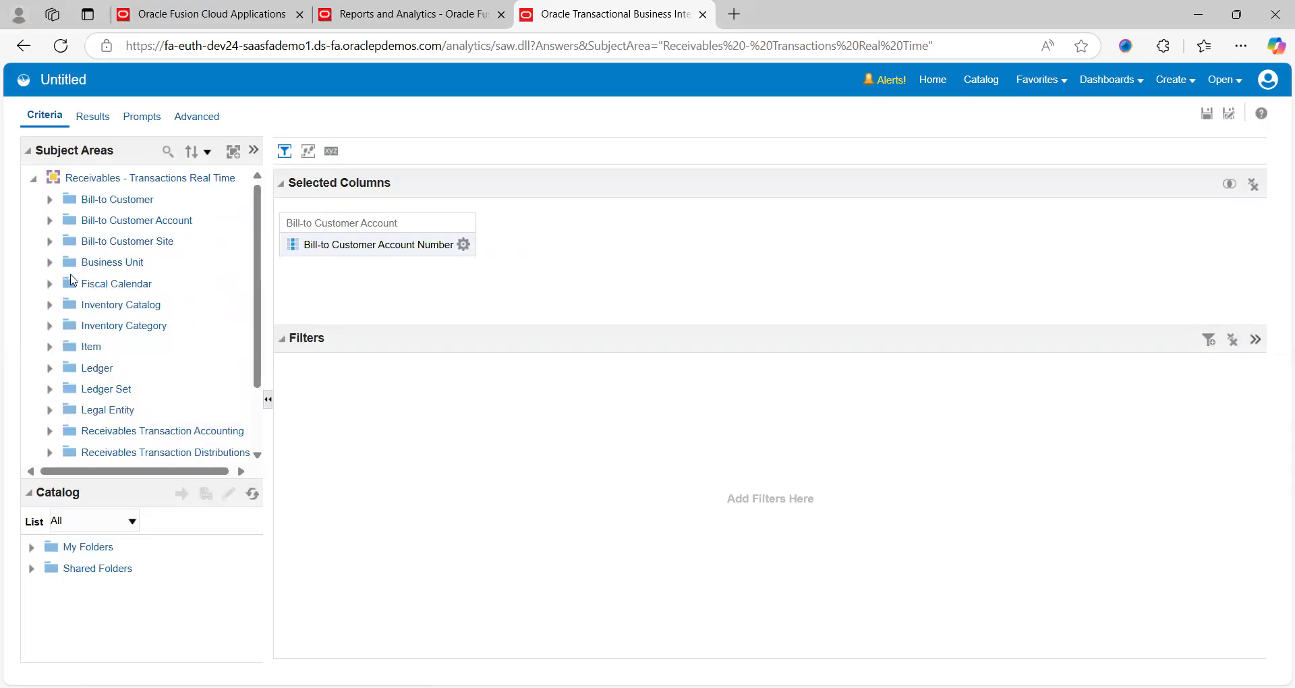
- Add Business Unit Name from the Business Unit folder as the second selected column
click(48, 263)
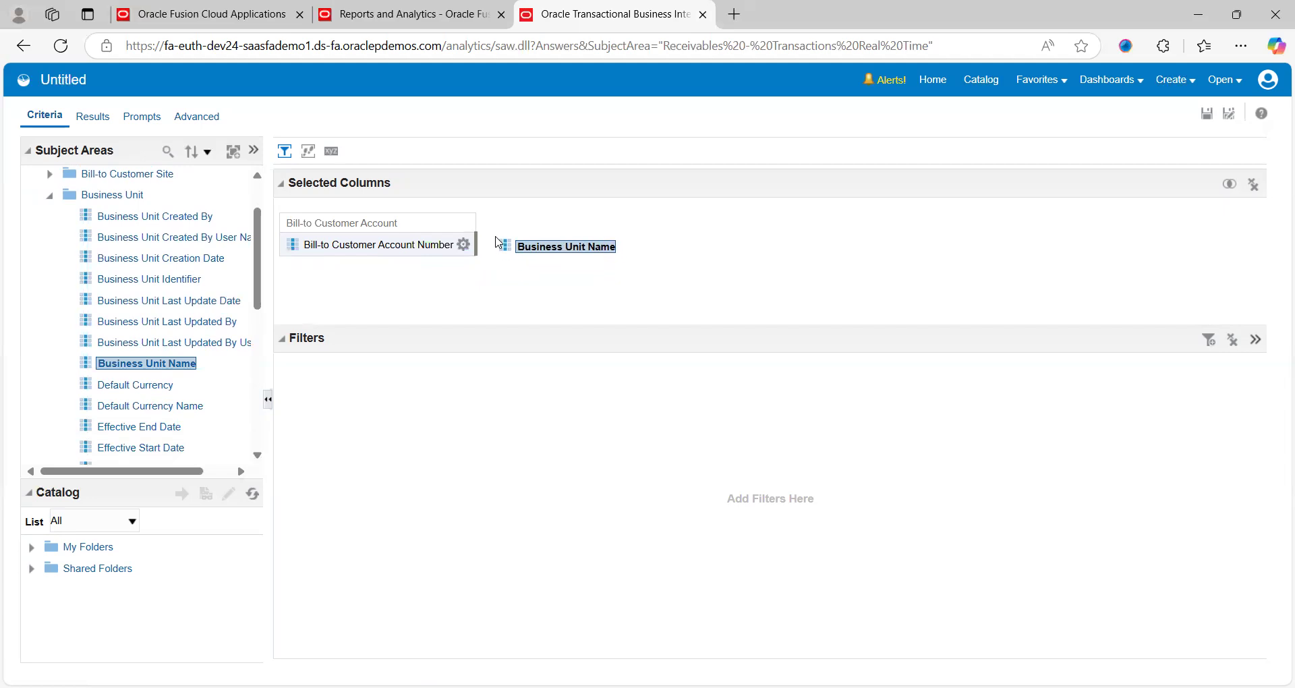
drag(565, 246, 545, 244)
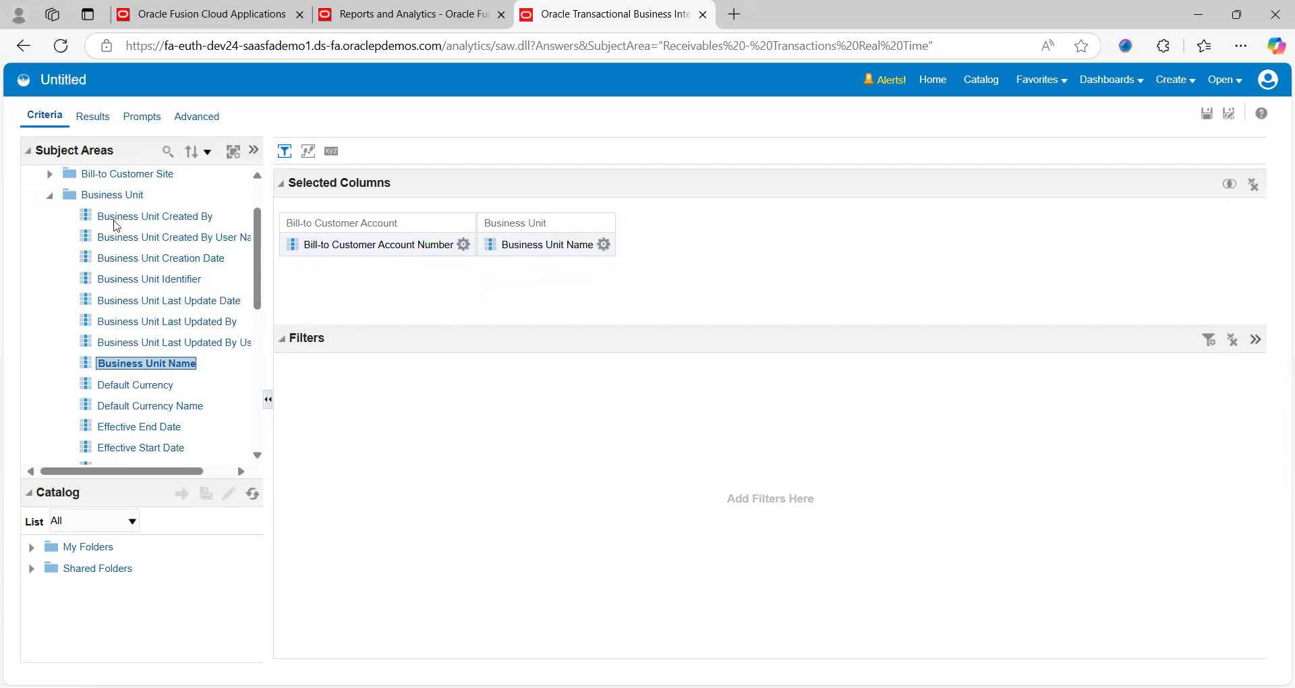
click(48, 195)
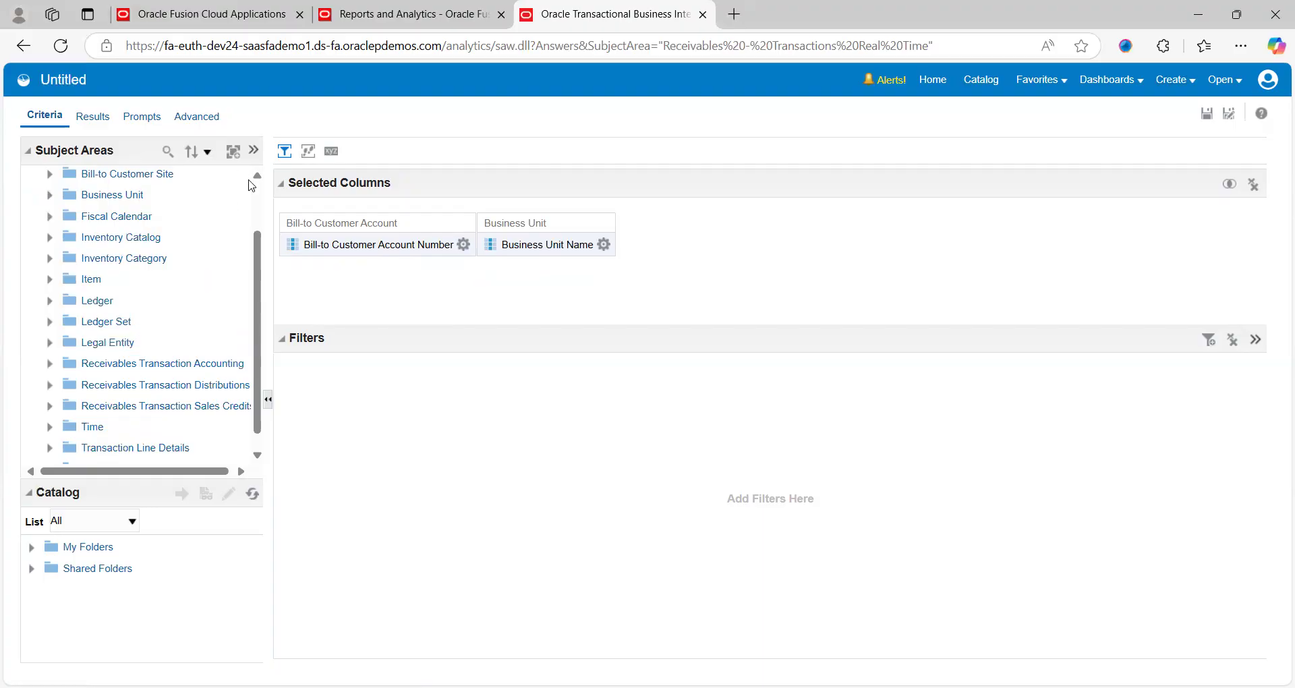
scroll(up, 3)
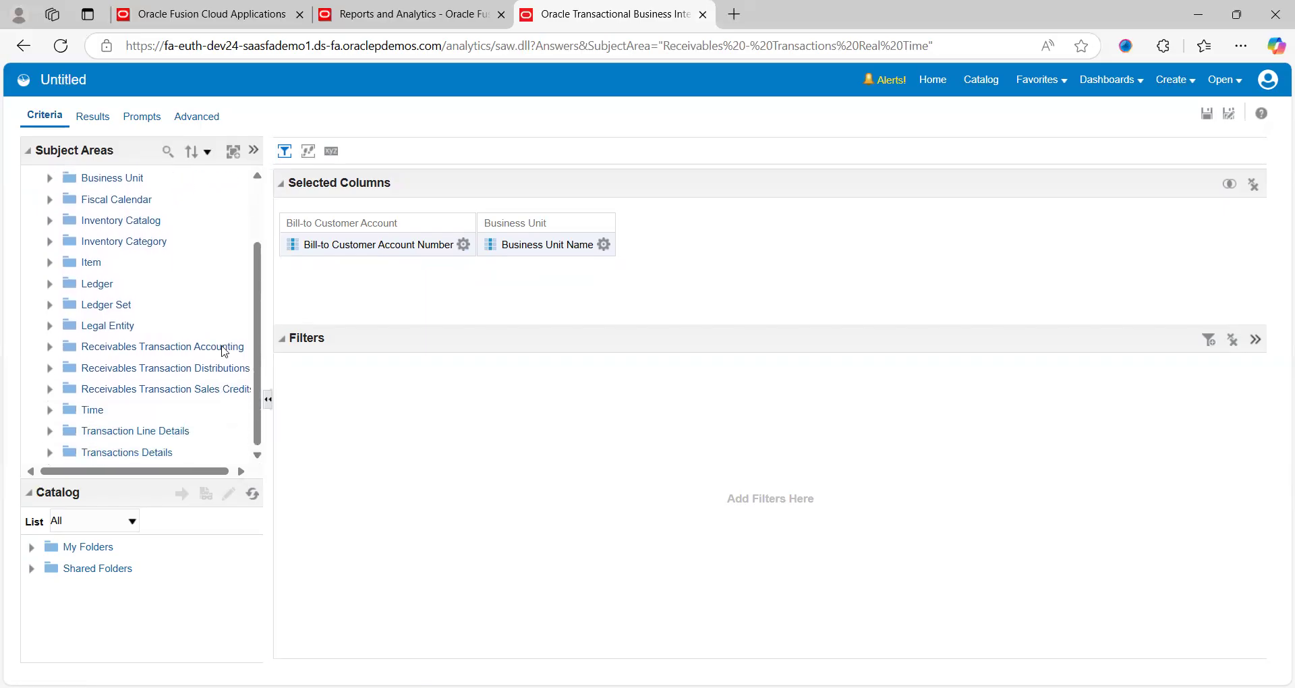
mouse_move(117, 198)
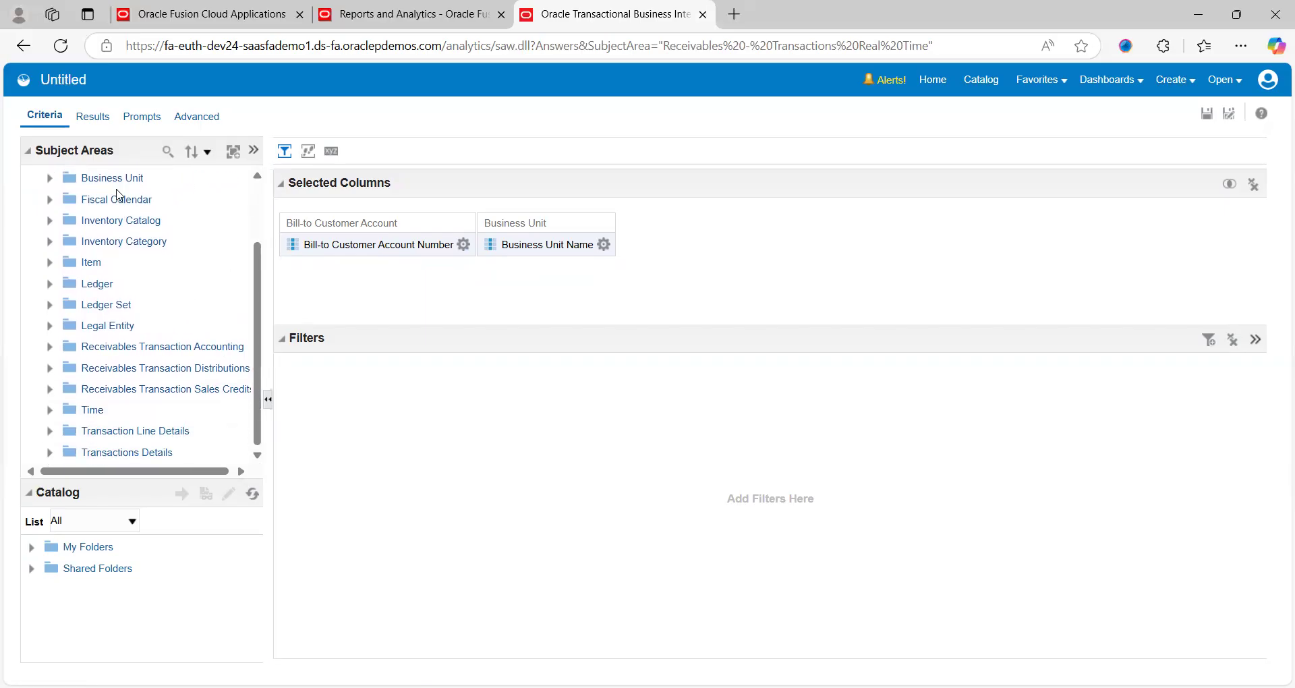
- Add Accounting Period Name from Fiscal Calendar as the third selected column
click(49, 199)
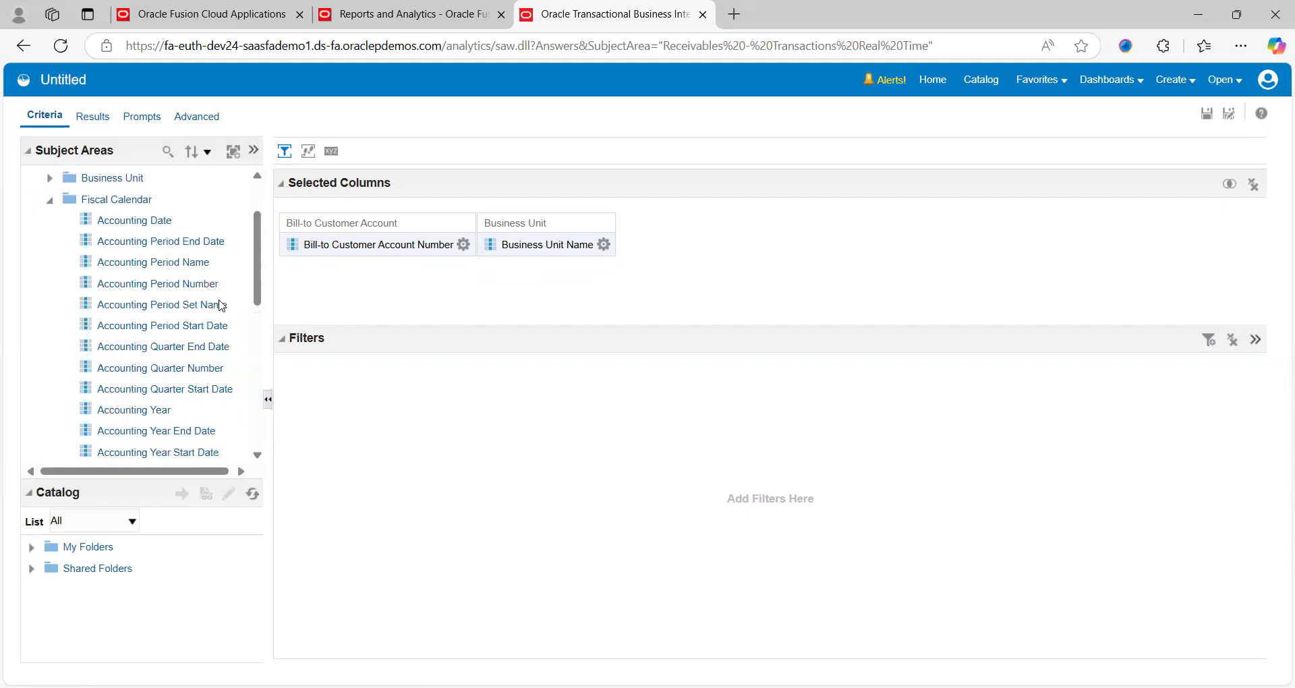
mouse_move(190, 283)
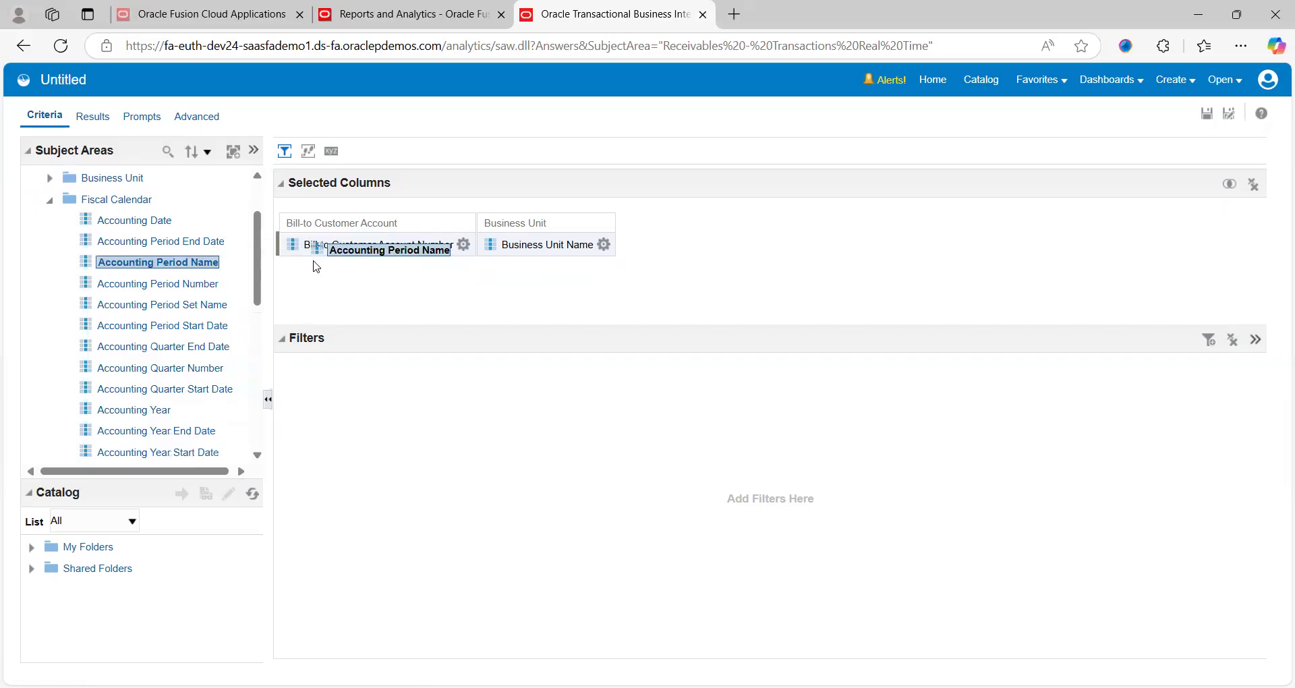
drag(389, 250, 711, 249)
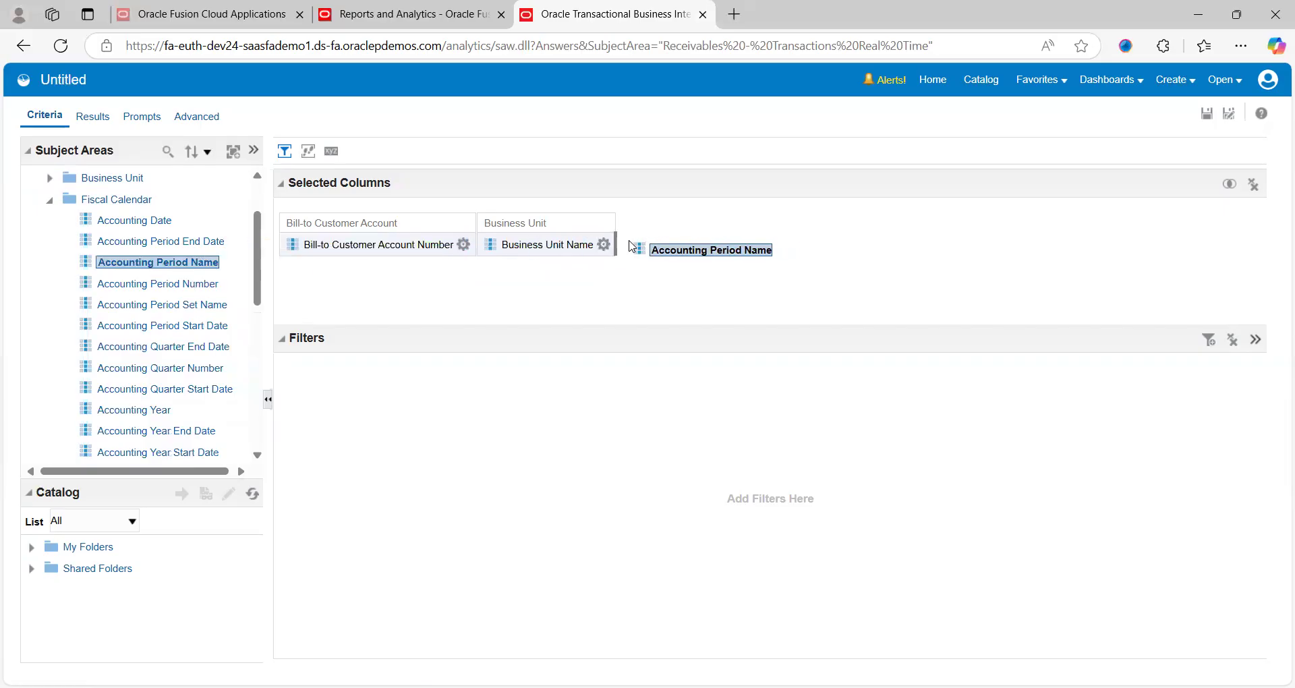
drag(156, 261, 695, 250)
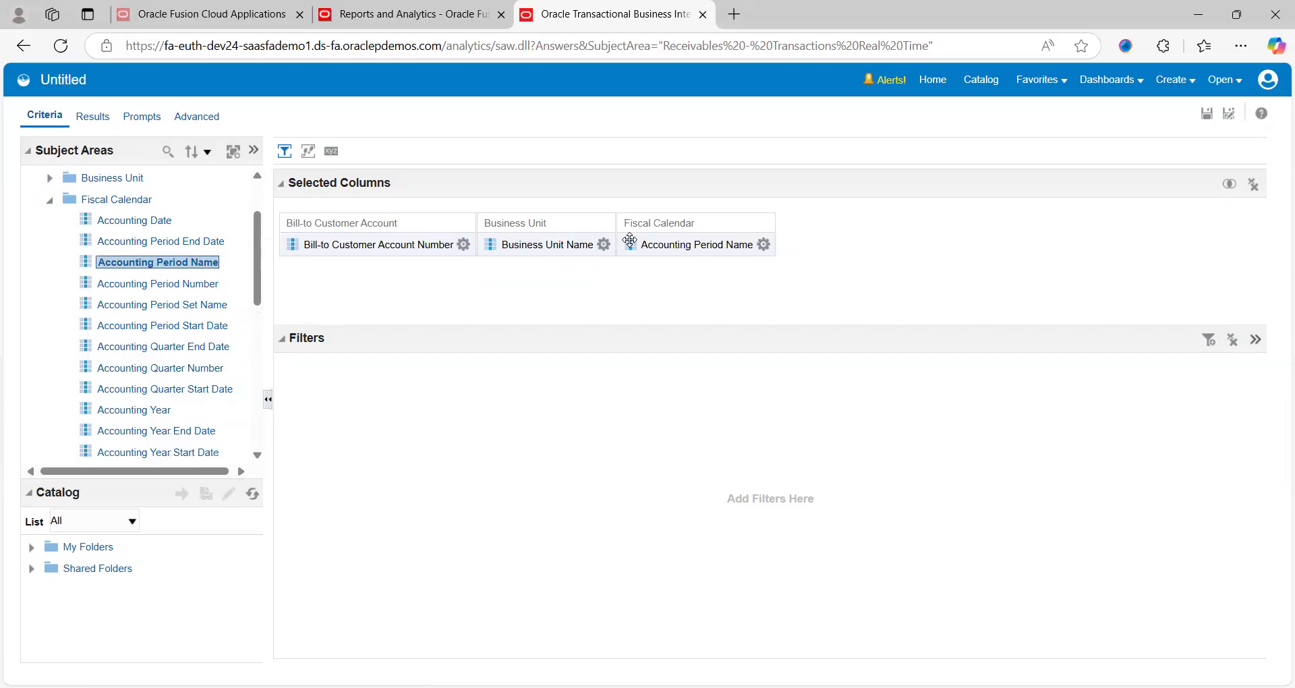
click(463, 244)
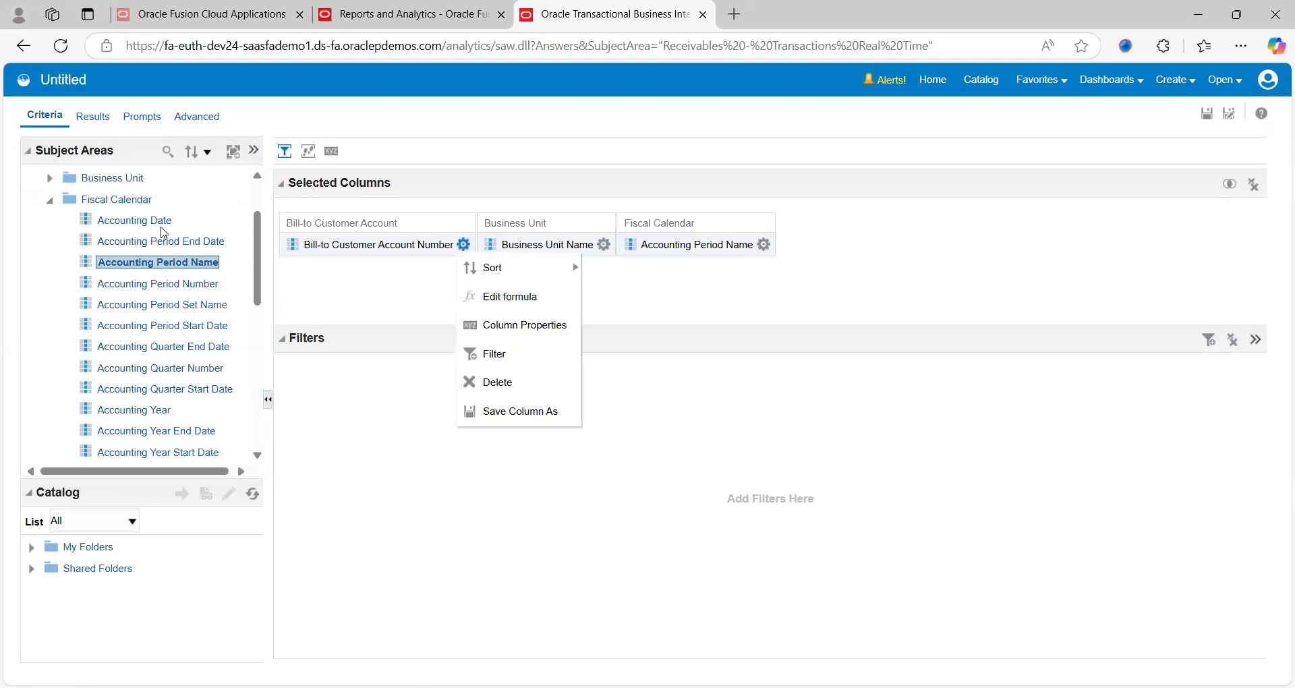
mouse_move(345, 295)
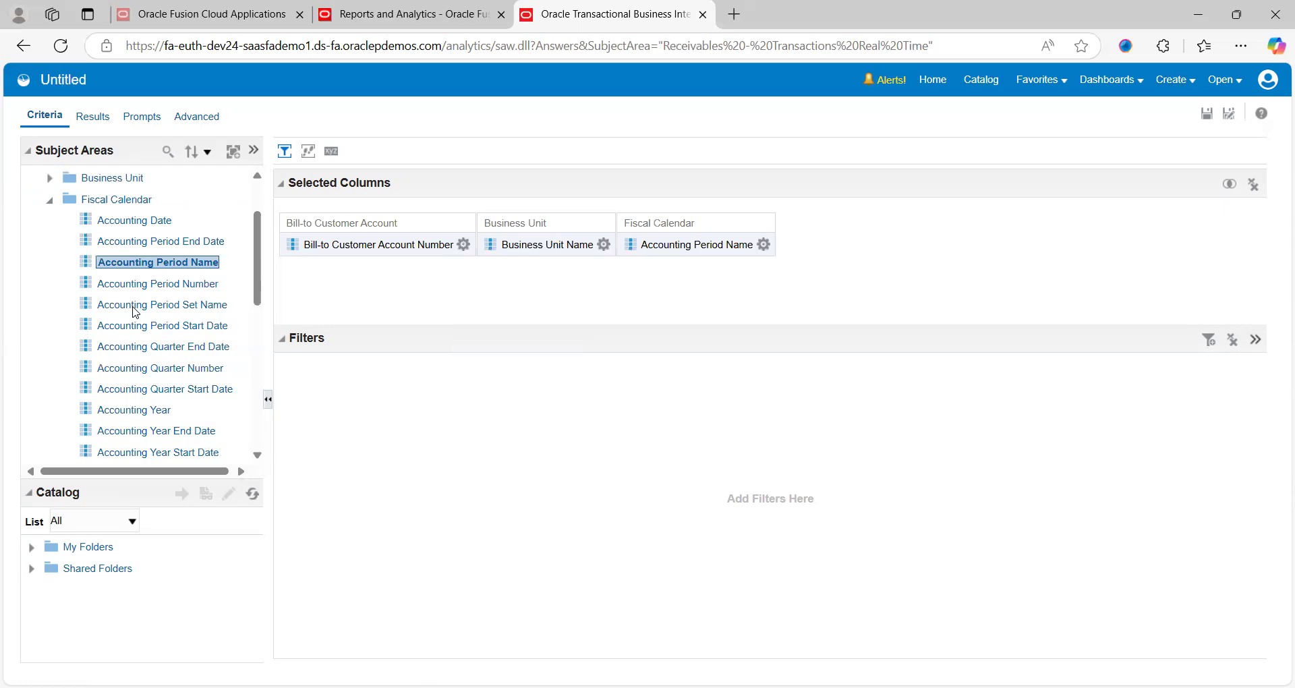
- Browse the Line Amounts measures under Transaction Line Details looking for an amount column
click(61, 200)
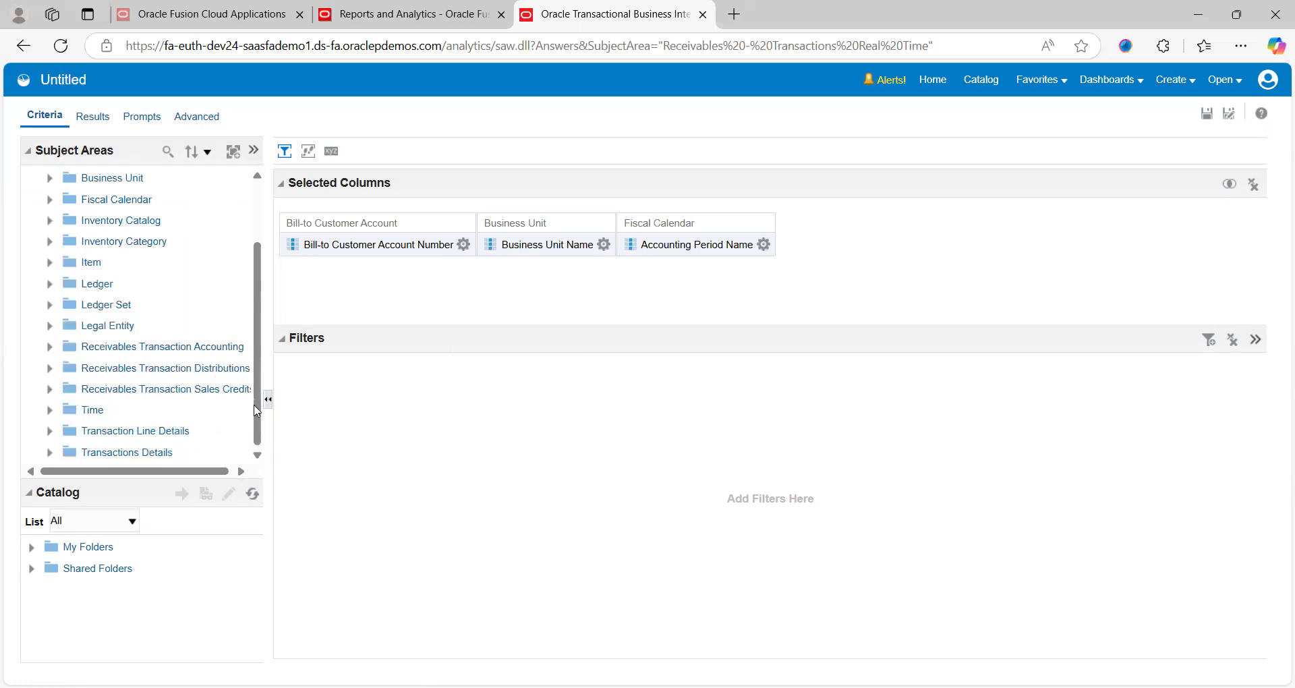
mouse_move(112, 437)
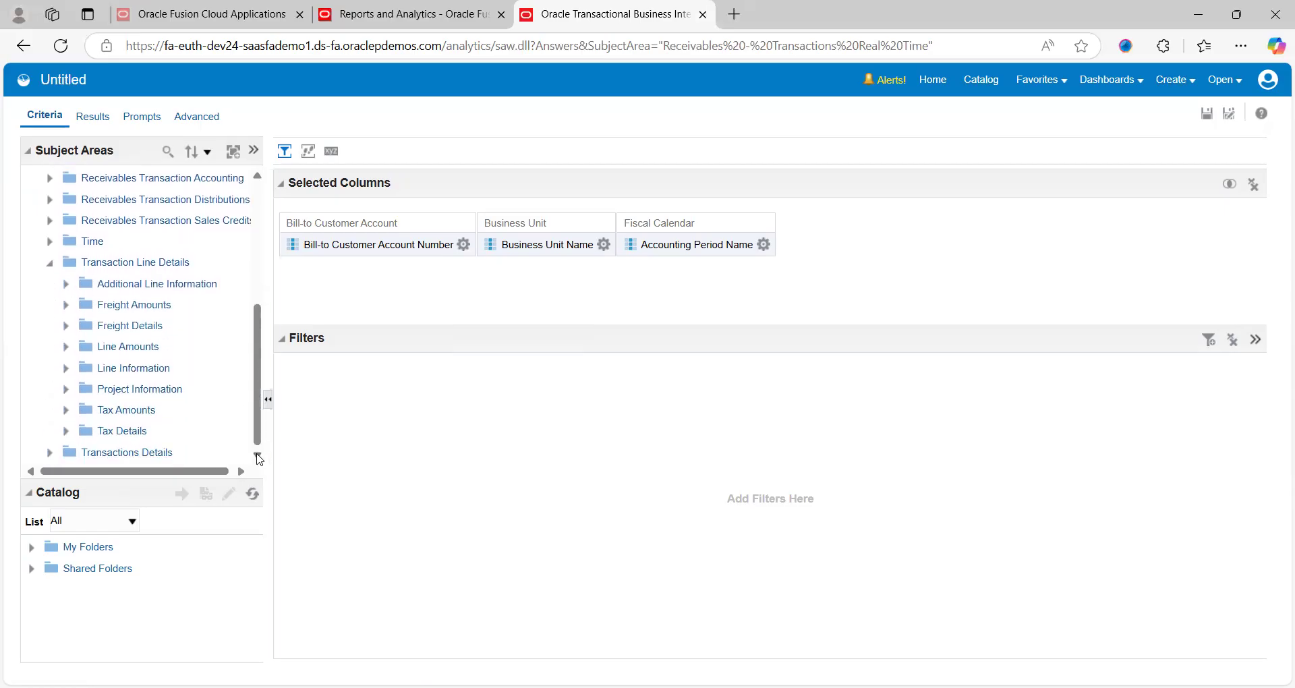
mouse_move(217, 359)
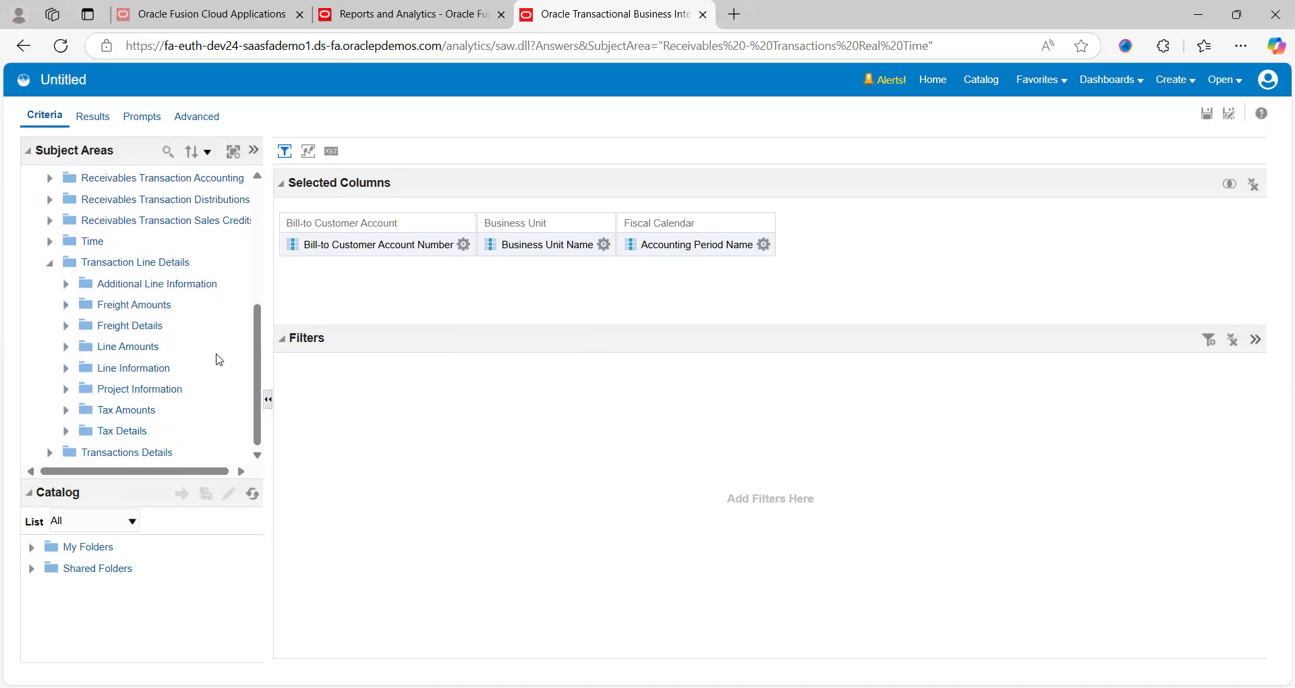
mouse_move(164, 366)
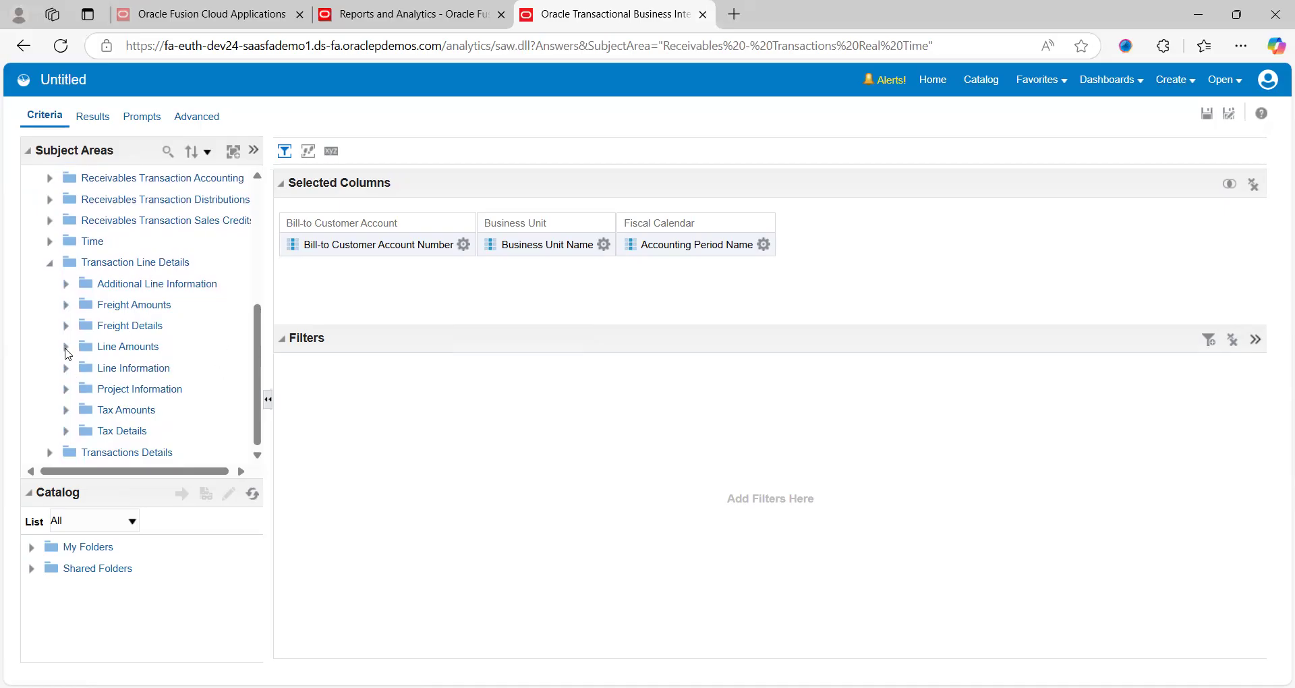
click(66, 346)
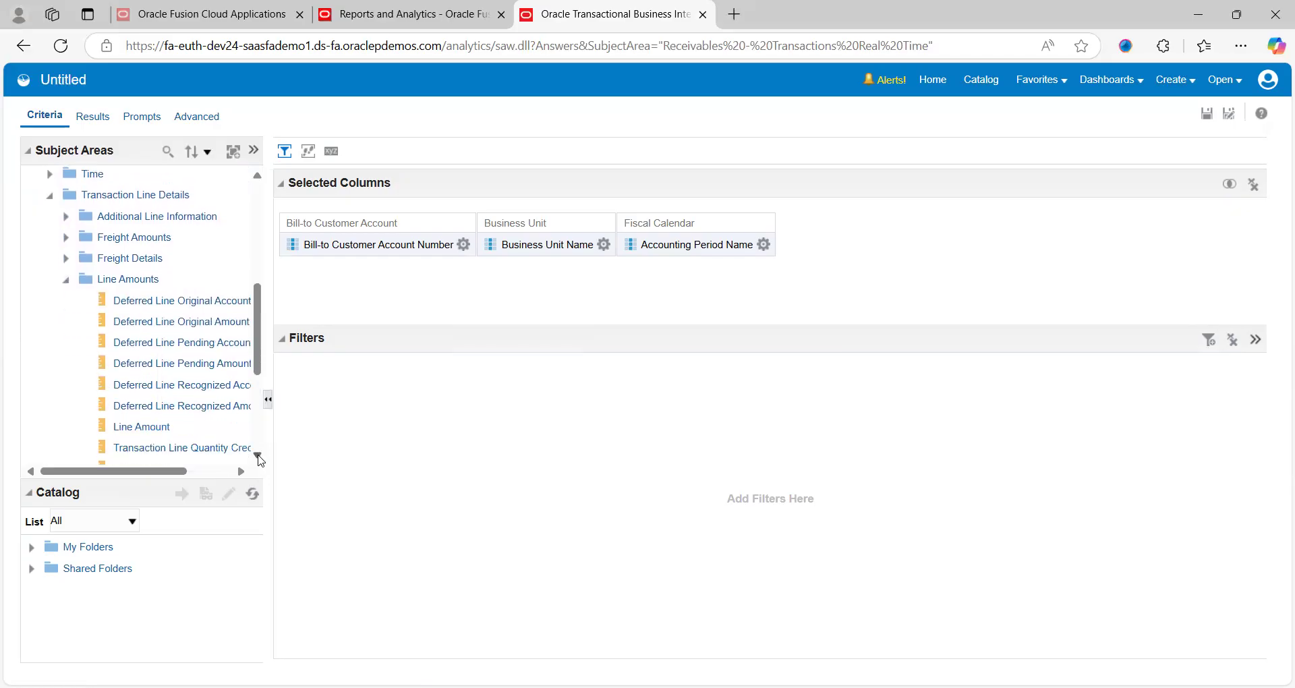
scroll(down, 3)
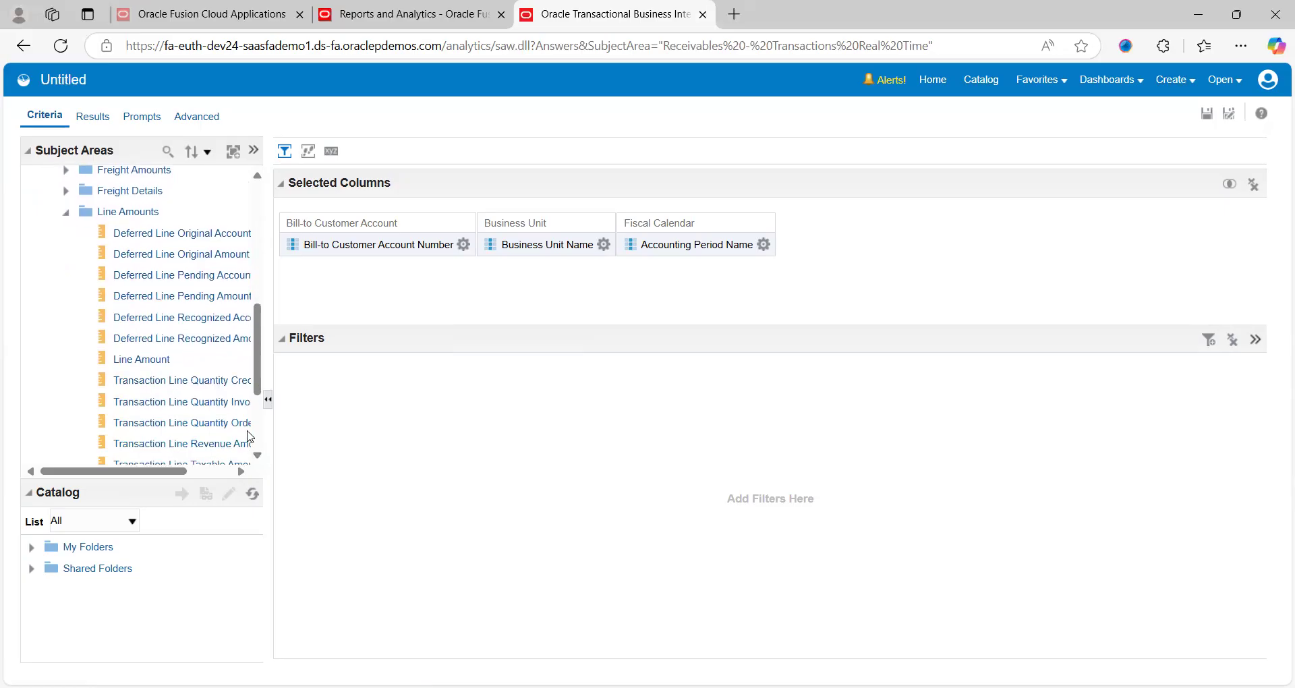
mouse_move(170, 343)
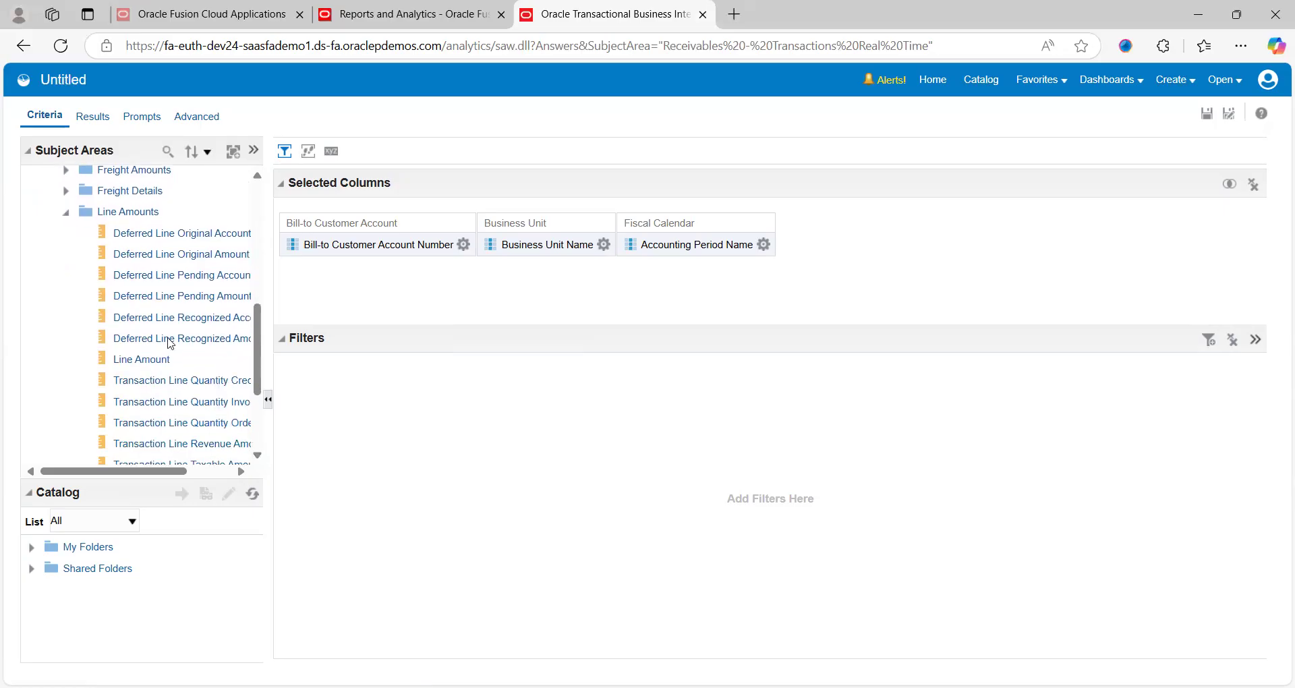
mouse_move(98, 242)
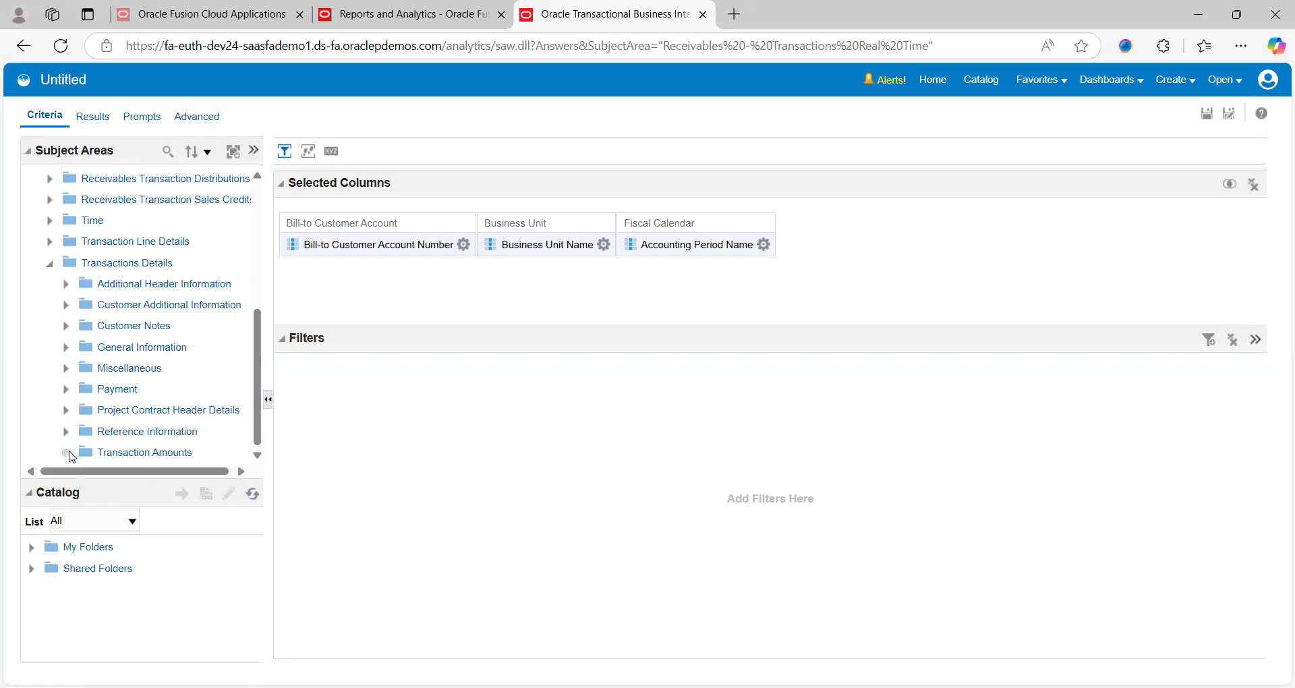
- Add Ledger Currency from Transaction Amounts as the fifth selected column
click(68, 451)
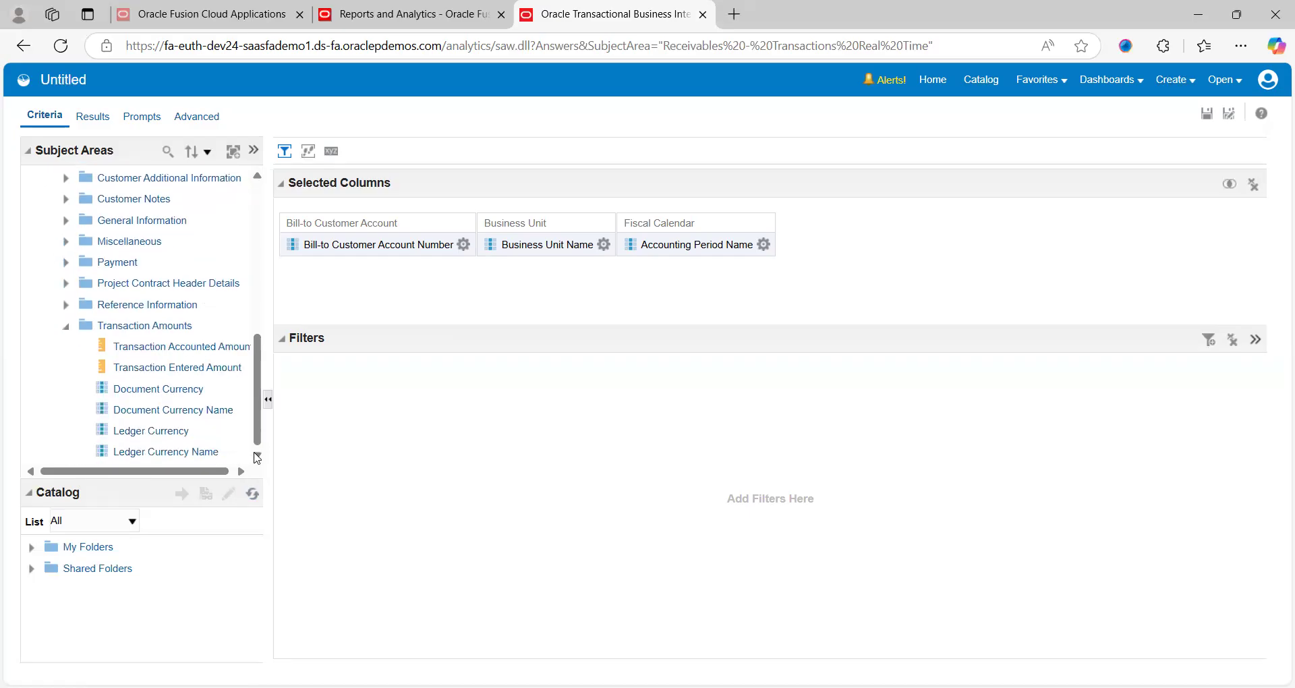
mouse_move(204, 374)
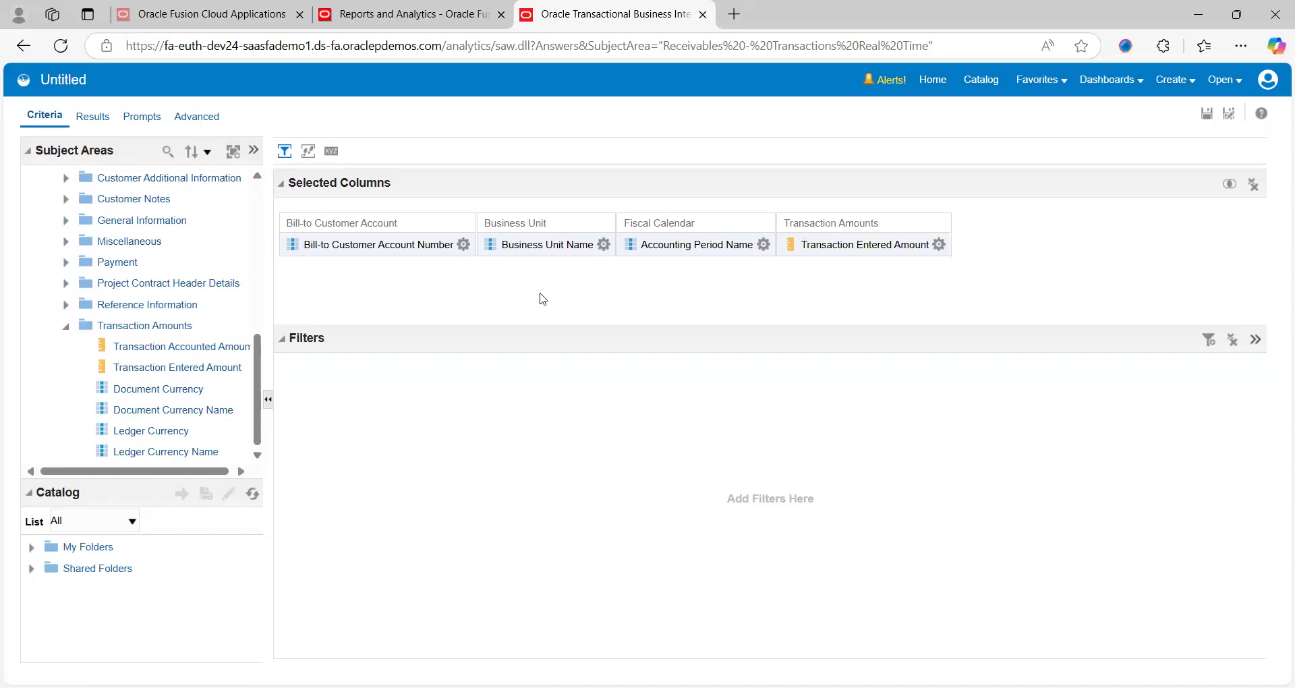
mouse_move(156, 438)
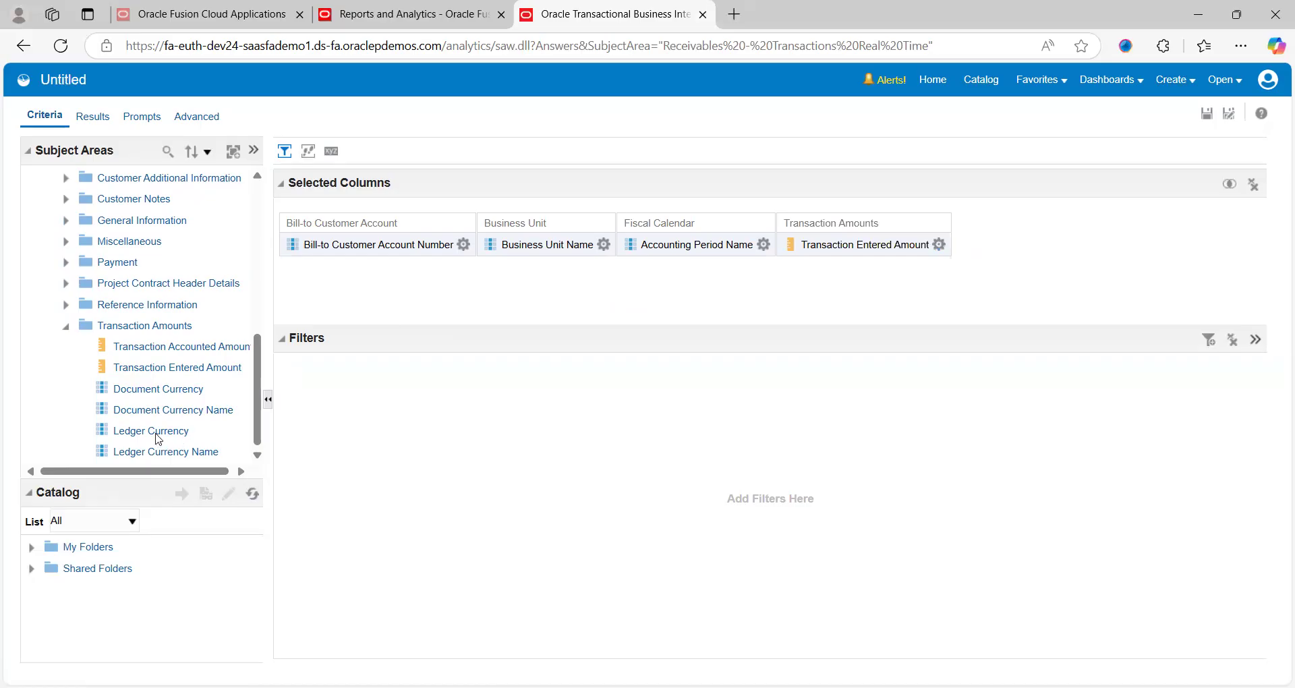
drag(153, 430, 1011, 259)
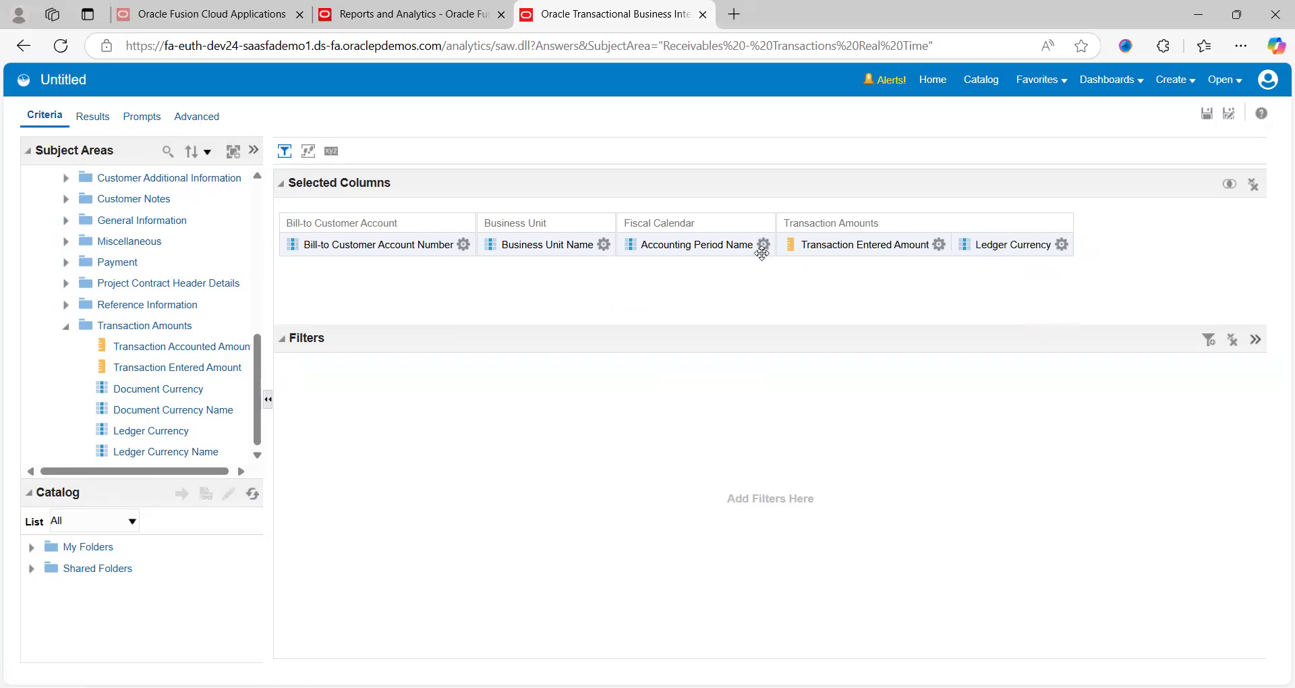
mouse_move(499, 304)
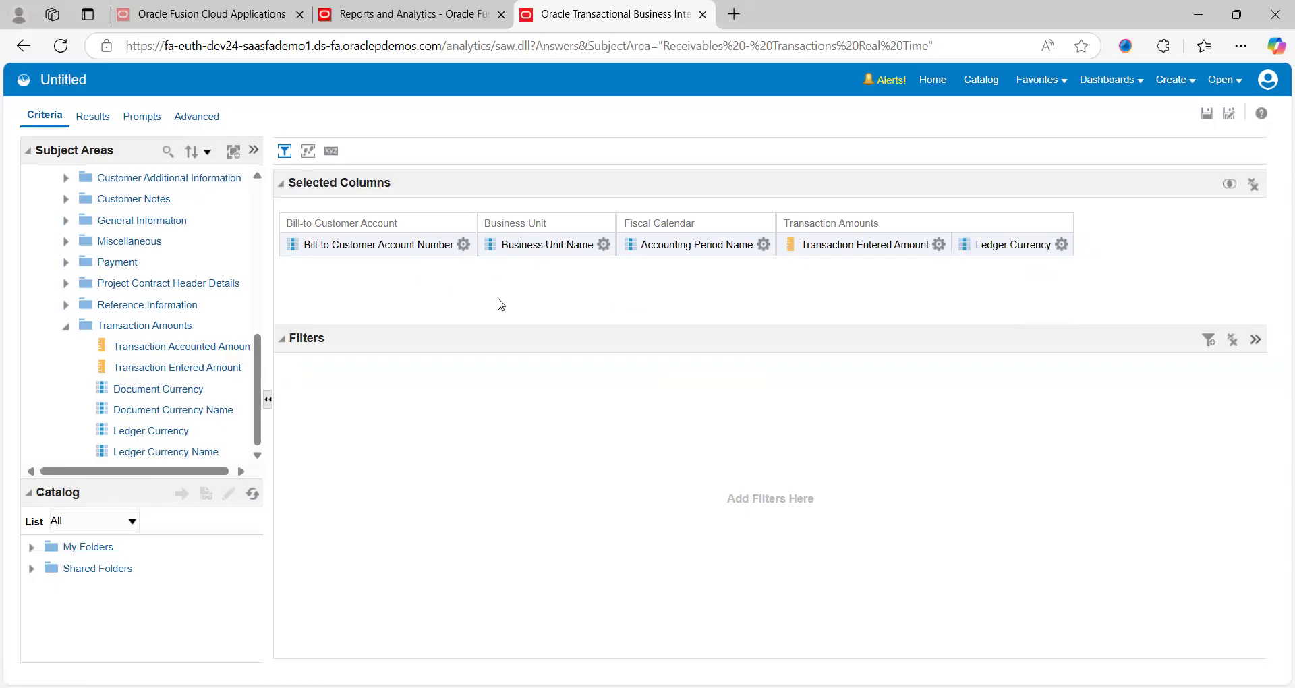
mouse_move(359, 216)
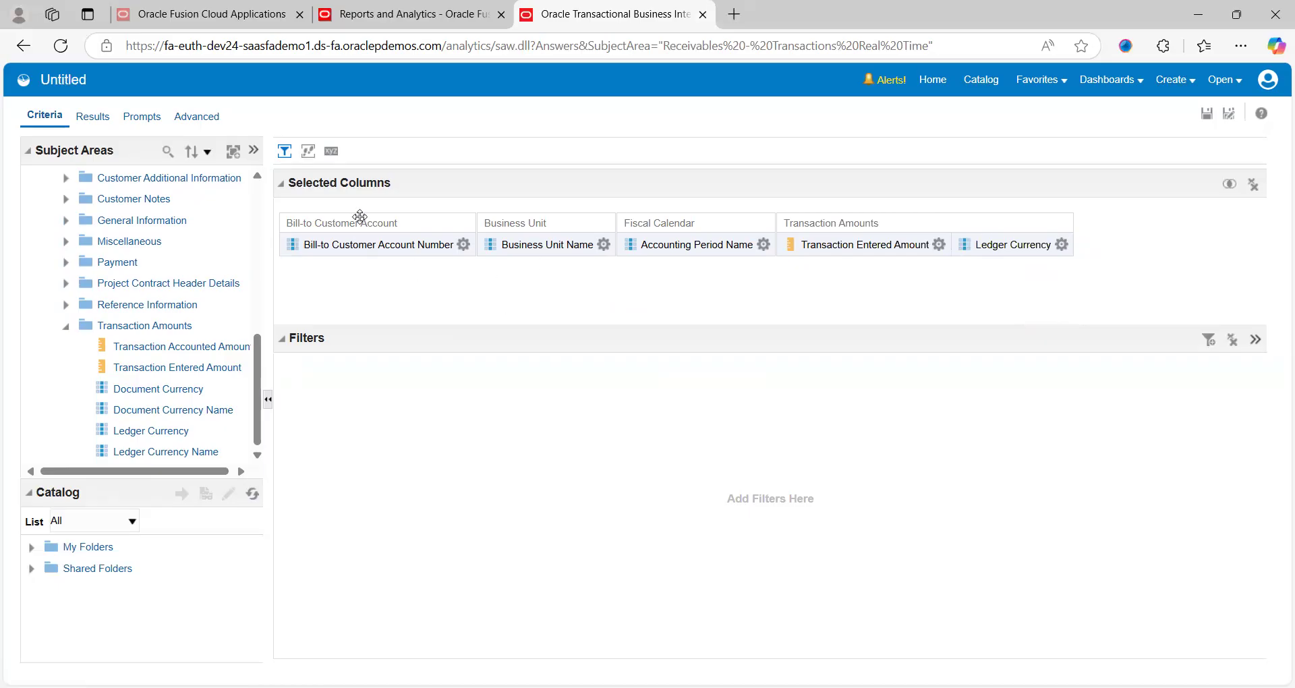
- Bring up the sort options for the Bill-to Customer Account Number column
click(764, 244)
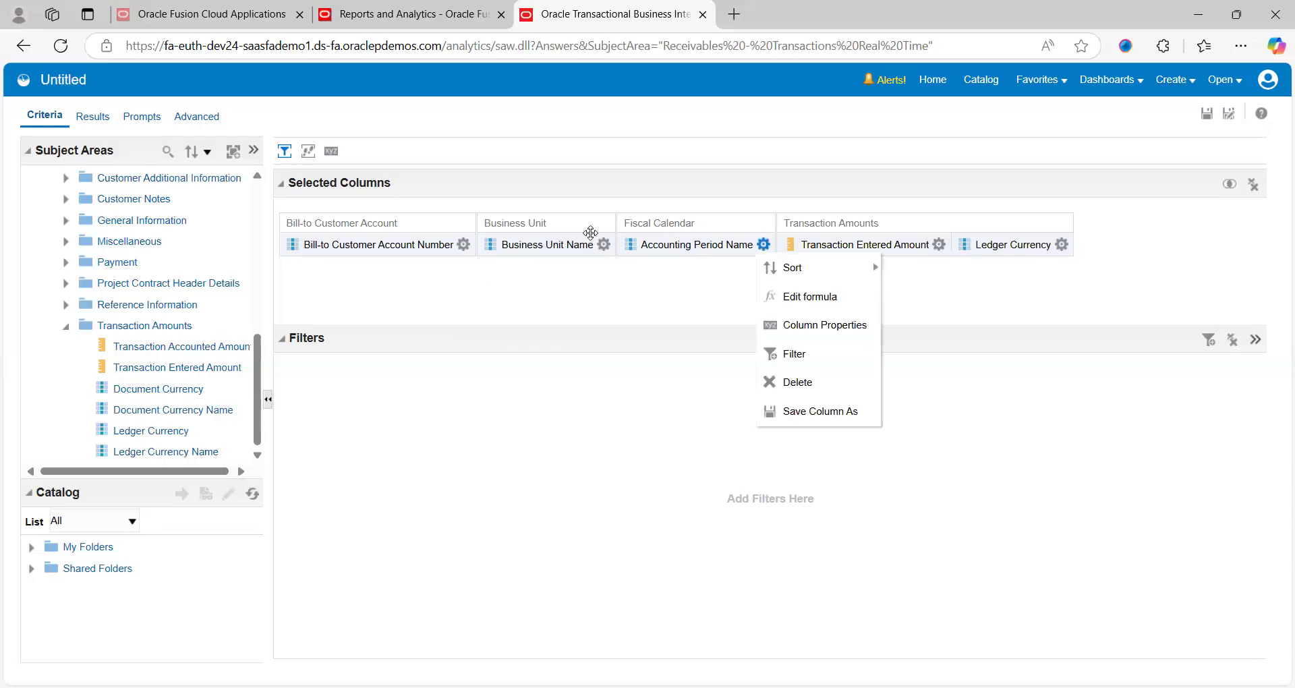
mouse_move(326, 262)
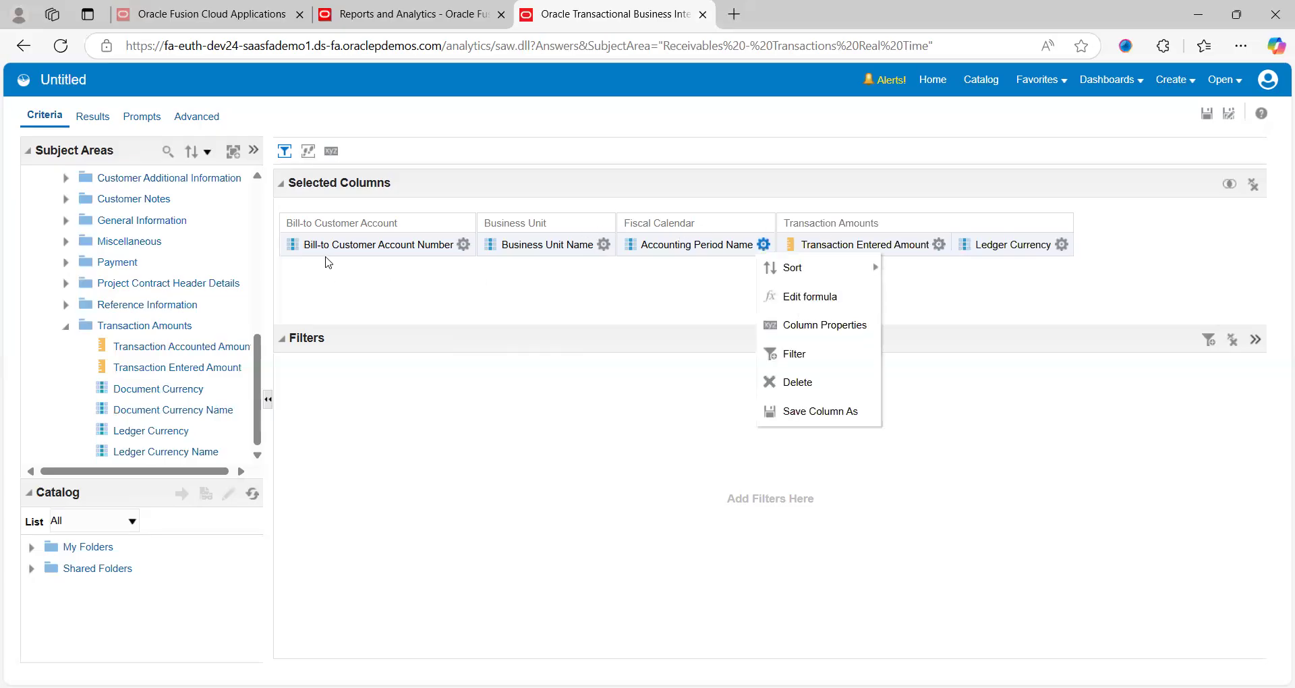
mouse_move(582, 262)
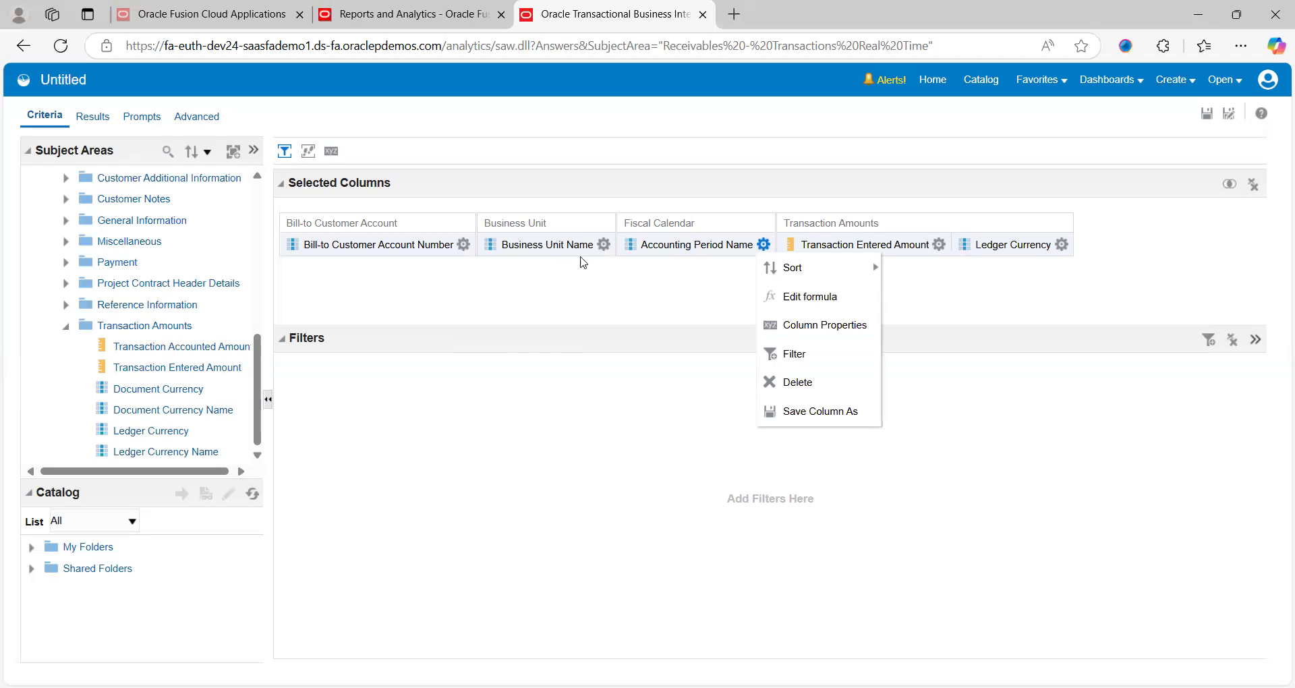
click(805, 274)
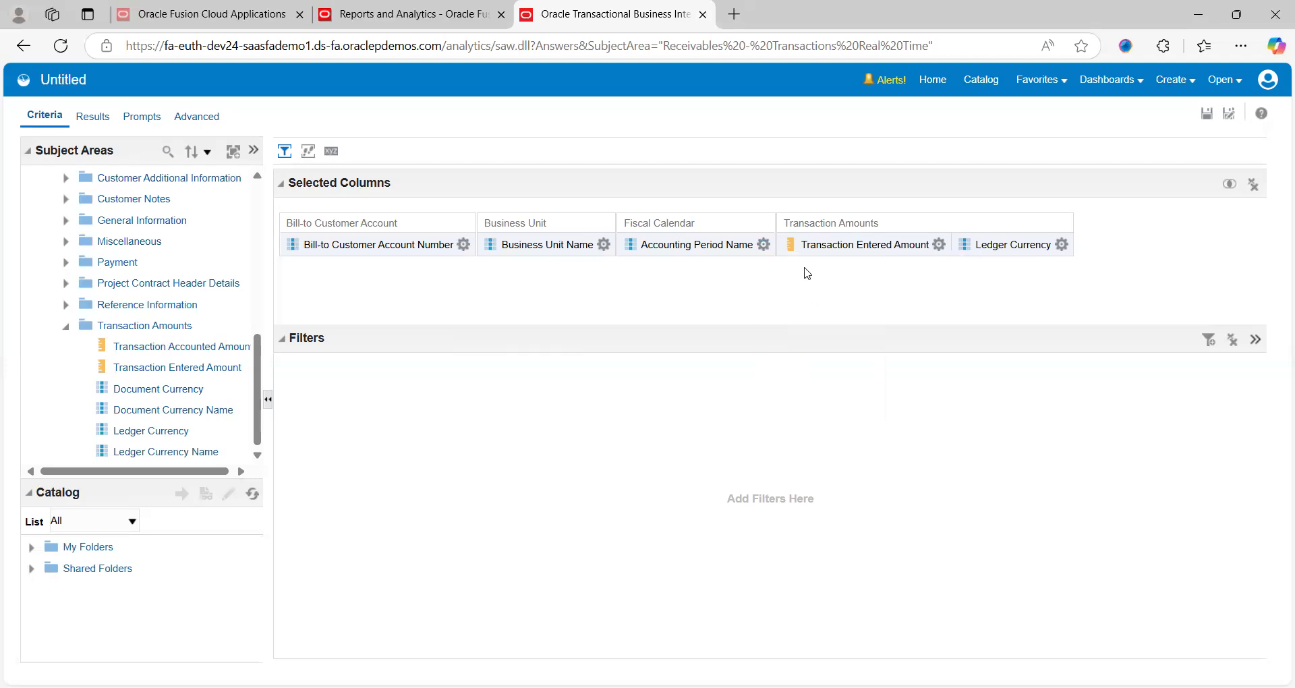
mouse_move(1017, 271)
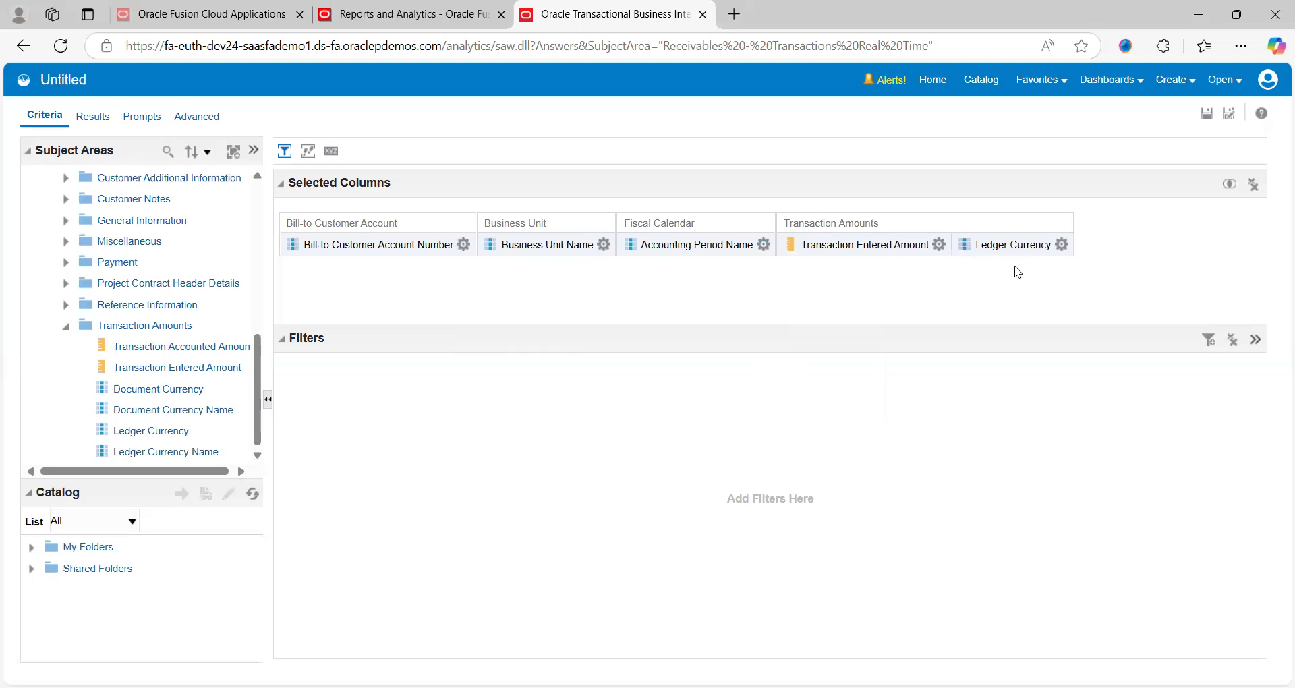
mouse_move(513, 287)
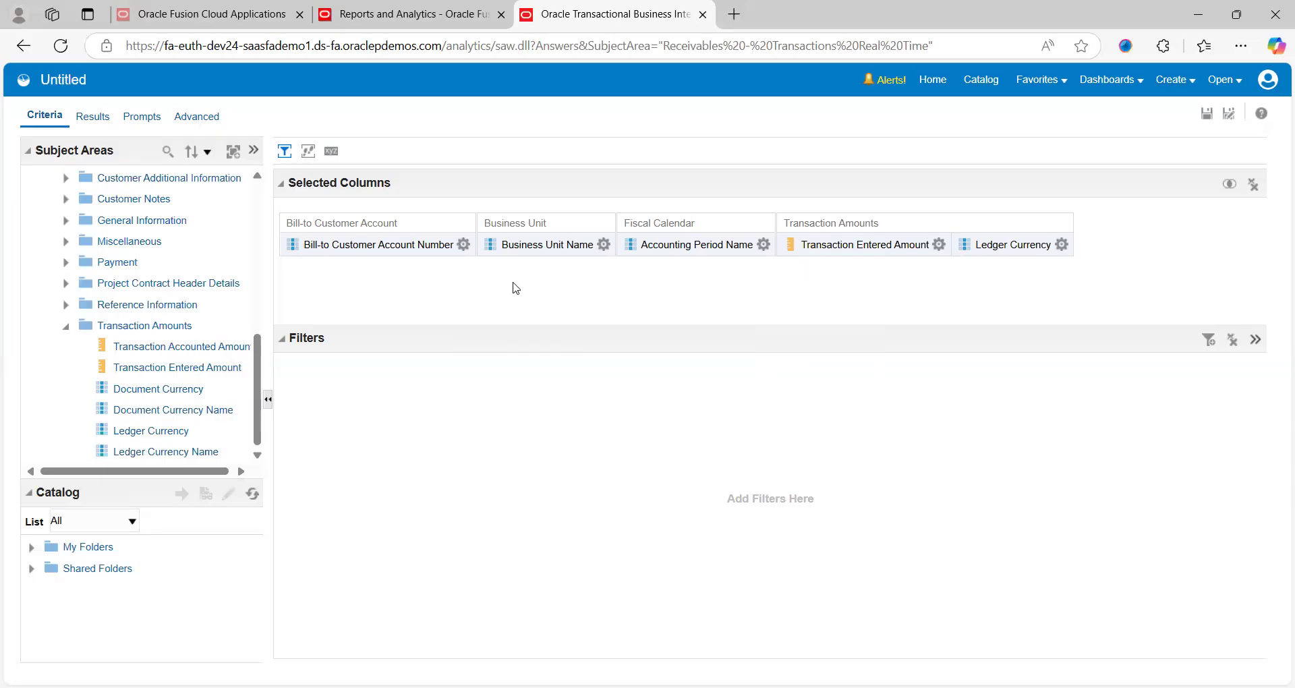
click(462, 244)
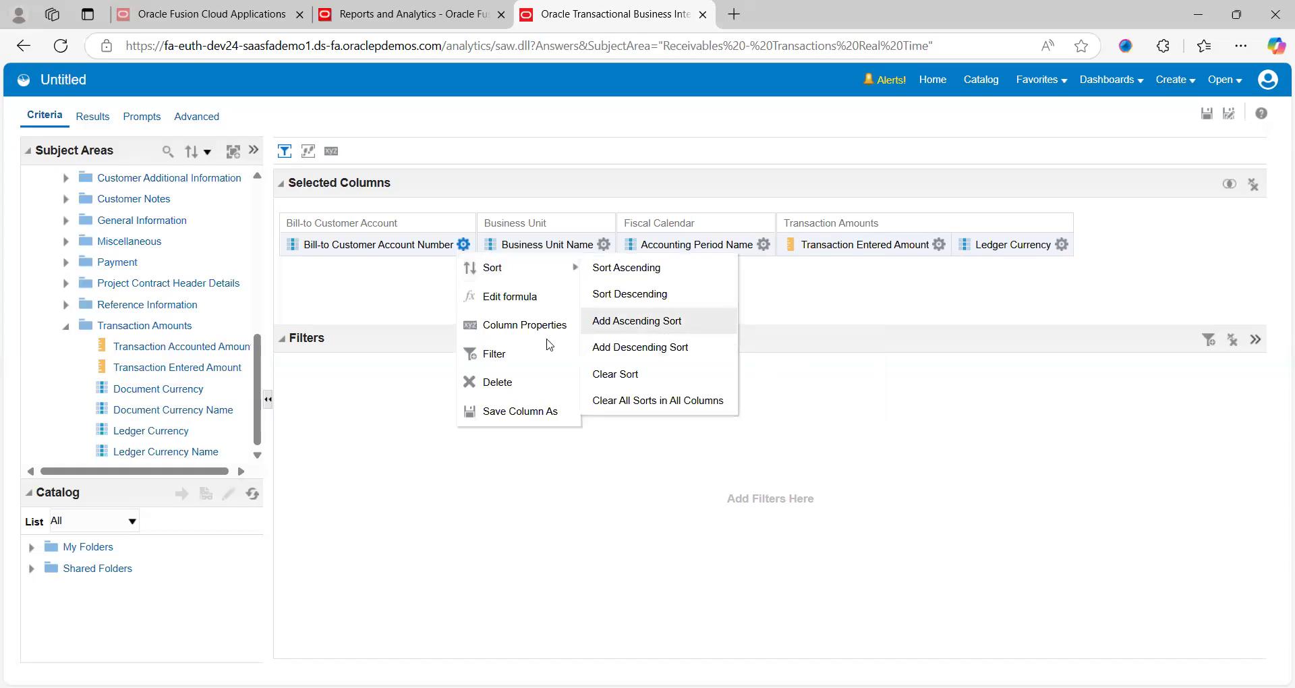
mouse_move(405, 310)
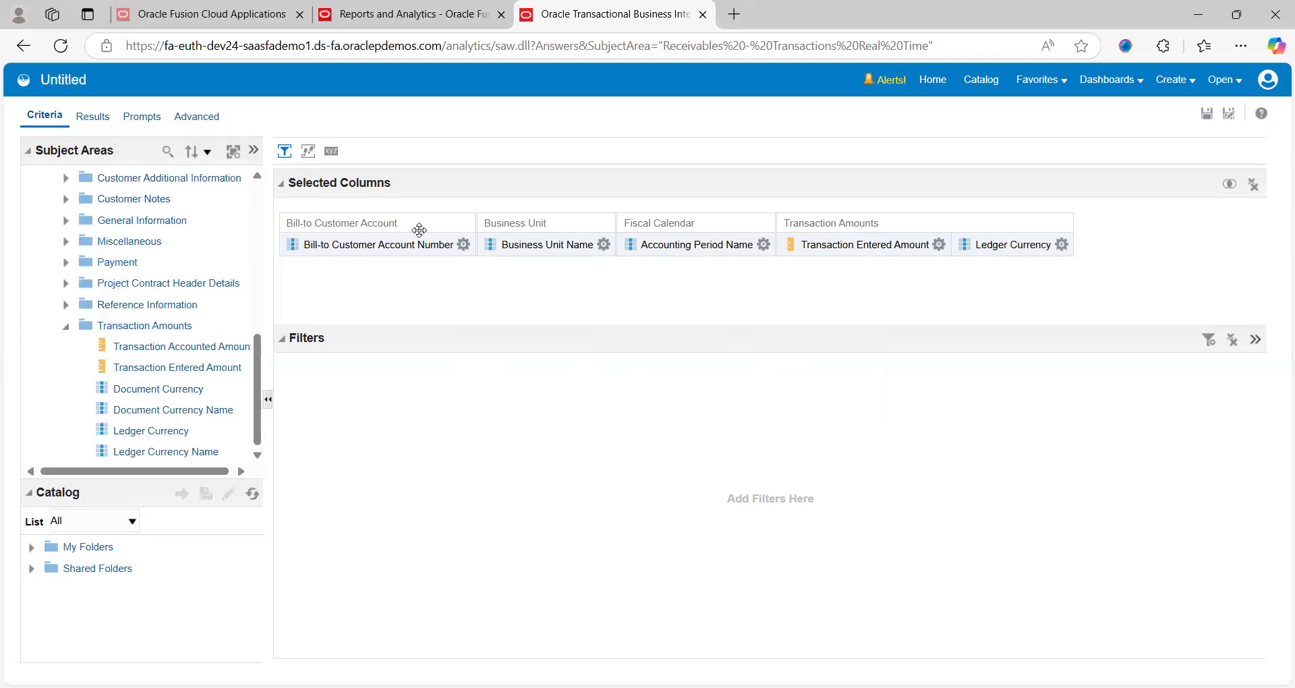
mouse_move(119, 163)
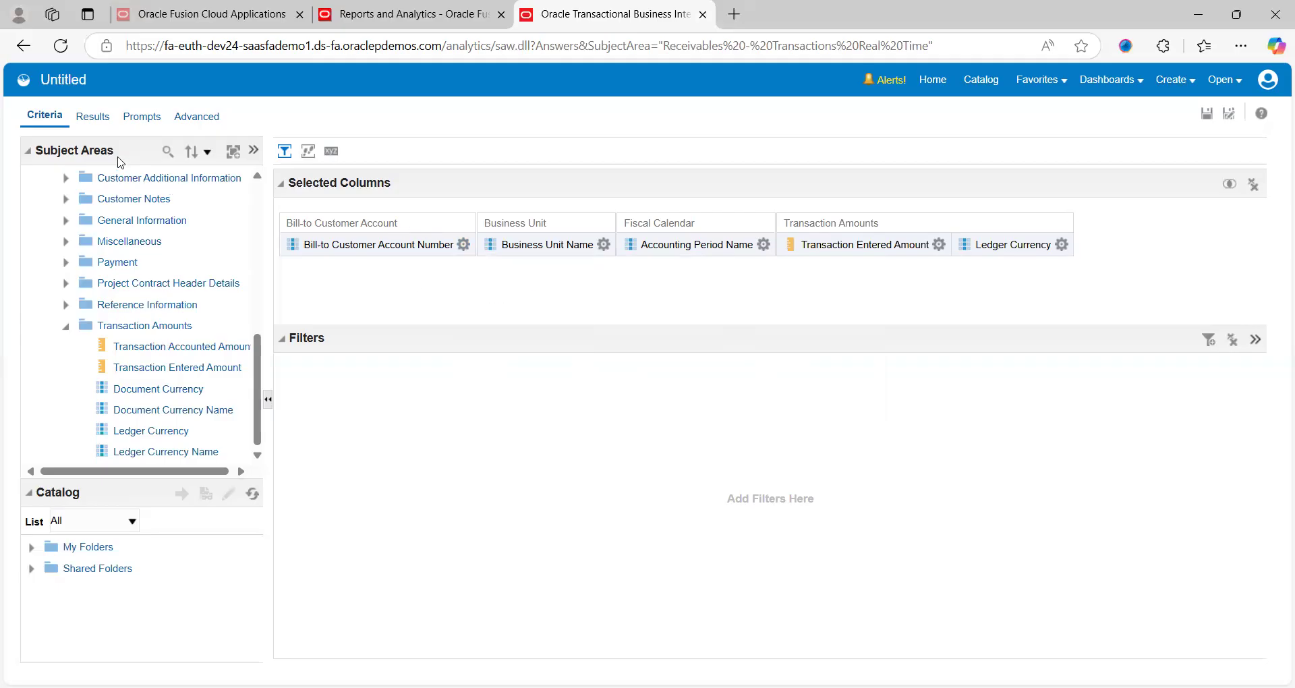
mouse_move(406, 280)
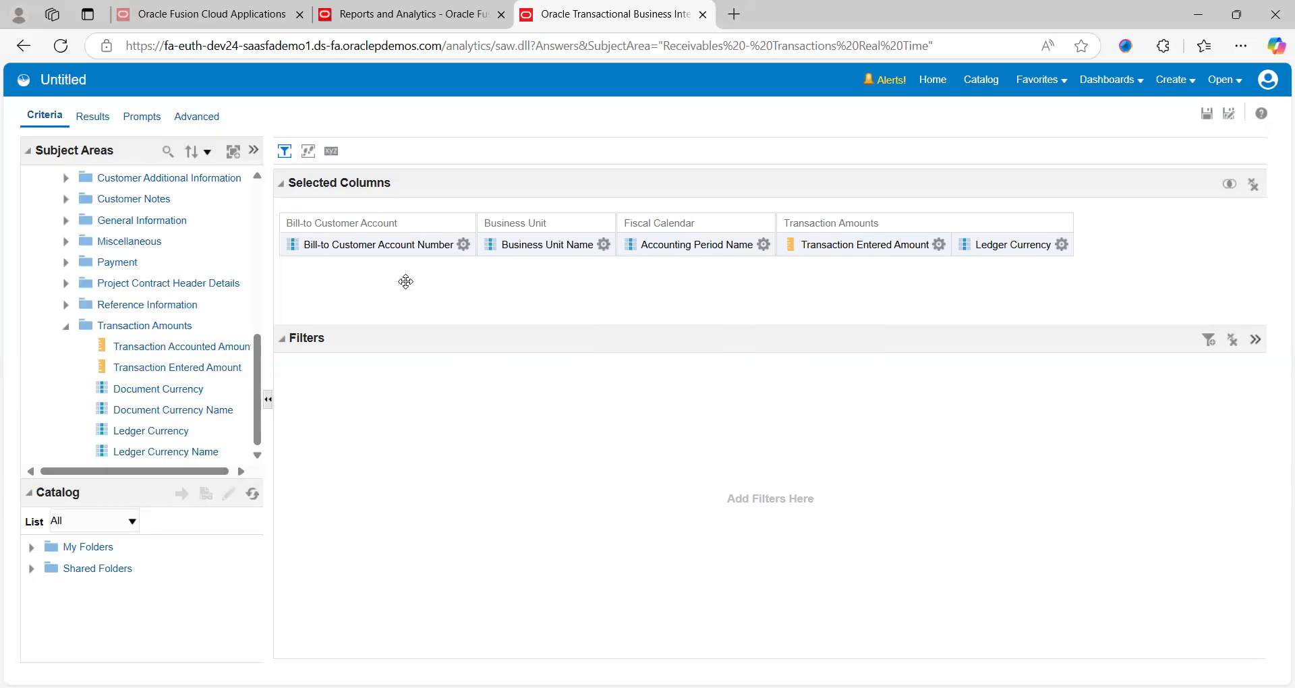
mouse_move(152, 155)
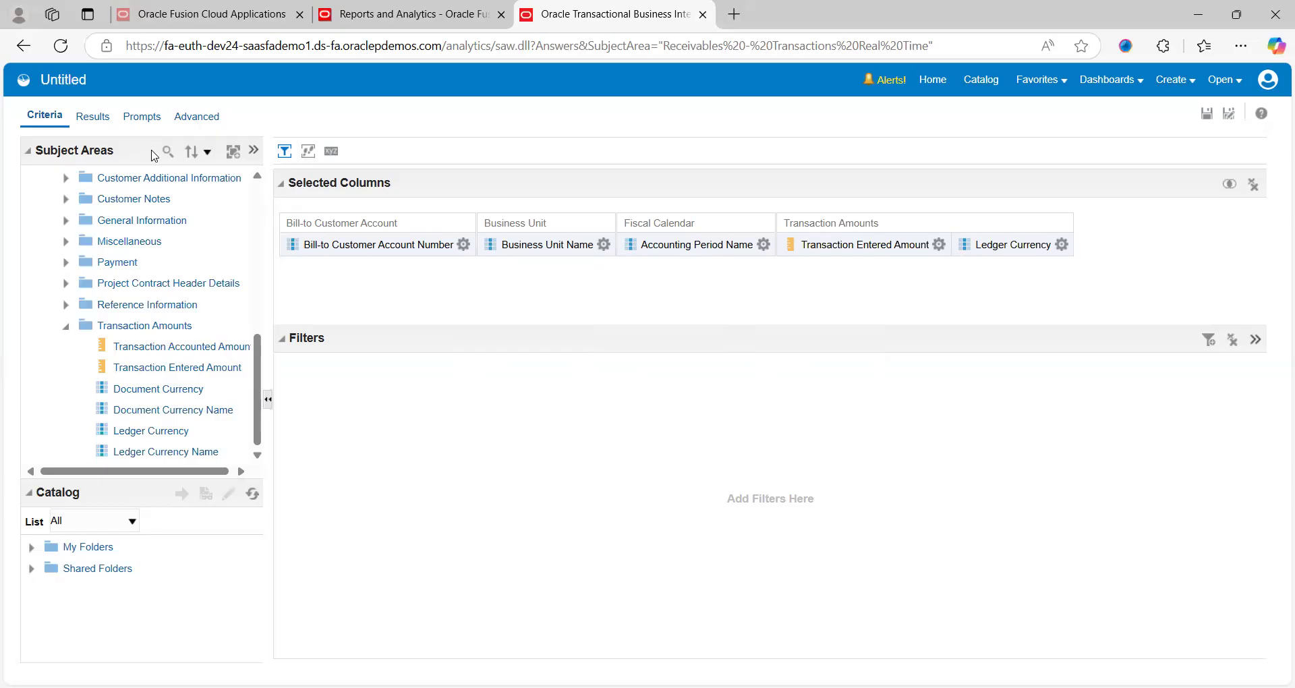
- Run the analysis on the Results tab to load the five-column table
click(90, 116)
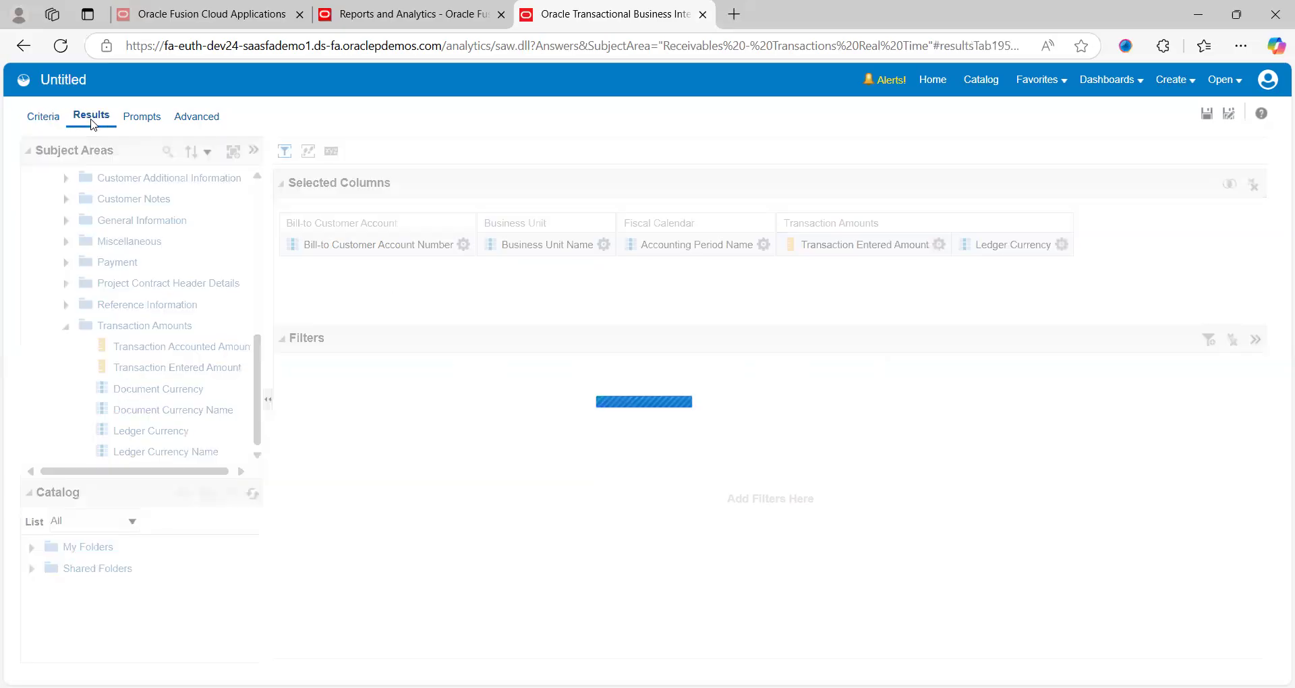
click(90, 116)
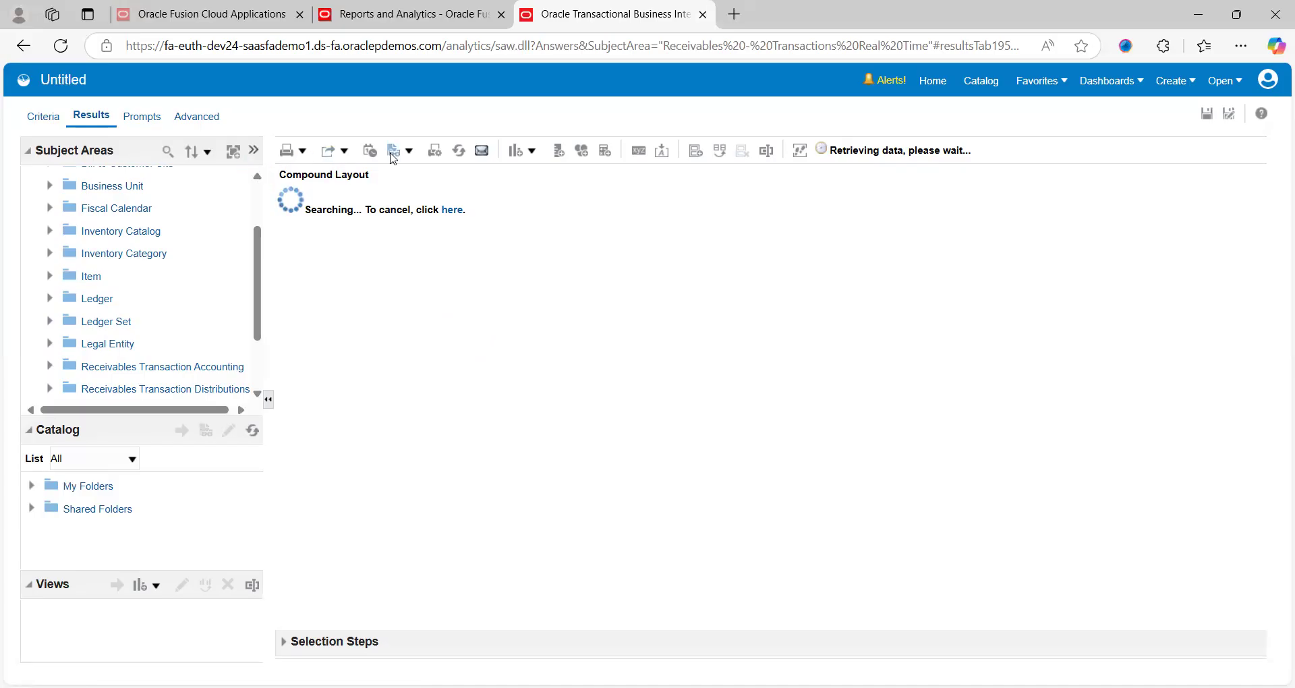
mouse_move(286, 150)
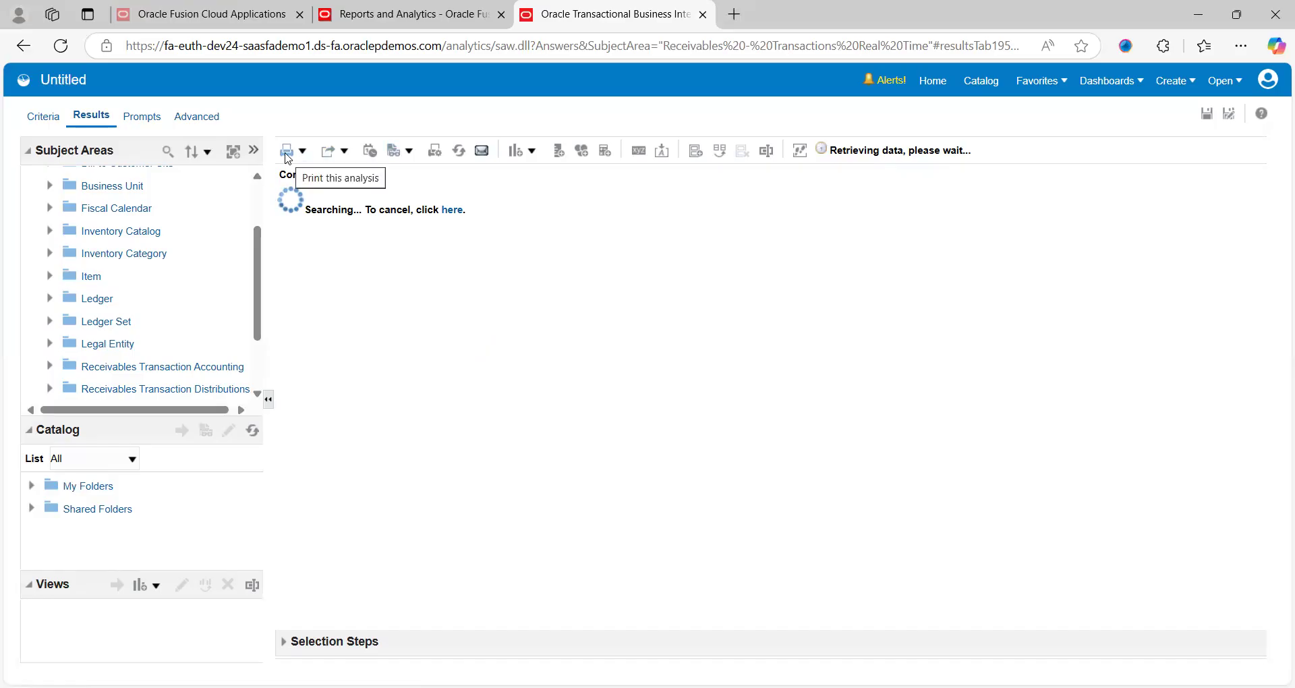
mouse_move(326, 156)
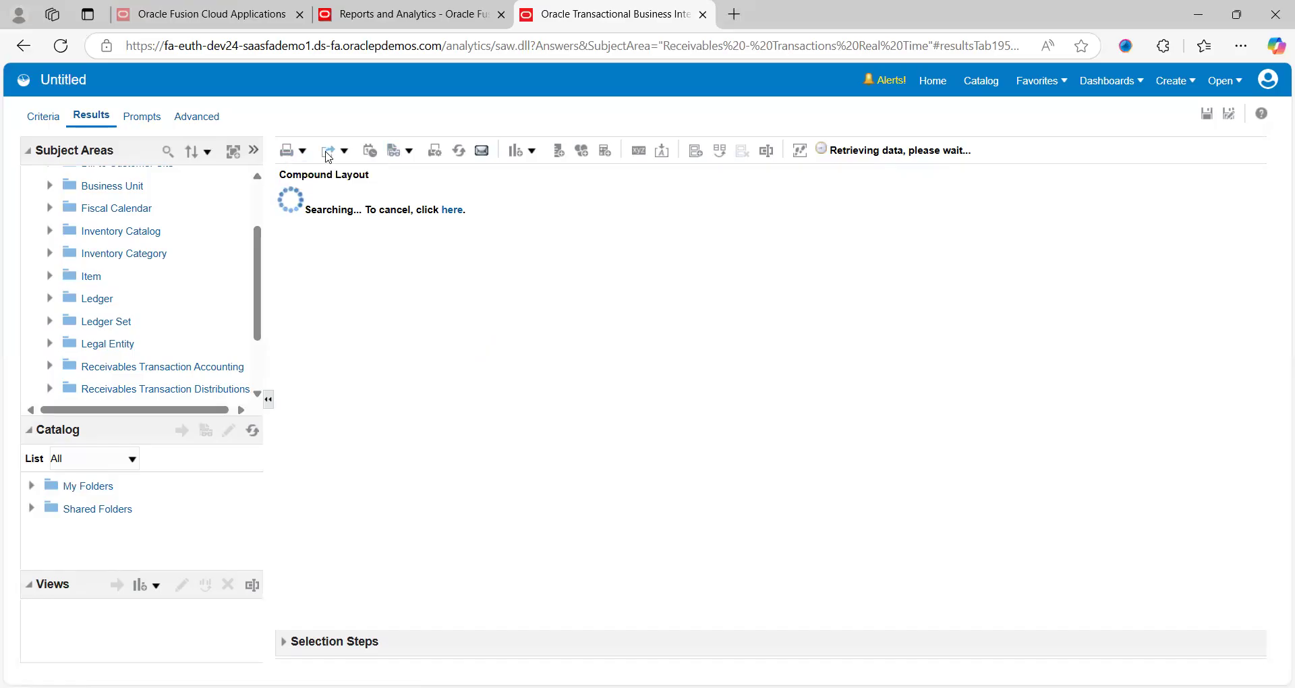
mouse_move(329, 150)
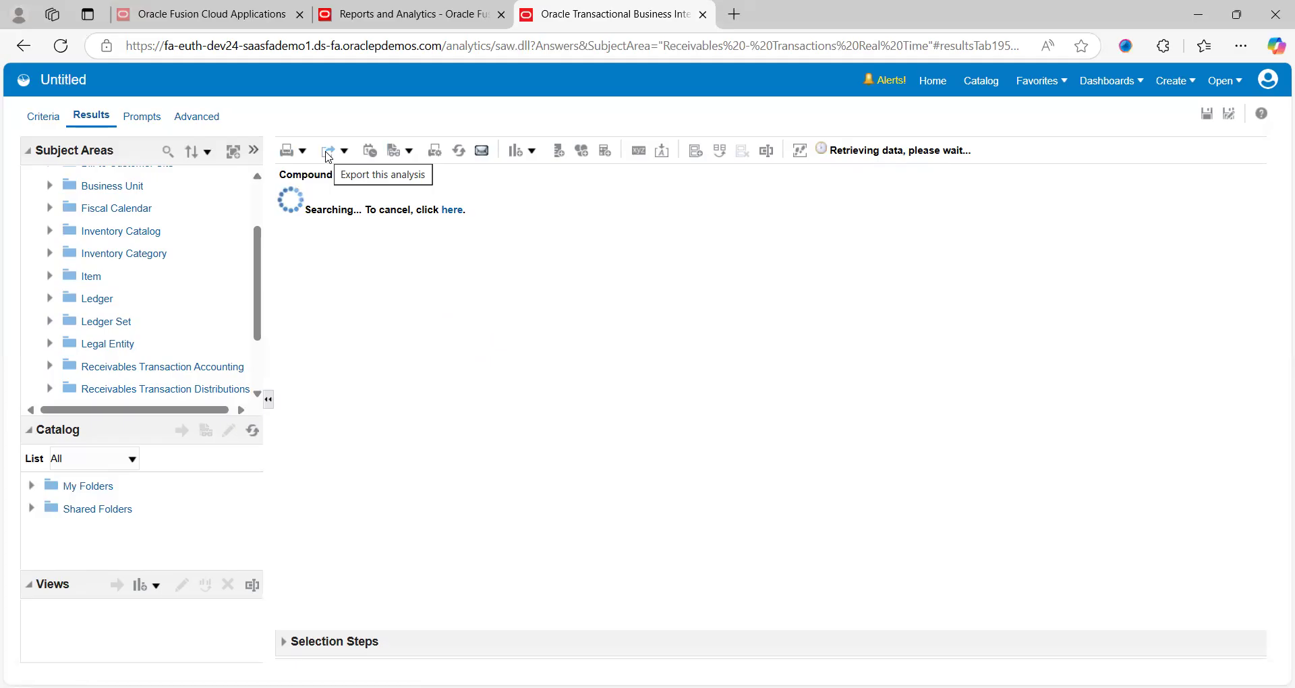
mouse_move(370, 150)
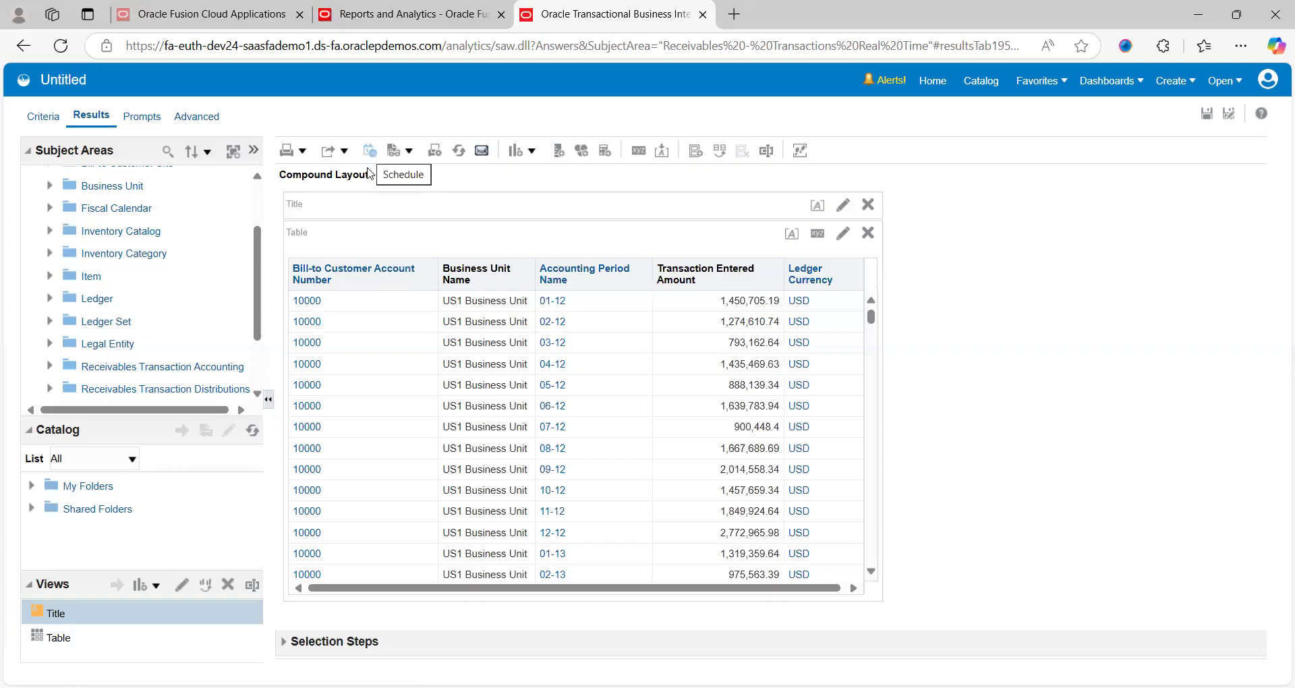
mouse_move(373, 160)
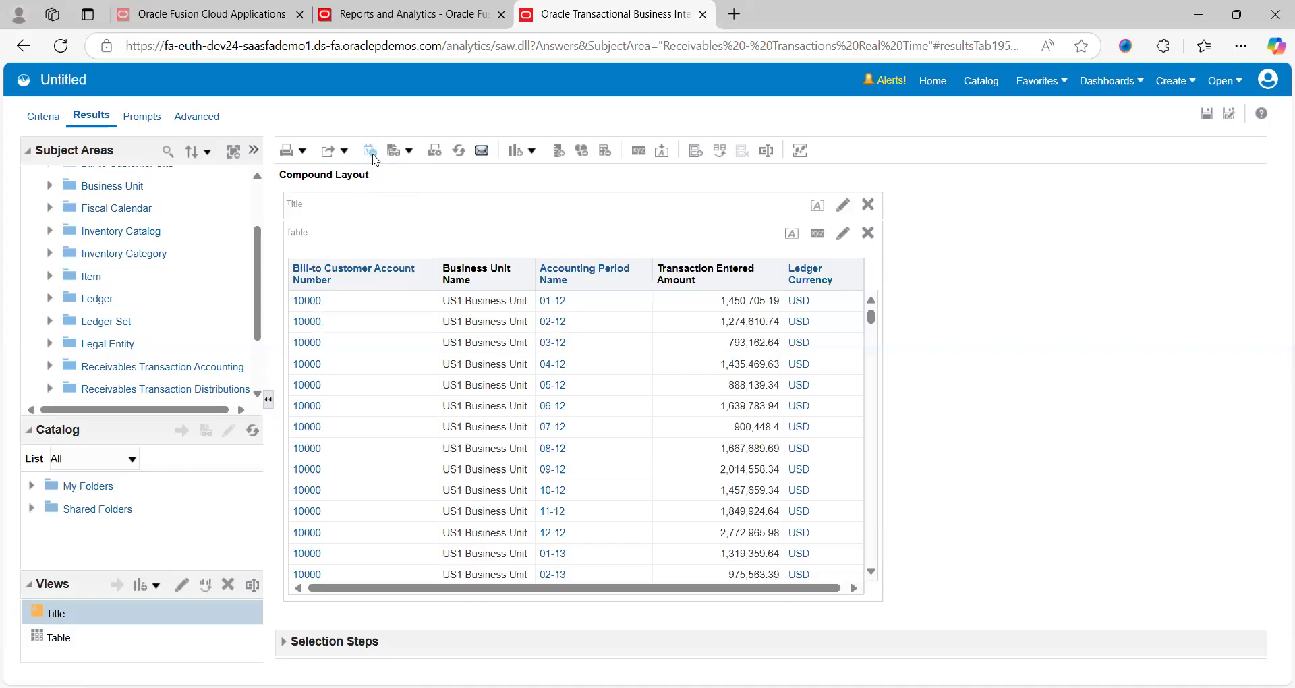
mouse_move(370, 149)
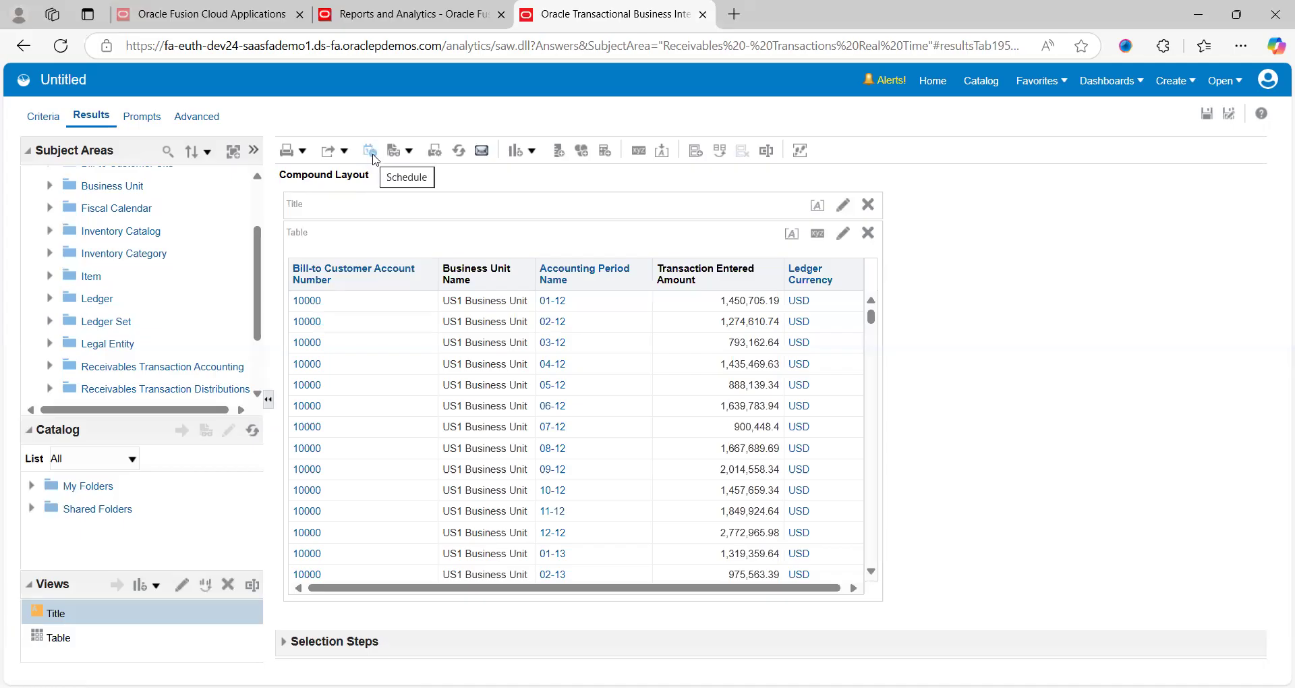
mouse_move(404, 156)
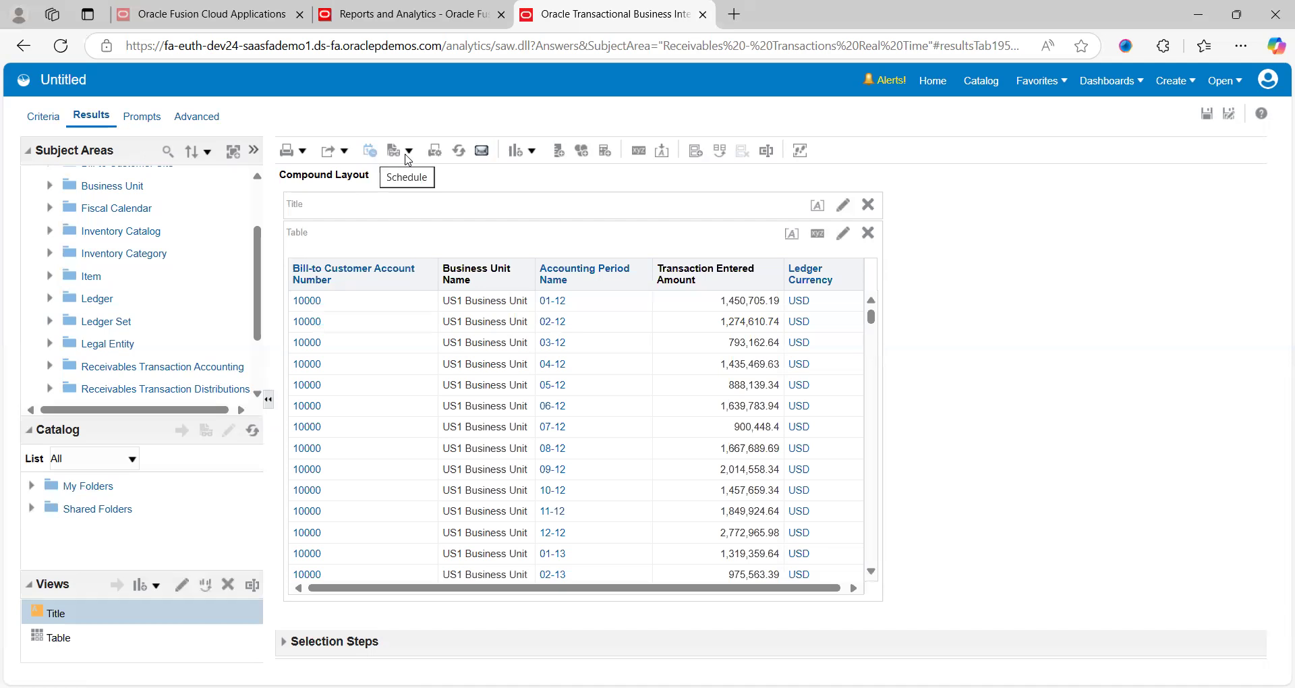
mouse_move(497, 162)
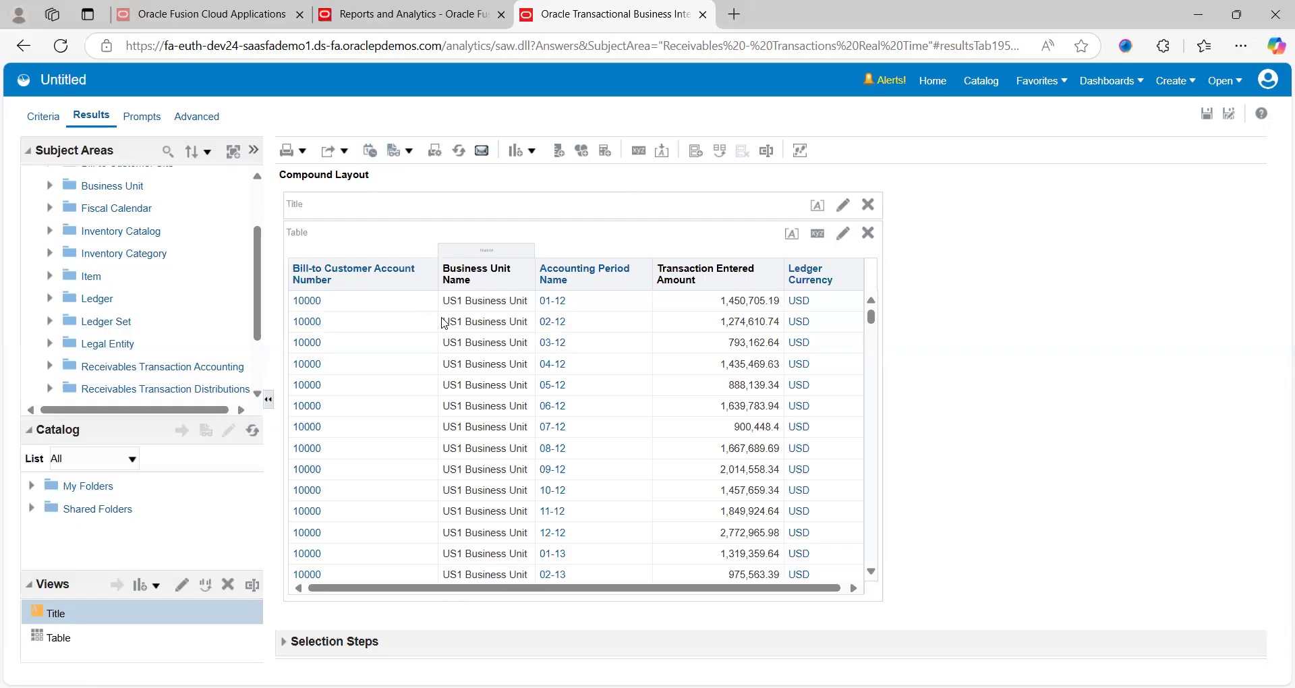
mouse_move(509, 355)
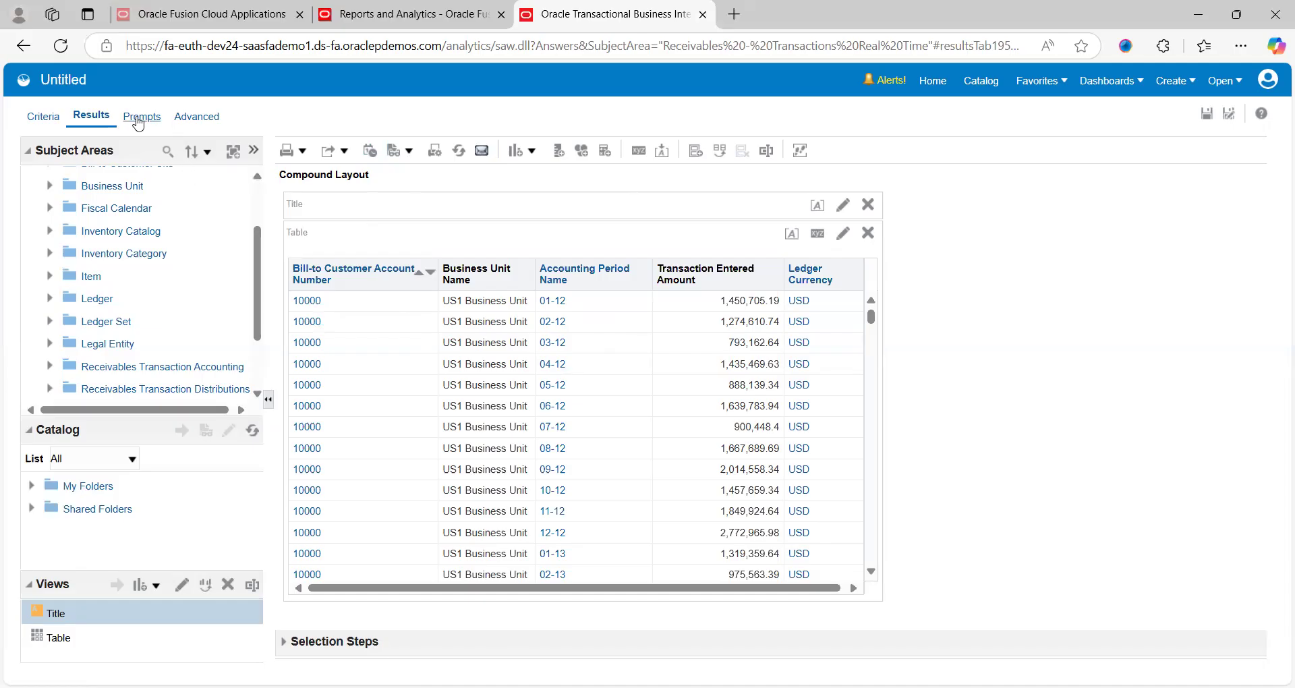
- Begin a new column prompt on Business Unit Name from the Prompts tab
click(142, 116)
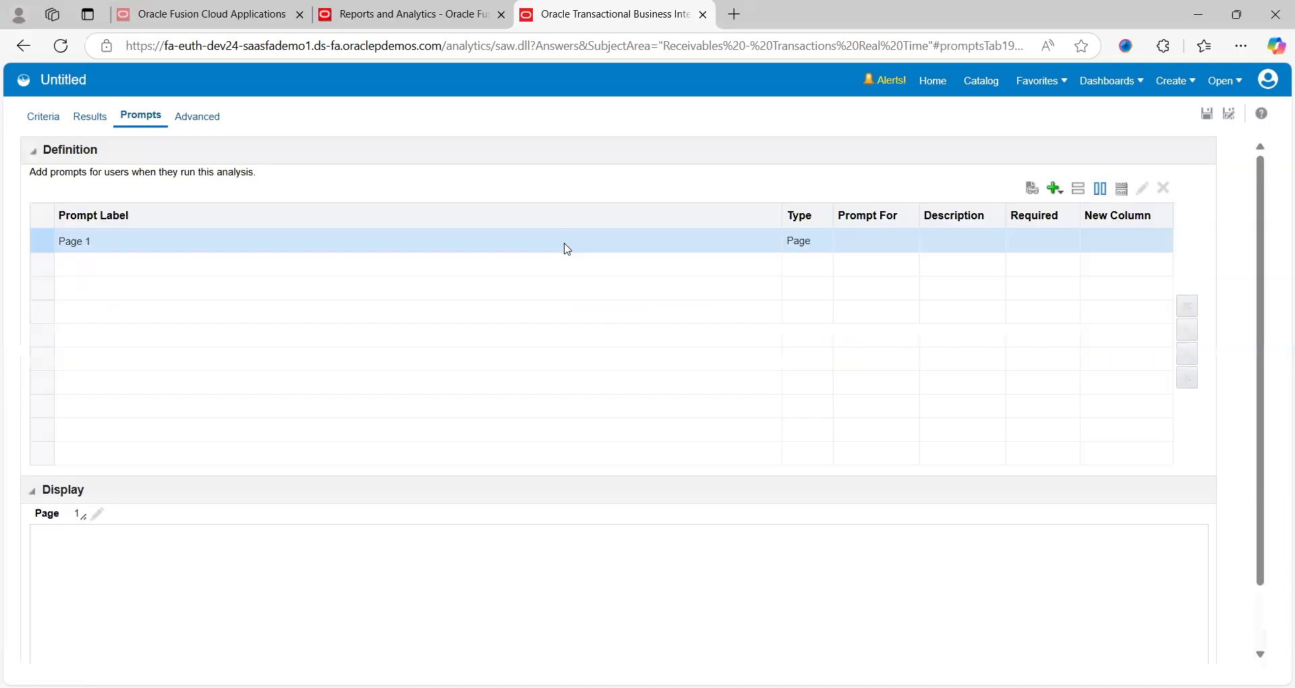
mouse_move(568, 248)
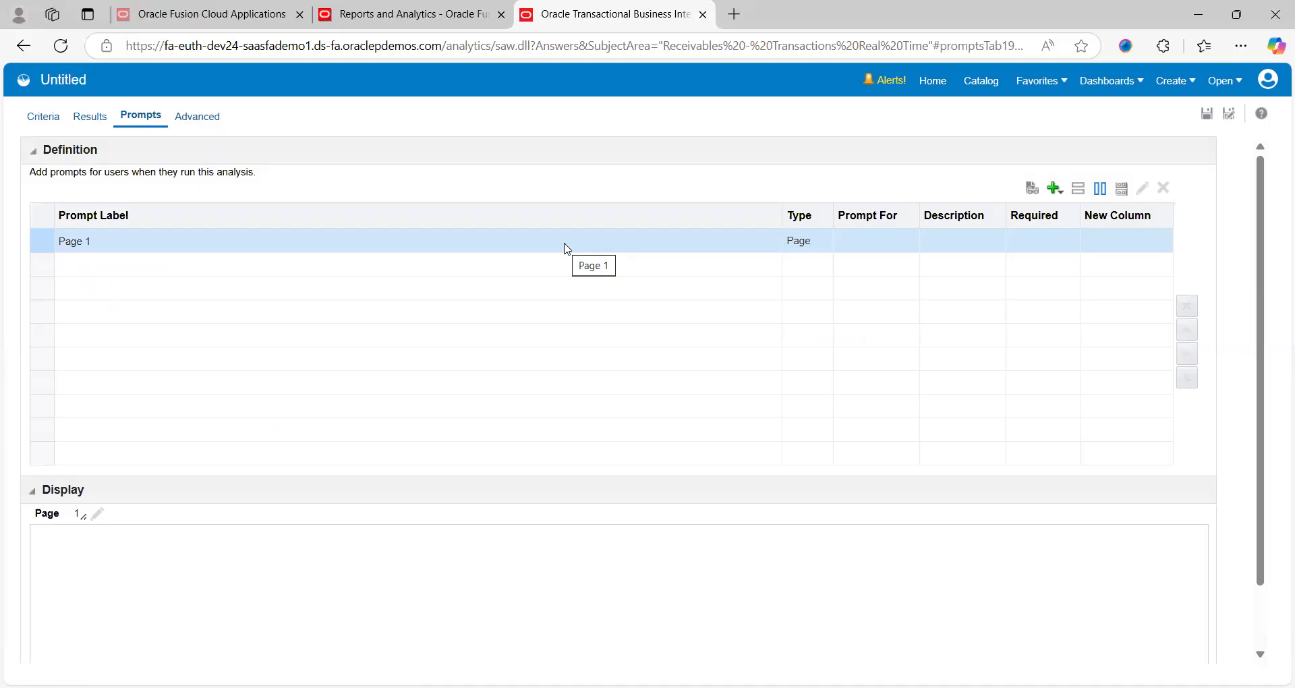
mouse_move(991, 229)
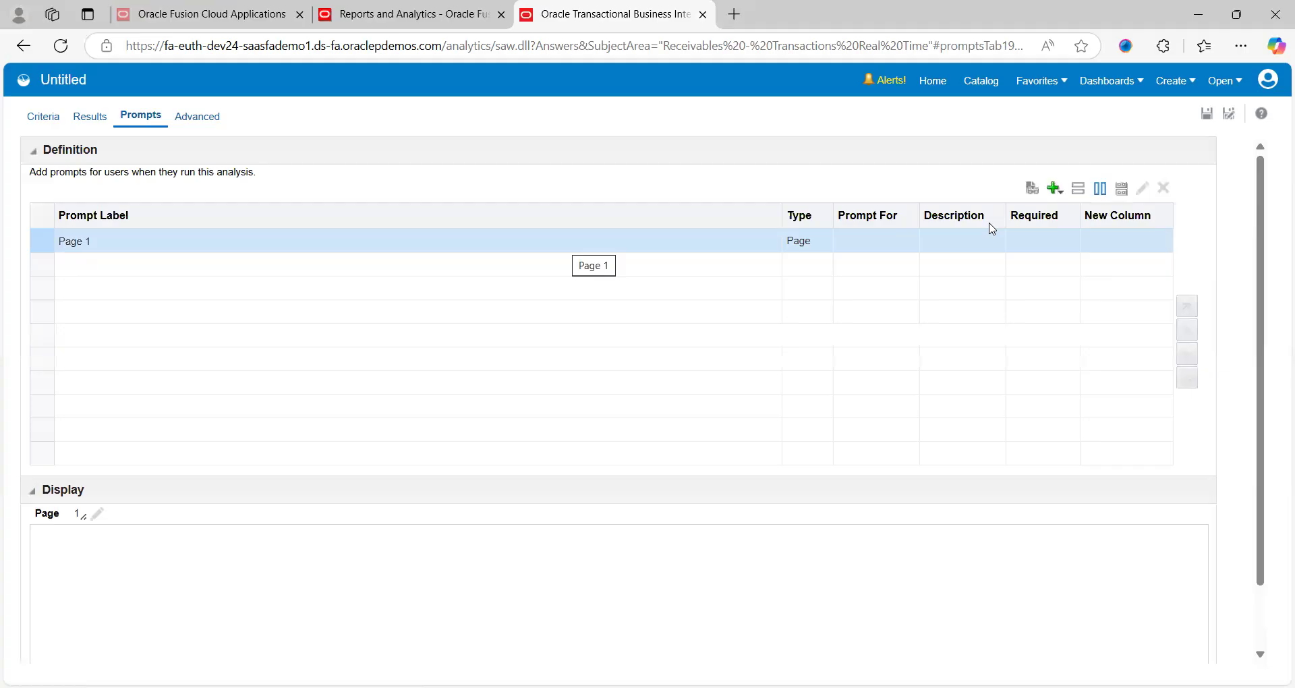
click(1053, 189)
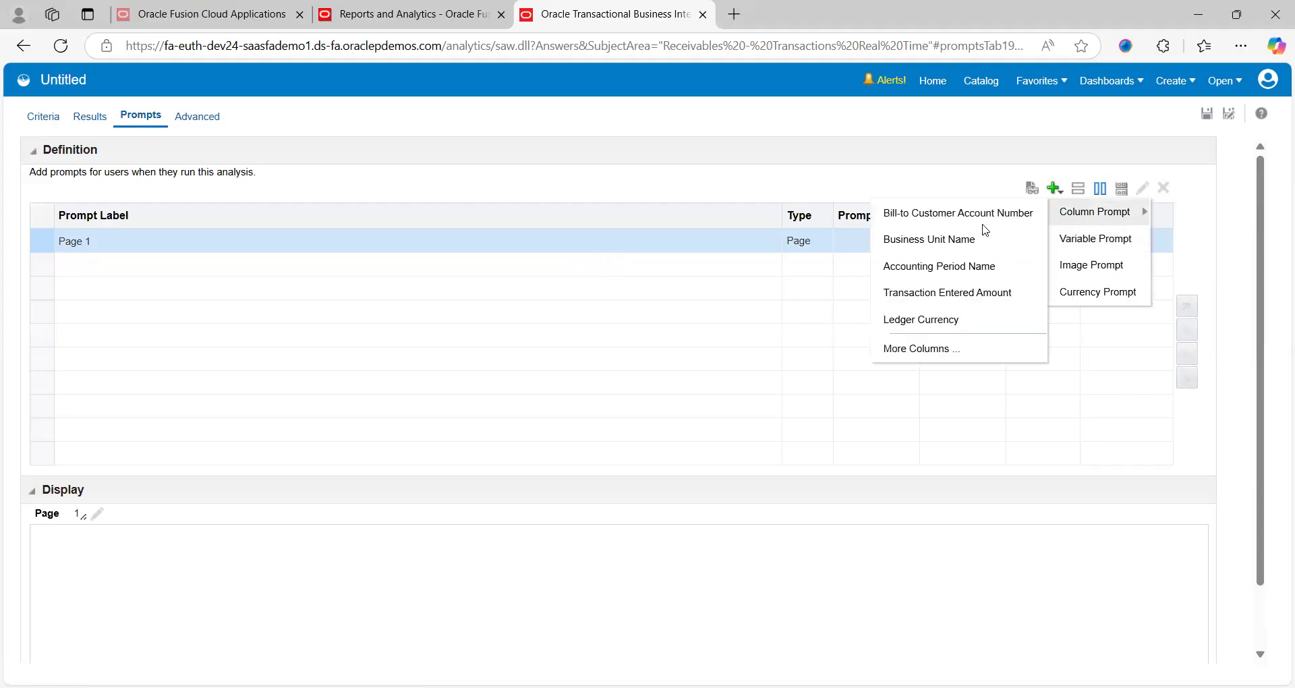
mouse_move(793, 295)
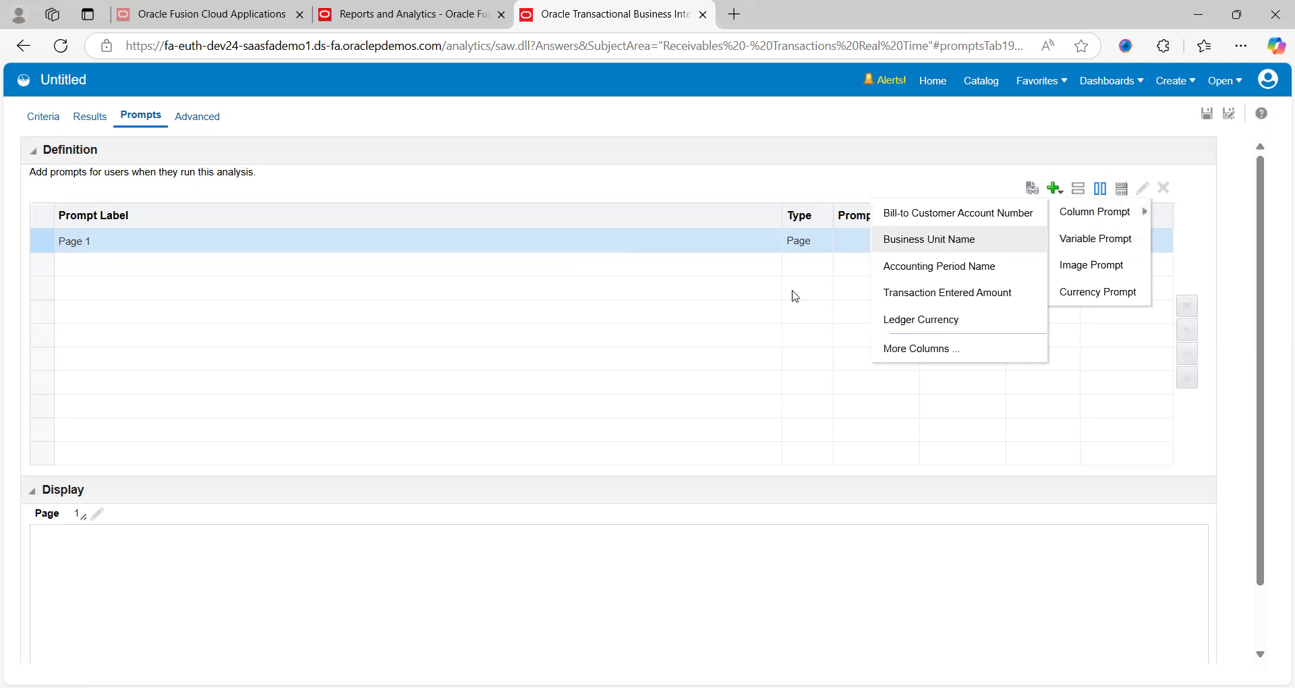
click(928, 239)
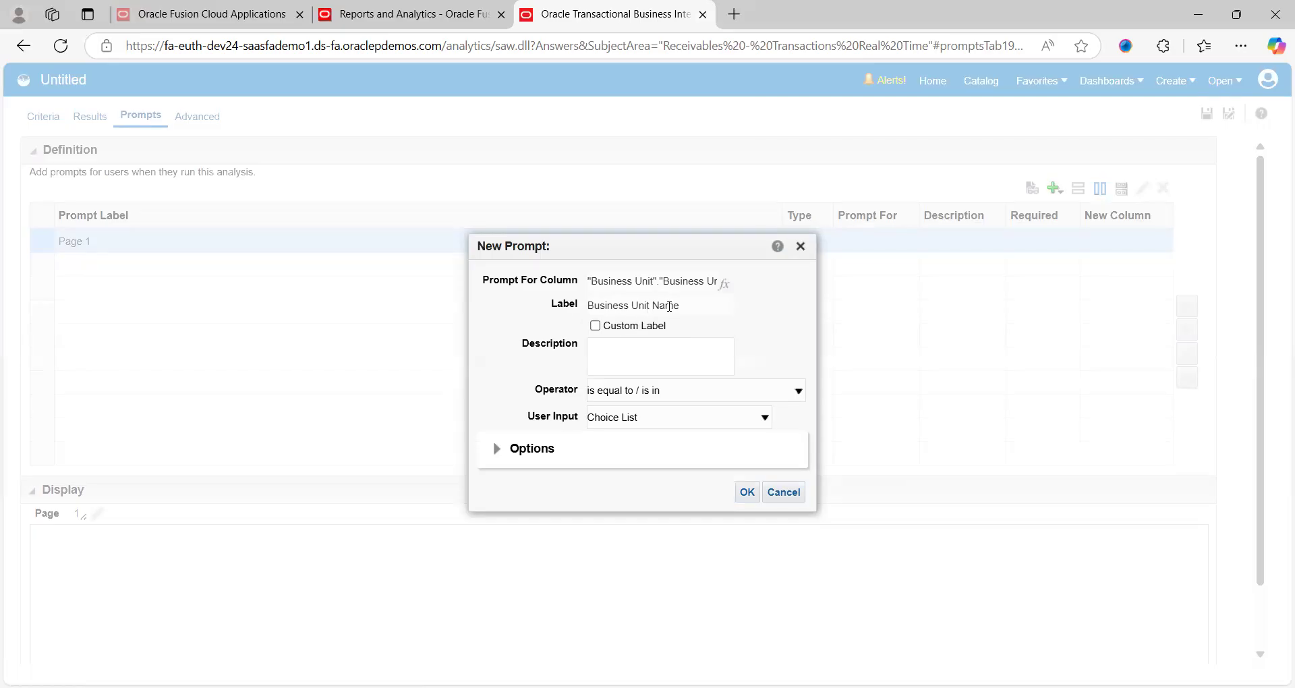
- Give the prompt the custom label Business Unit Name_XXX, keeping the 'is equal to / is in' operator
click(595, 326)
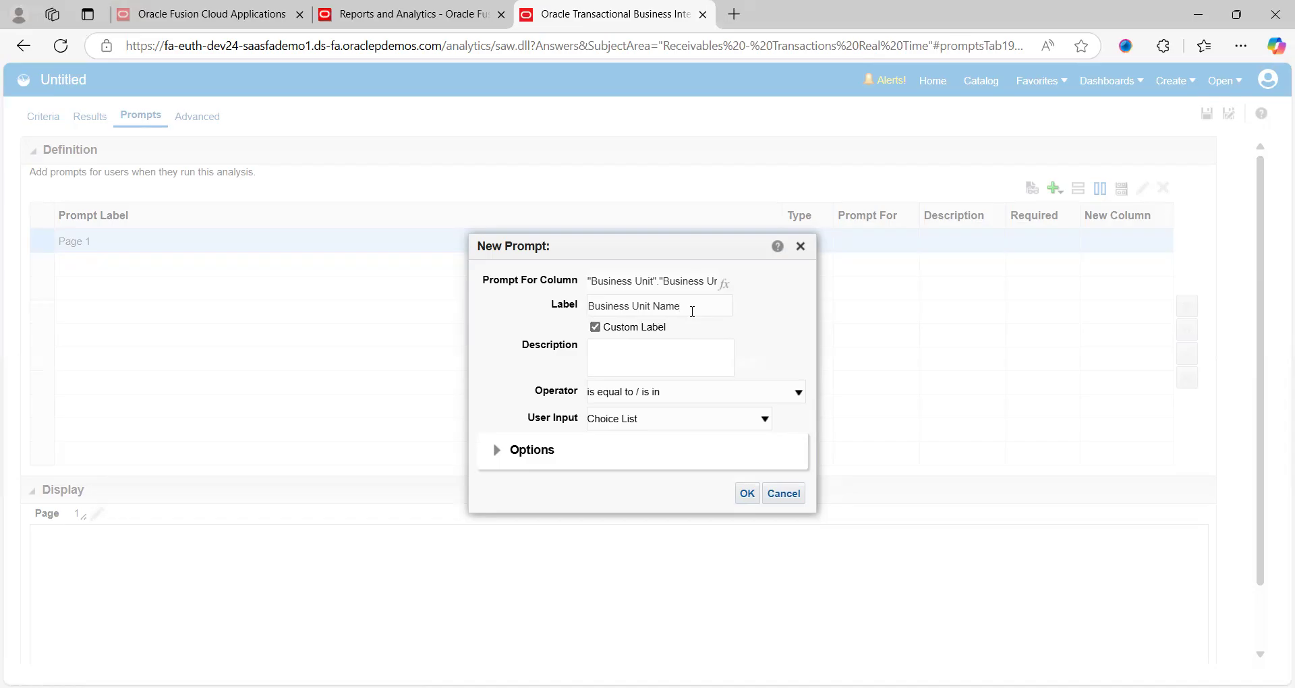
click(660, 306)
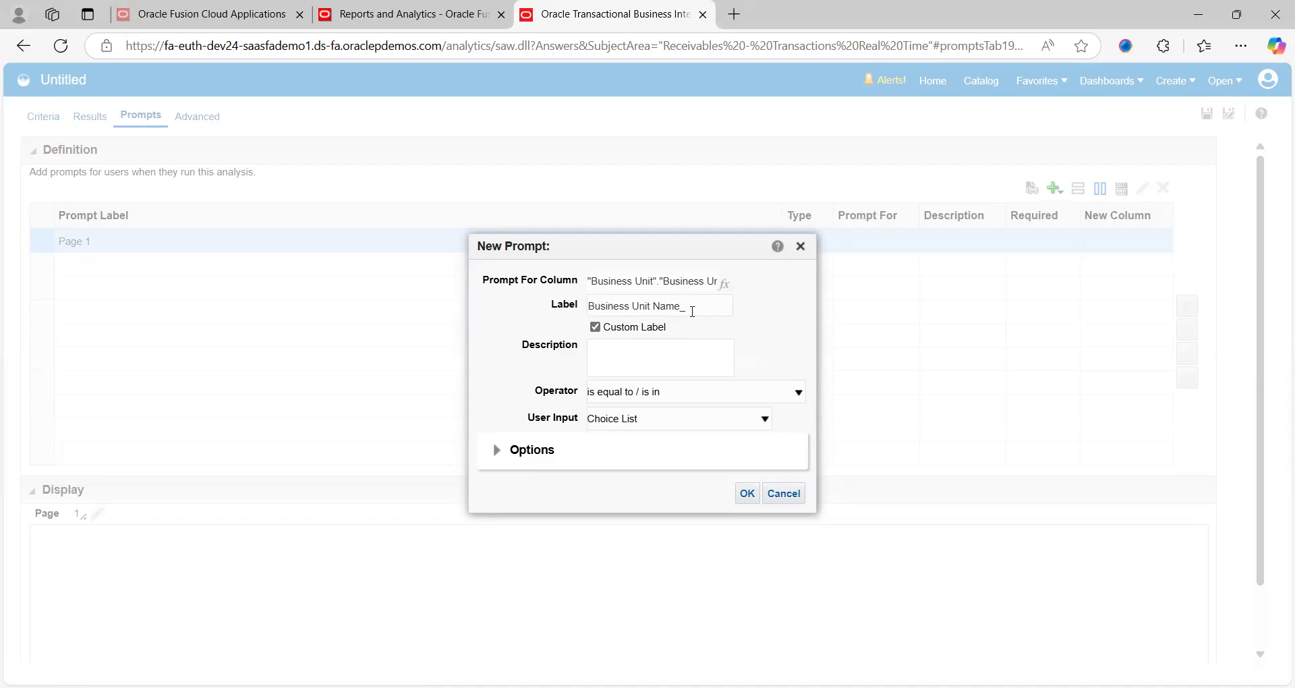
text(XXX)
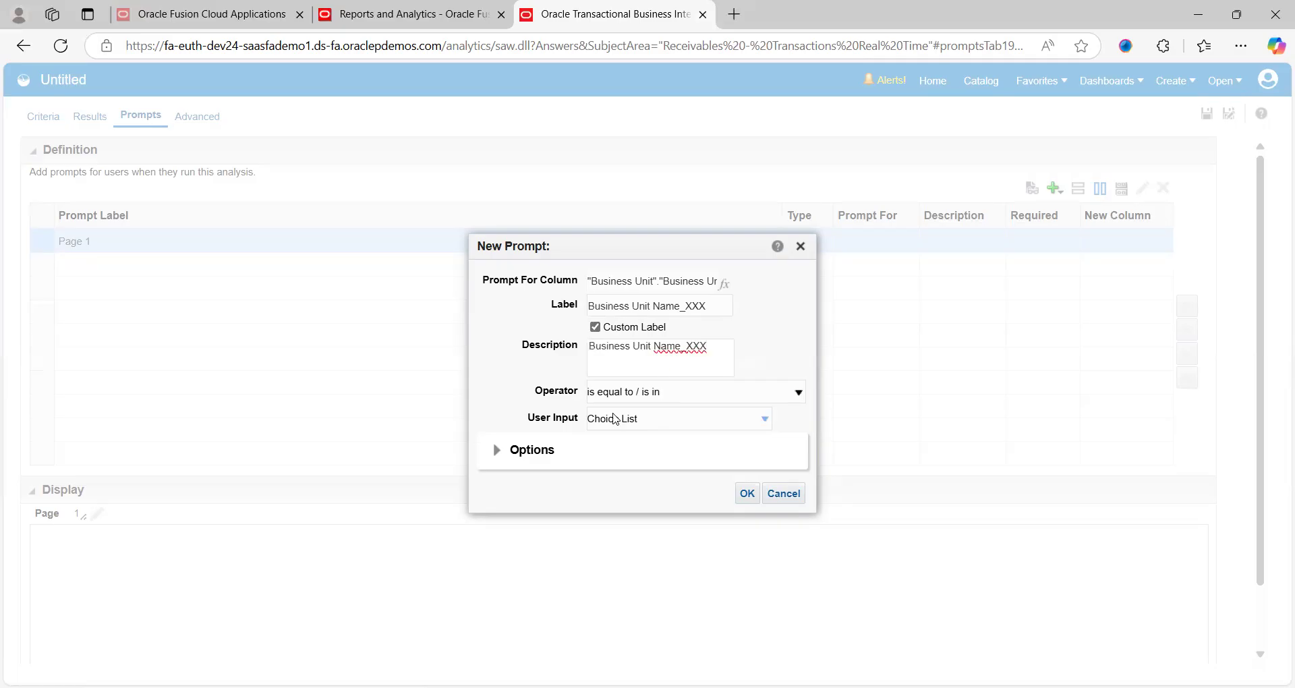
mouse_move(657, 404)
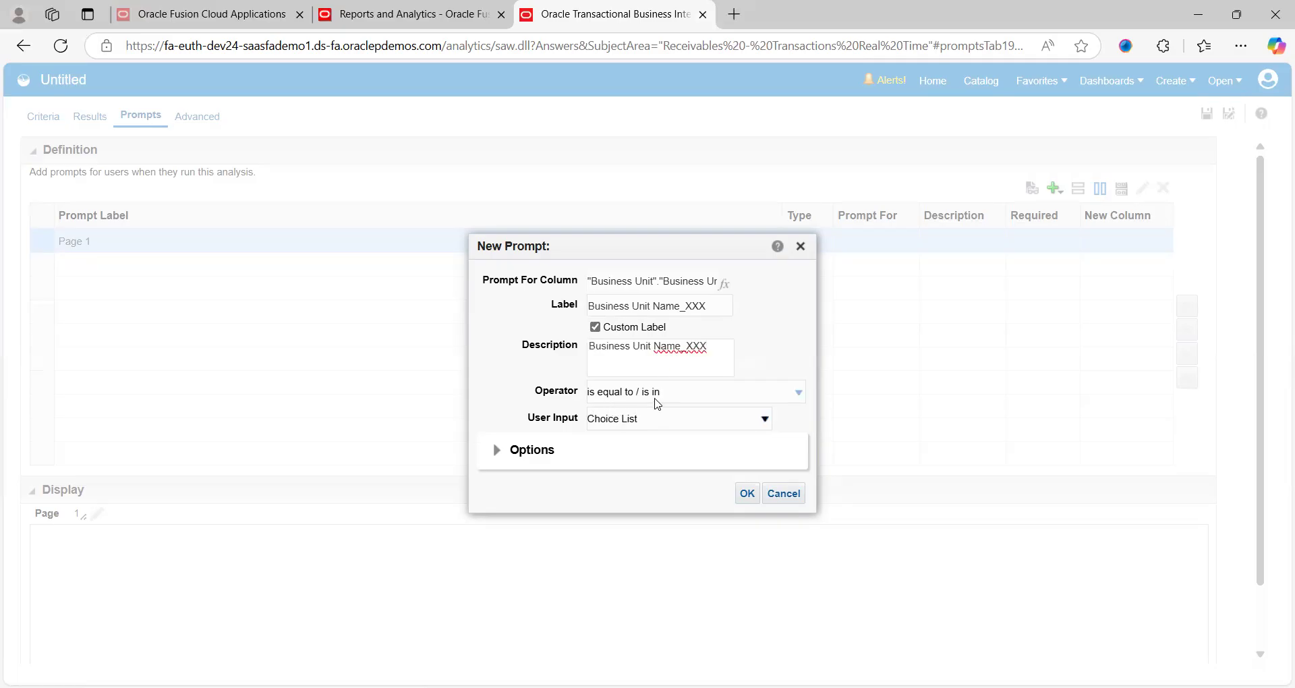
click(796, 391)
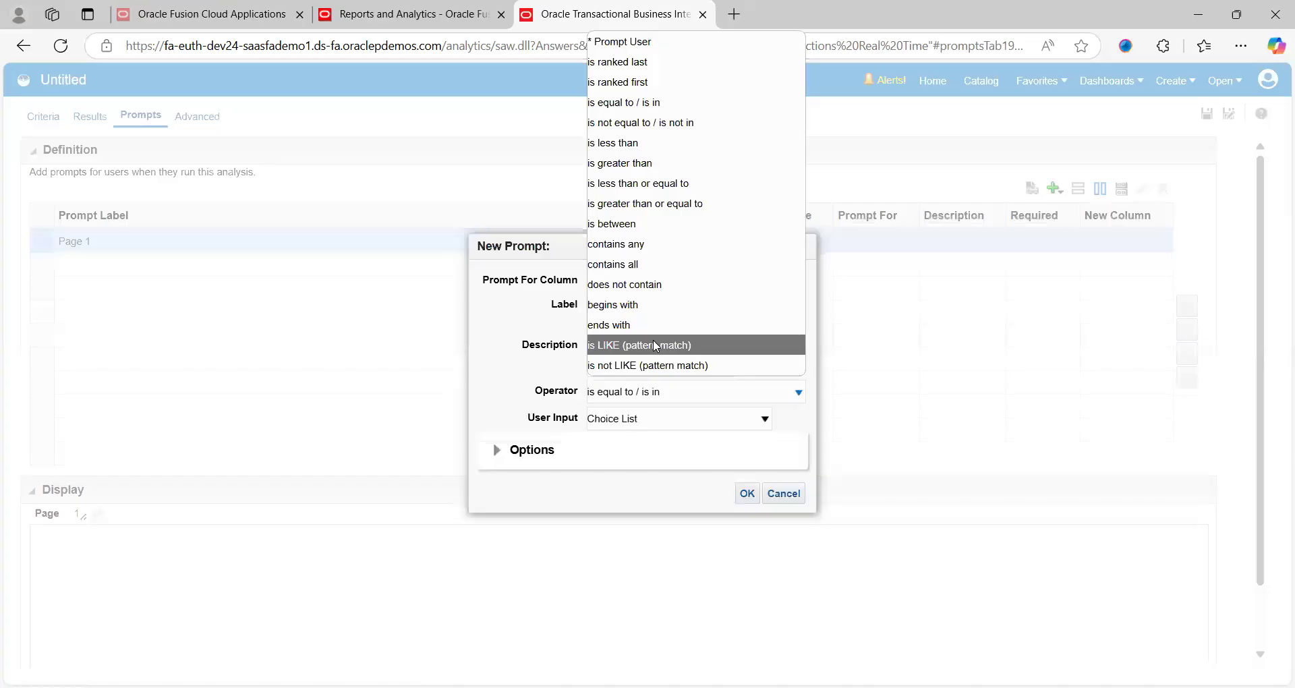
mouse_move(638, 182)
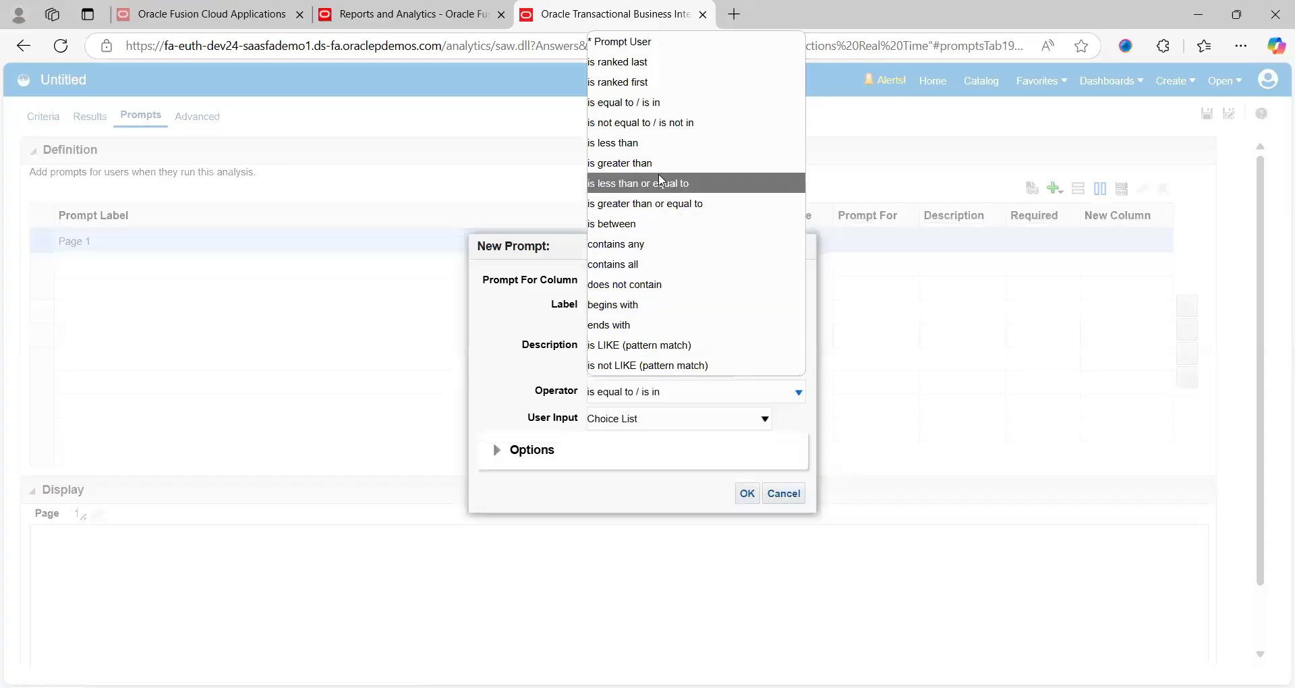
mouse_move(672, 245)
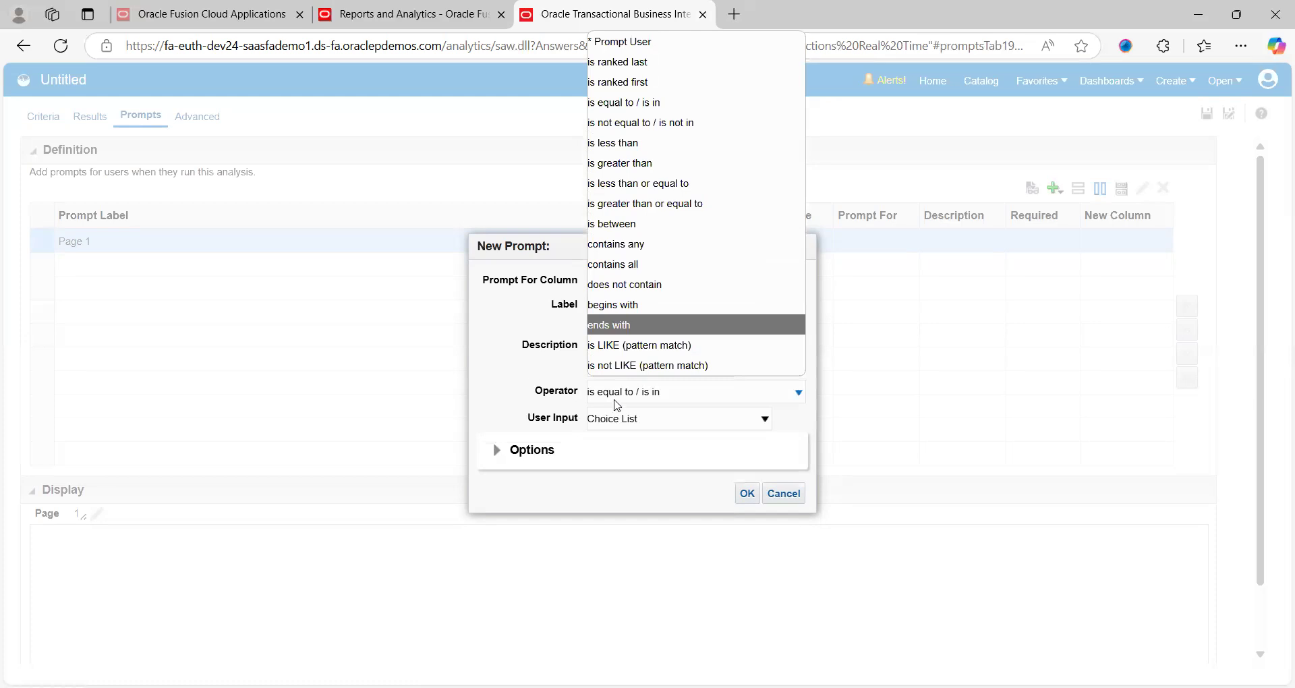
click(624, 102)
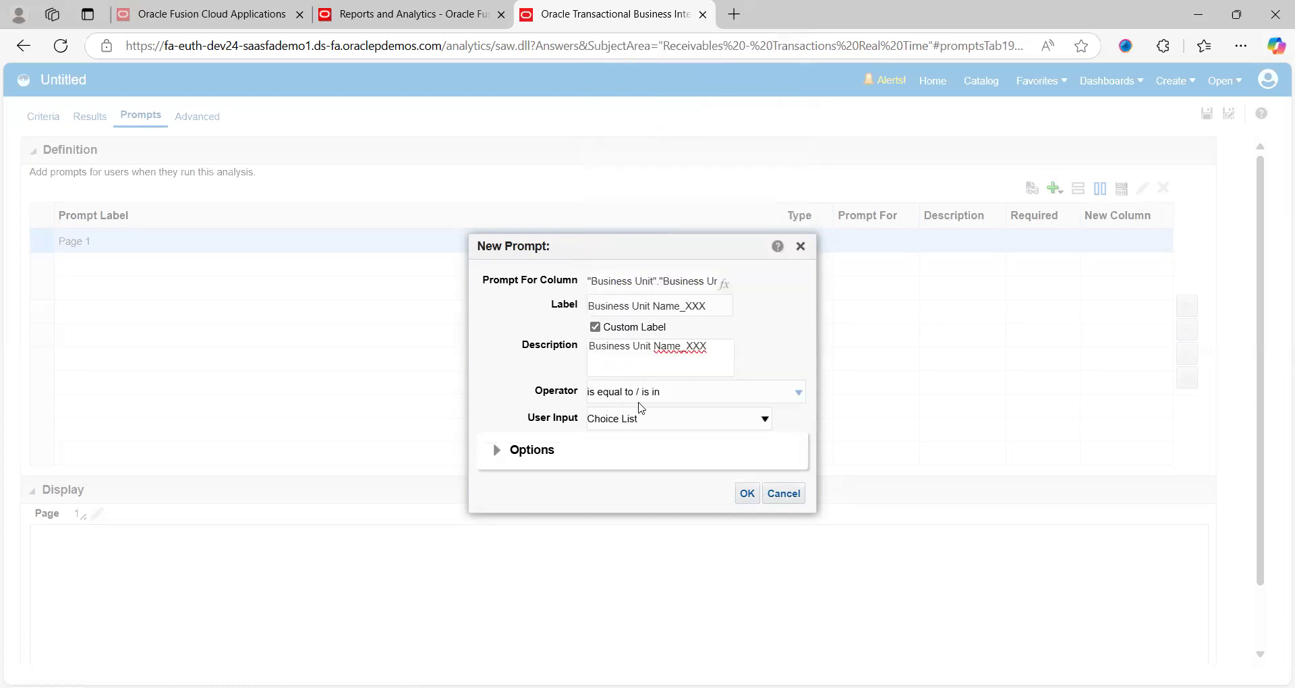
mouse_move(572, 435)
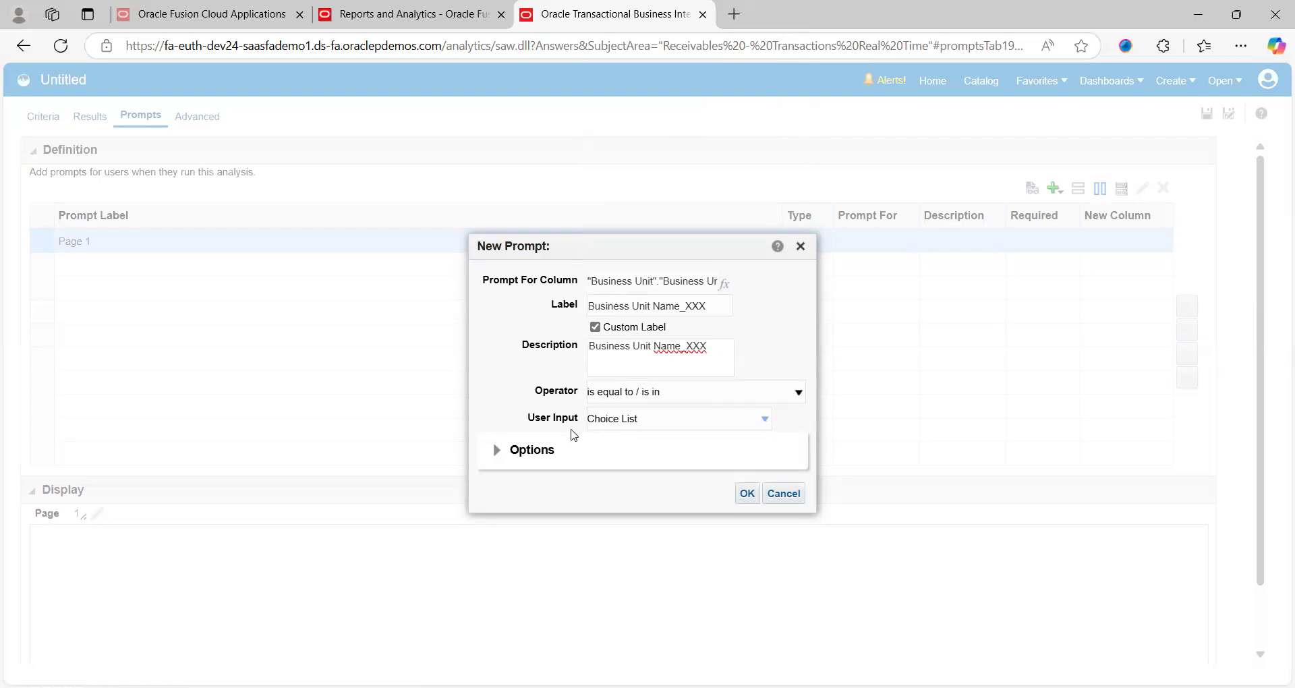
mouse_move(609, 431)
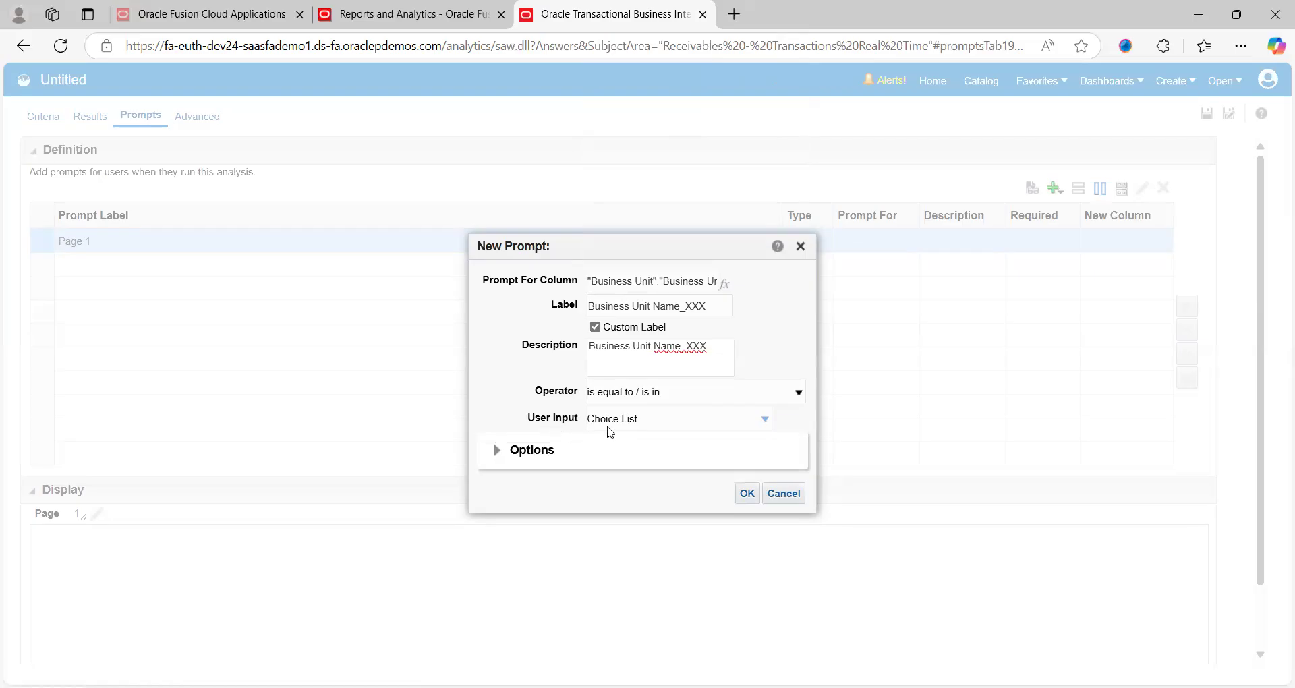
click(760, 418)
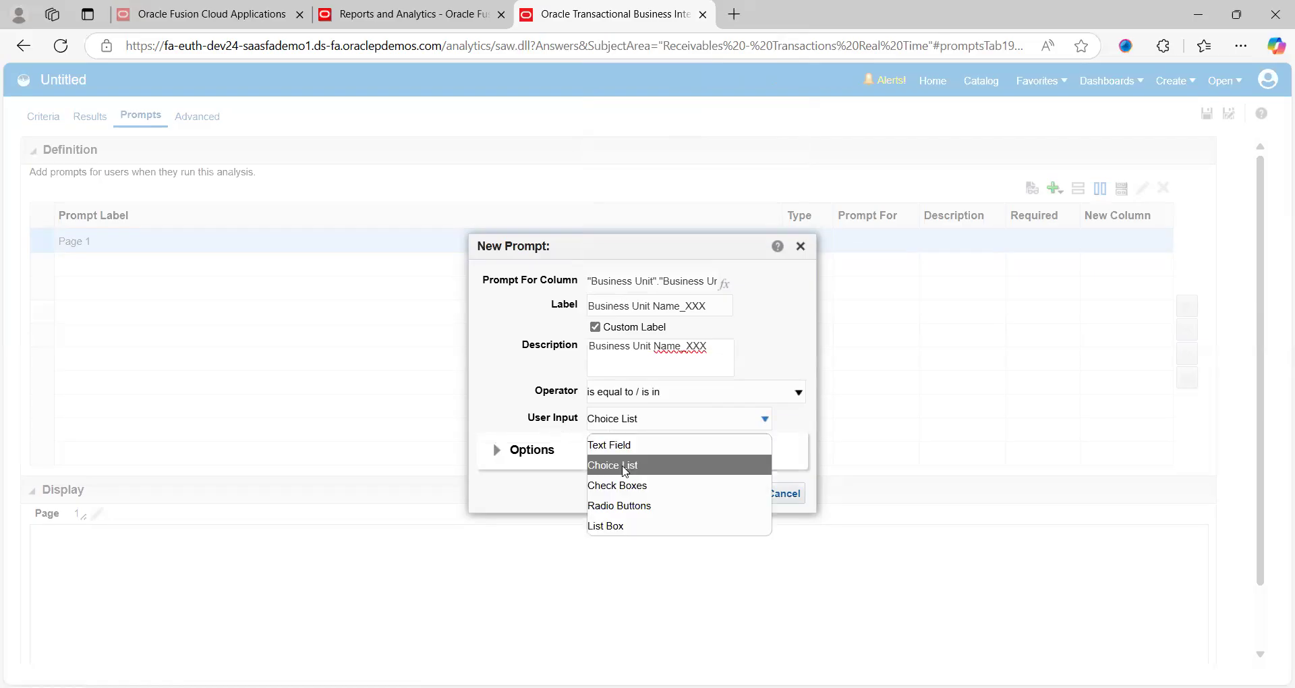
mouse_move(648, 484)
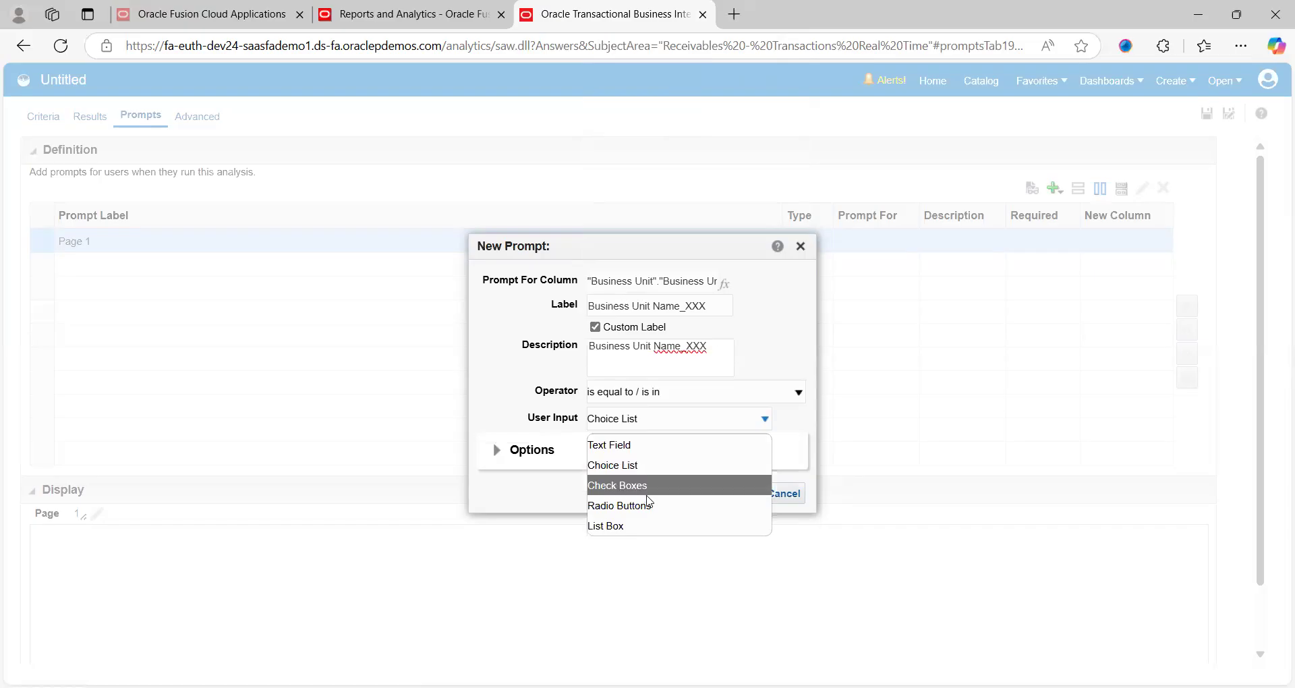
mouse_move(606, 526)
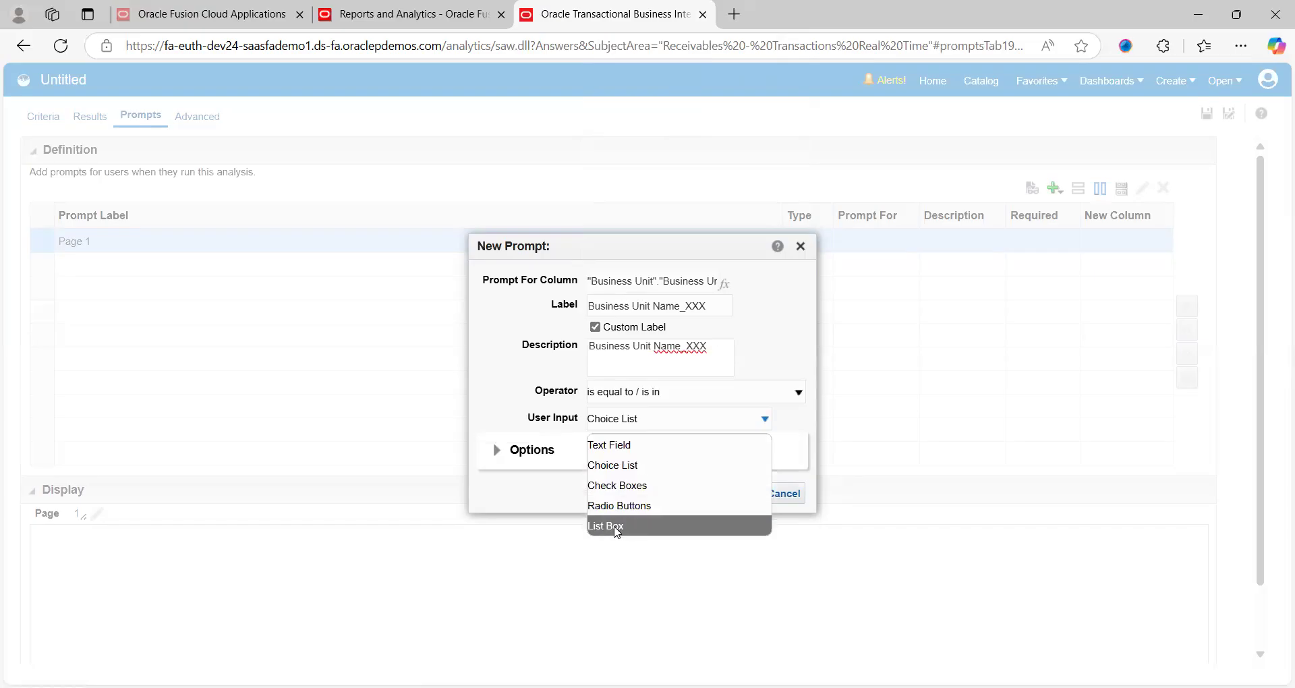
- Make the prompt a required list box with dynamic width and add it to the analysis
click(606, 526)
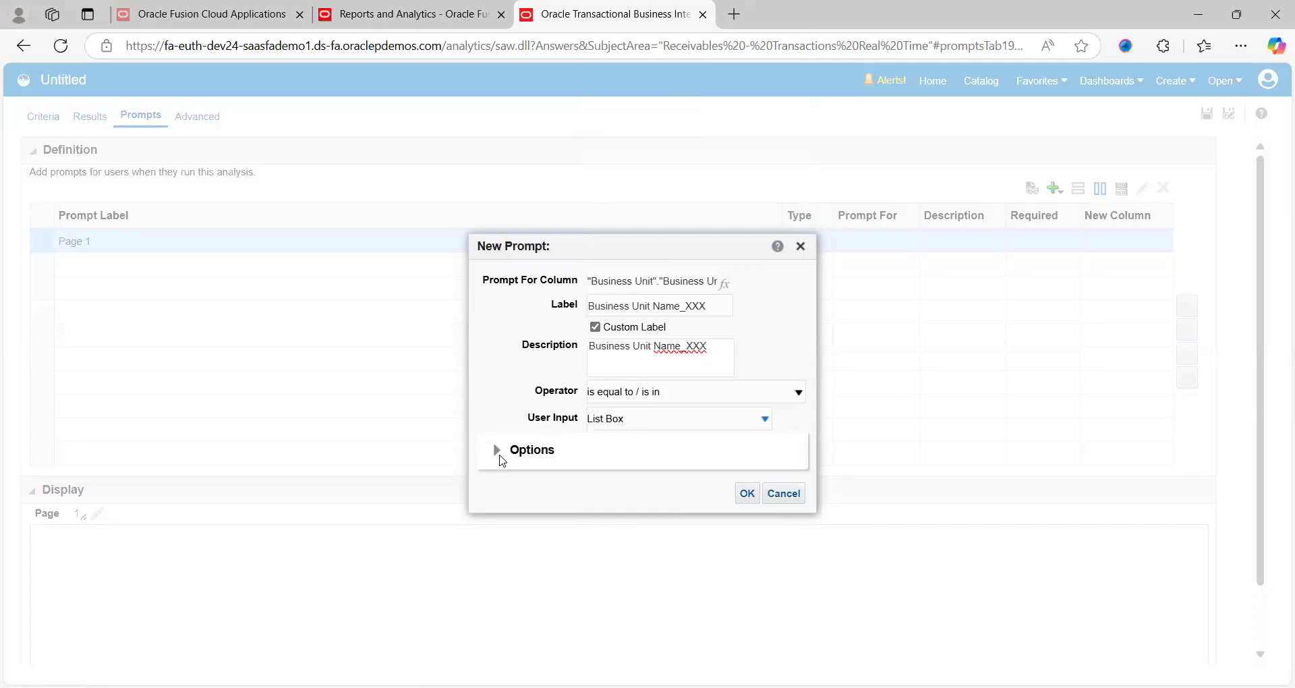
click(496, 450)
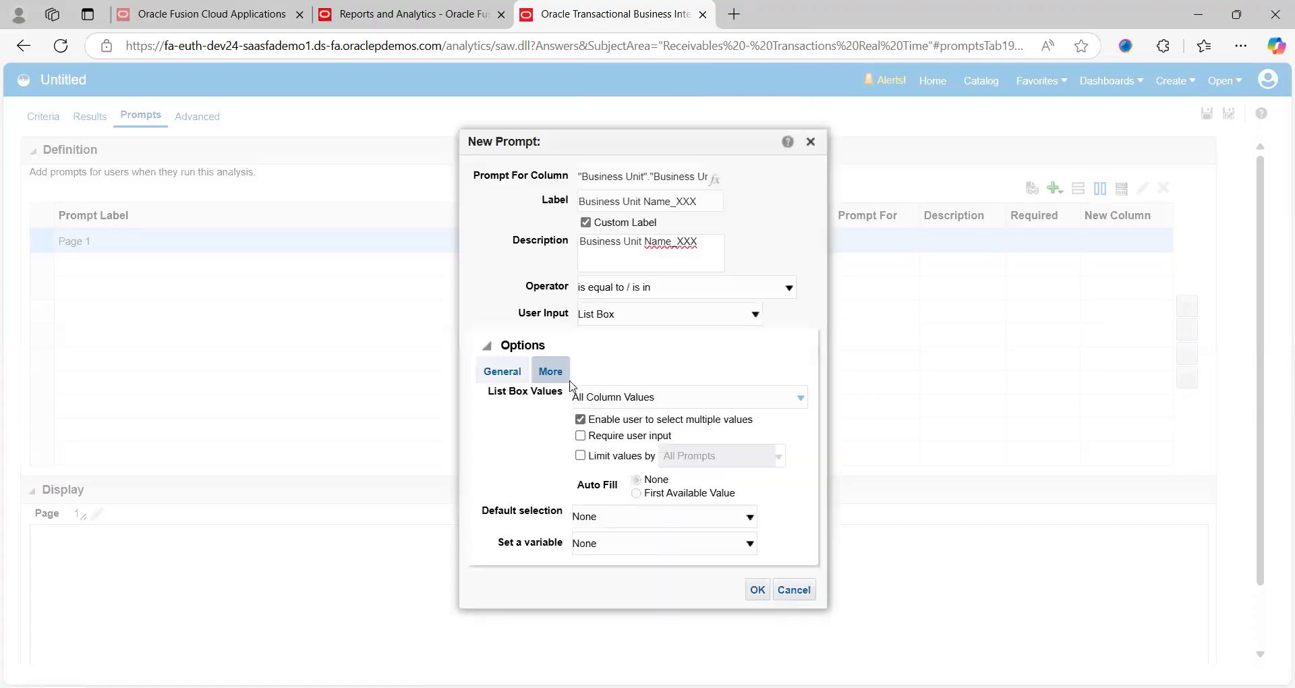
mouse_move(641, 442)
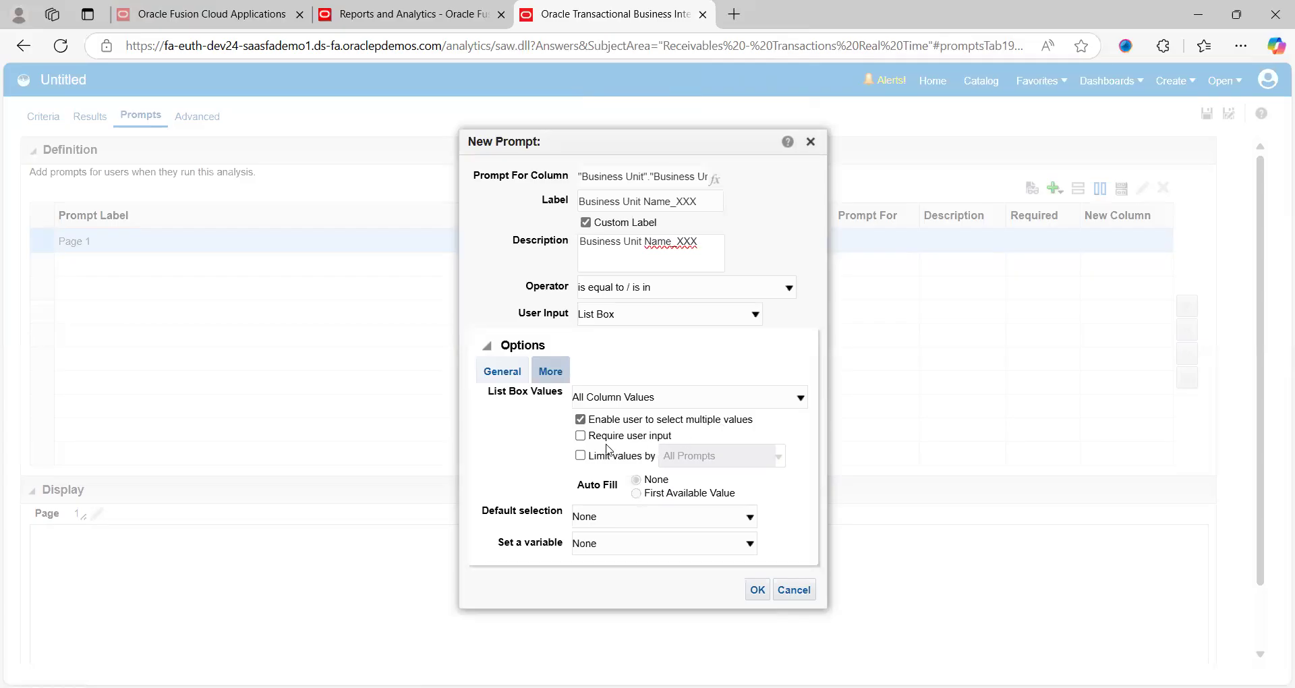
click(580, 436)
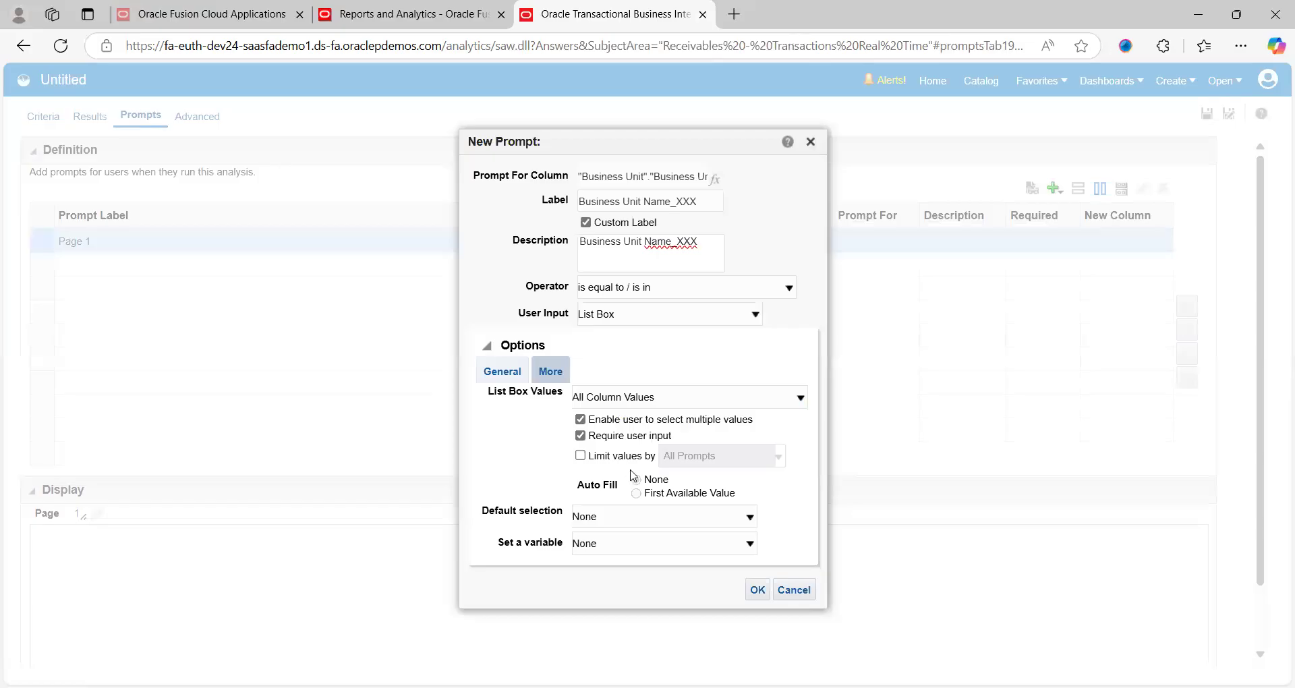
mouse_move(568, 389)
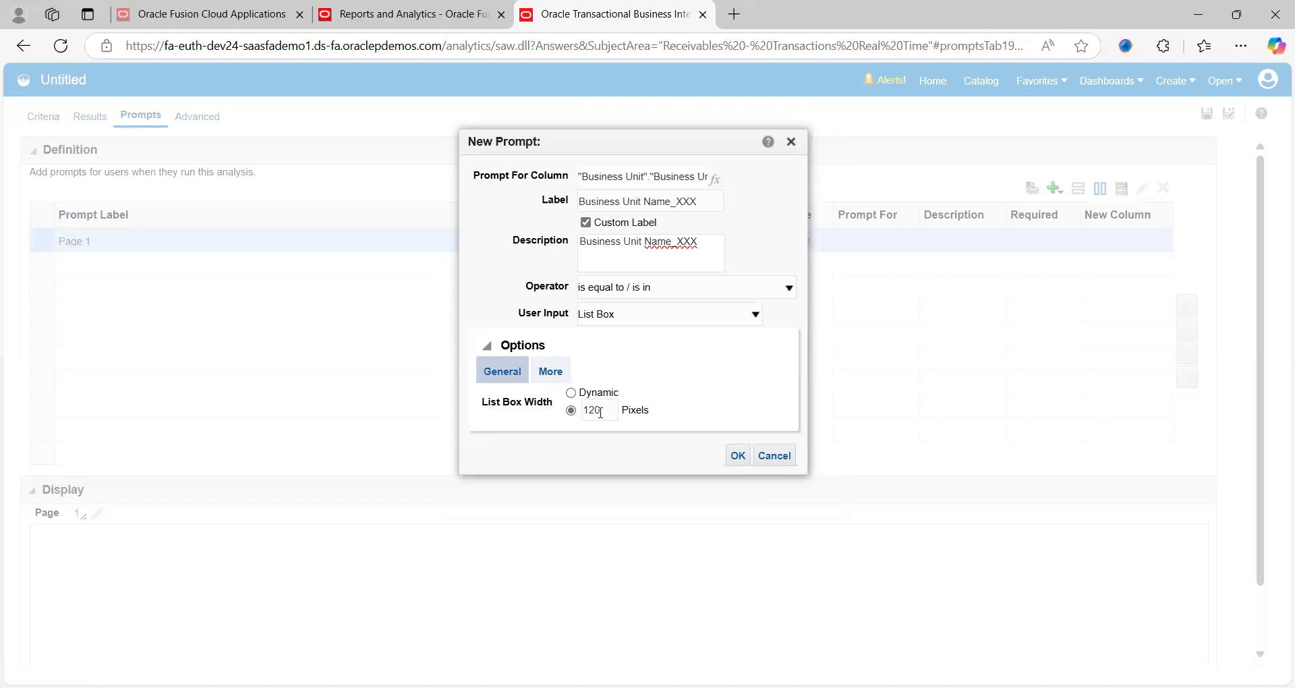
click(571, 392)
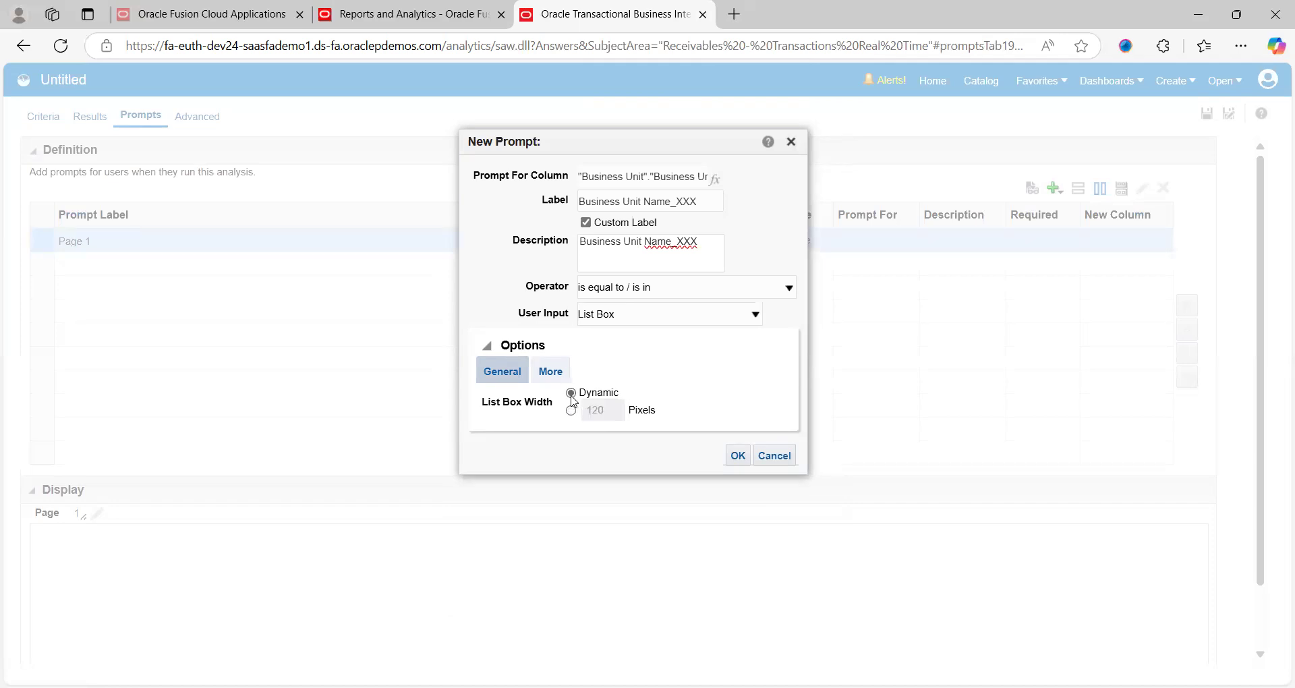
click(571, 392)
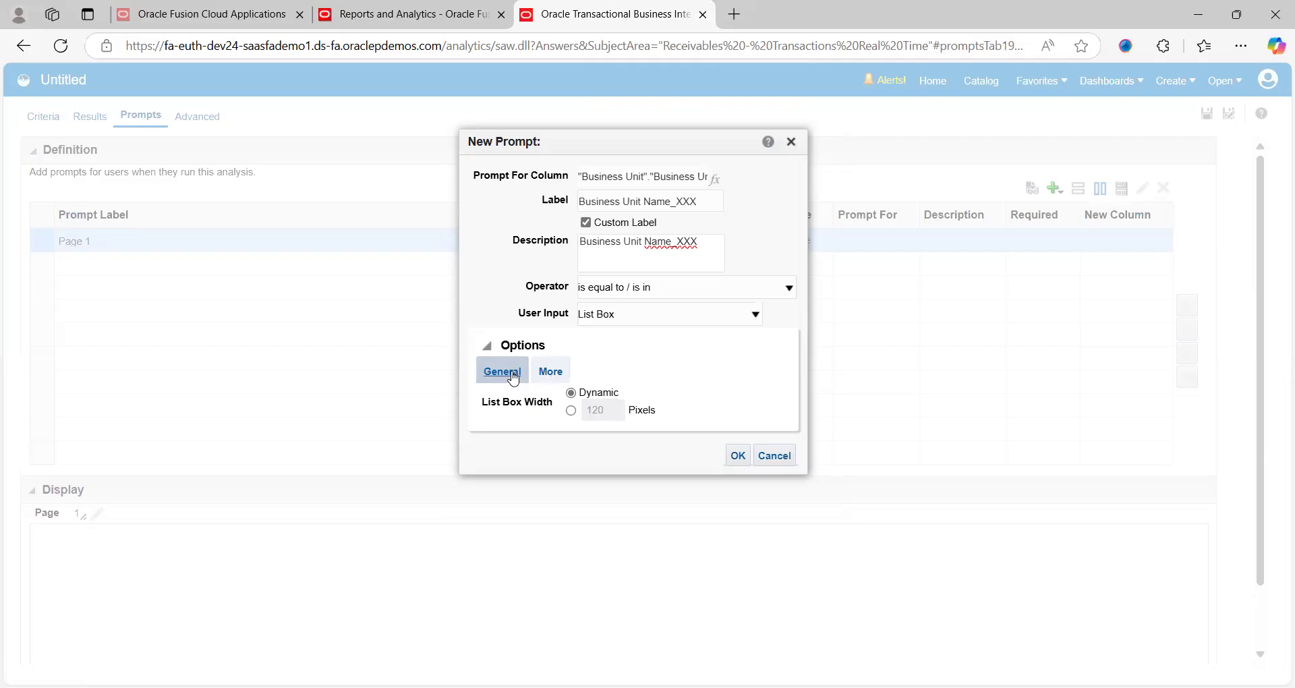
click(550, 371)
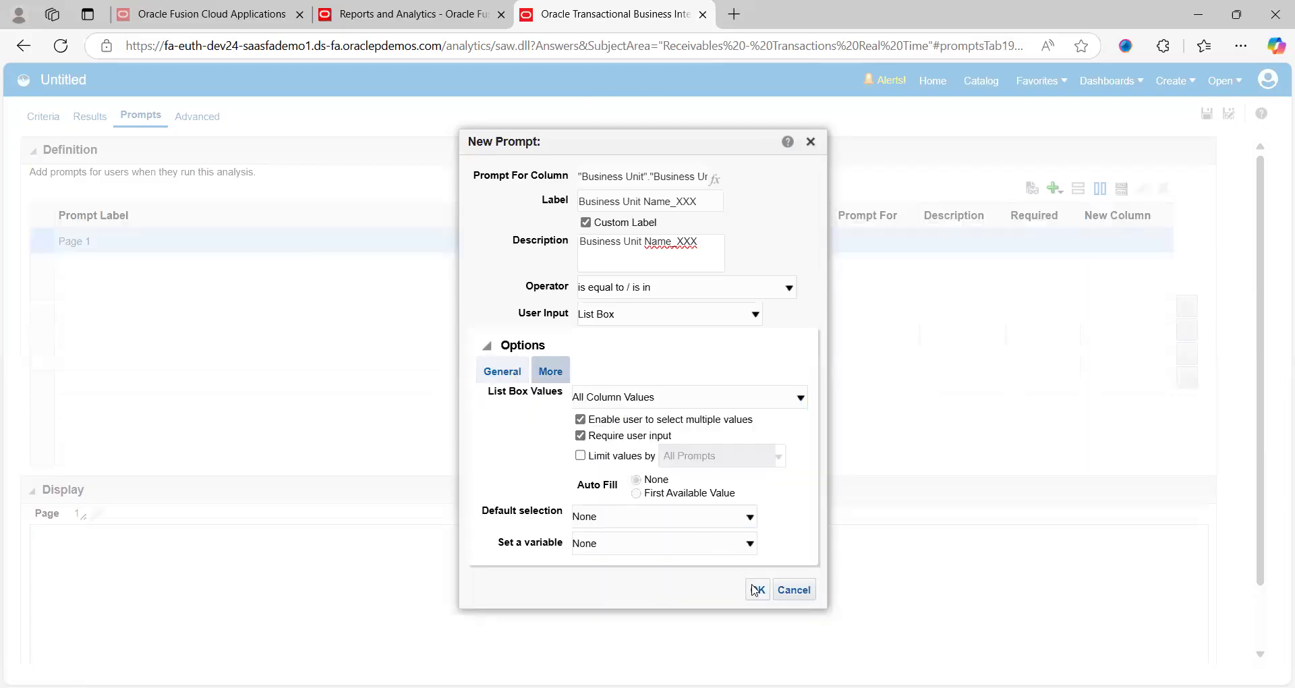
click(756, 589)
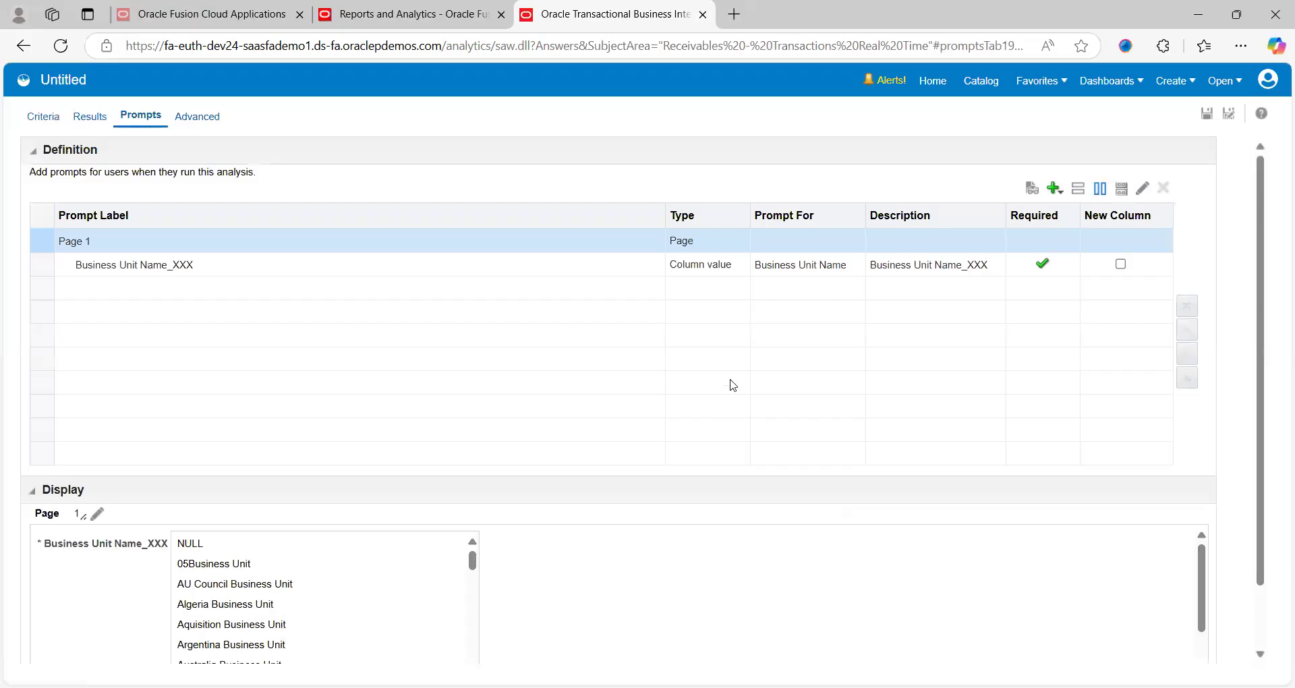
mouse_move(267, 299)
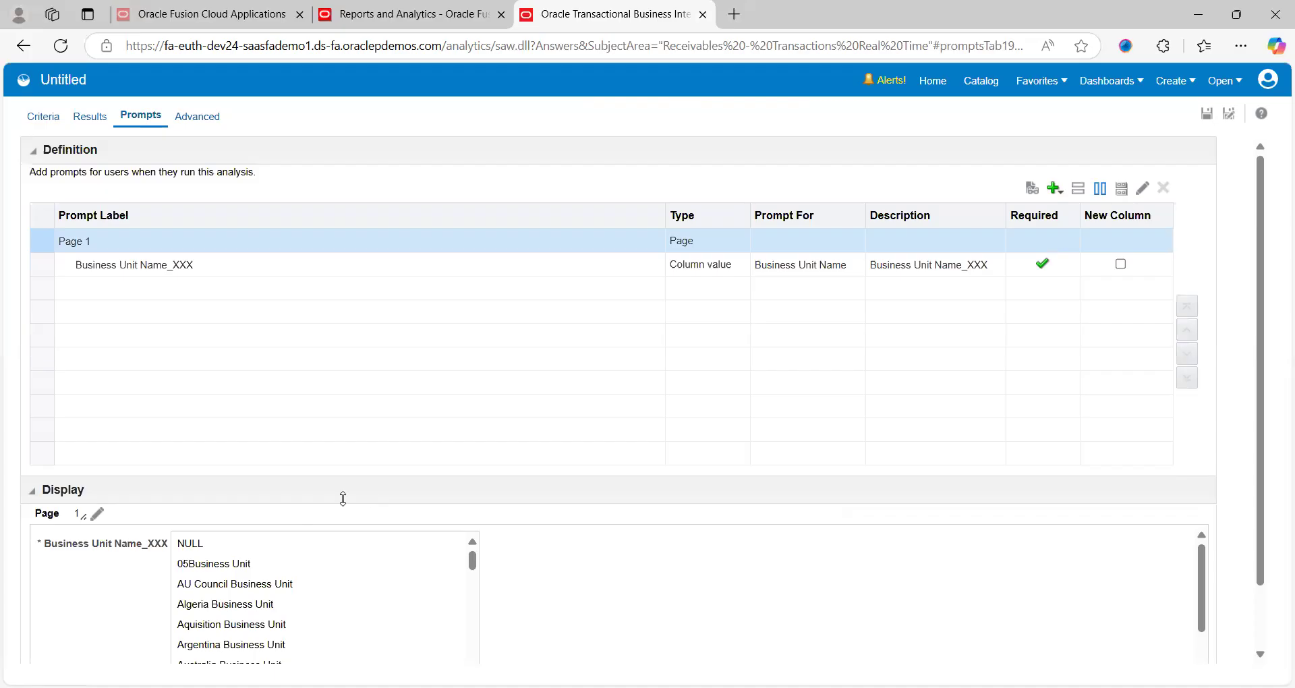
mouse_move(1060, 204)
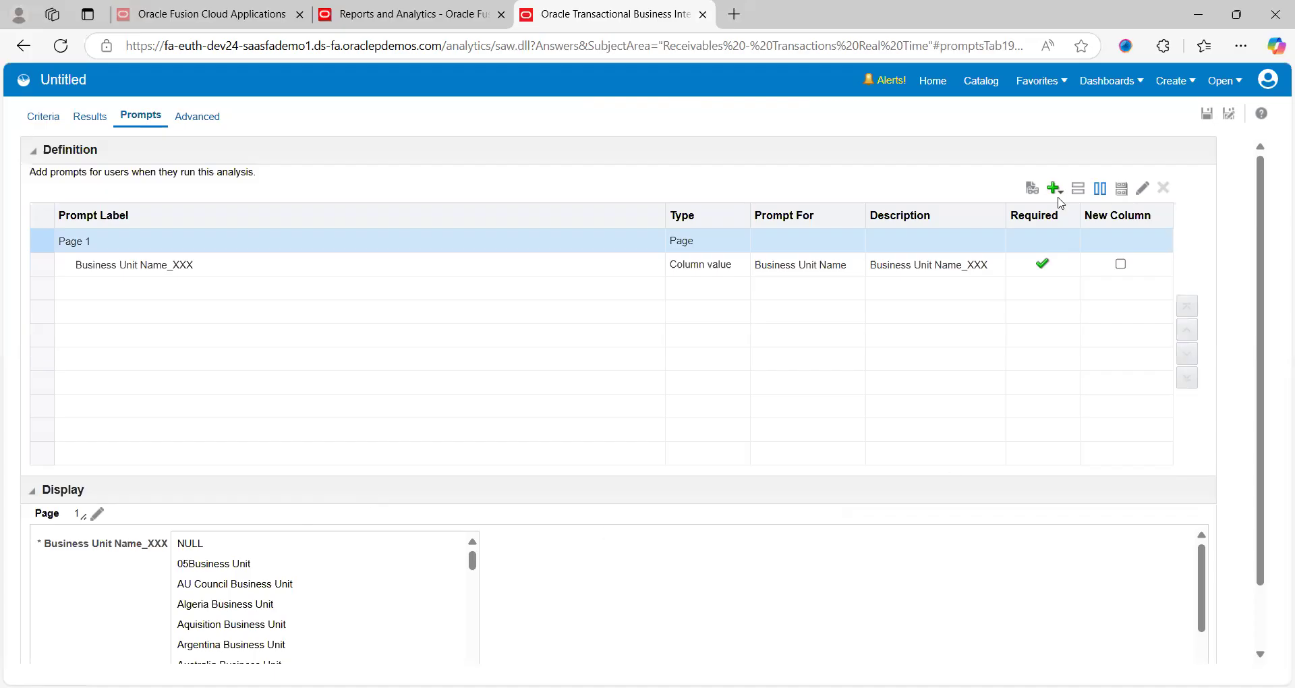
- Start adding a second column prompt from the Definition toolbar
click(1054, 189)
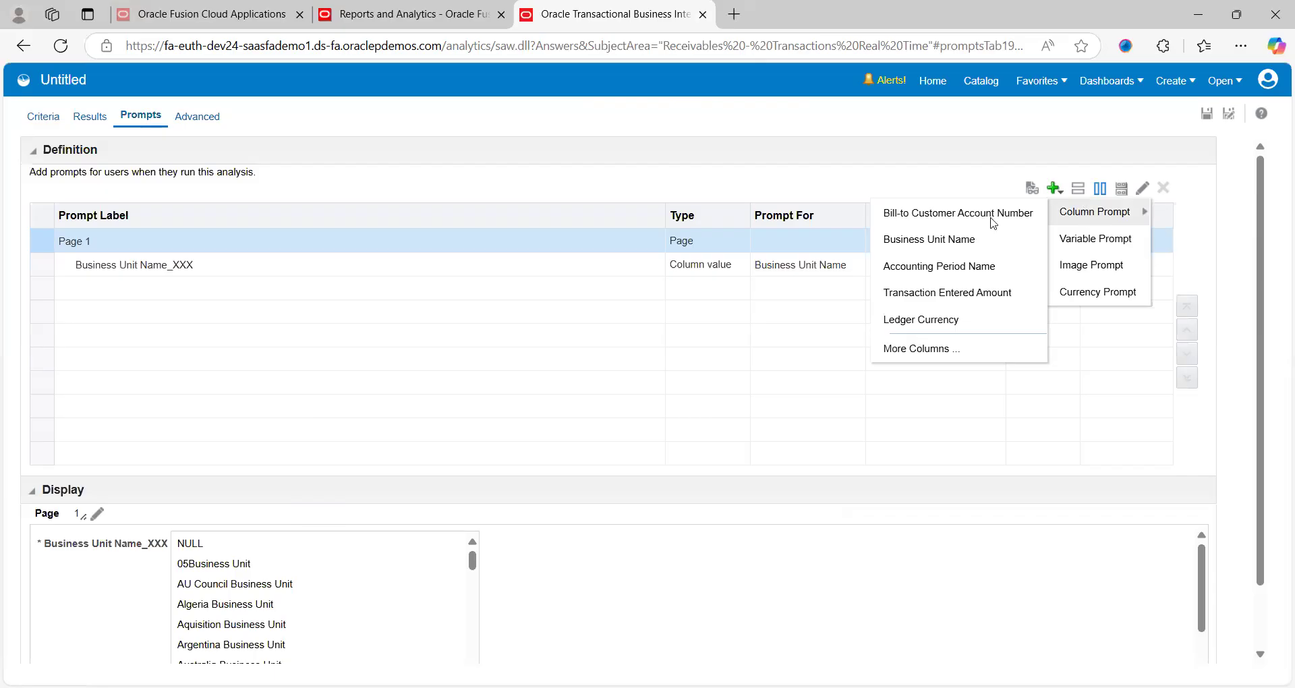
mouse_move(946, 293)
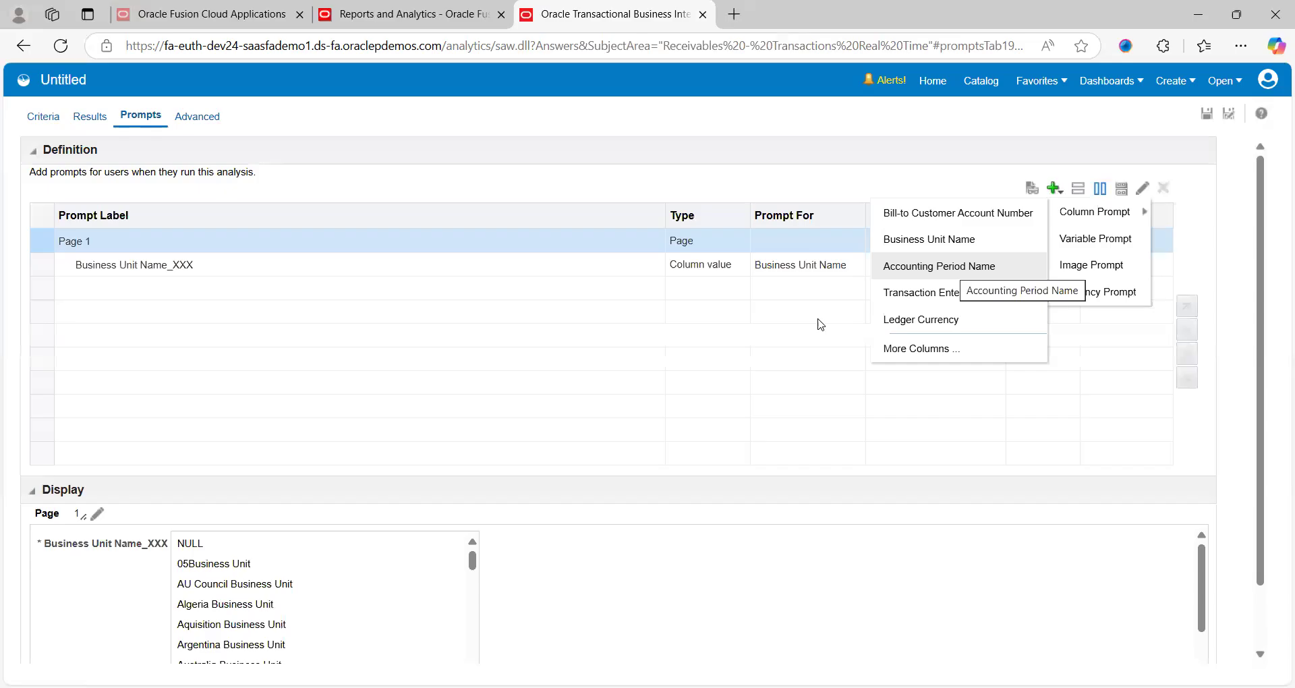
- Create an Accounting Period Name prompt using the 'is between' operator
click(939, 266)
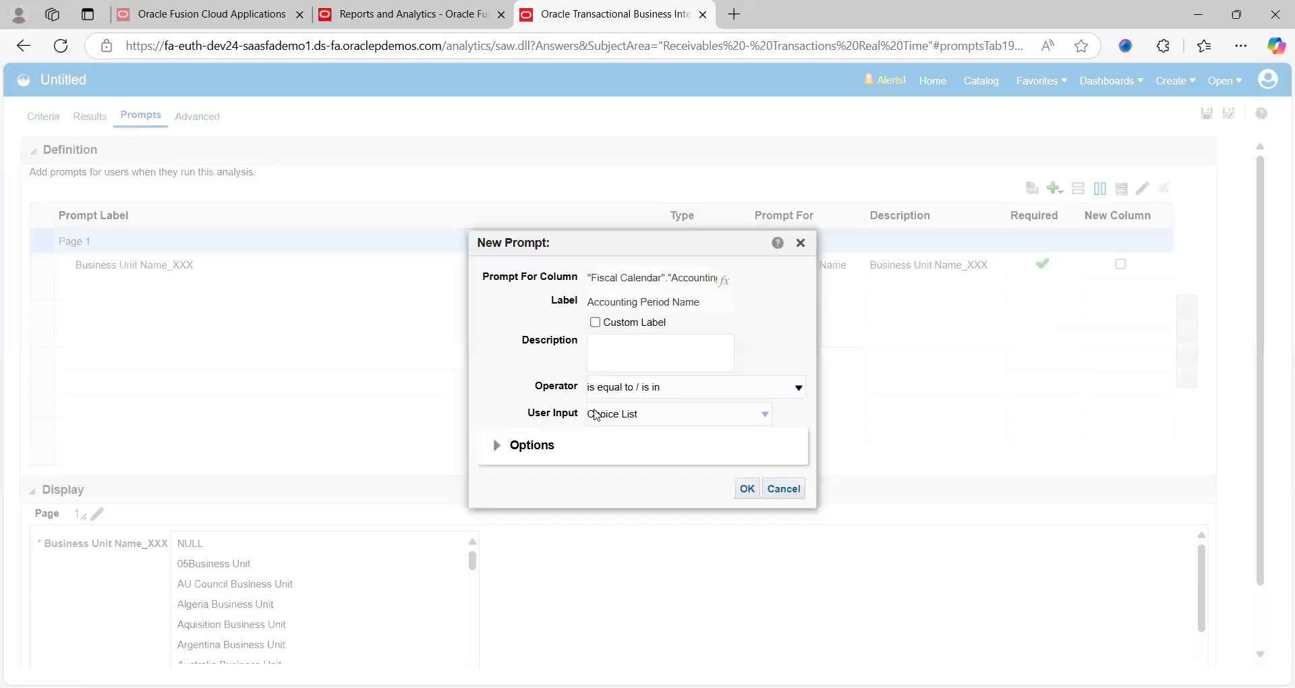
click(796, 387)
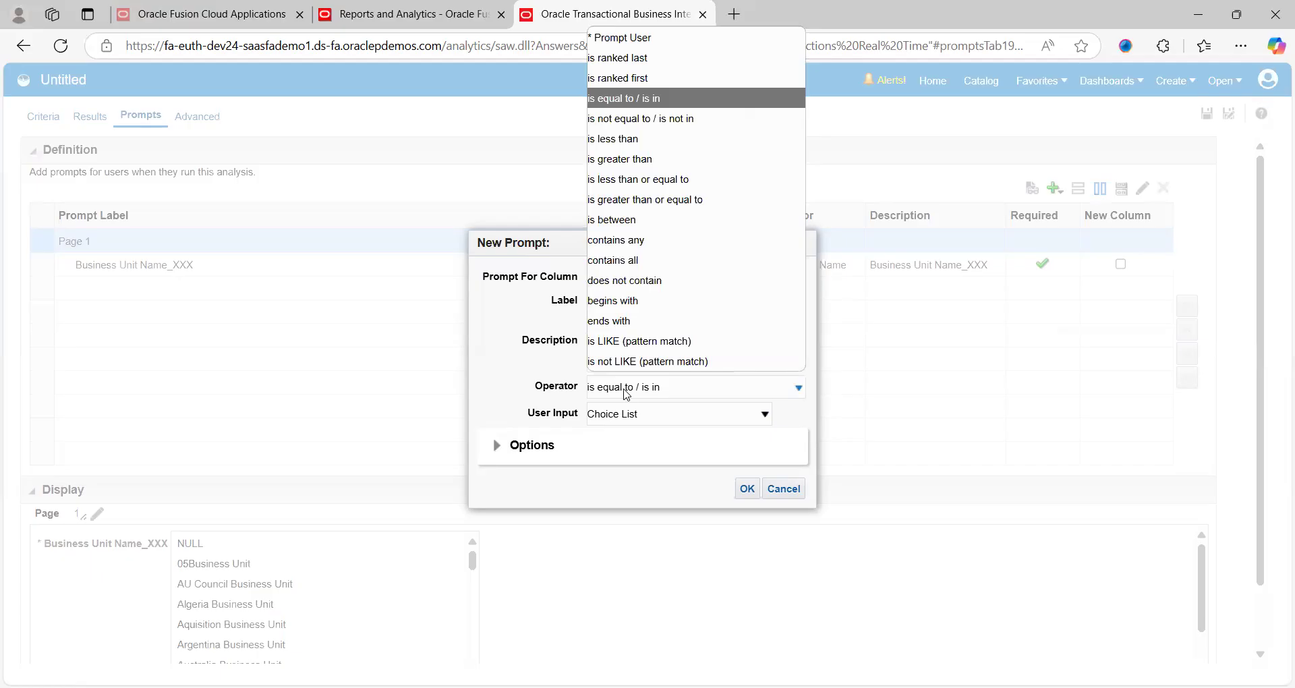
mouse_move(627, 260)
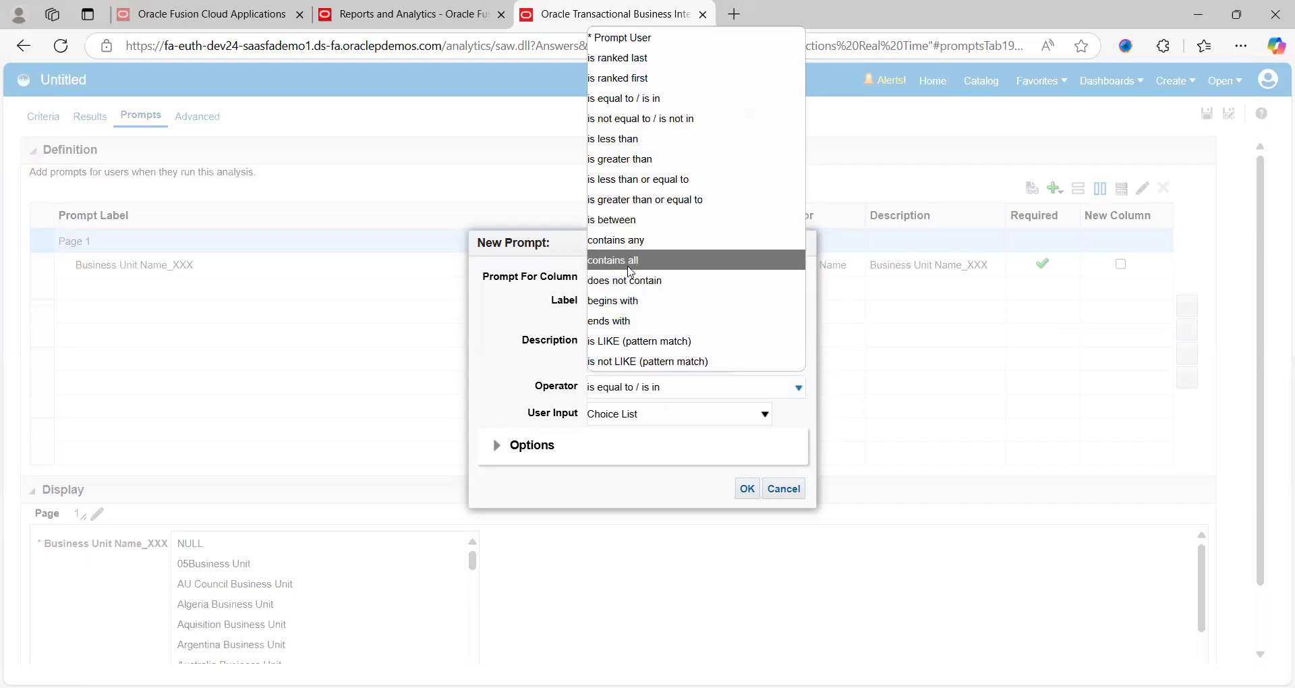
click(612, 299)
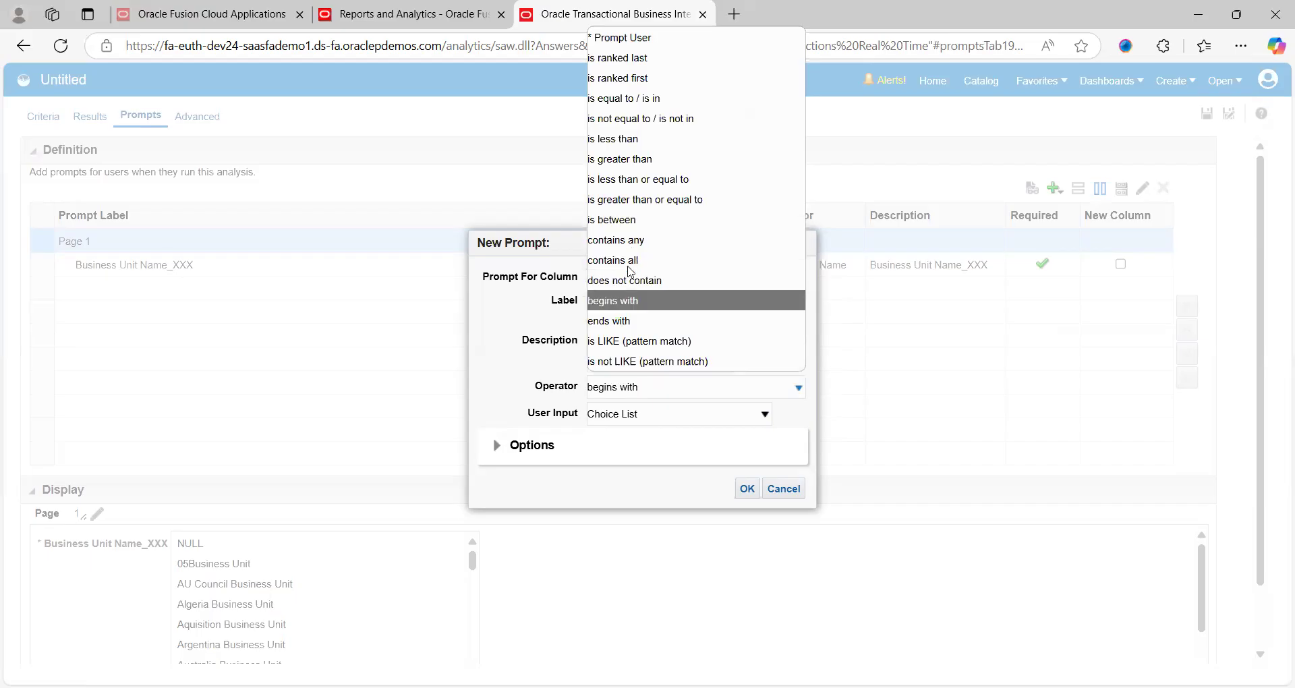
click(644, 200)
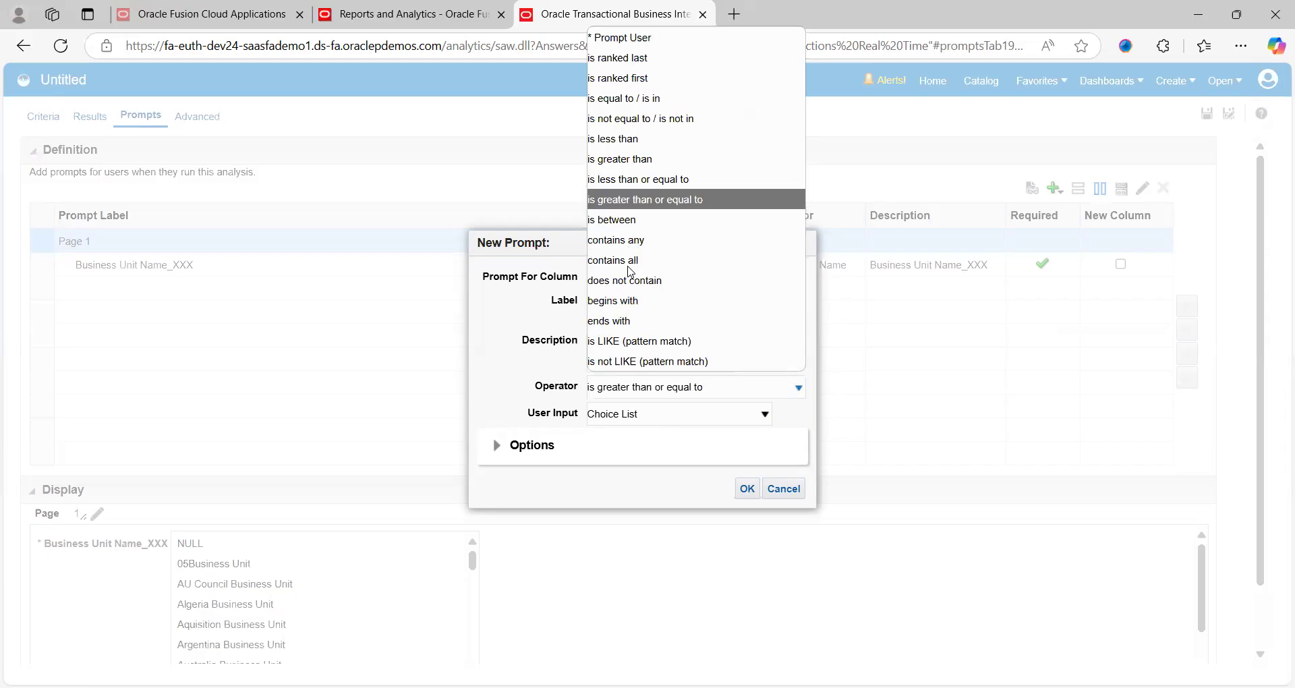
click(611, 218)
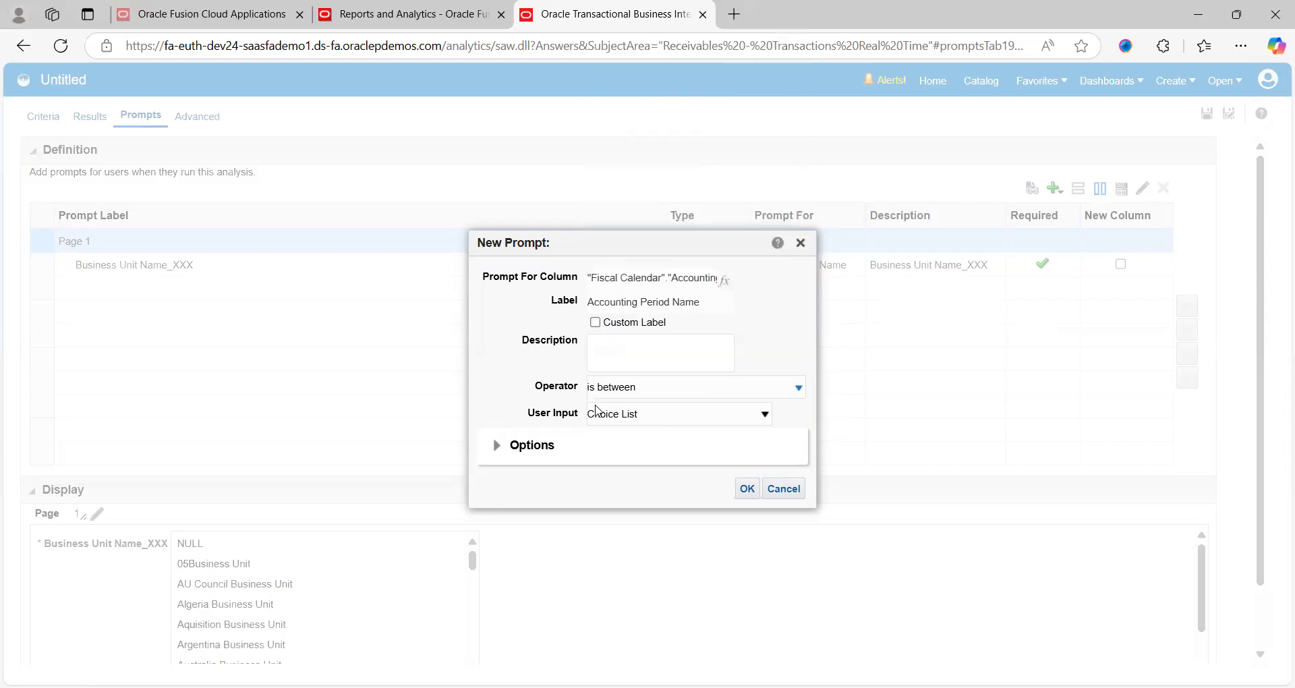
mouse_move(621, 473)
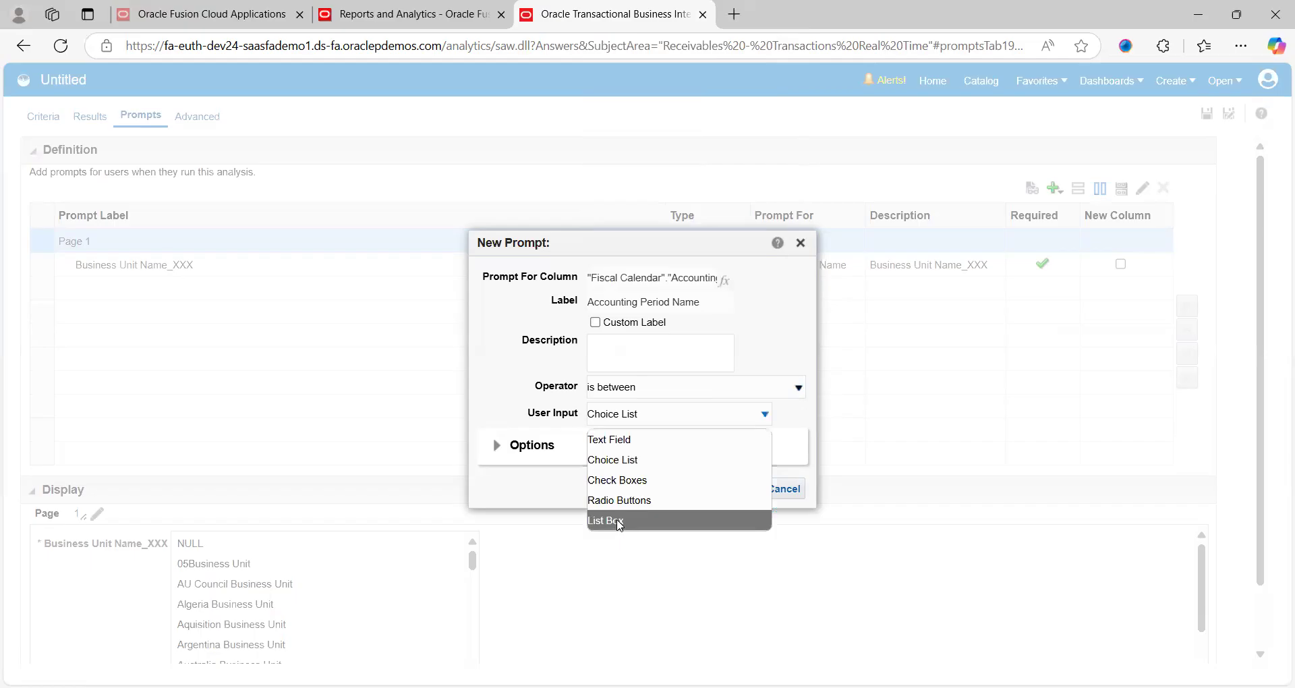
- Make the period prompt a required list box and add it
click(604, 520)
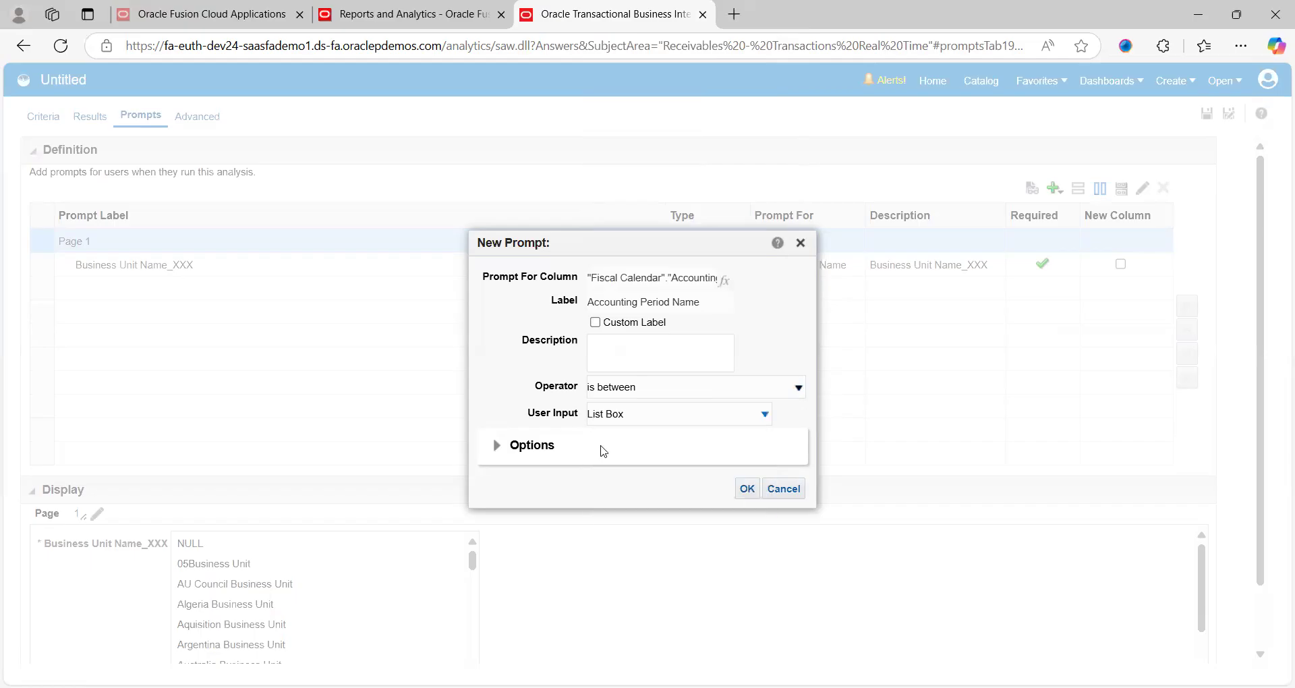
click(496, 444)
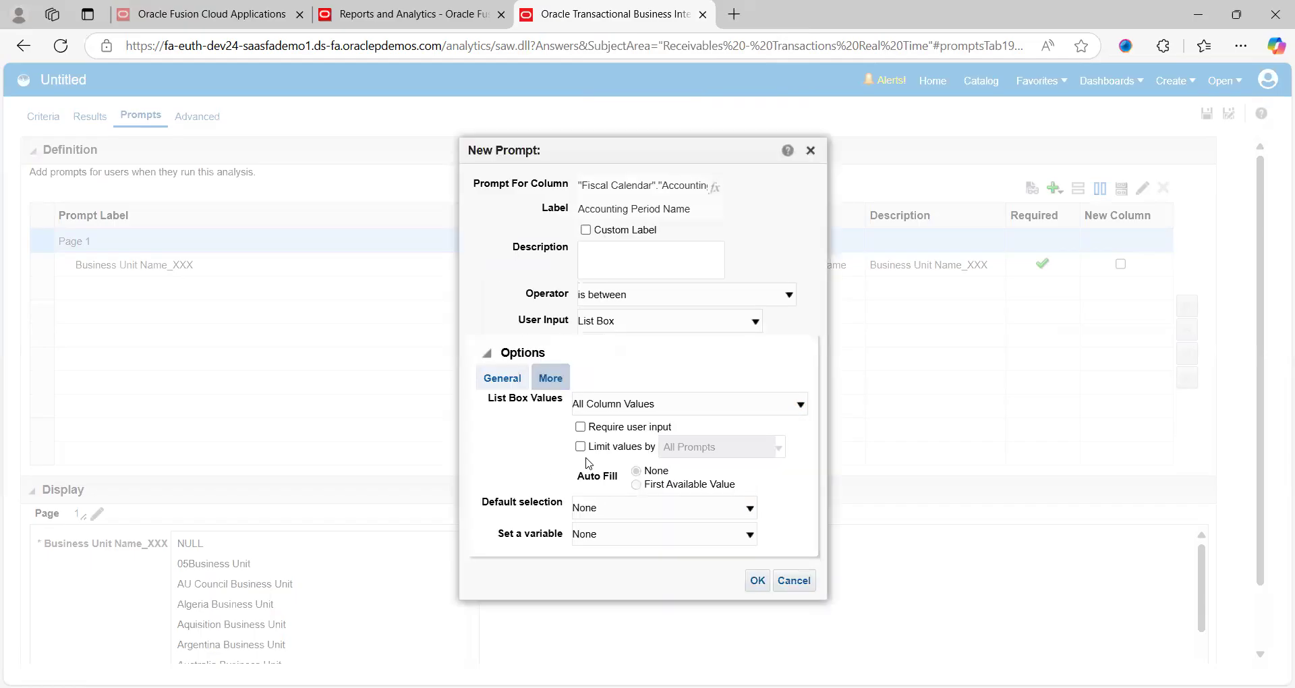
click(580, 428)
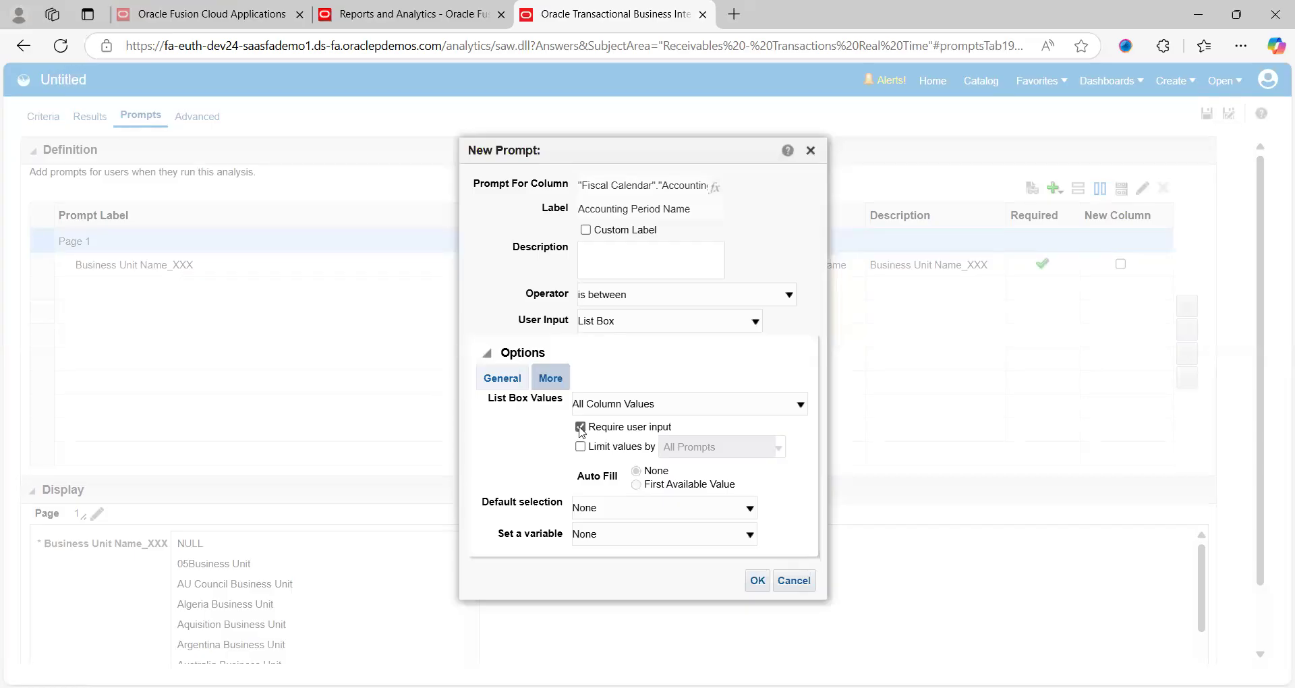
click(756, 580)
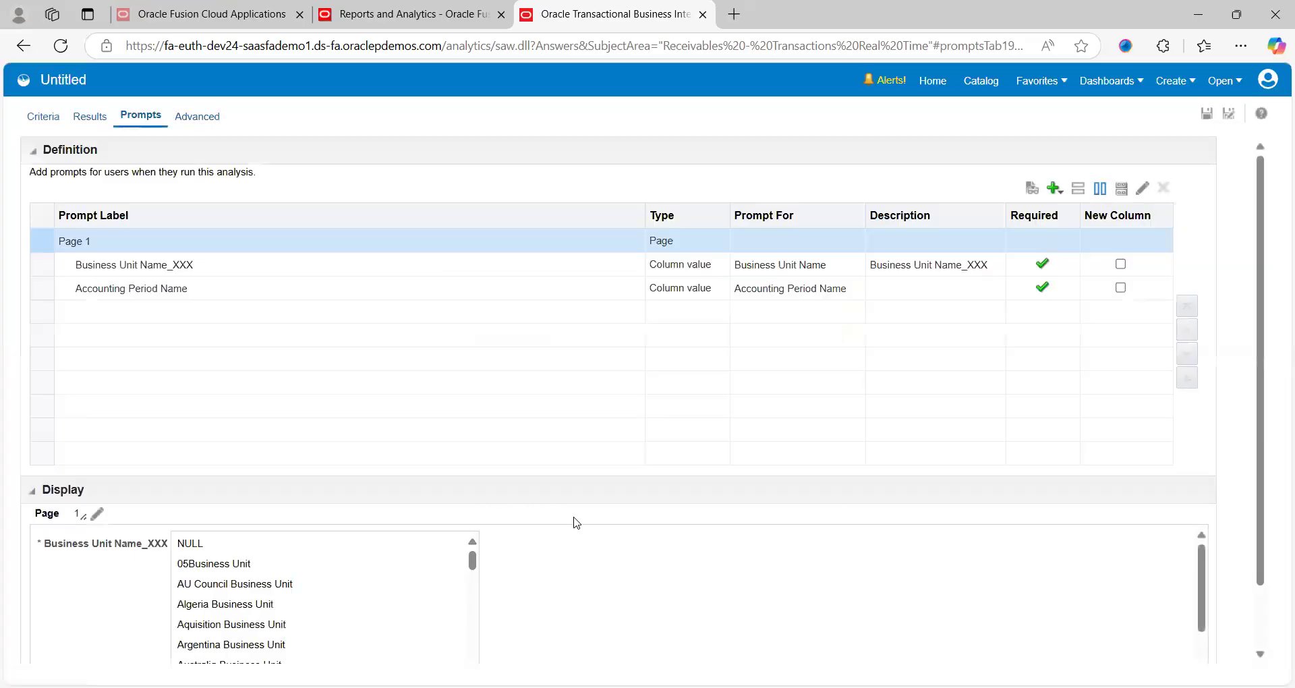
mouse_move(957, 599)
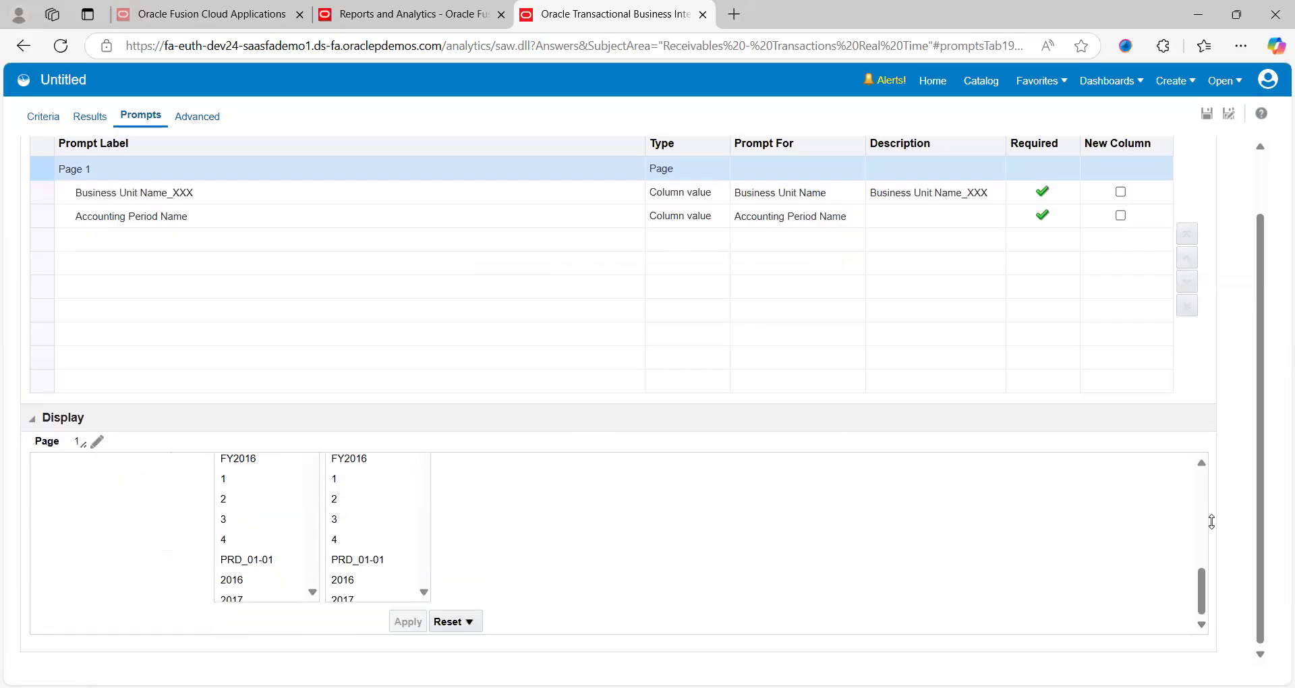
scroll(up, 3)
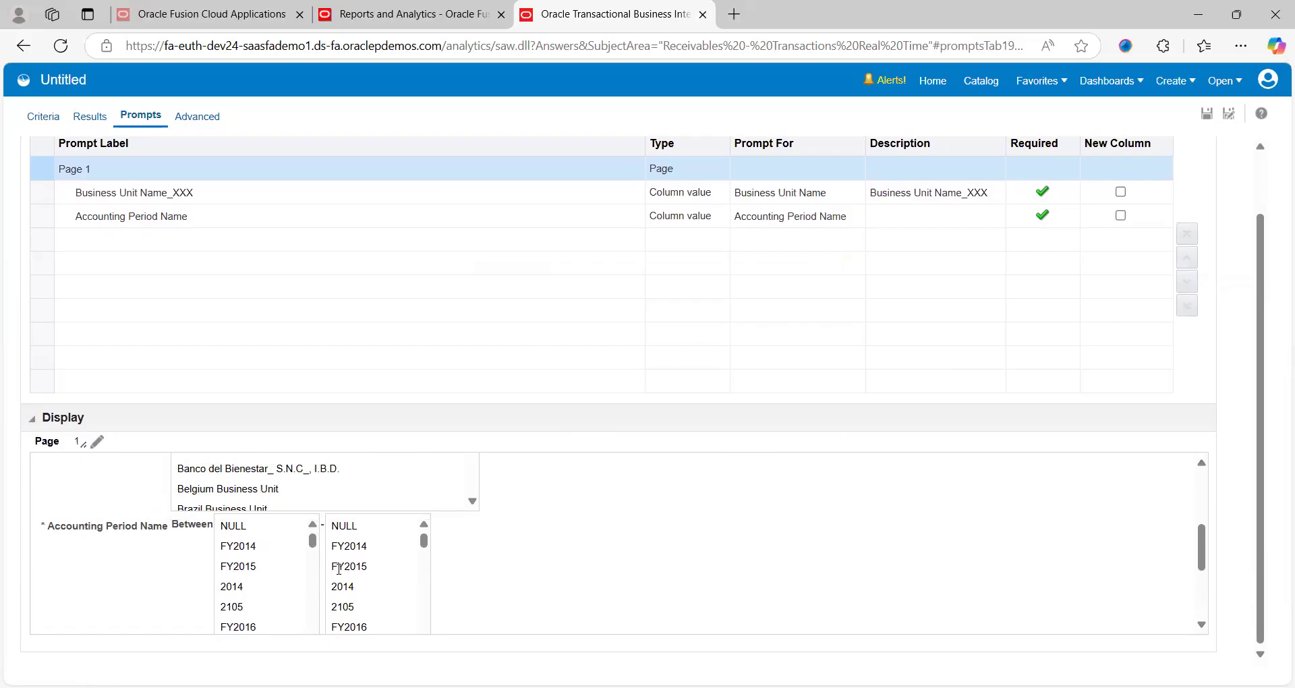
mouse_move(272, 513)
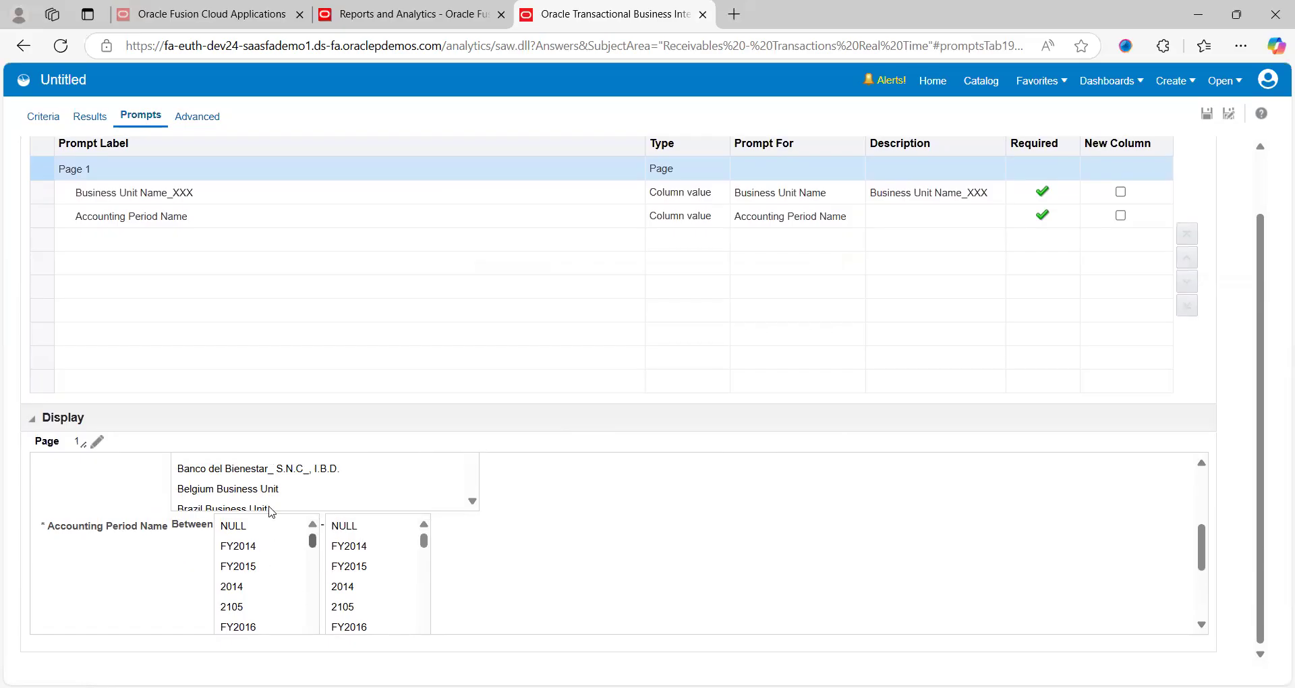
mouse_move(806, 293)
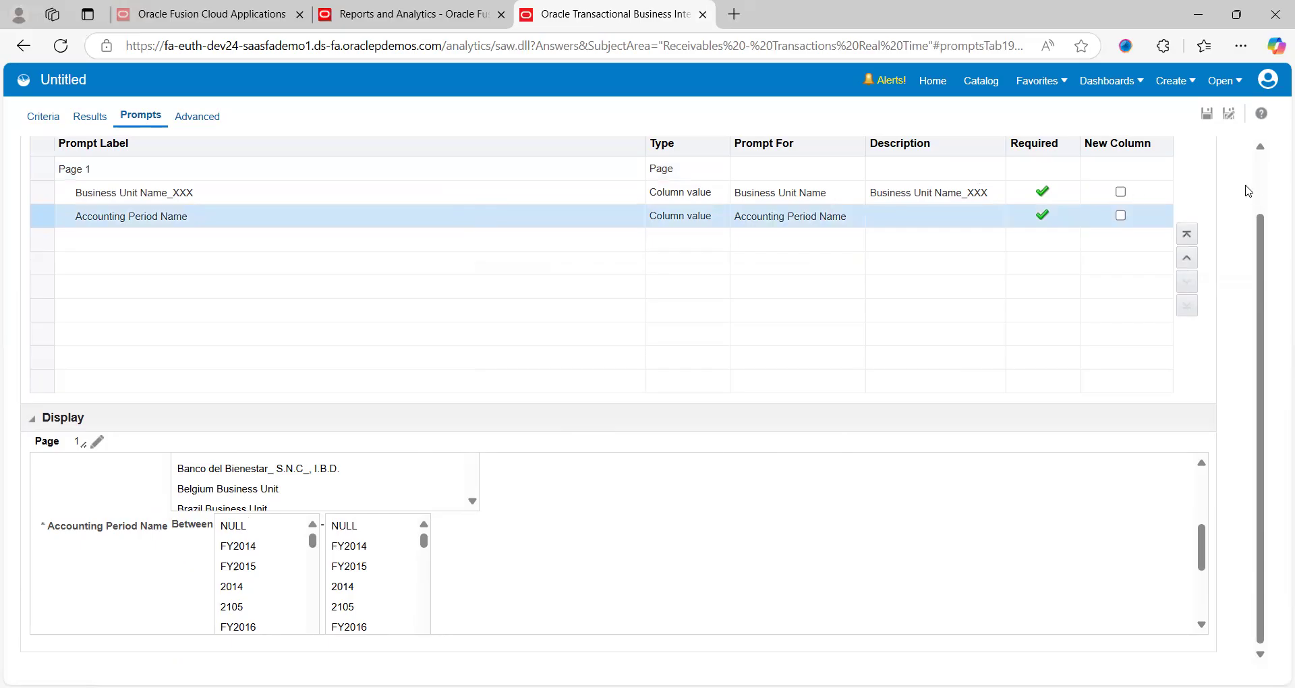
- Switch the Accounting Period Name prompt's user input to check boxes
scroll(up, 3)
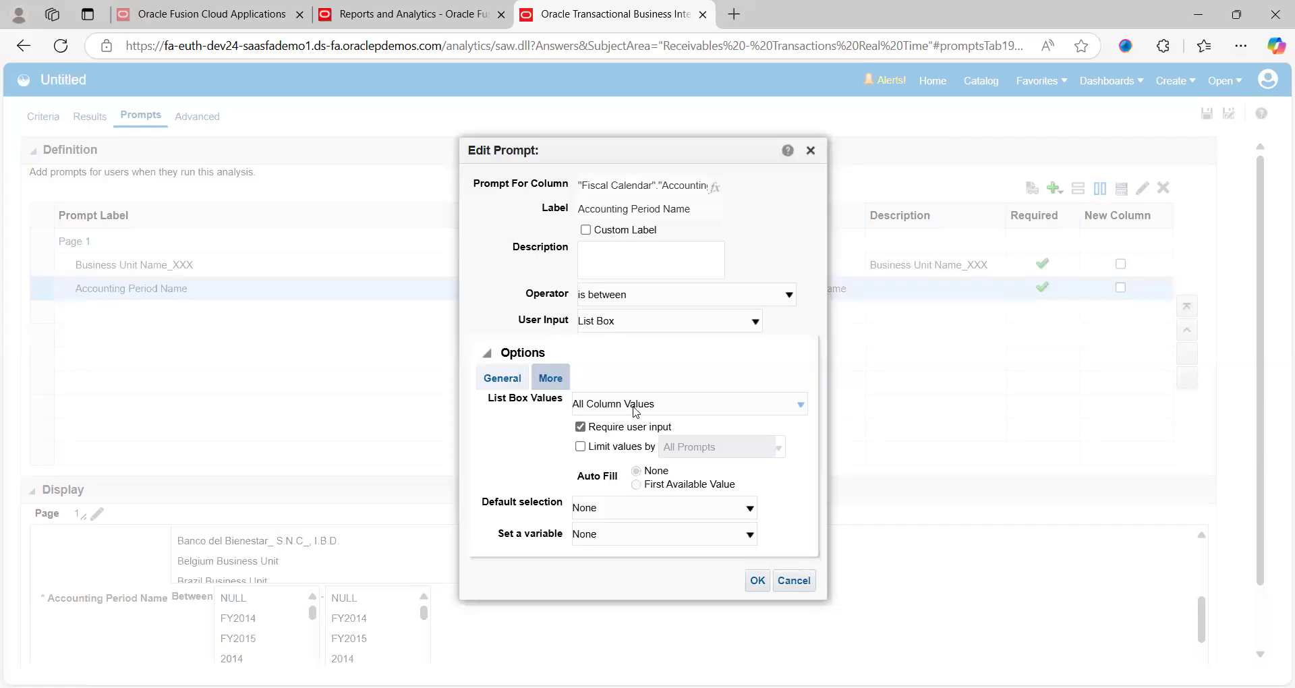
click(796, 403)
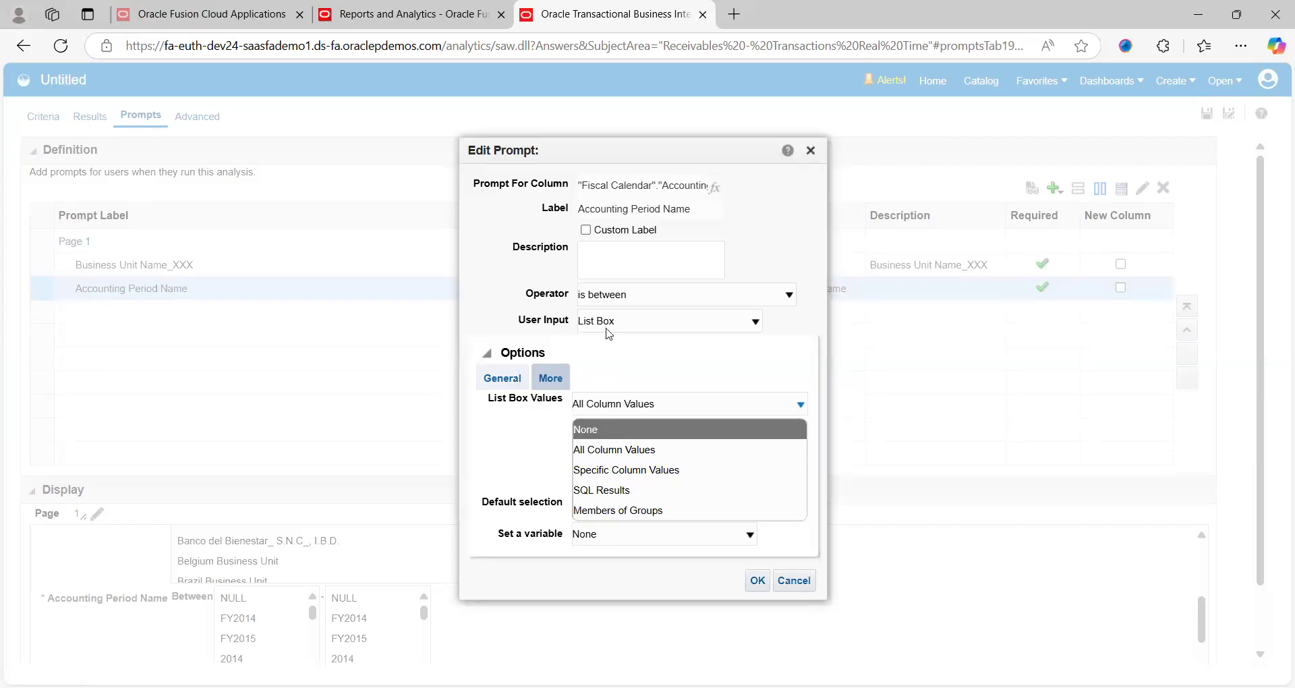
click(752, 321)
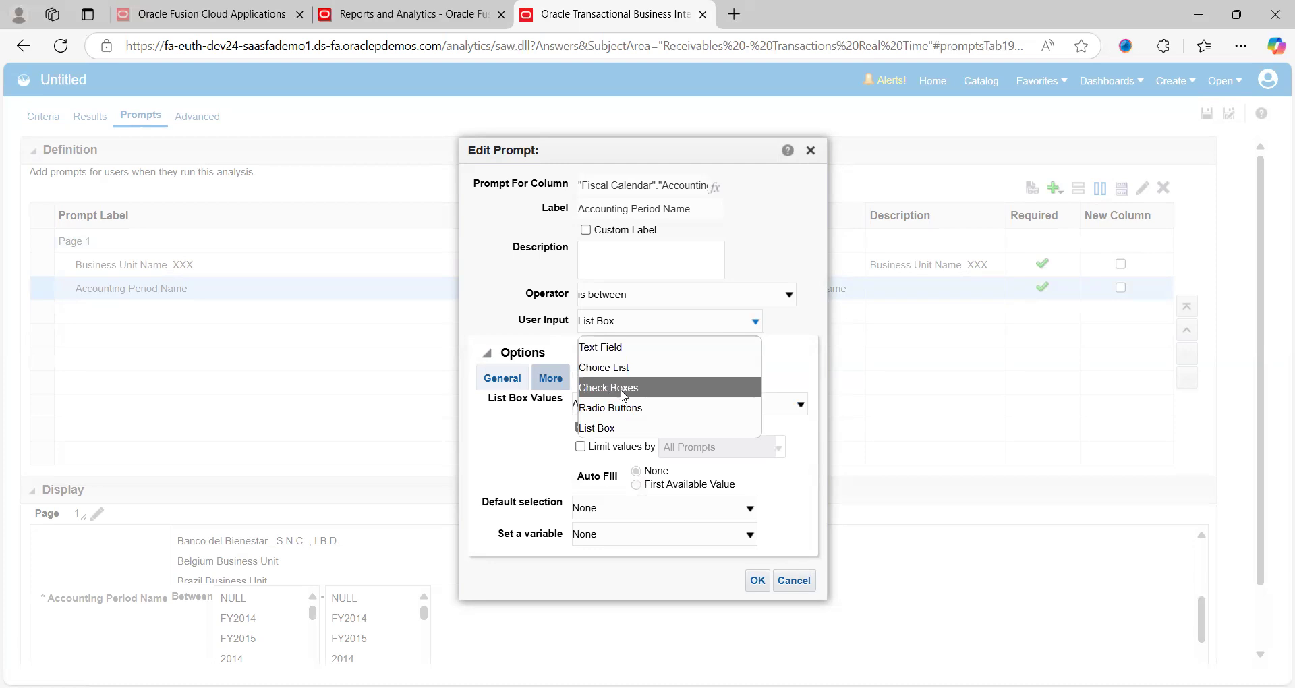
click(608, 387)
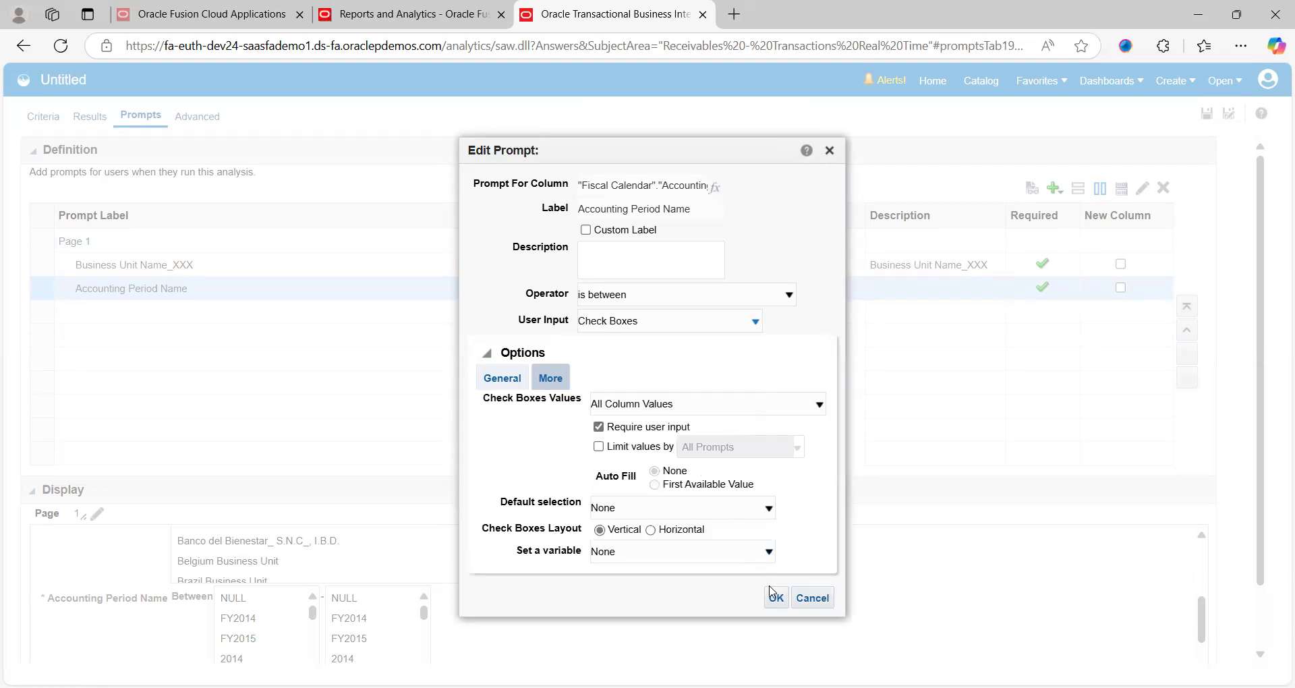
click(774, 597)
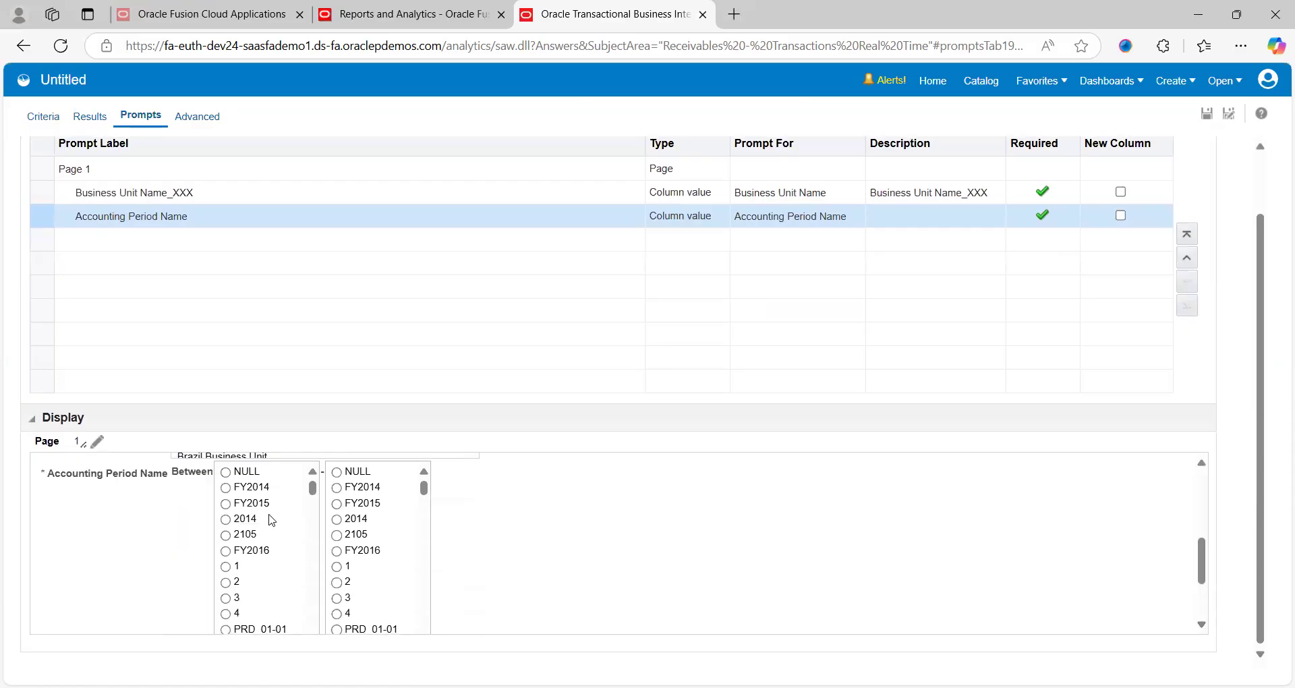
mouse_move(601, 231)
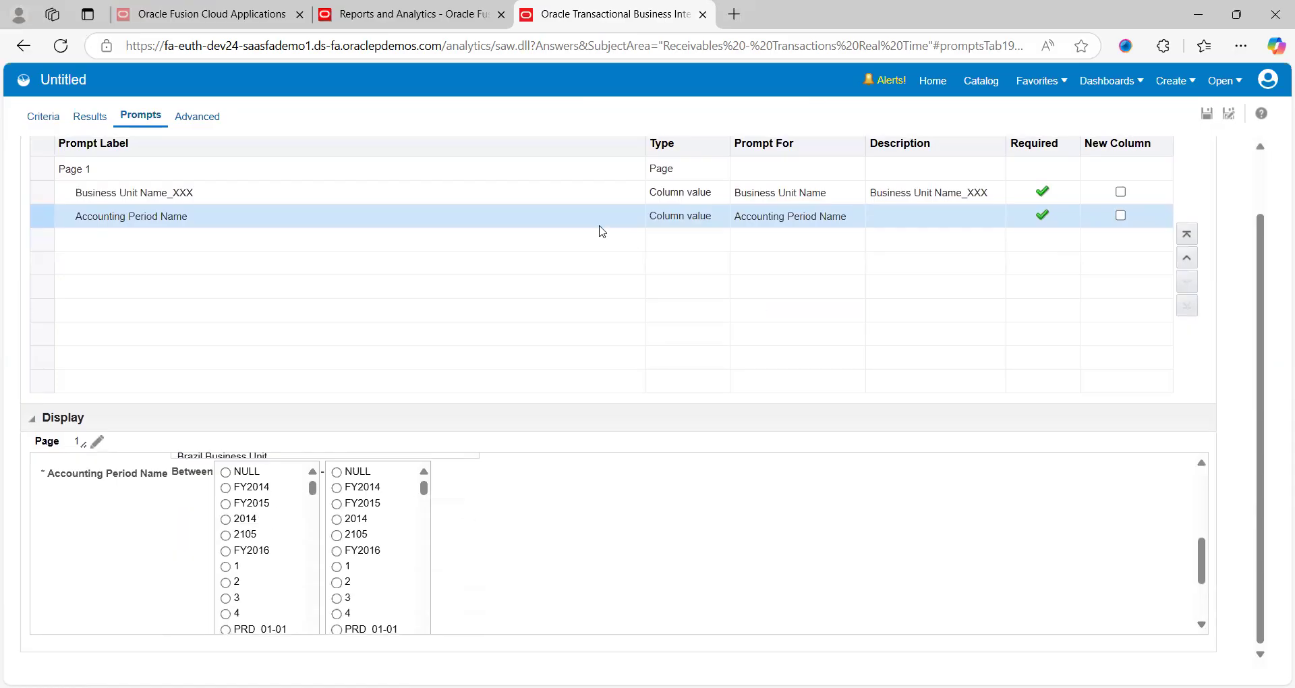
mouse_move(1258, 193)
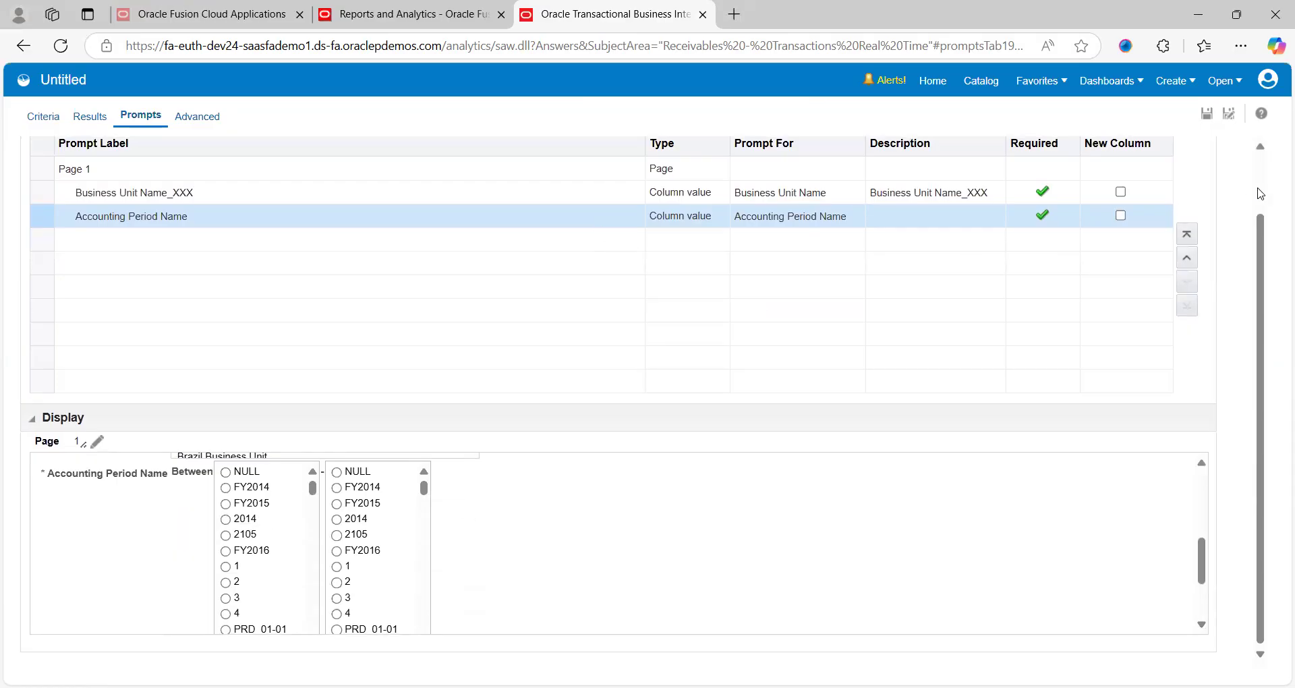
scroll(up, 3)
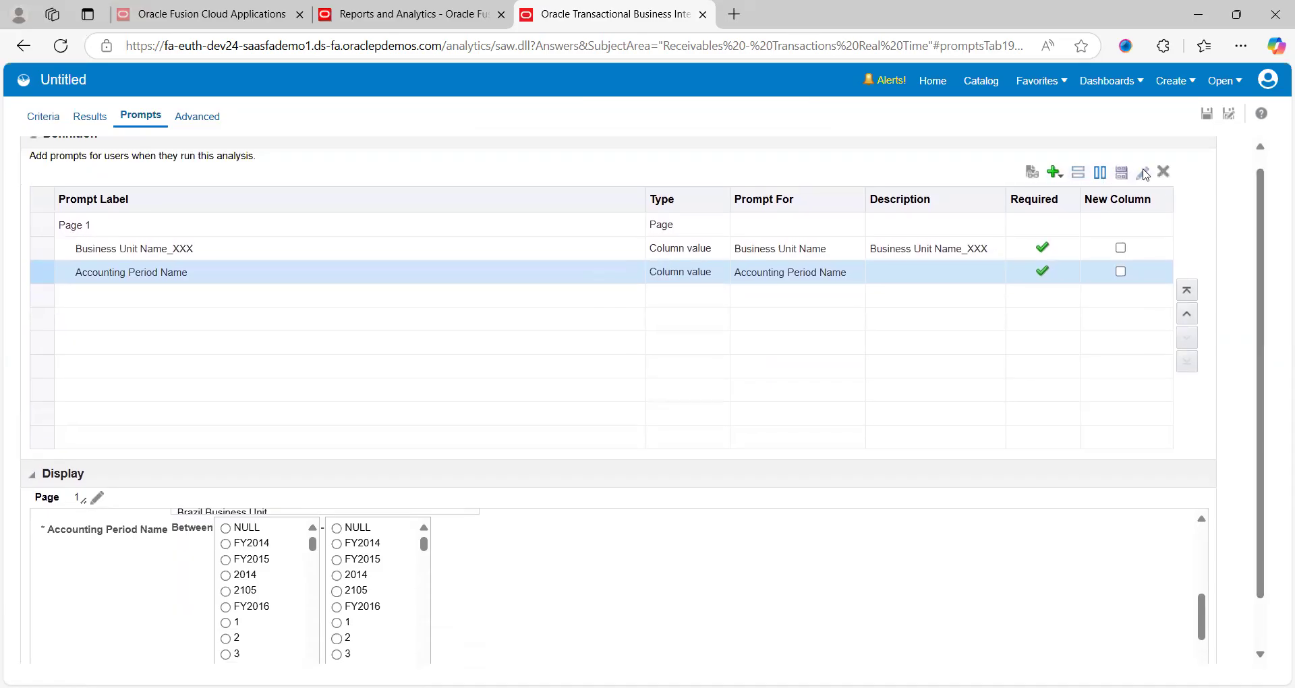
- Switch the period prompt's input to text fields and try the first Between box in the preview
click(1144, 172)
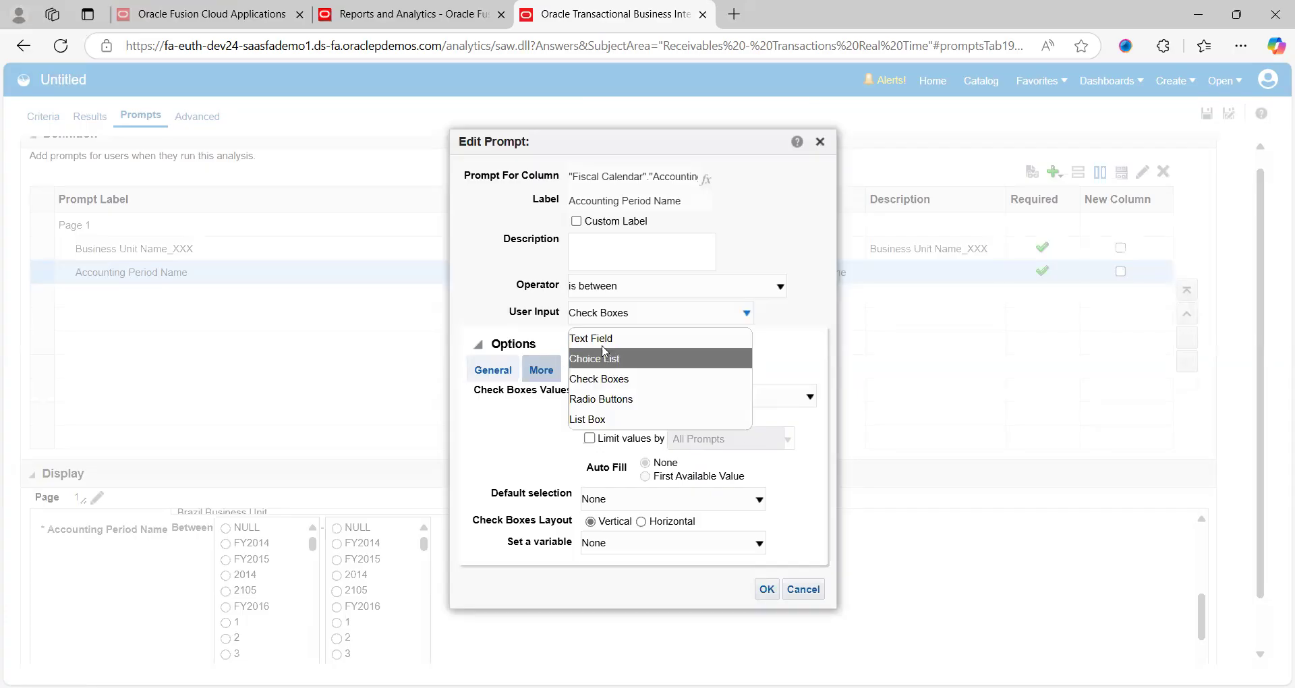
click(591, 337)
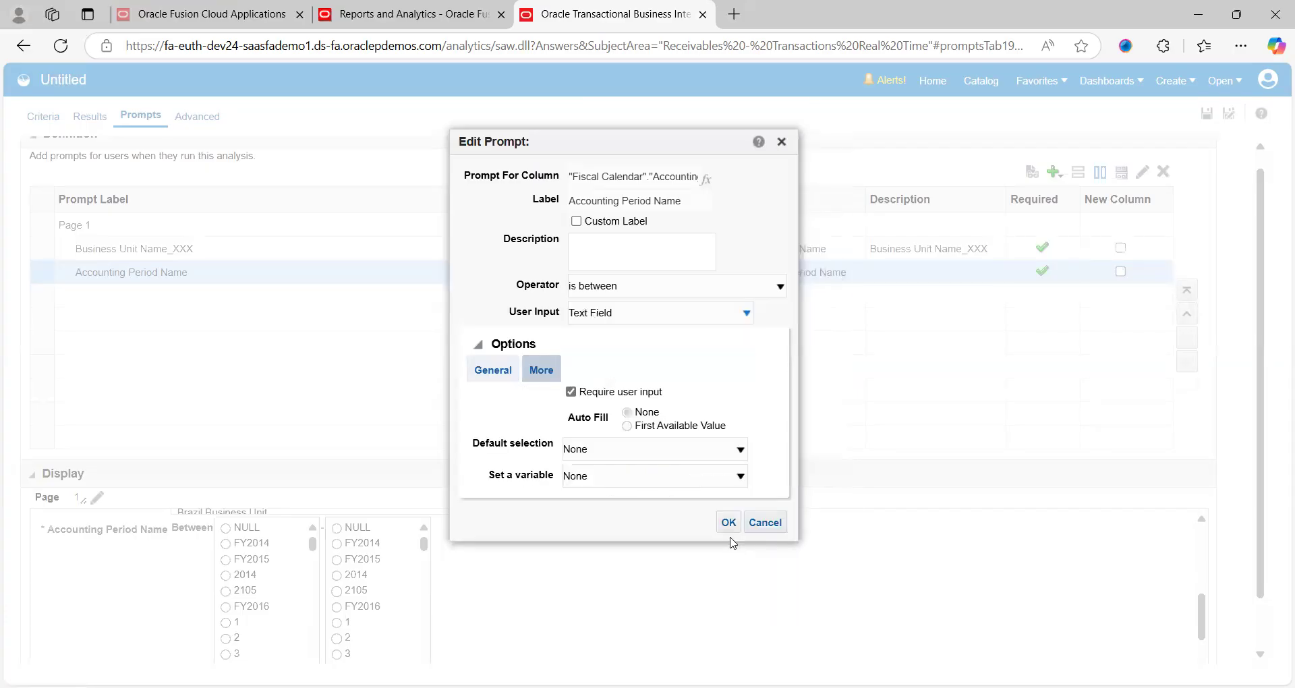
click(727, 522)
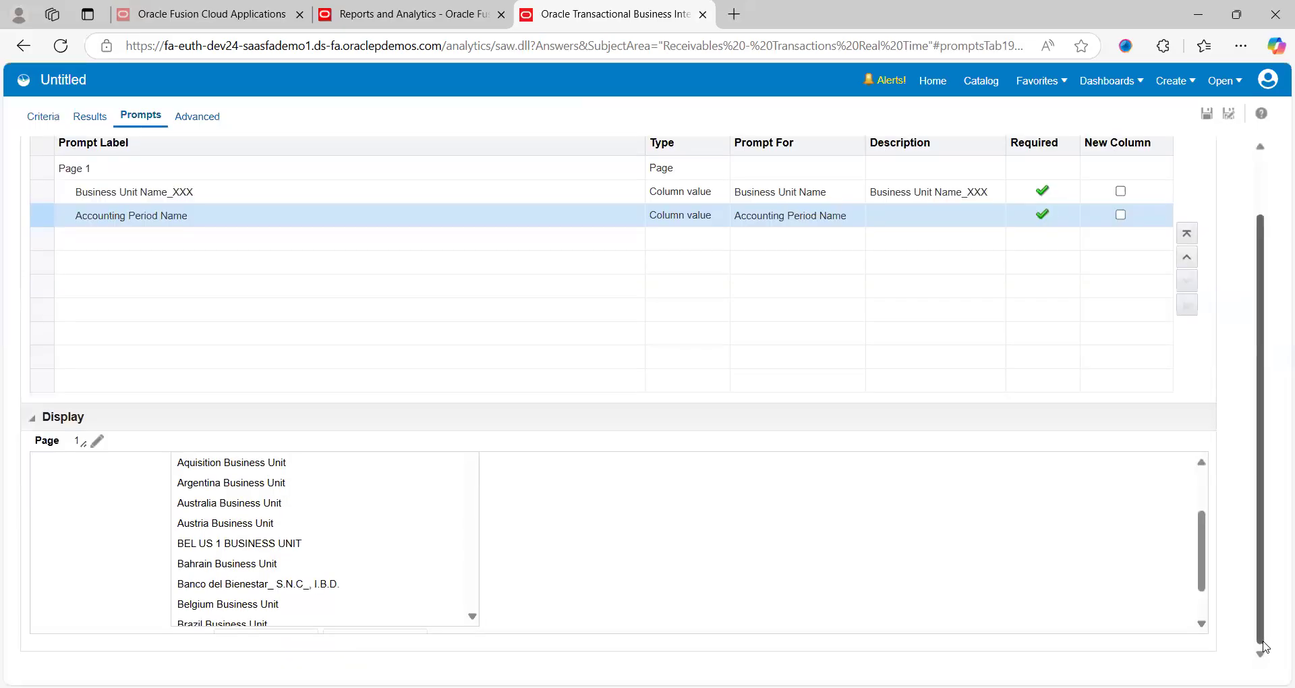
scroll(down, 3)
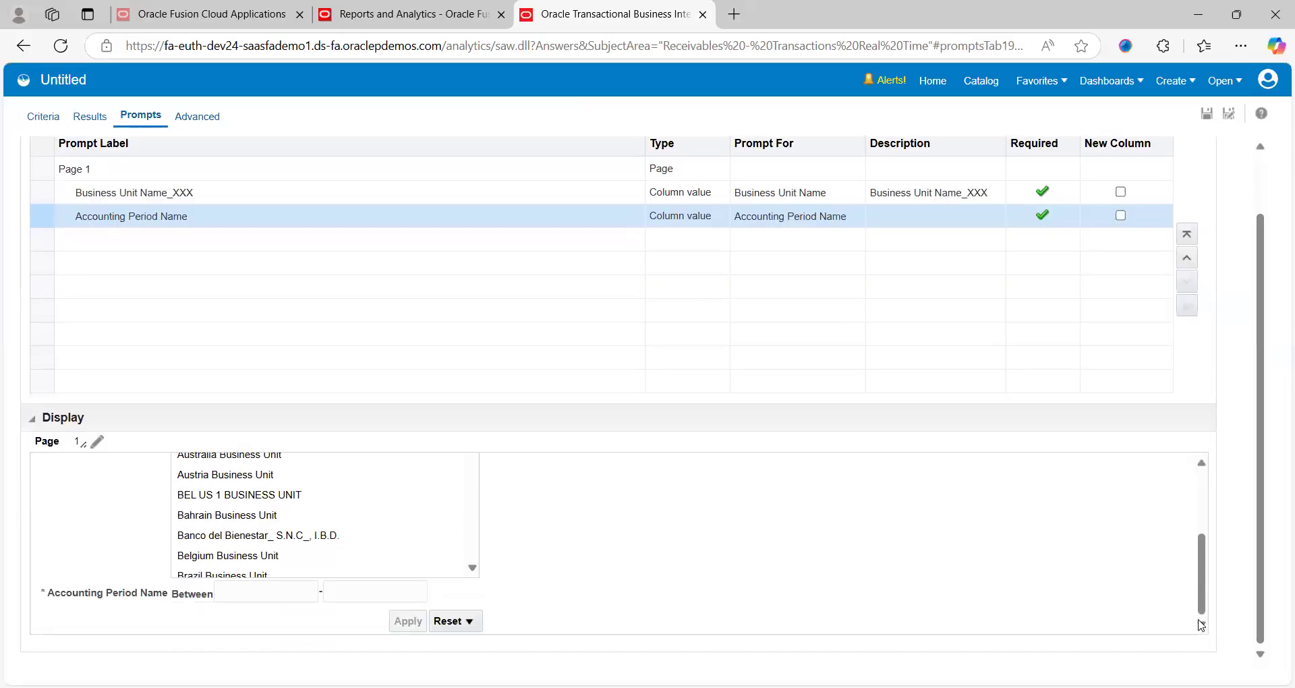
click(265, 591)
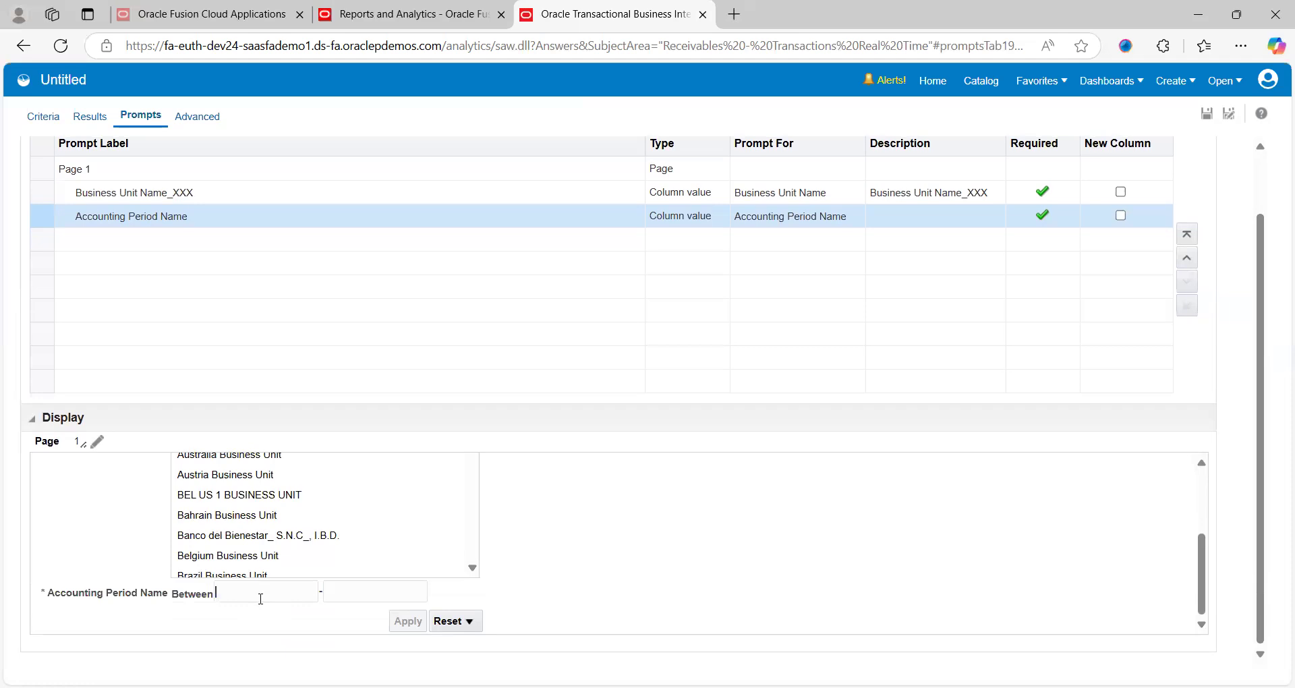
mouse_move(272, 594)
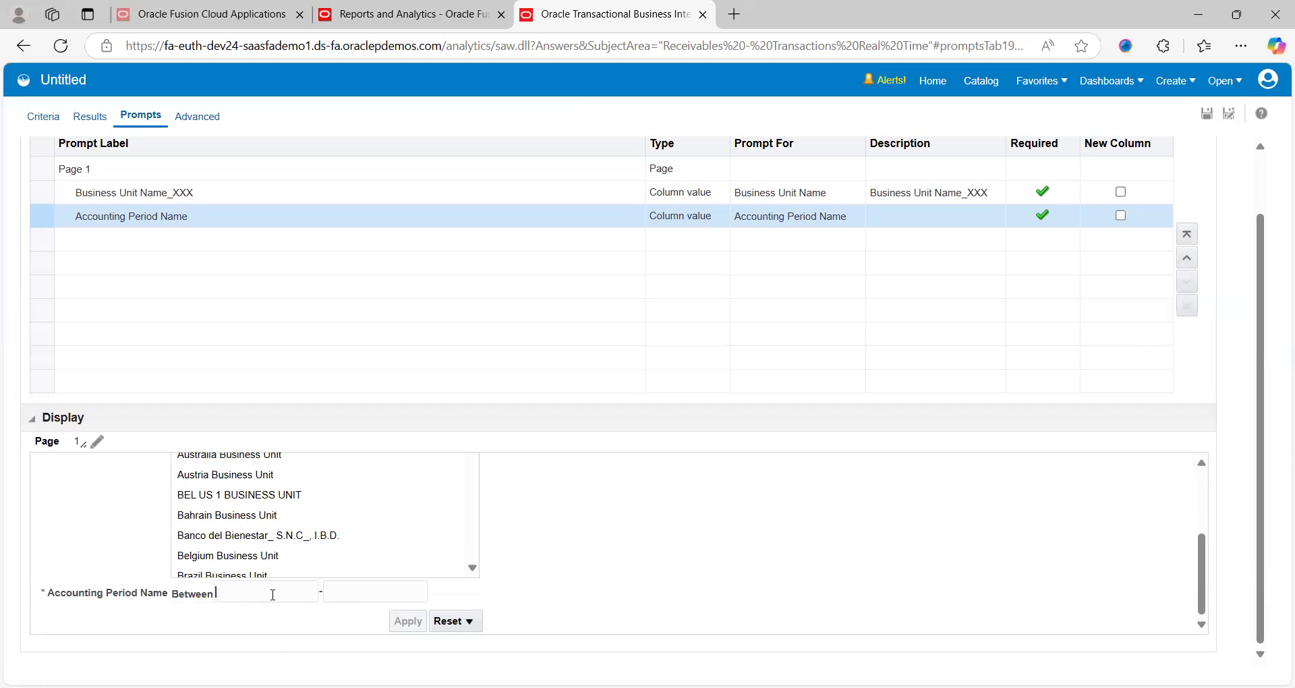
mouse_move(1223, 235)
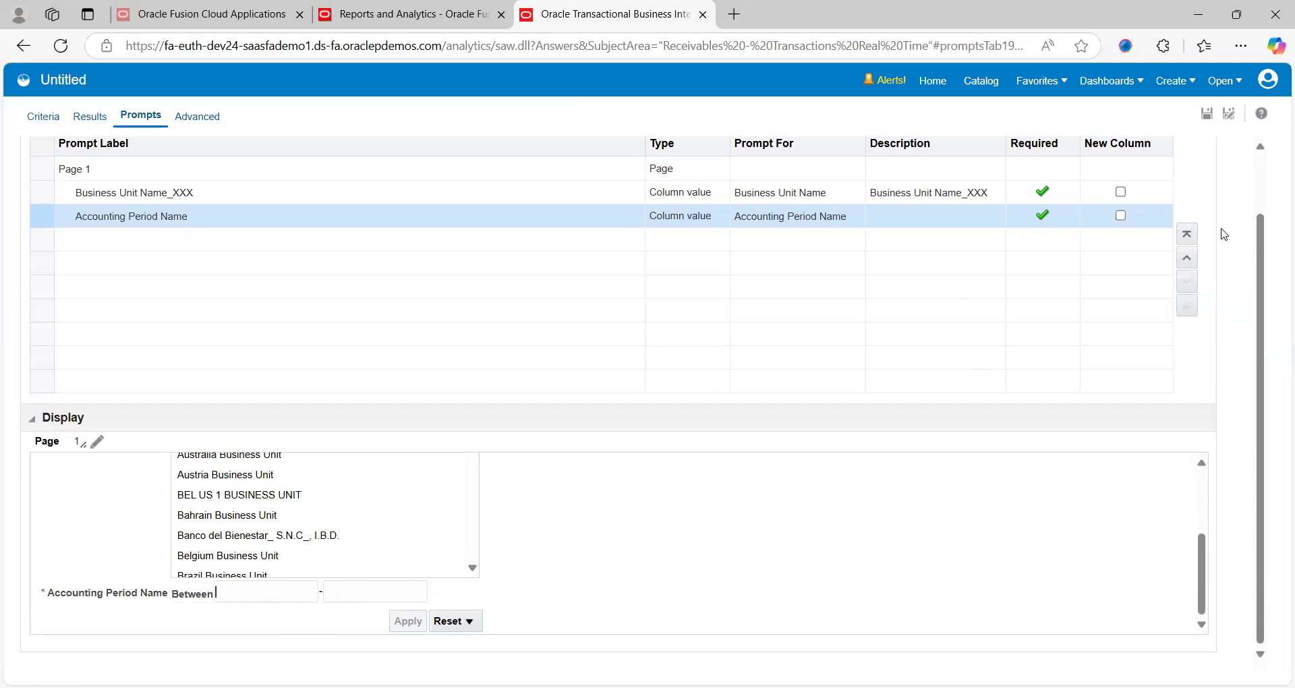
scroll(up, 3)
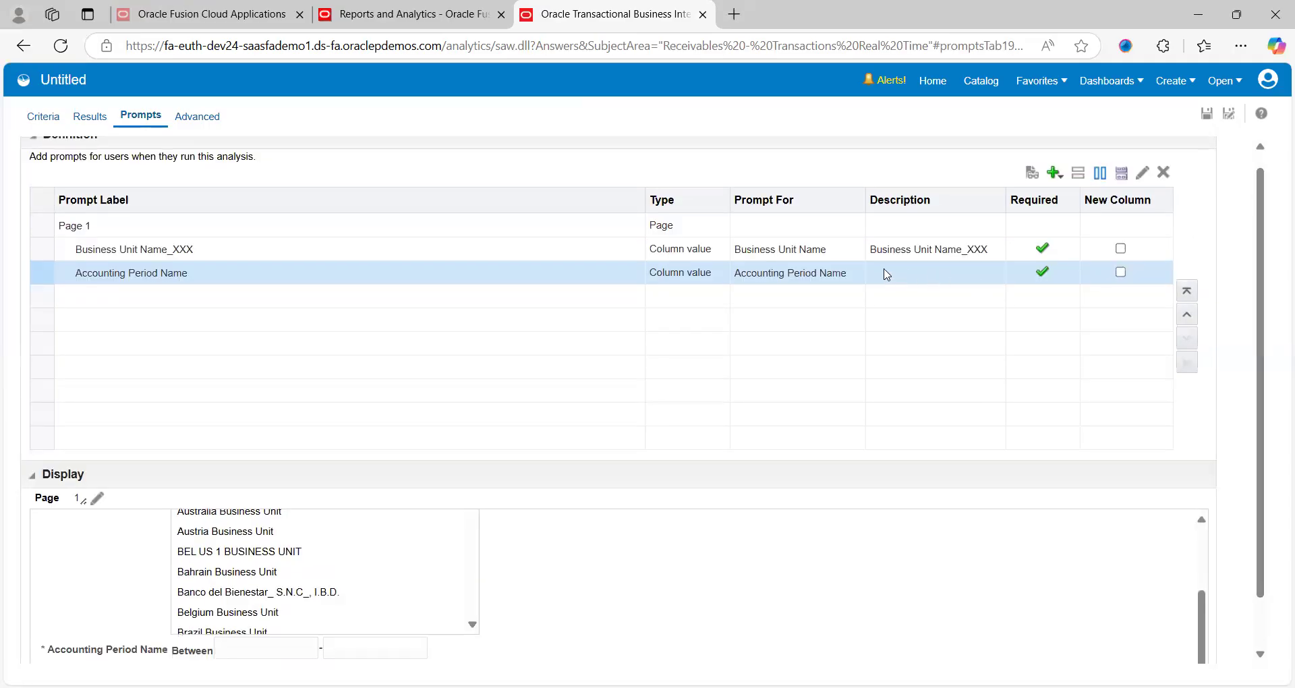
- Set the Accounting Period Name prompt back to list-box input
double_click(131, 273)
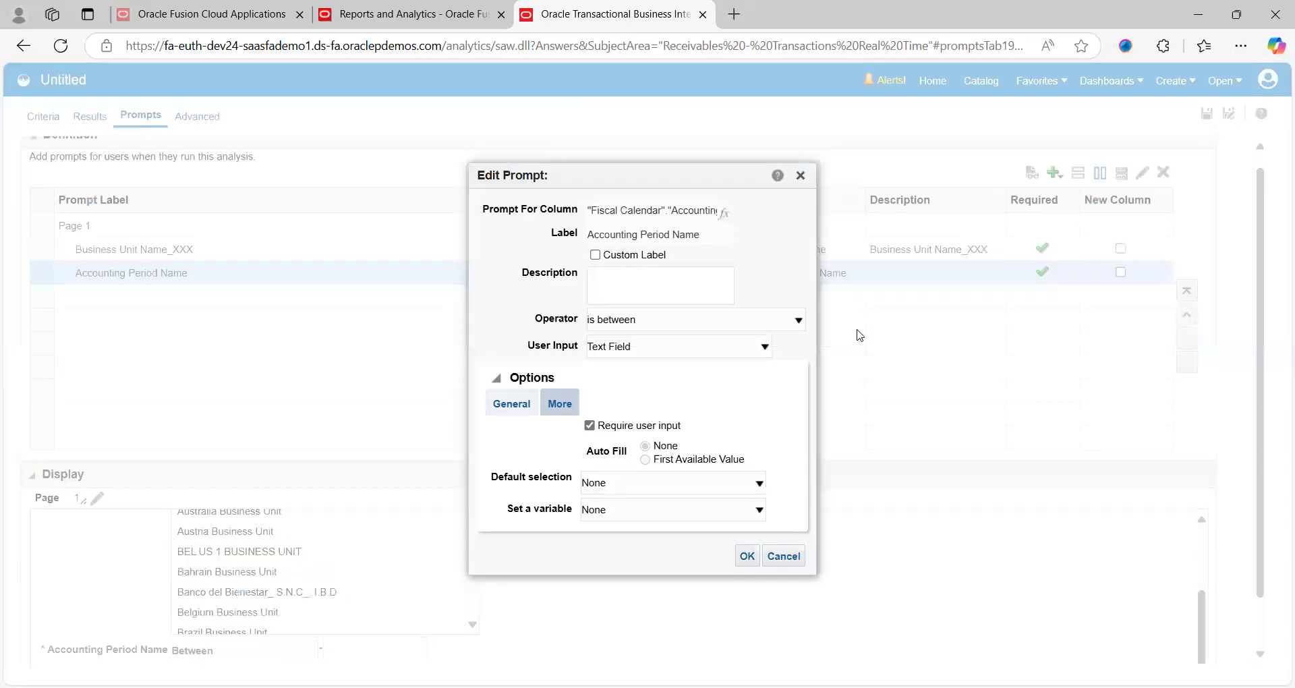
click(761, 347)
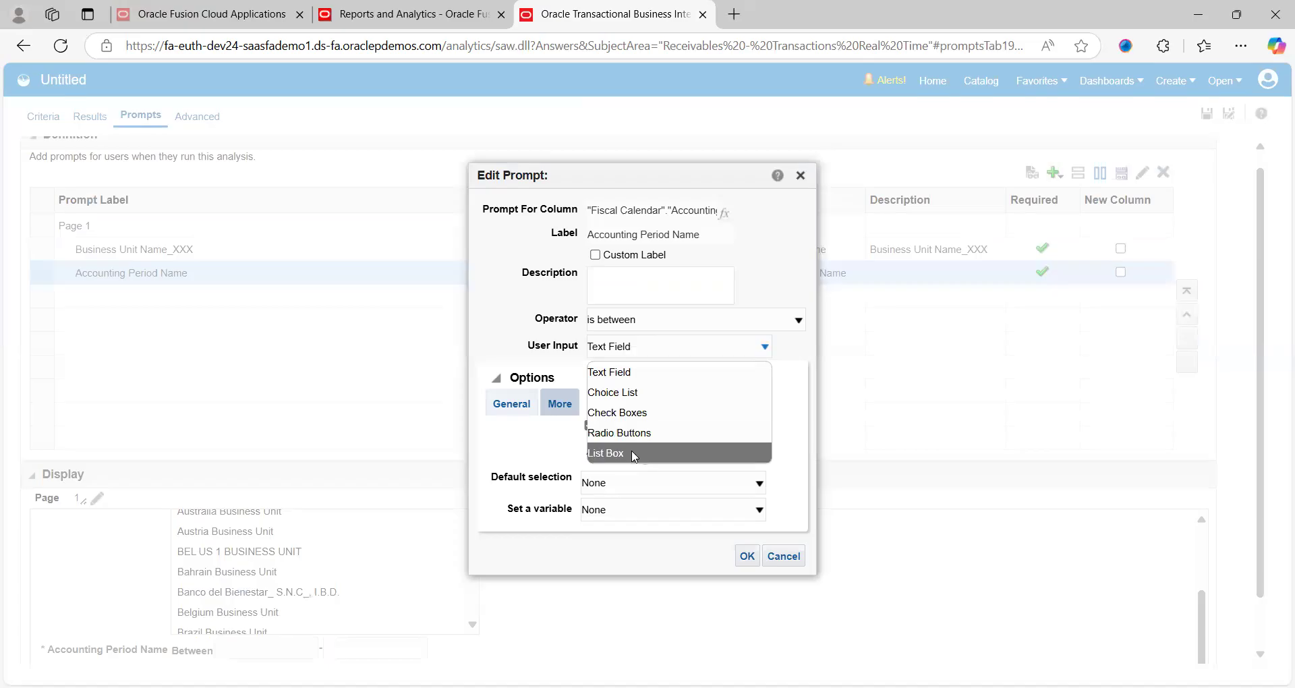
click(605, 453)
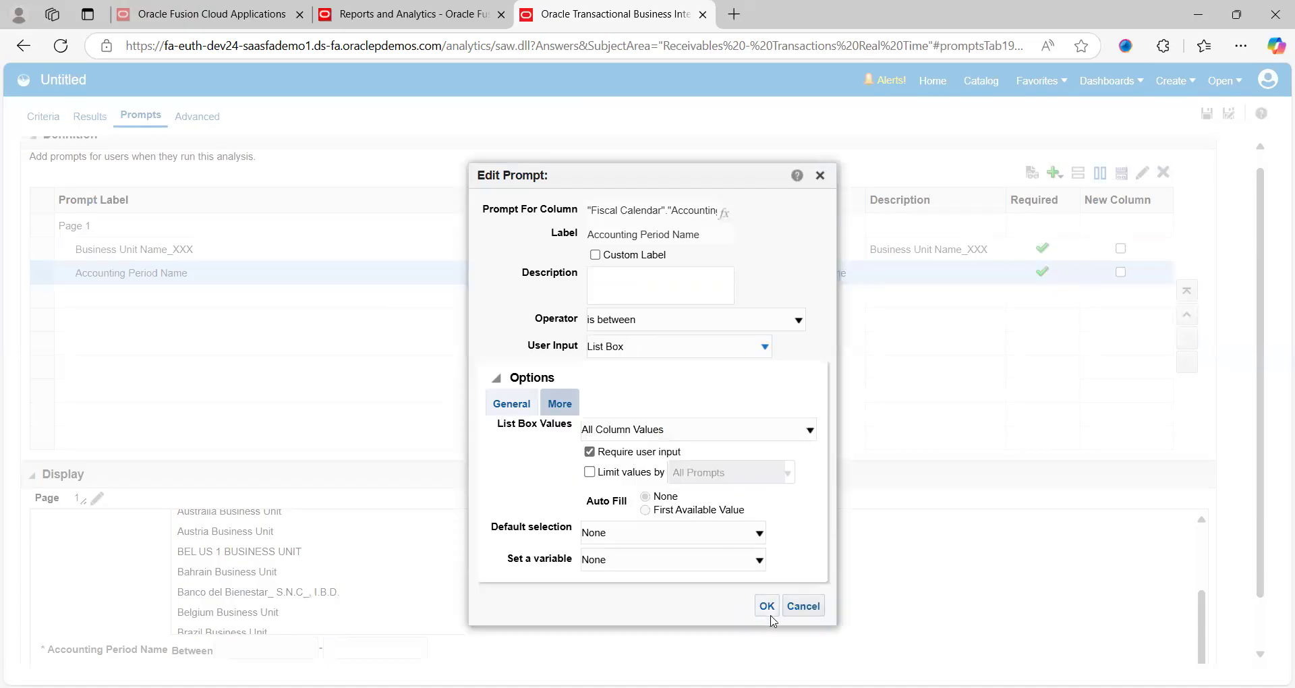
click(766, 605)
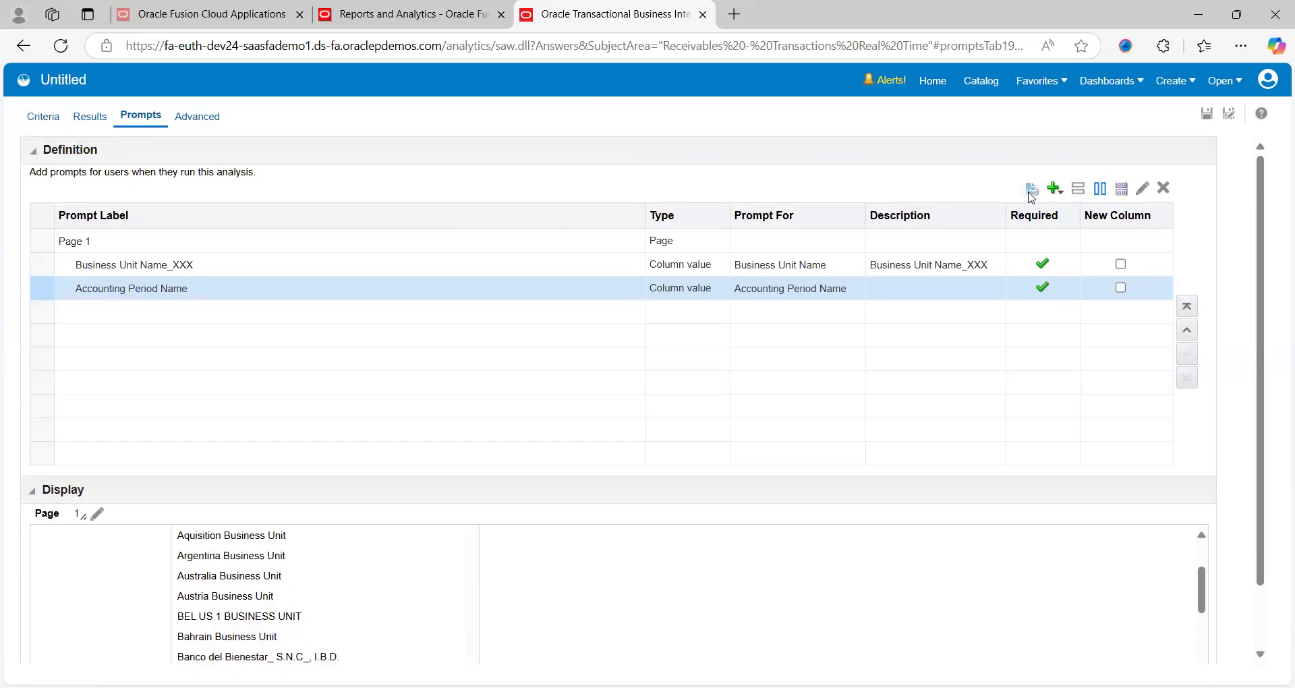
mouse_move(747, 196)
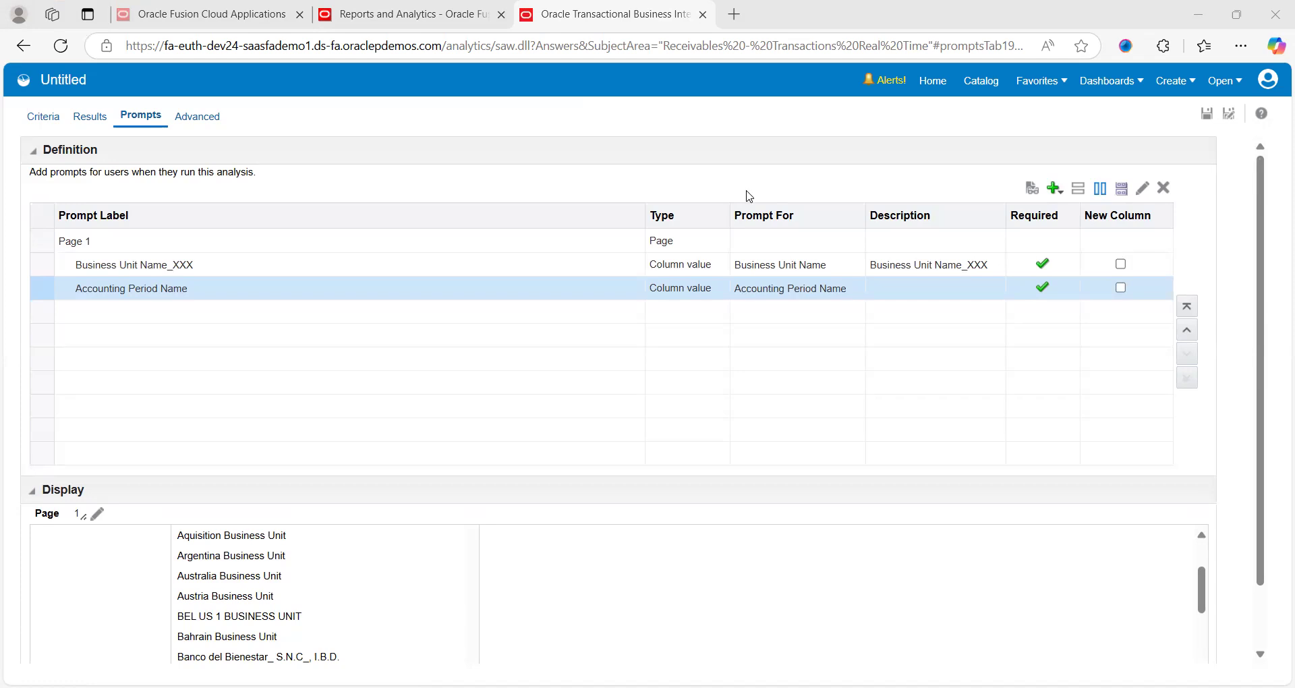
mouse_move(542, 200)
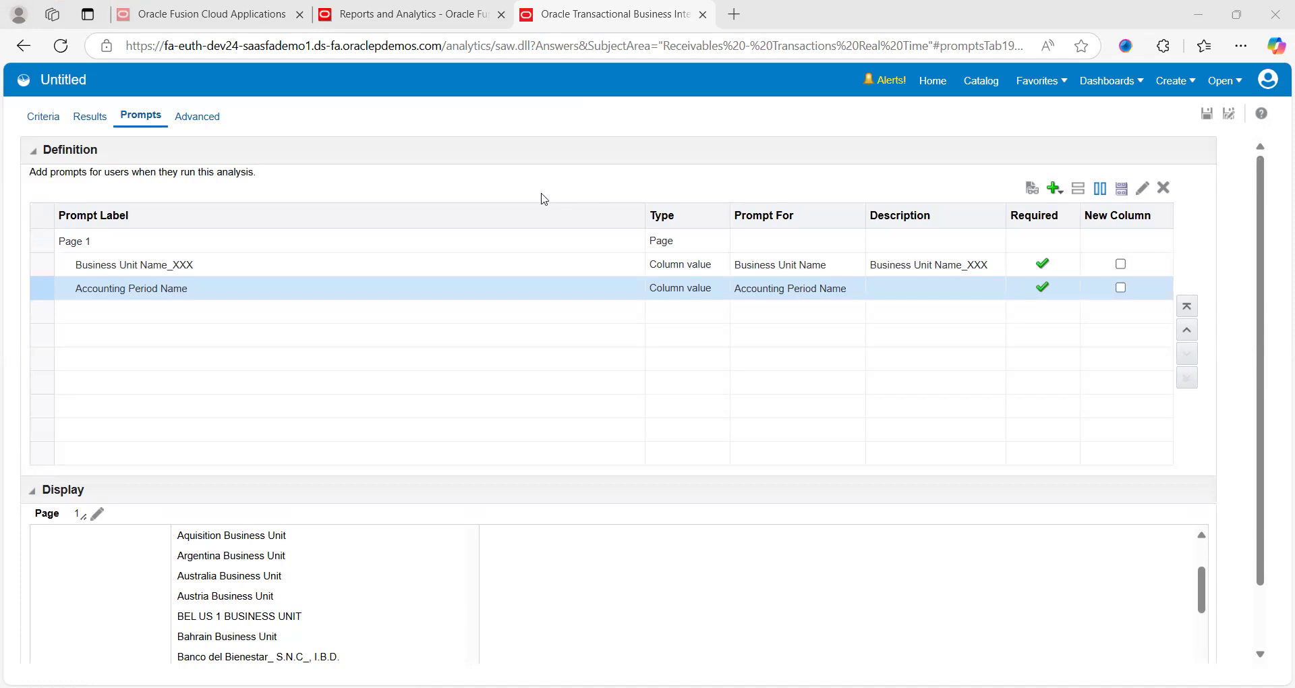
mouse_move(529, 226)
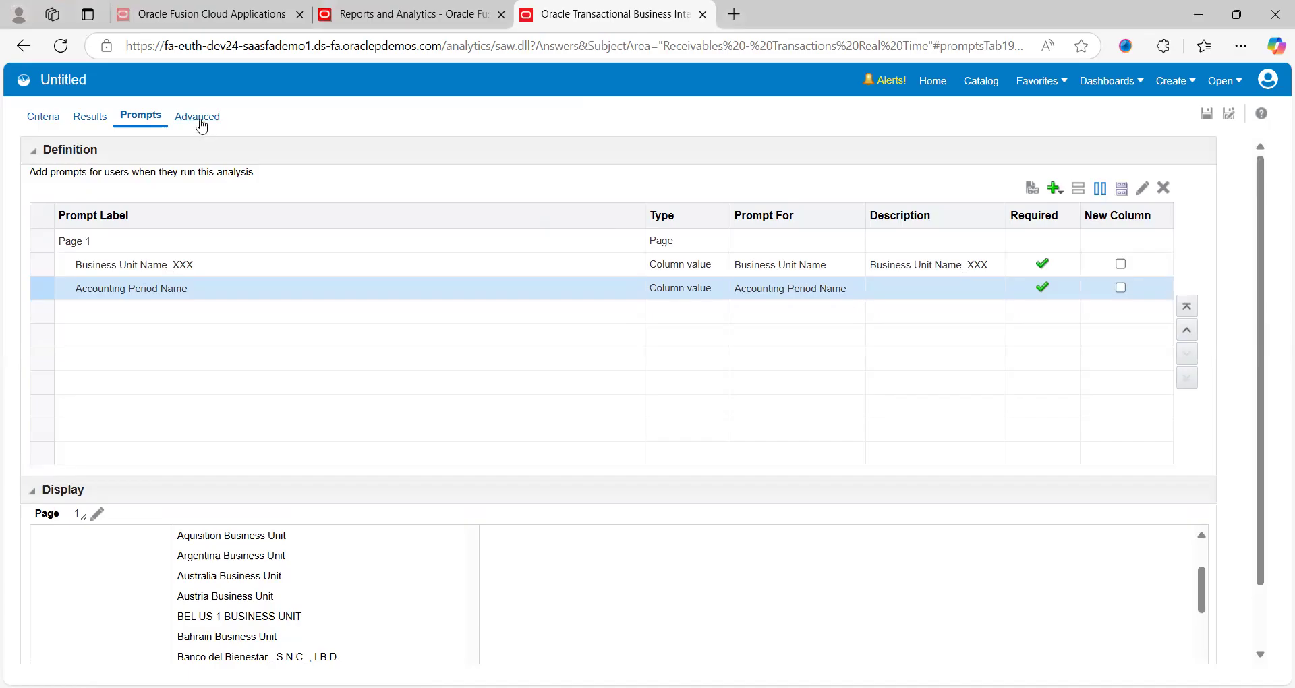
- View the analysis XML and issued SQL on the Advanced tab
click(197, 116)
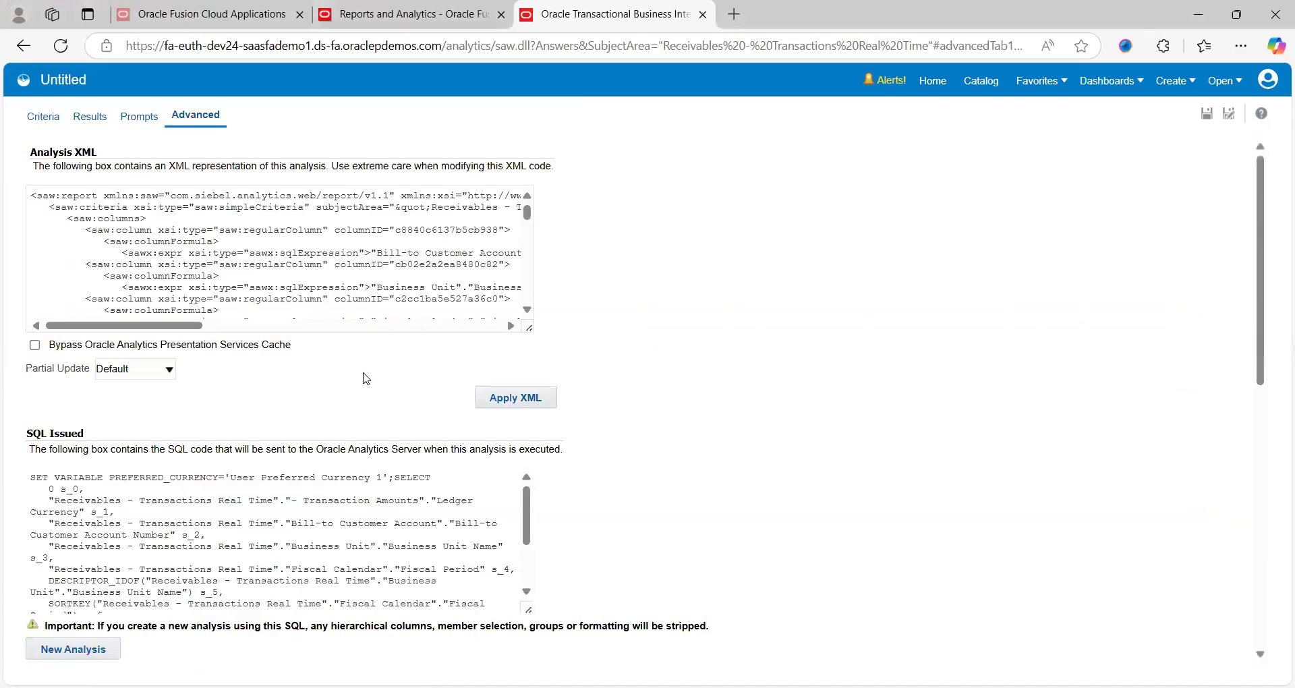
mouse_move(375, 395)
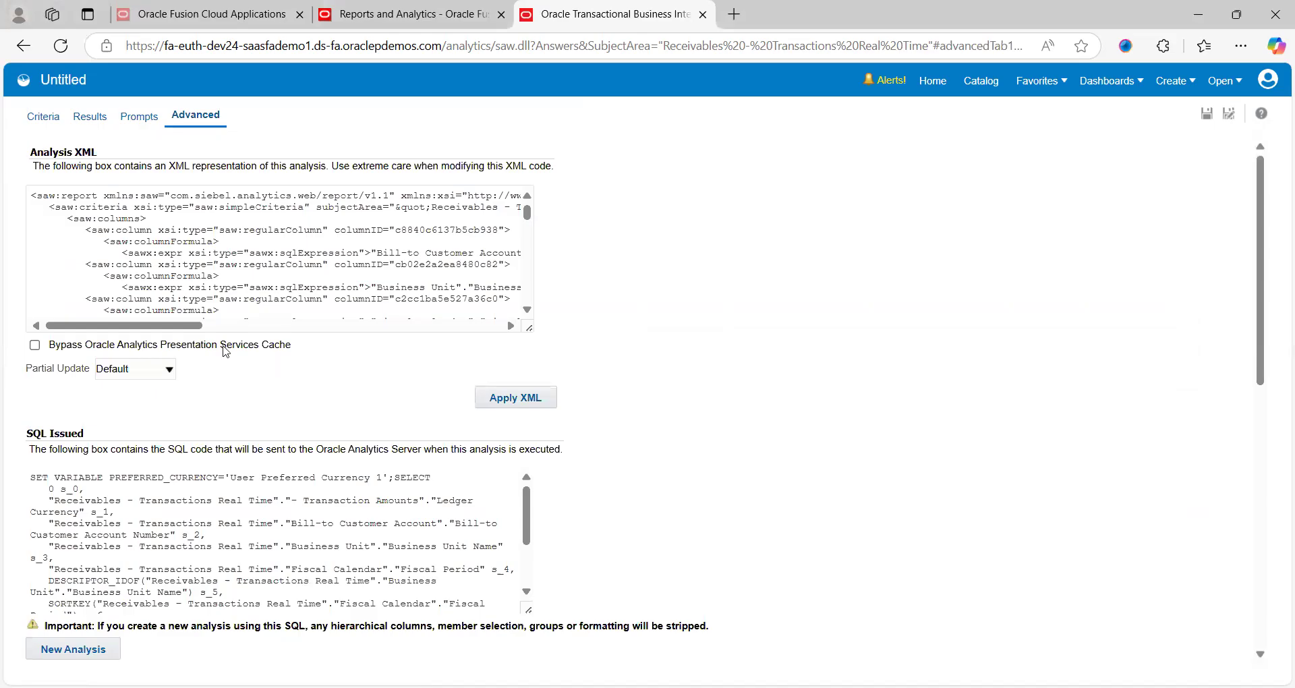
mouse_move(199, 380)
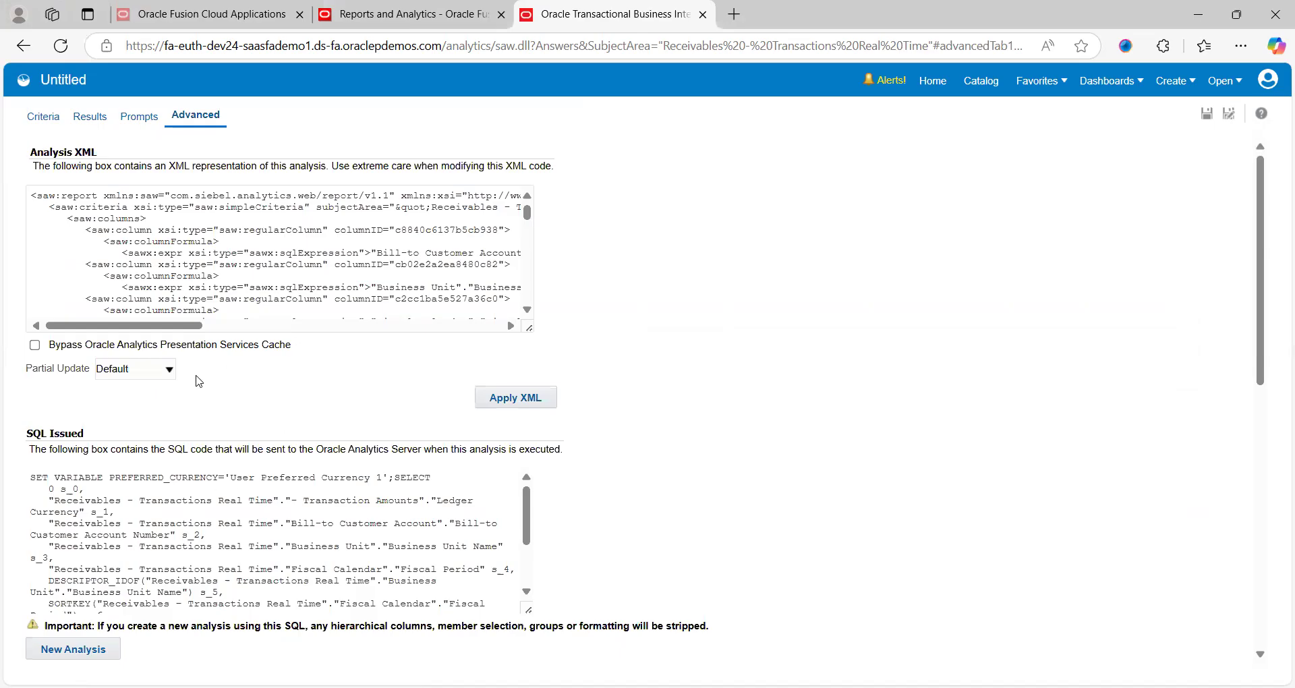
mouse_move(323, 428)
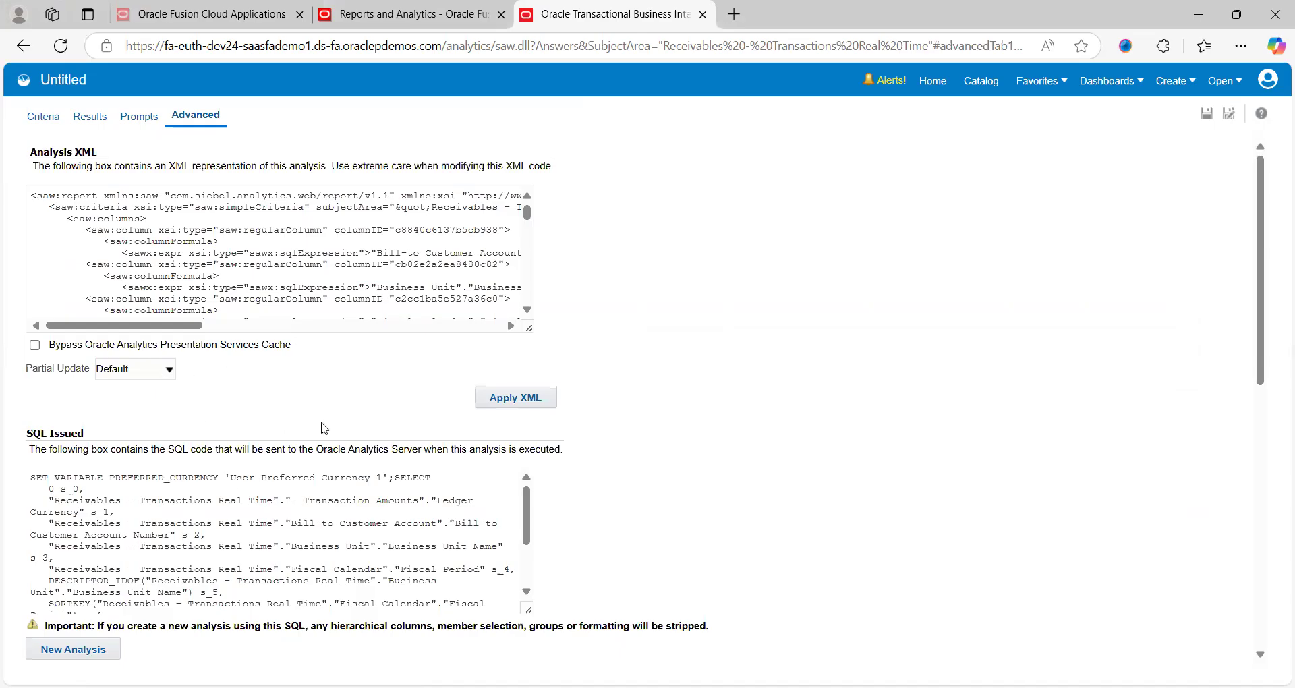
mouse_move(1073, 194)
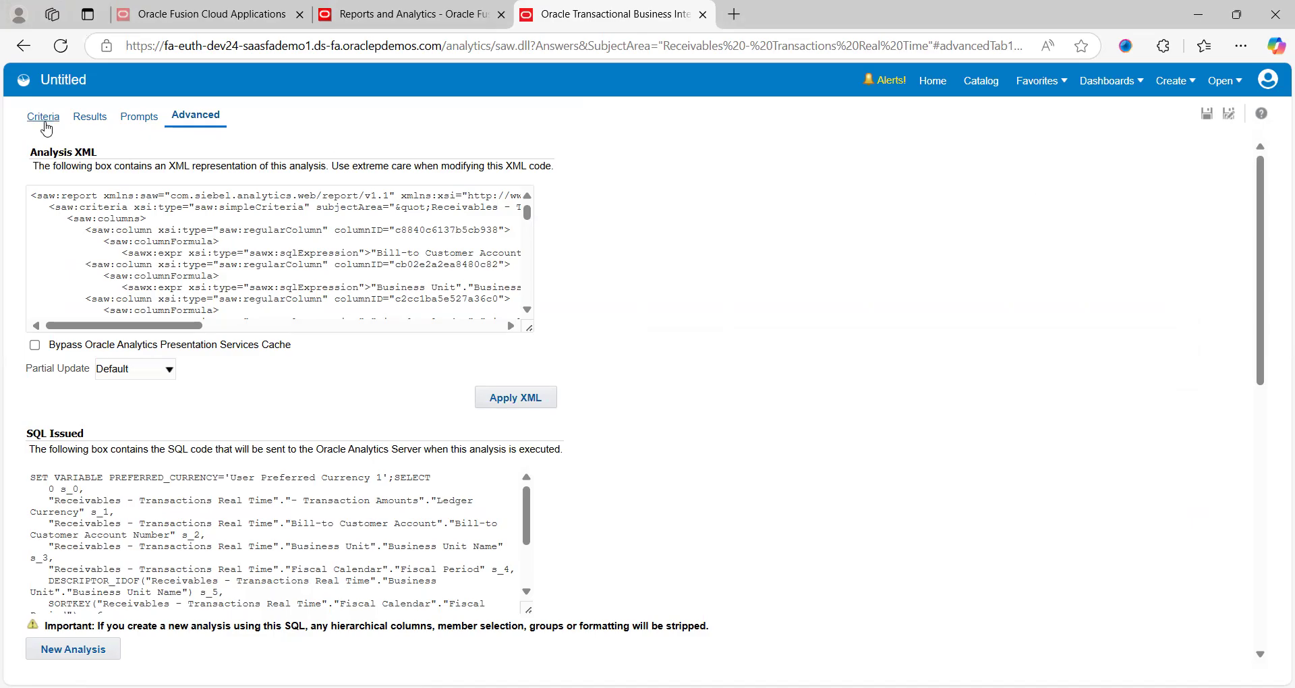
- Return to the Criteria view of the five selected columns
click(43, 116)
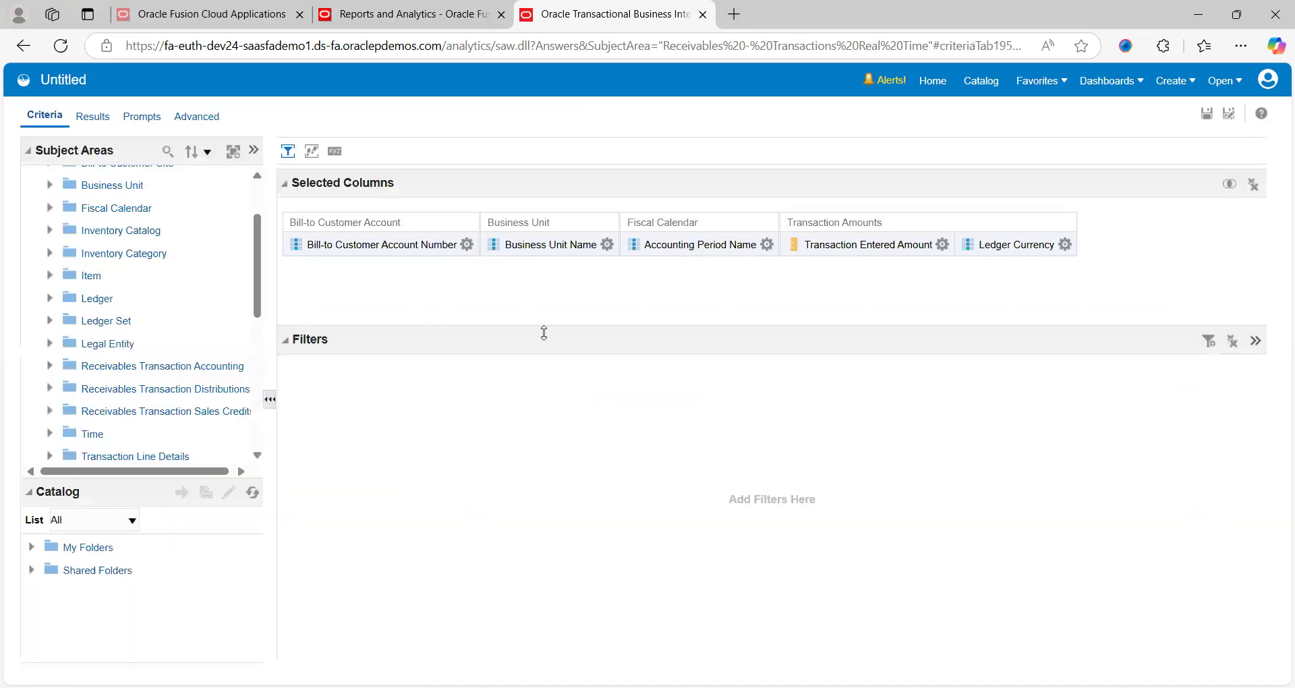
mouse_move(444, 274)
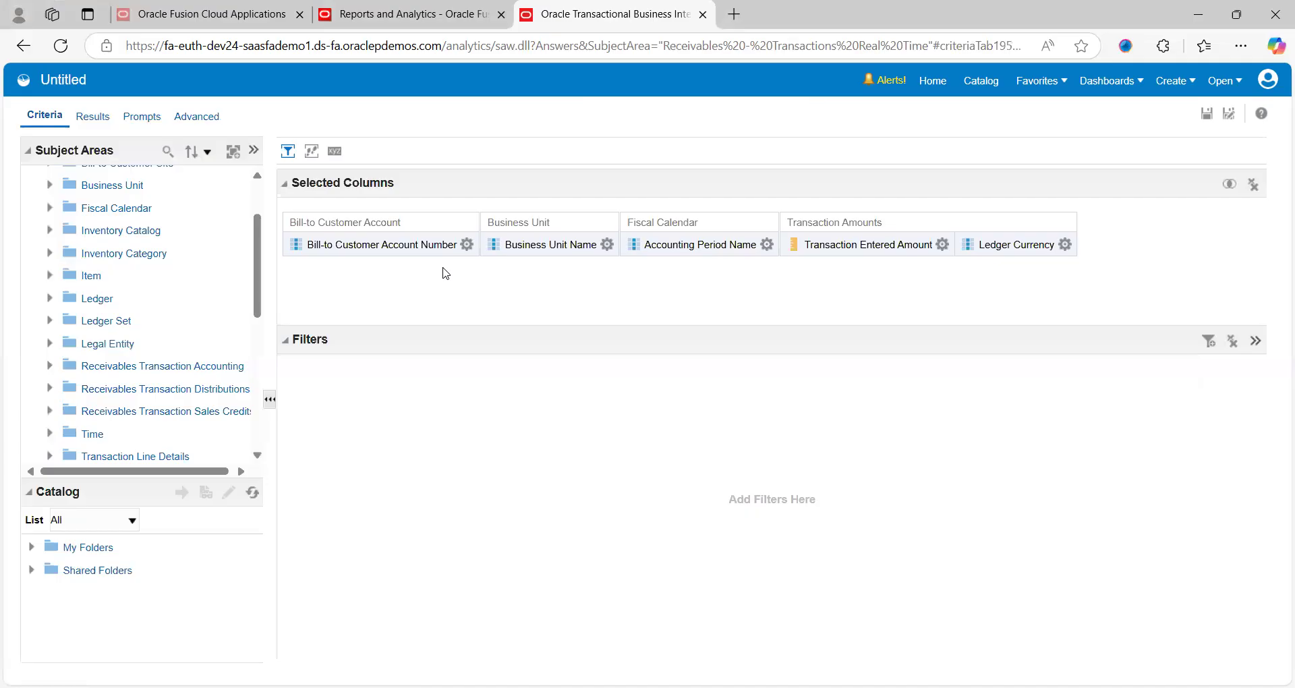
mouse_move(572, 276)
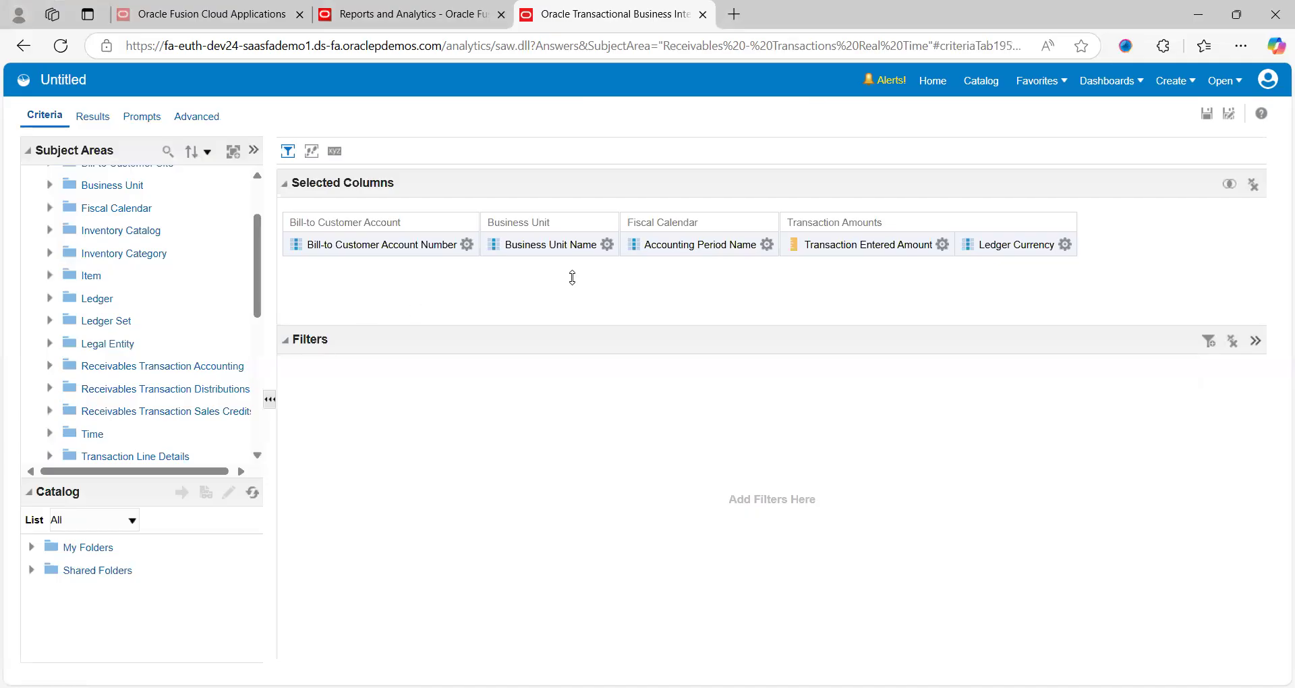
mouse_move(1230, 116)
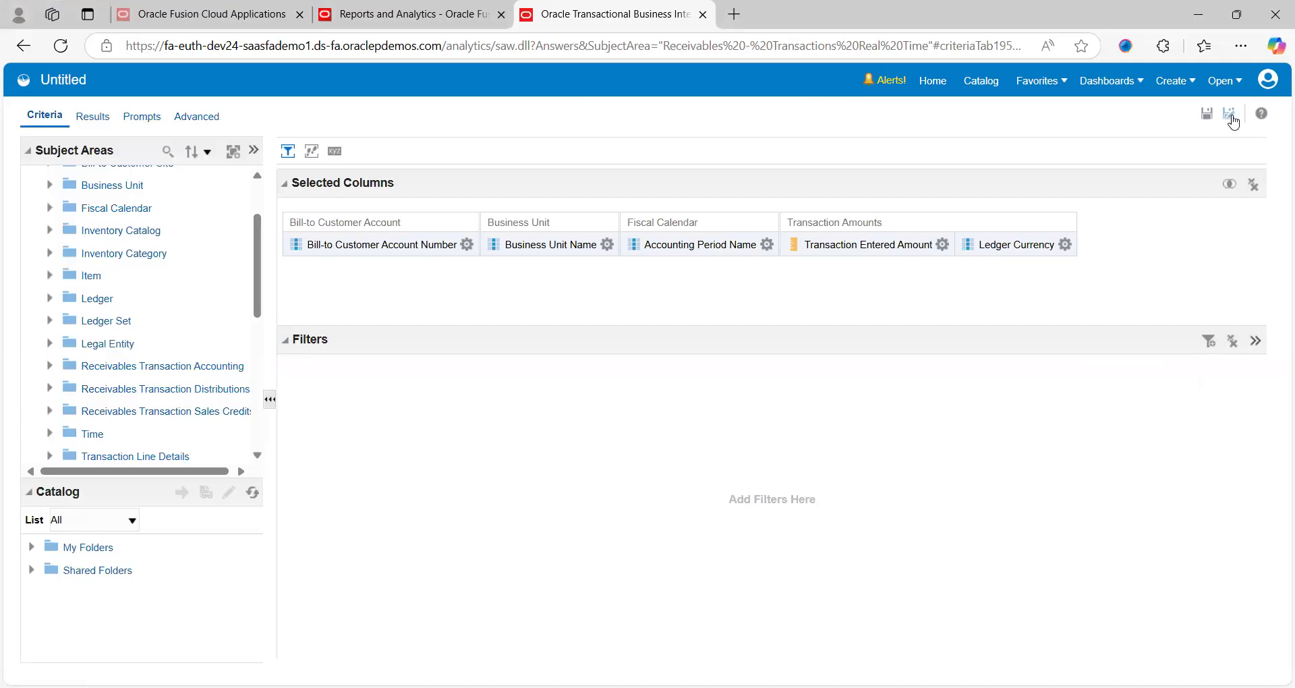
mouse_move(782, 227)
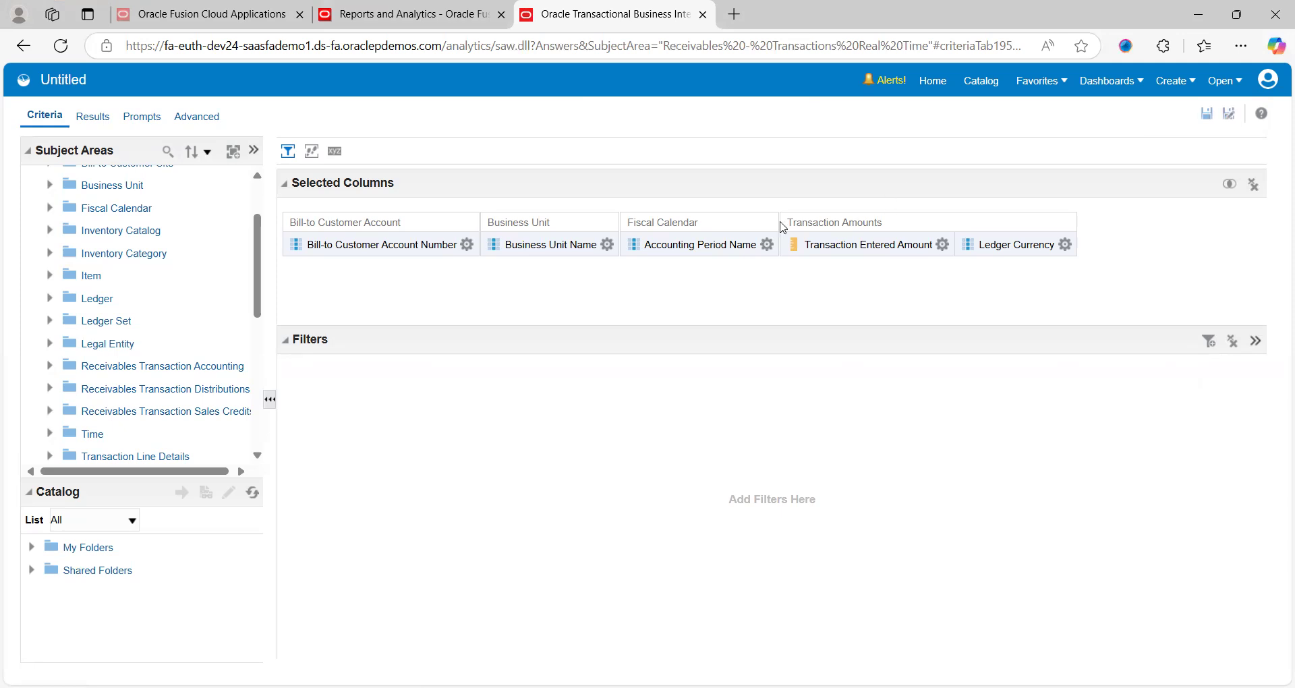
- Start Save As and choose My Folders as the location after browsing Shared Folders
click(1227, 113)
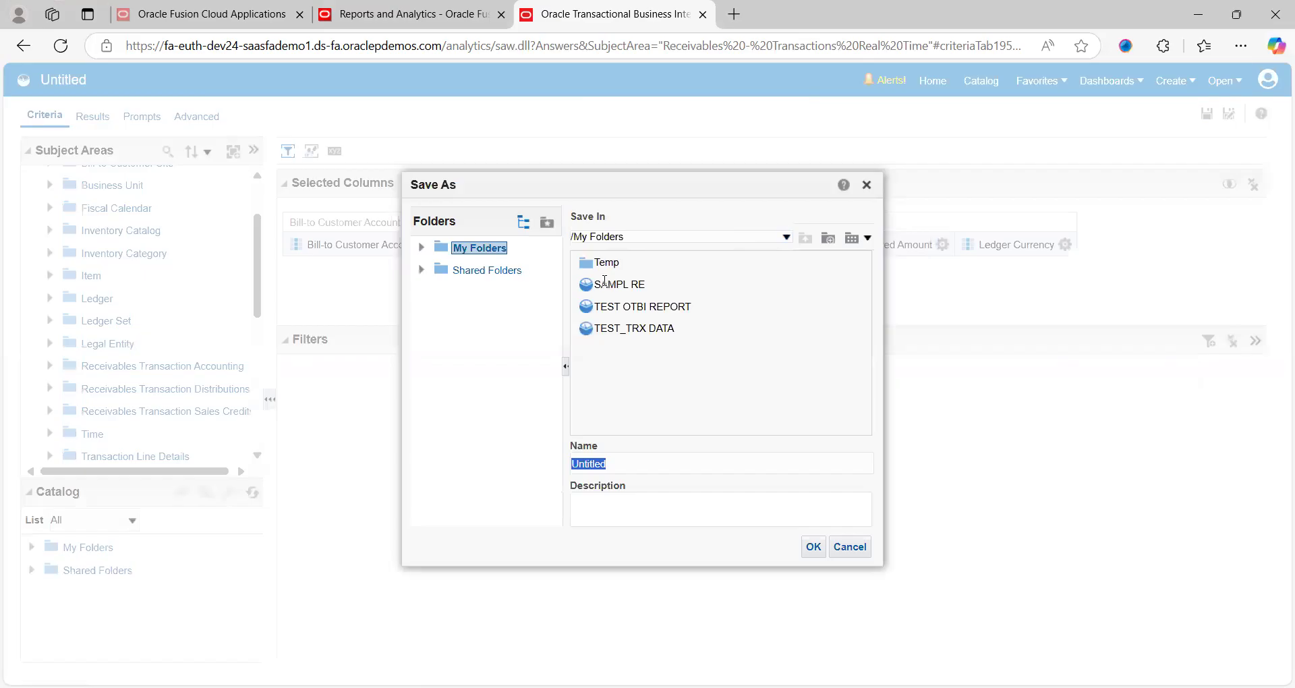
mouse_move(601, 303)
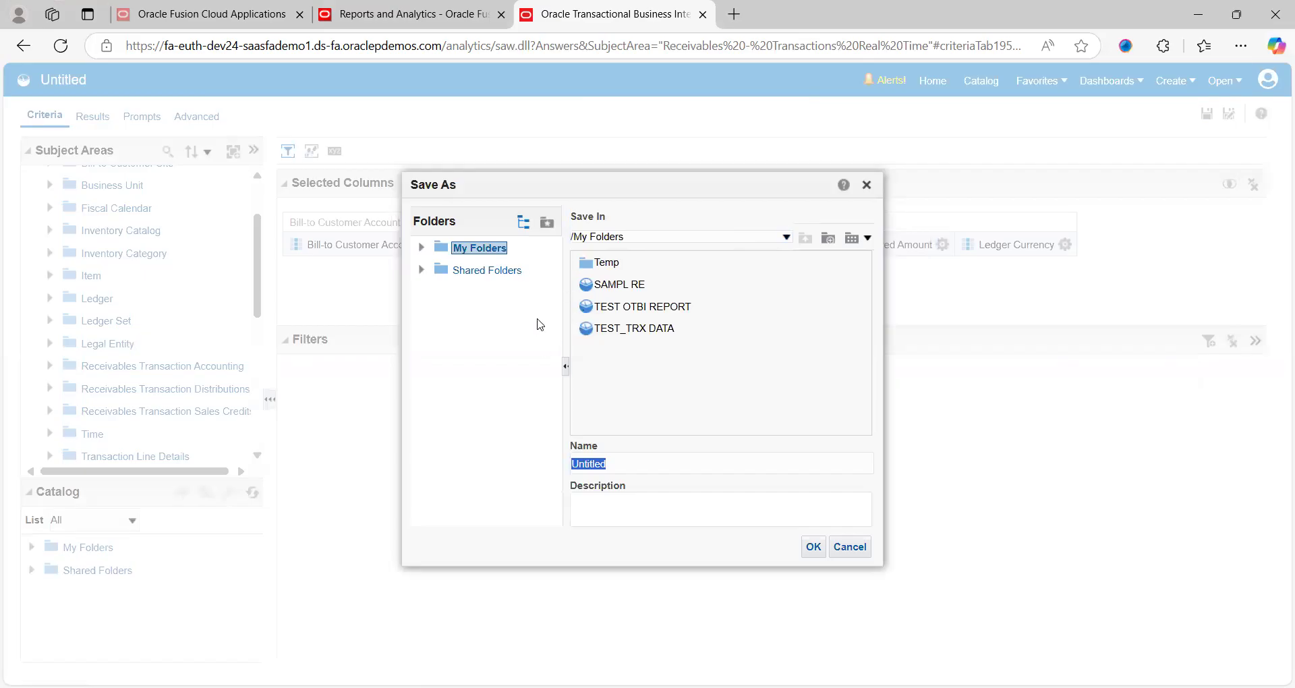
mouse_move(510, 327)
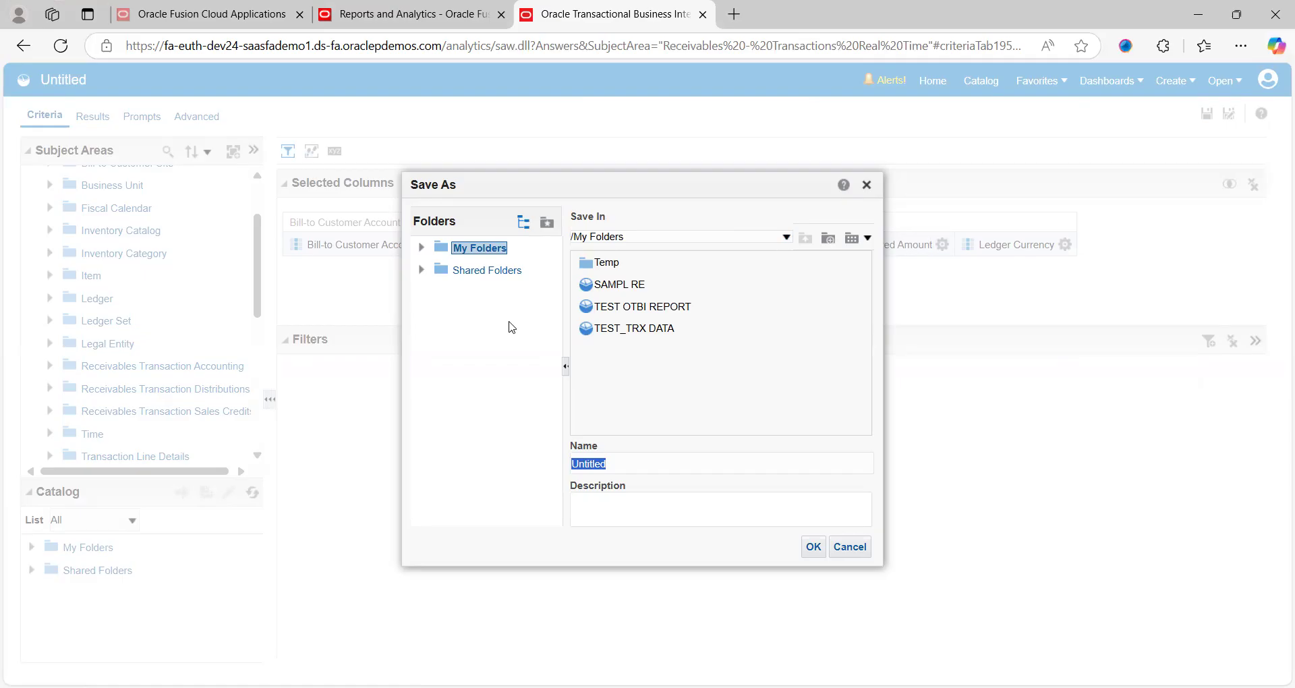
mouse_move(522, 314)
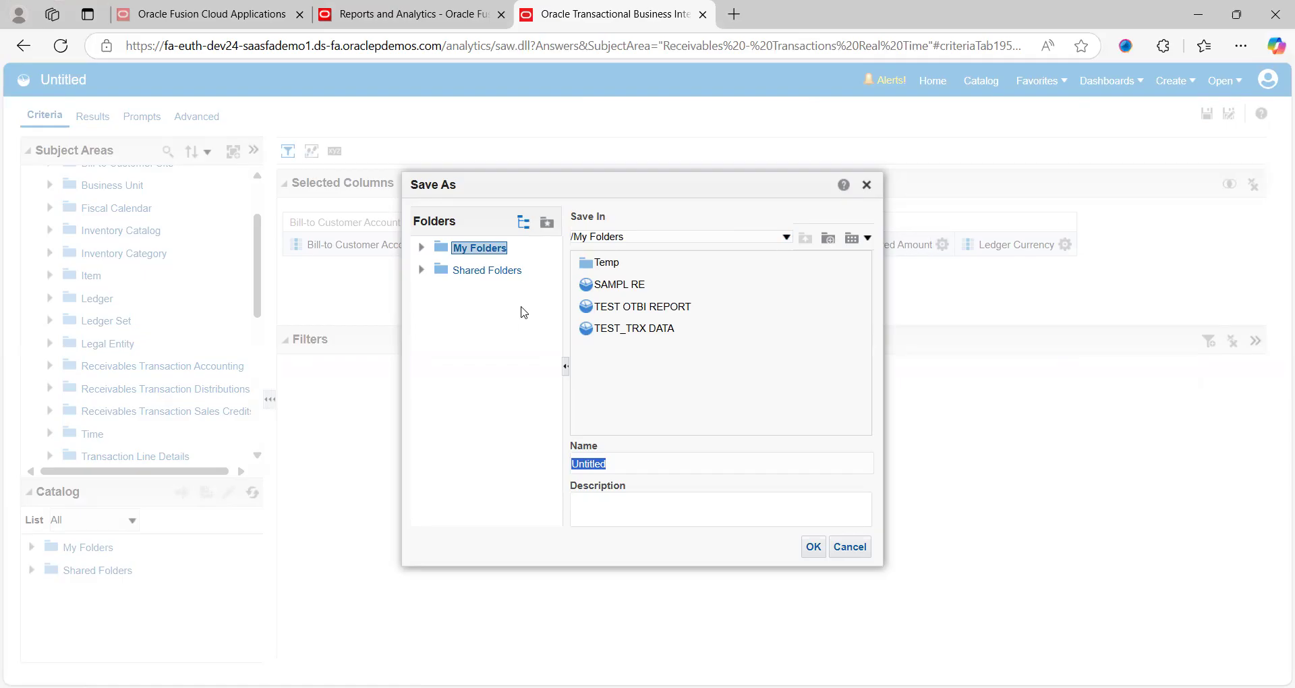
mouse_move(487, 275)
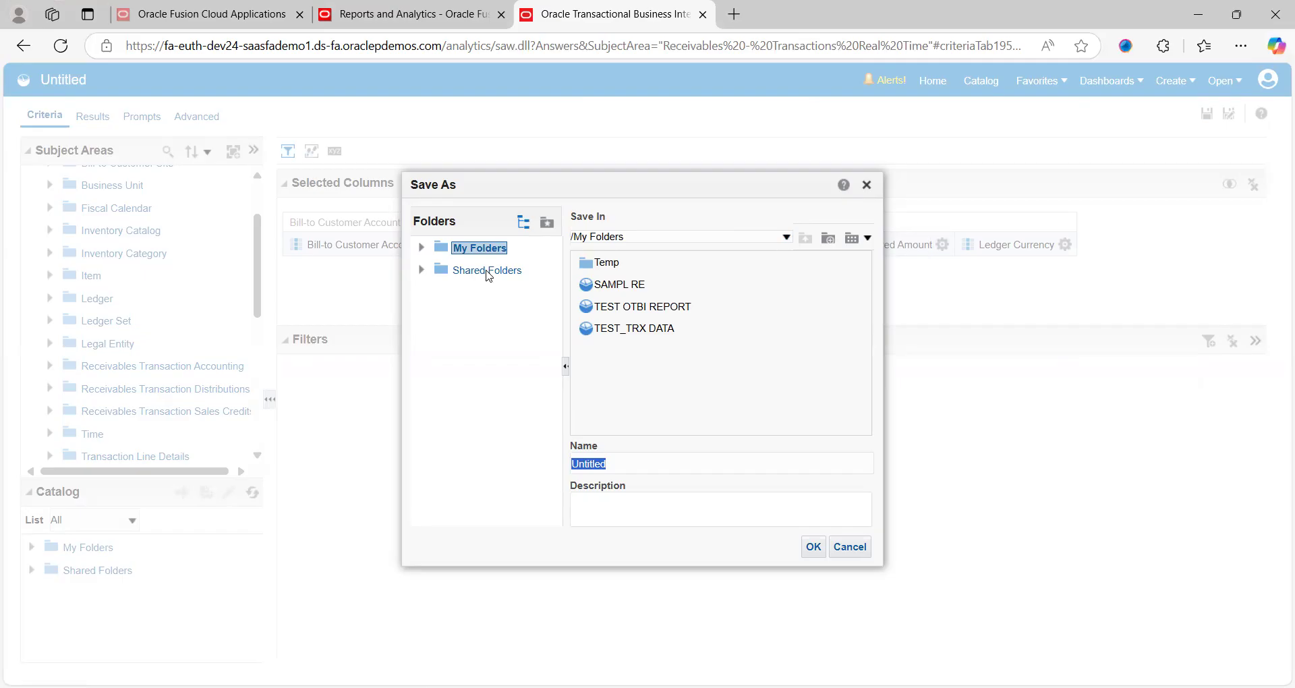
mouse_move(512, 310)
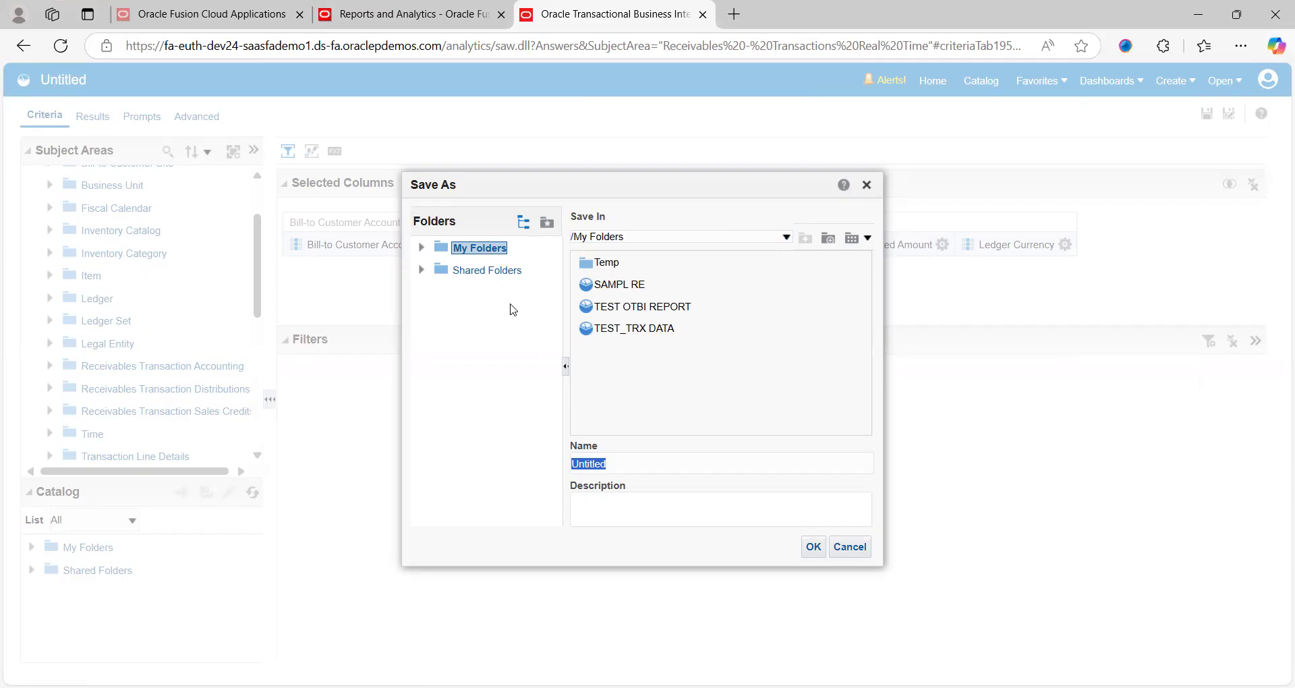
mouse_move(513, 292)
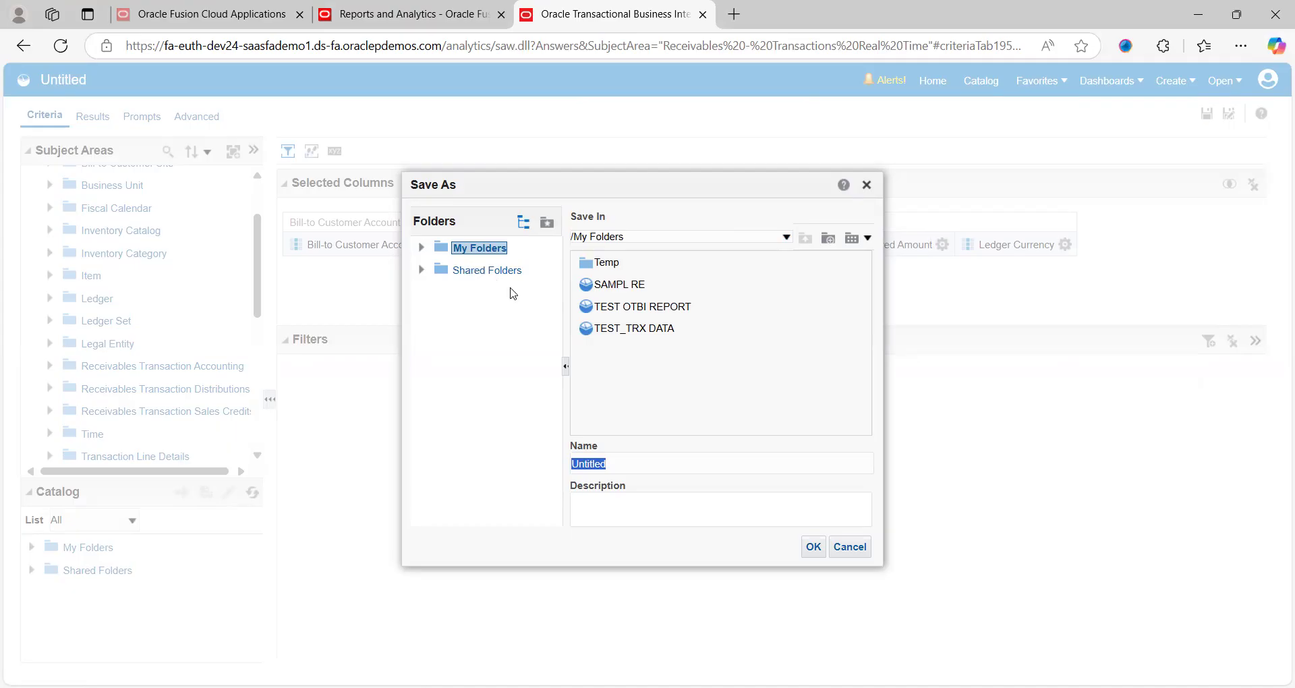
mouse_move(478, 257)
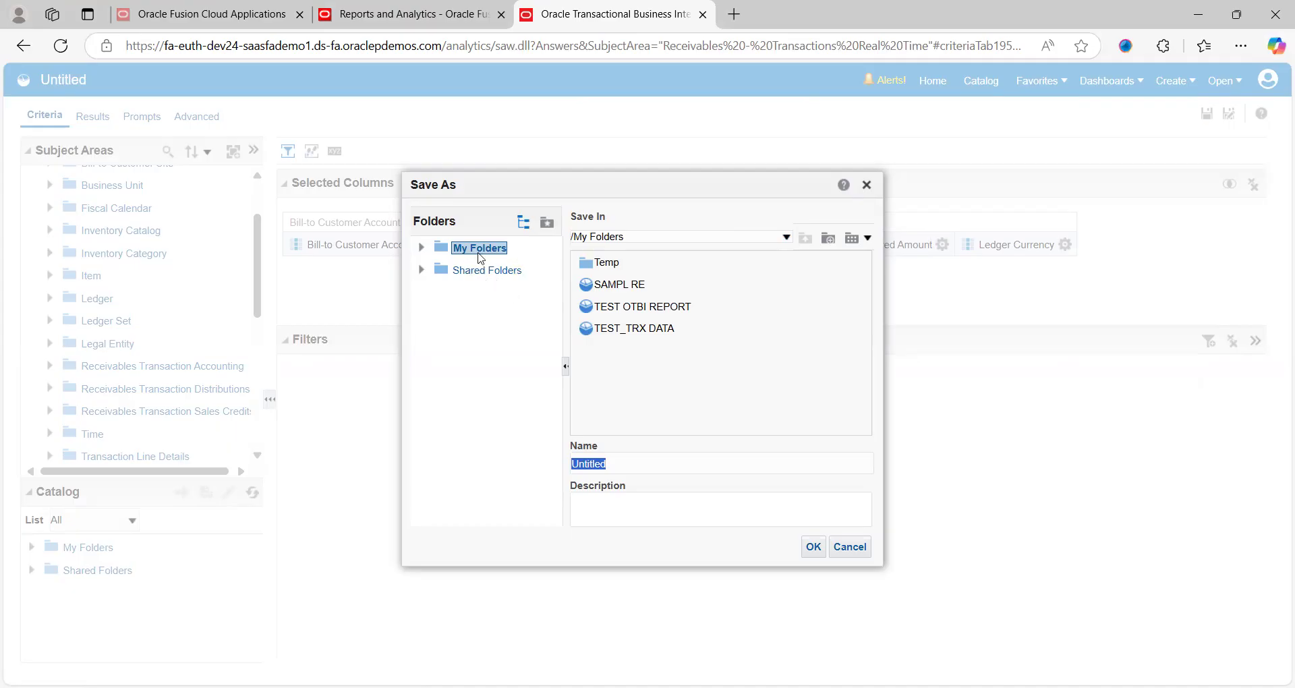
click(488, 270)
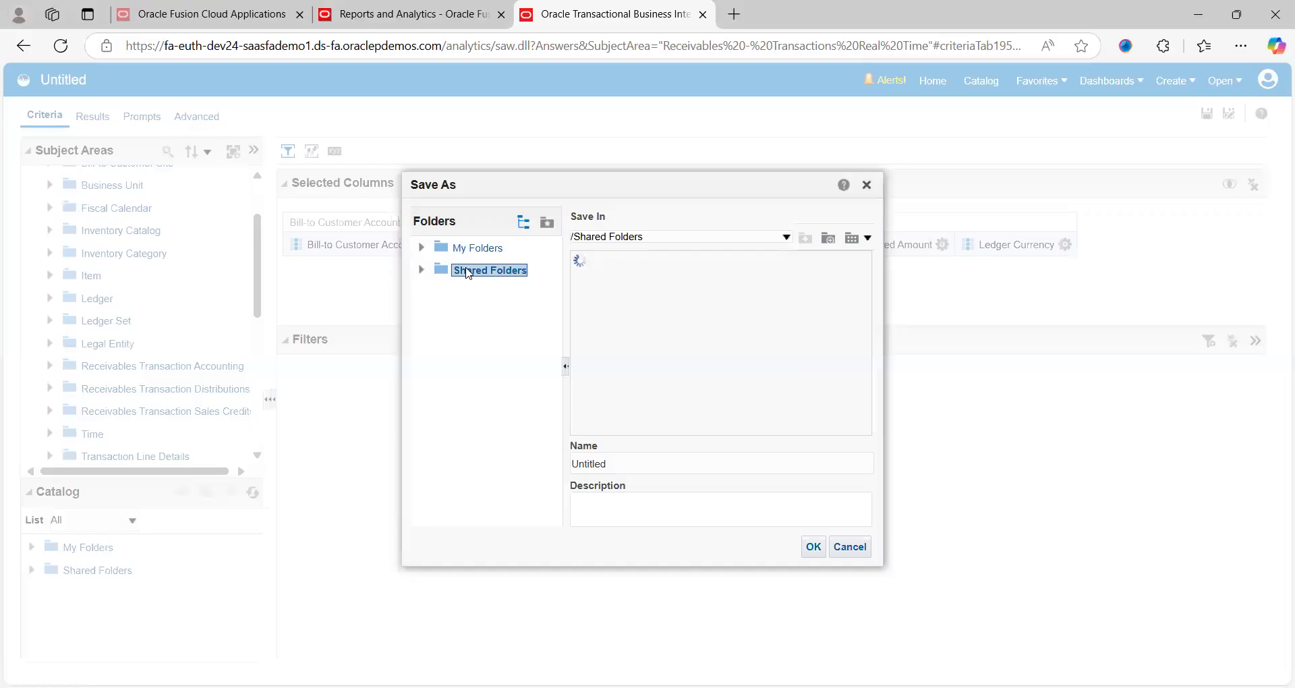
click(489, 270)
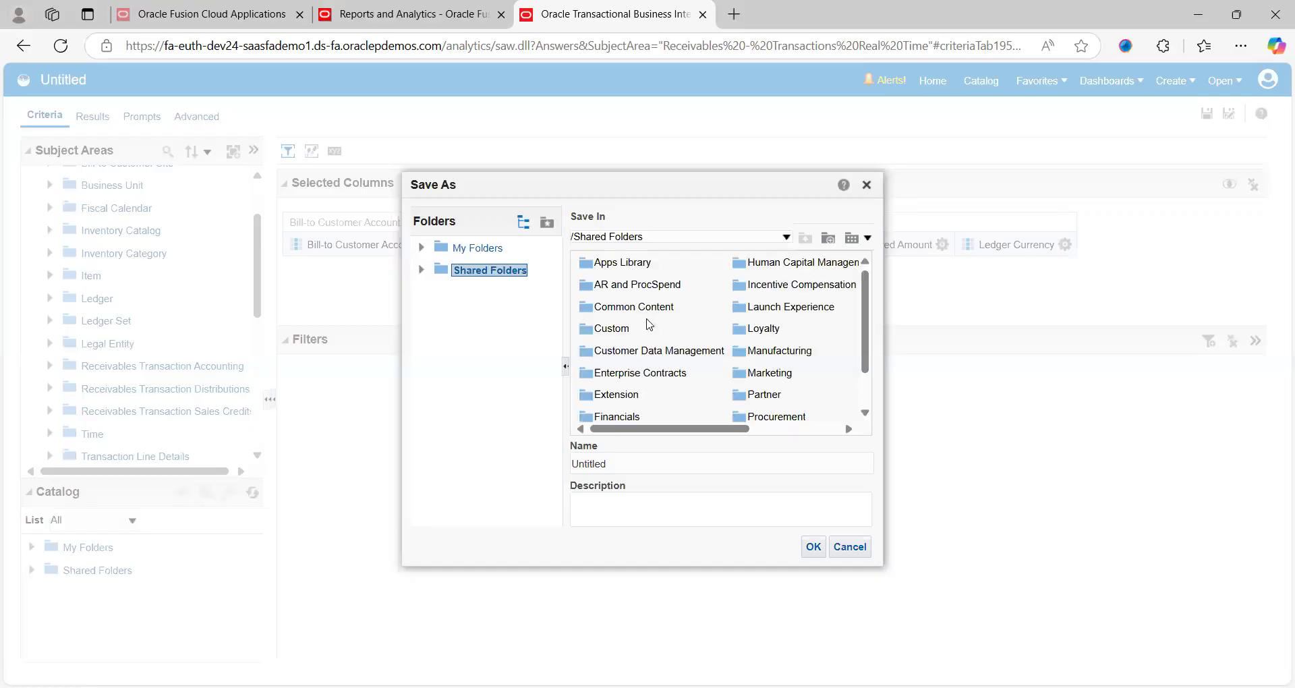
mouse_move(685, 363)
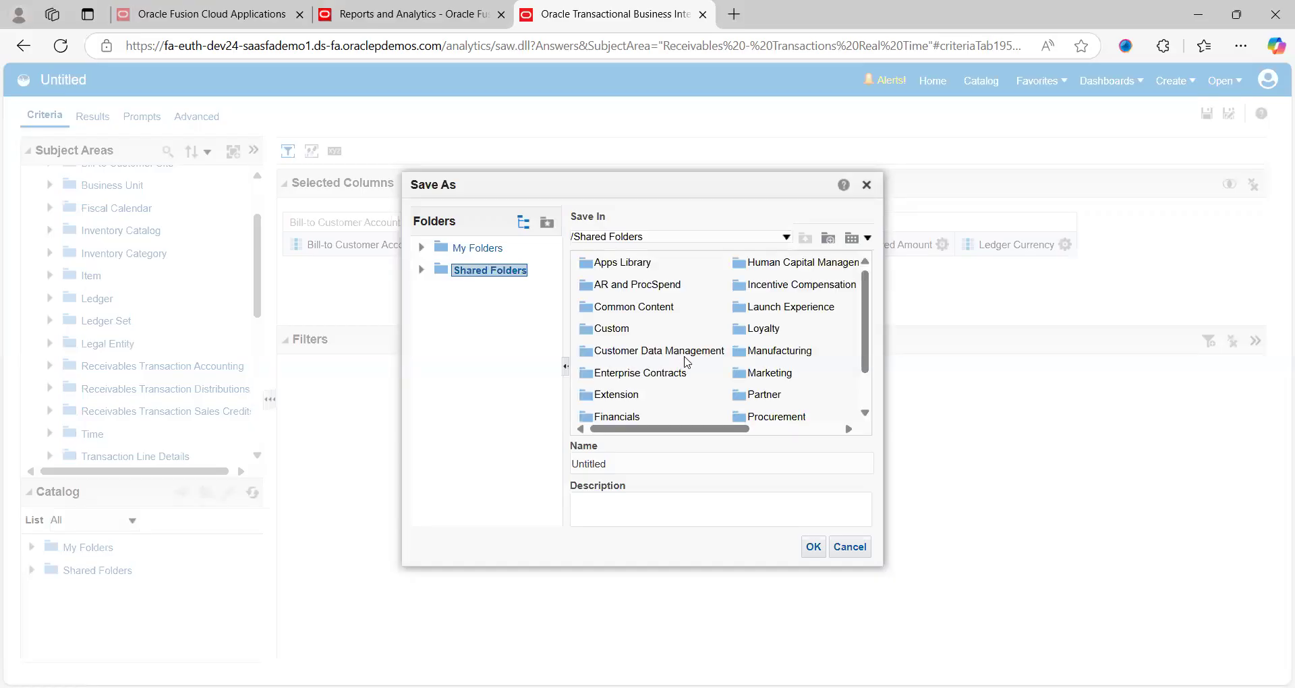
mouse_move(658, 350)
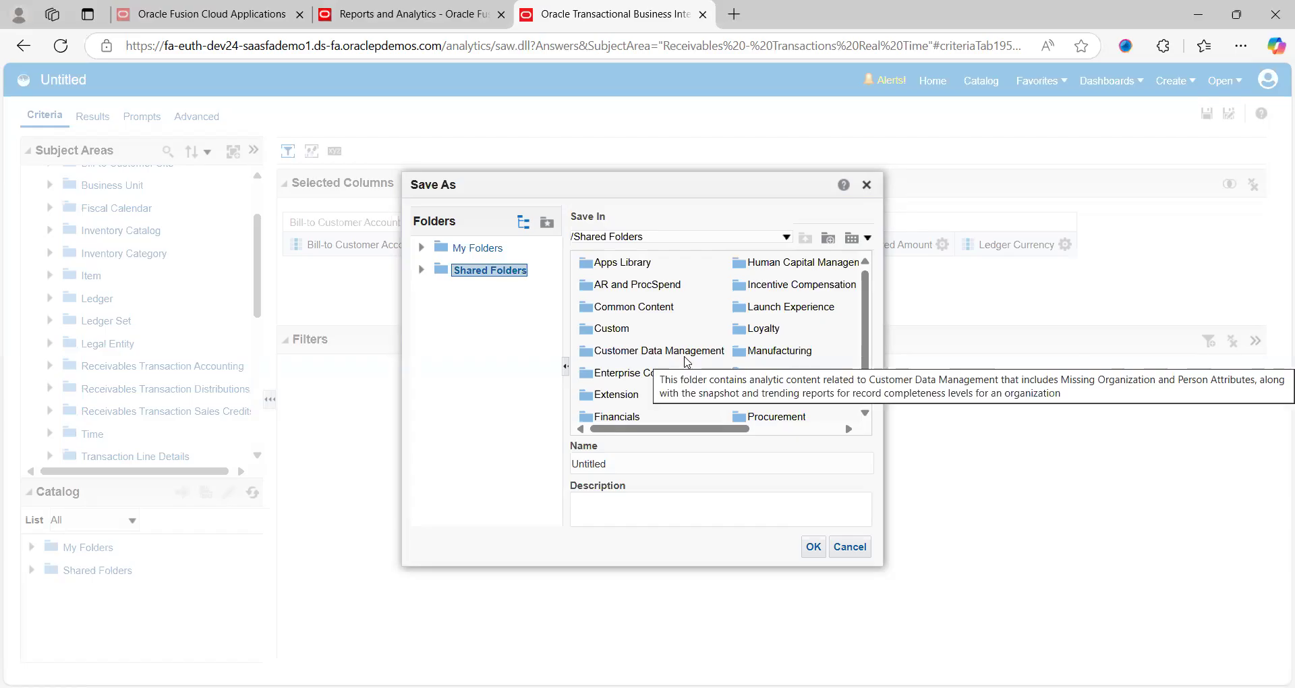
mouse_move(487, 300)
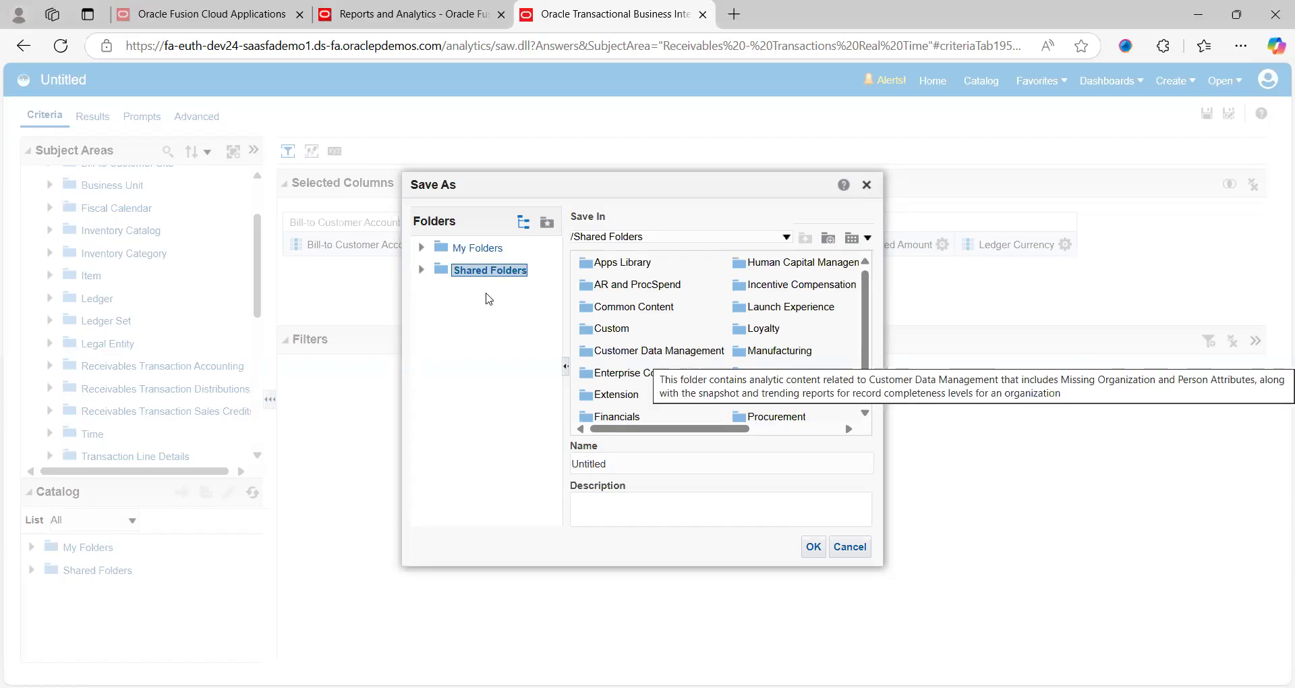
mouse_move(487, 257)
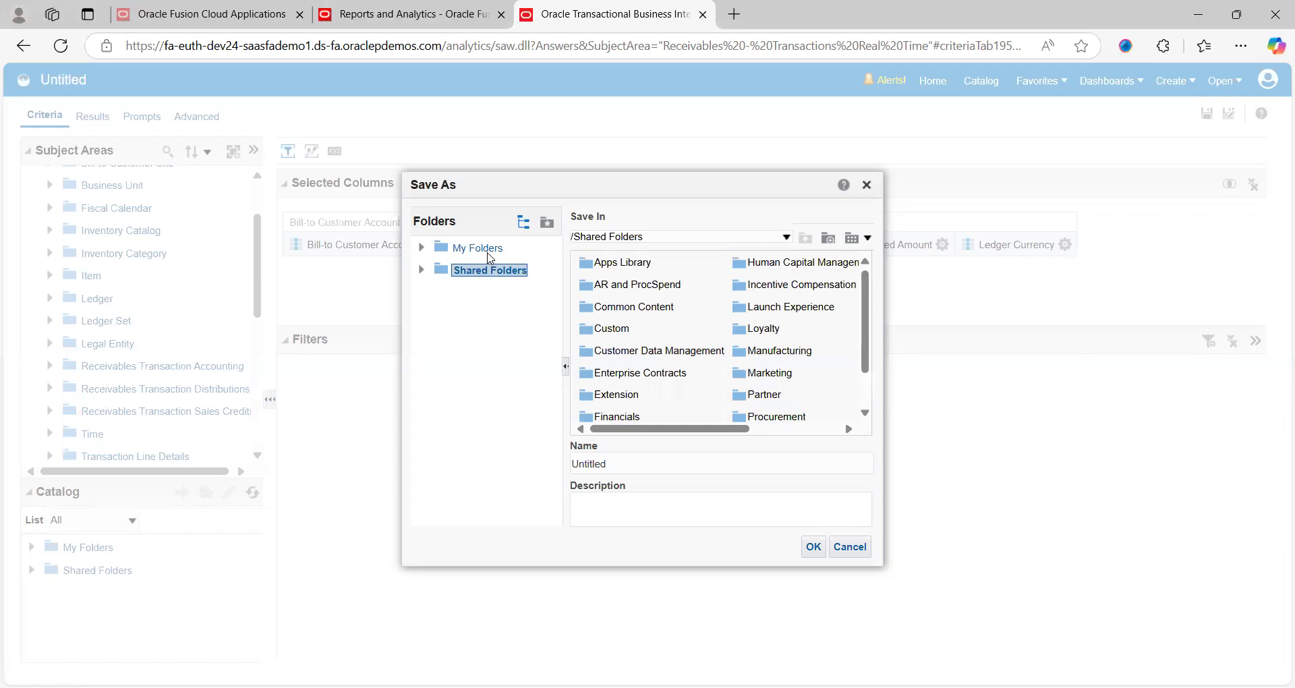
click(478, 247)
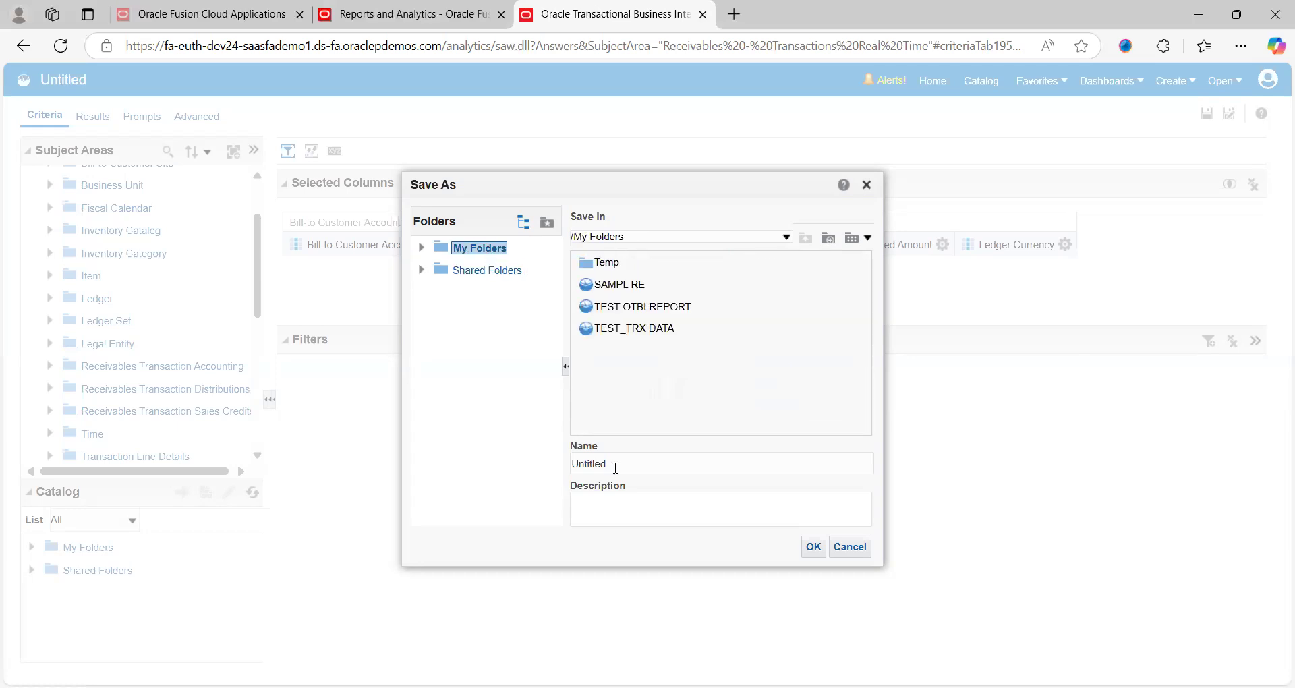
- Name the analysis TRX_REPORT in the Save As dialog
triple_click(588, 463)
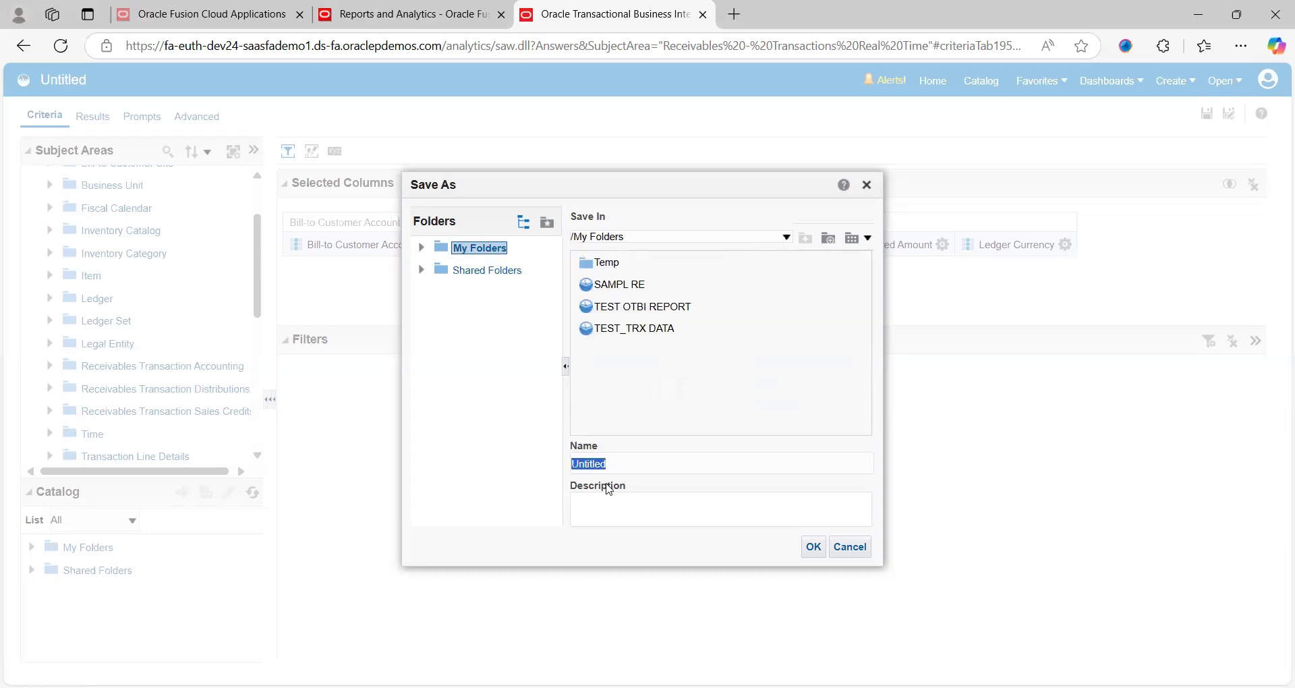
text(TRX_RE)
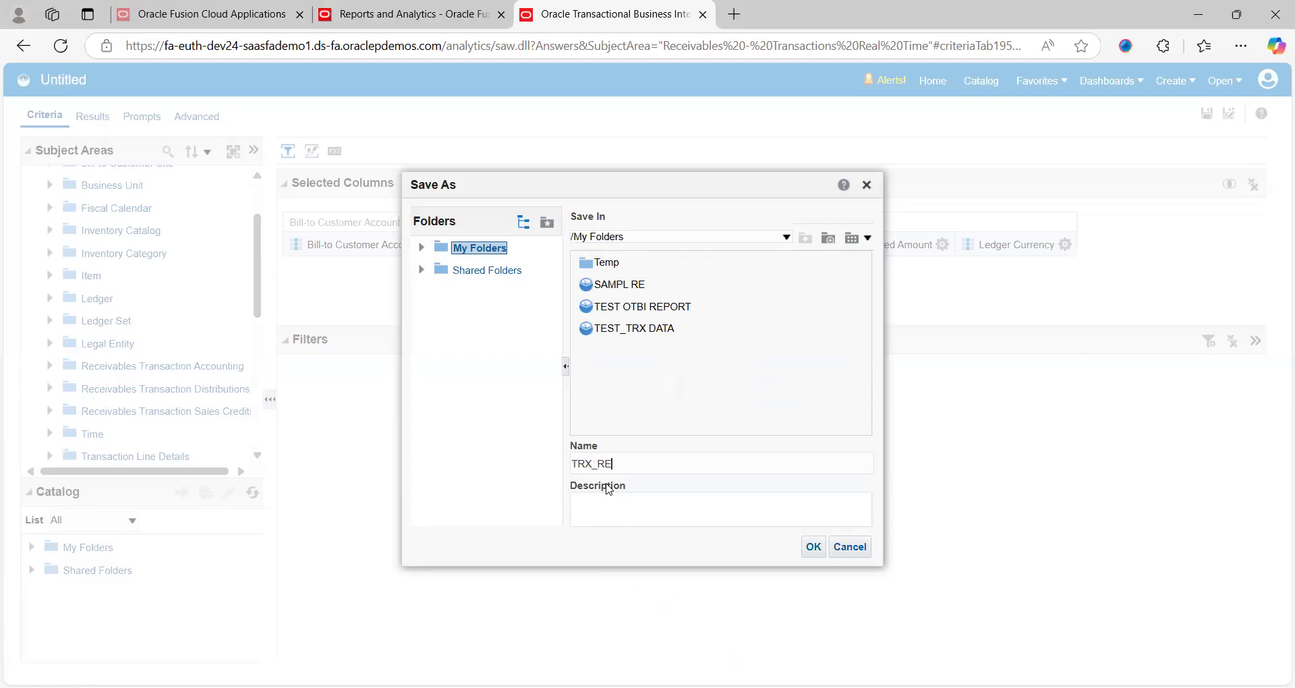
text(PORT)
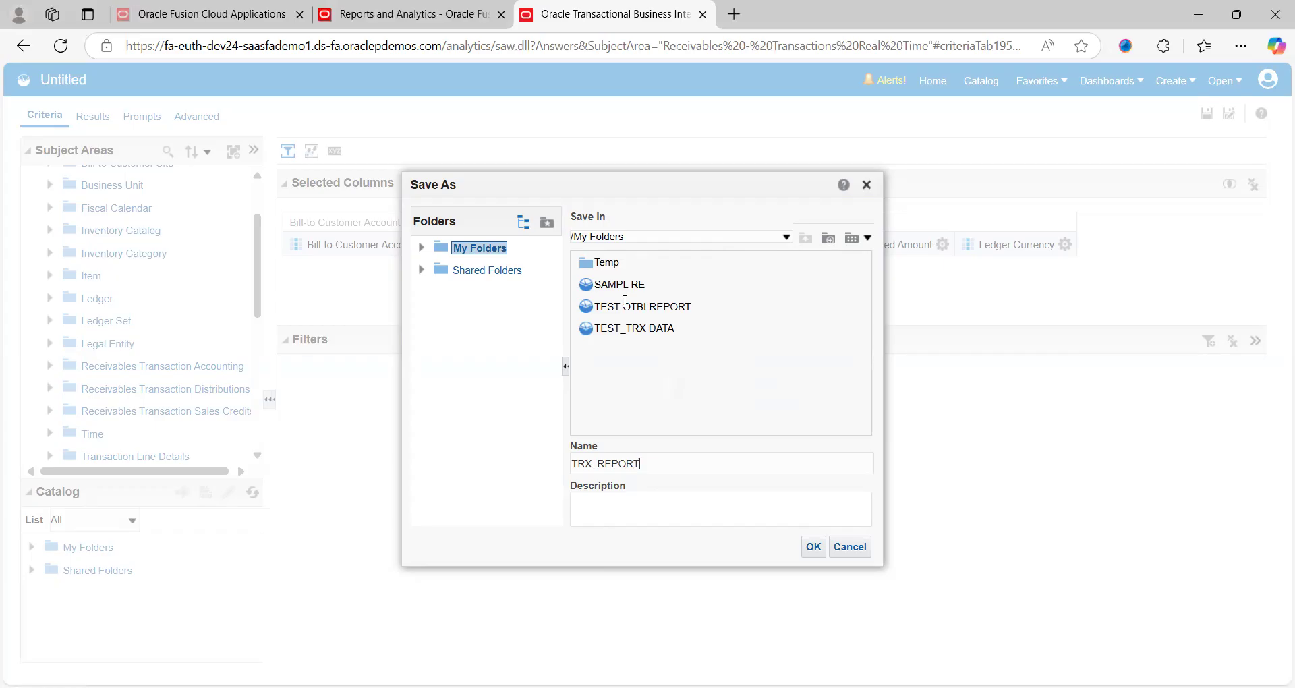
mouse_move(559, 265)
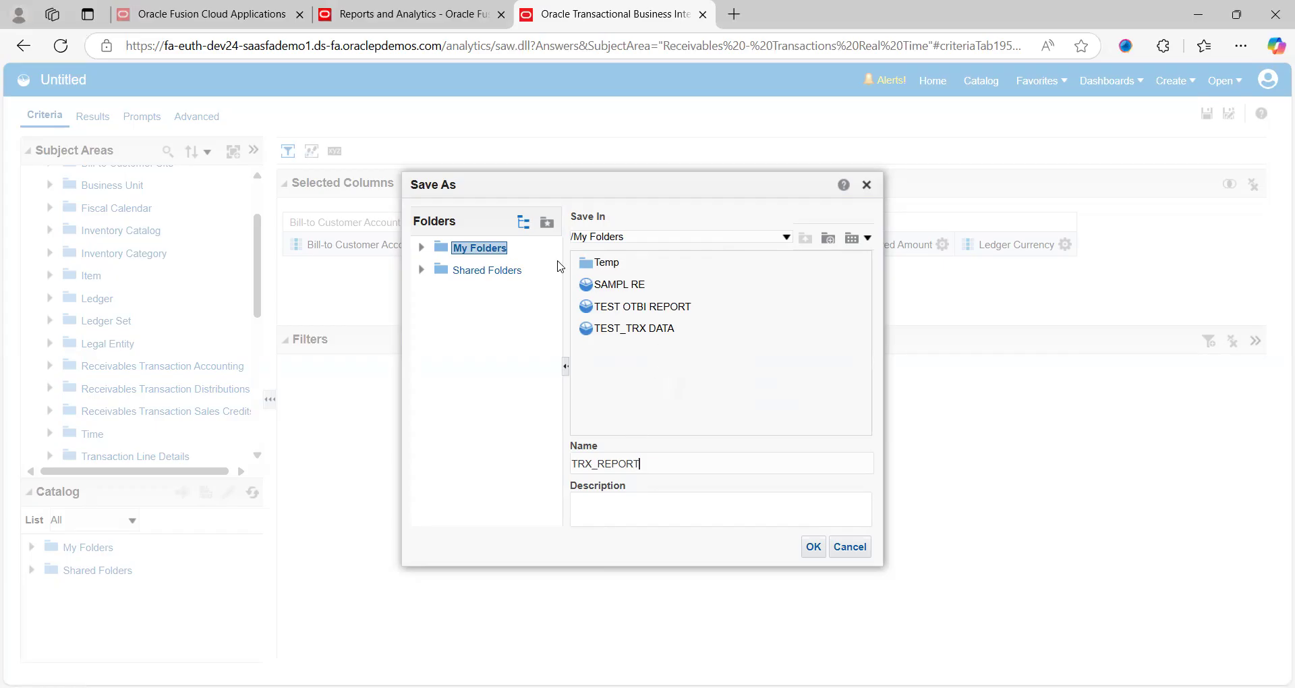
mouse_move(535, 332)
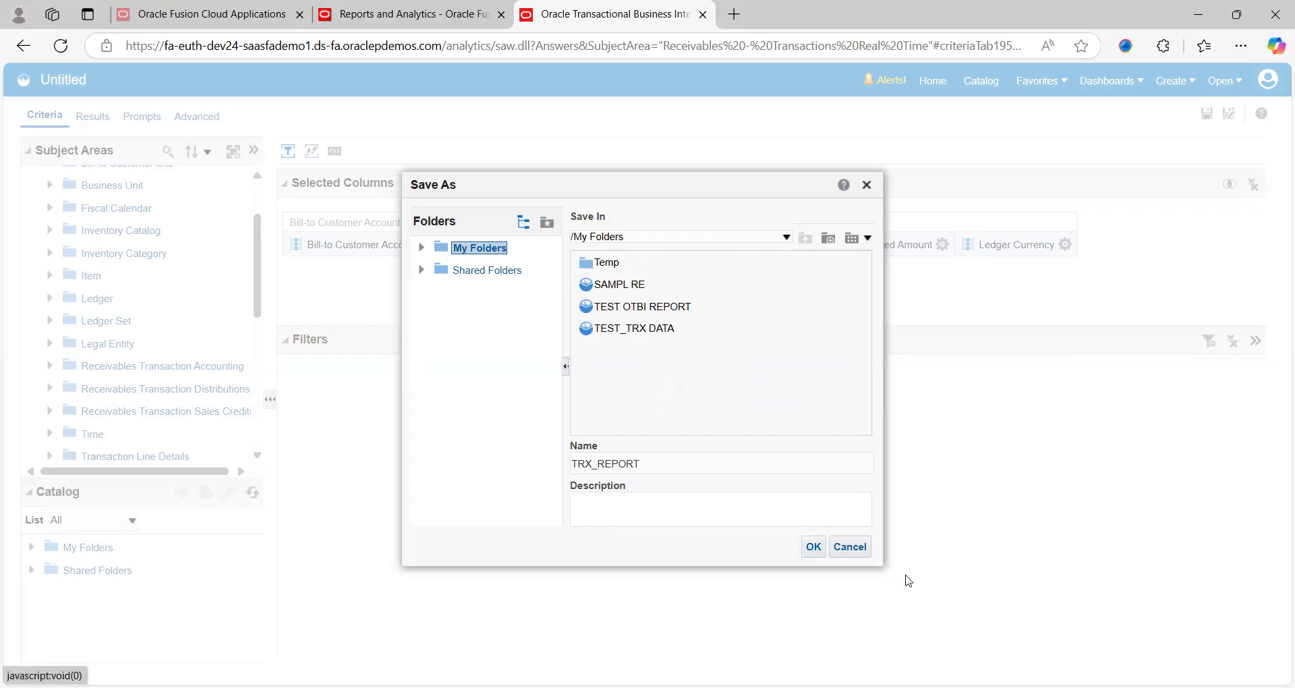
- Save the analysis as TRX_REPORT and go to the catalog of saved items
click(812, 546)
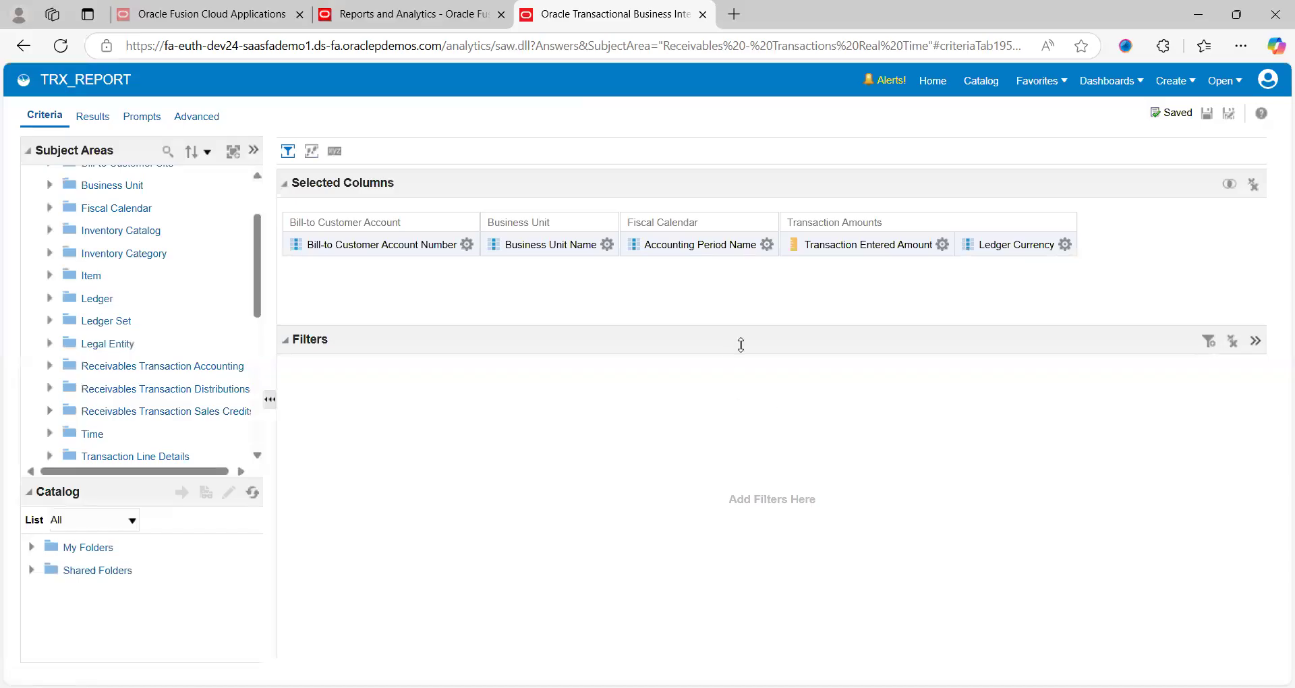
mouse_move(603, 263)
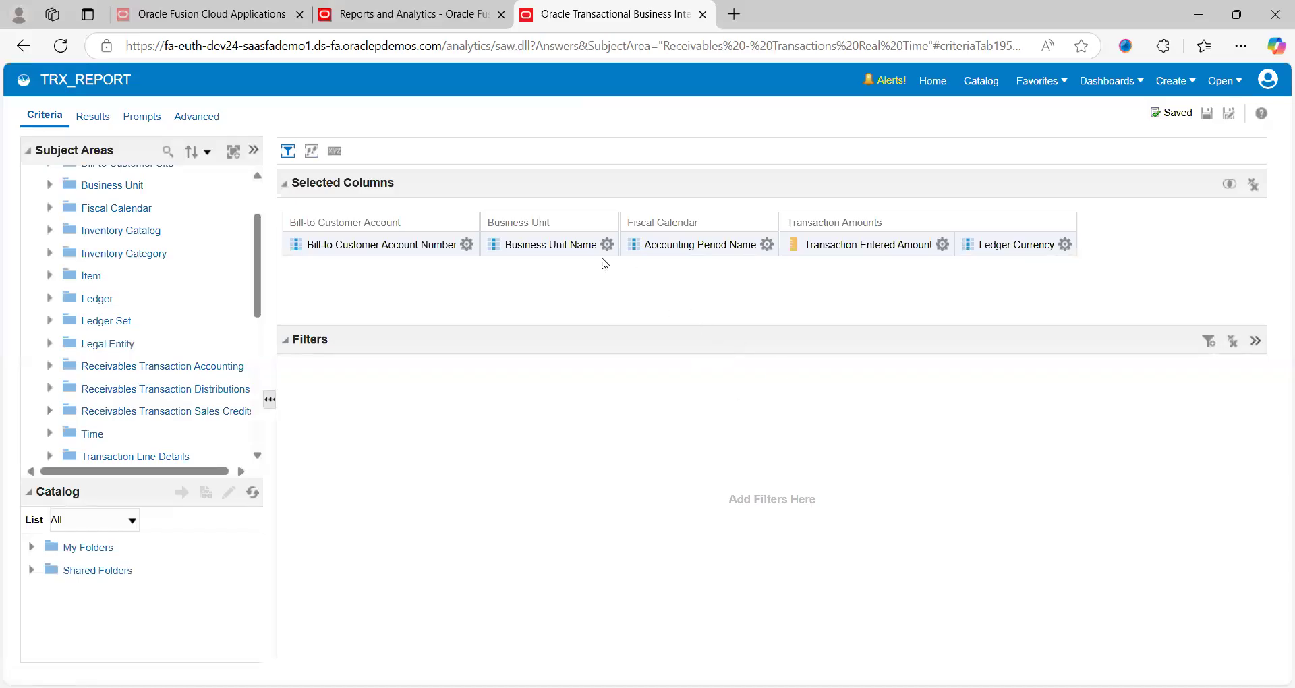
mouse_move(543, 308)
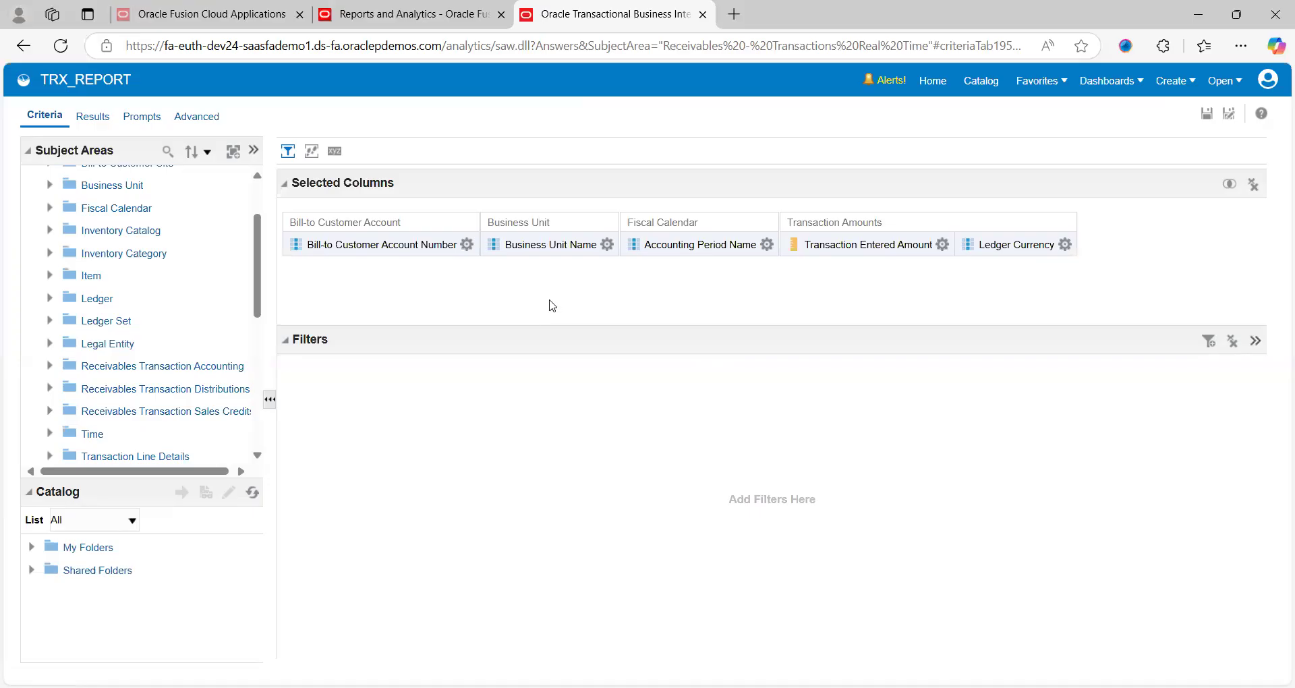
mouse_move(981, 81)
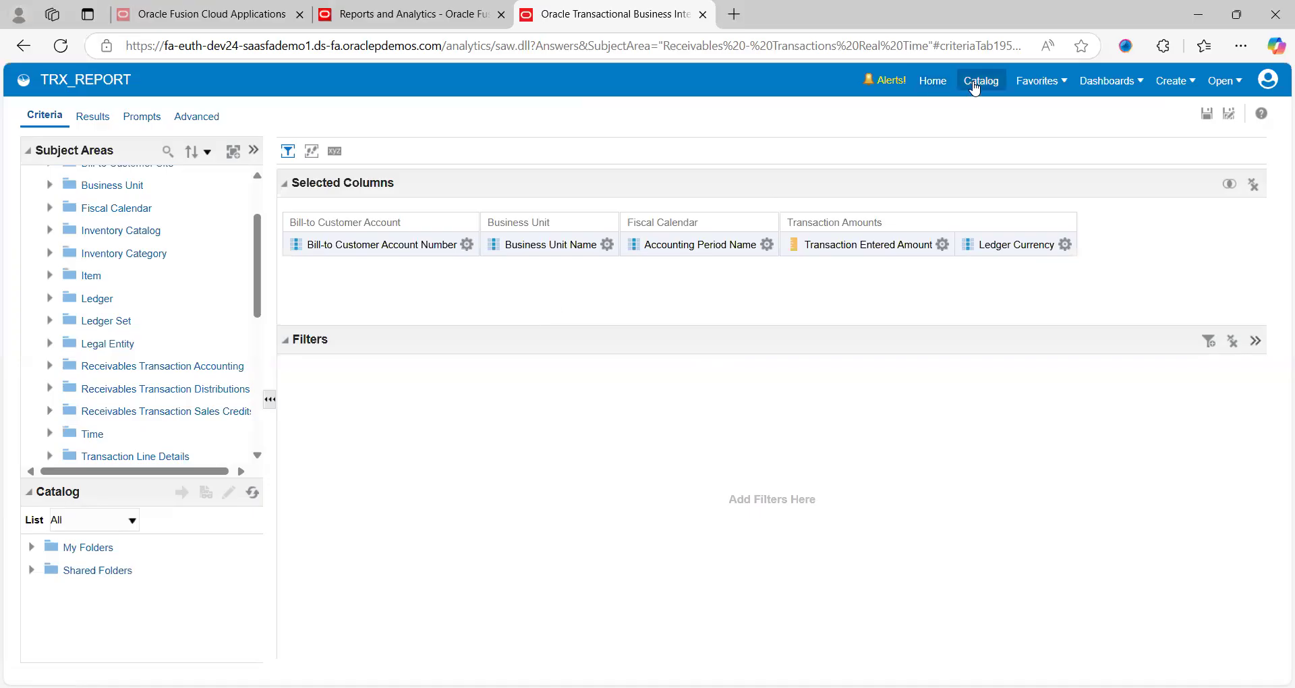
click(980, 80)
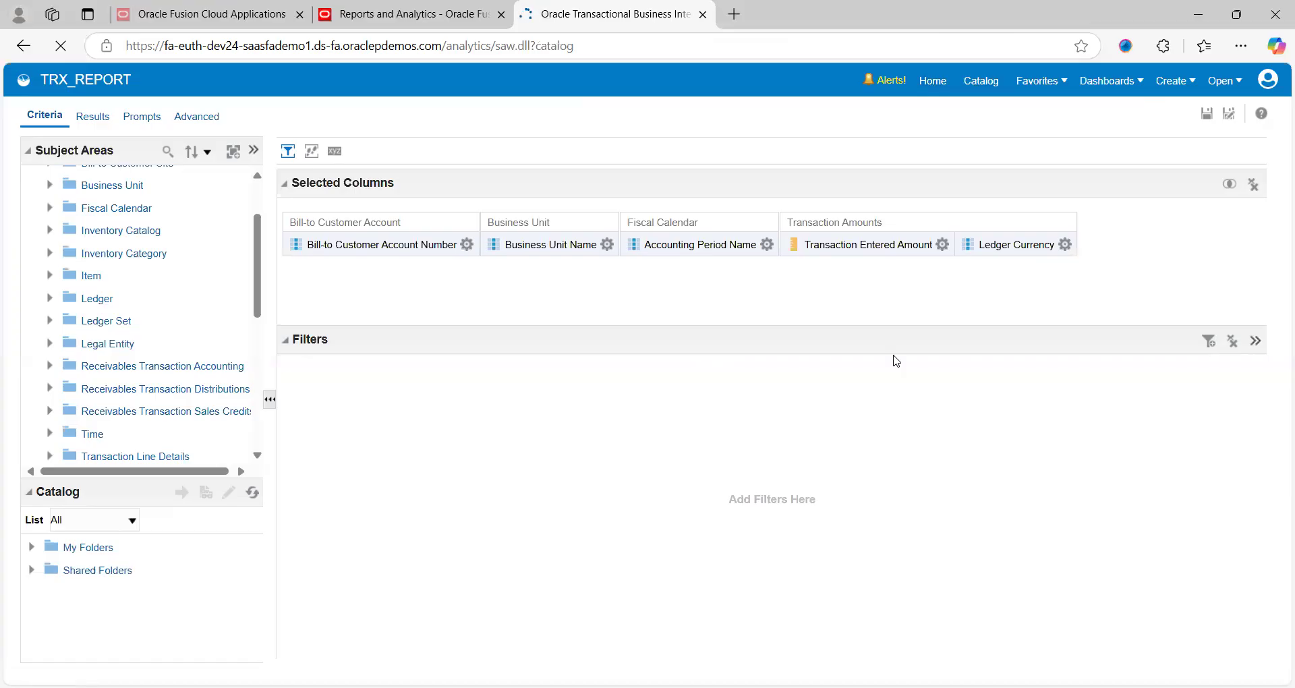
mouse_move(827, 282)
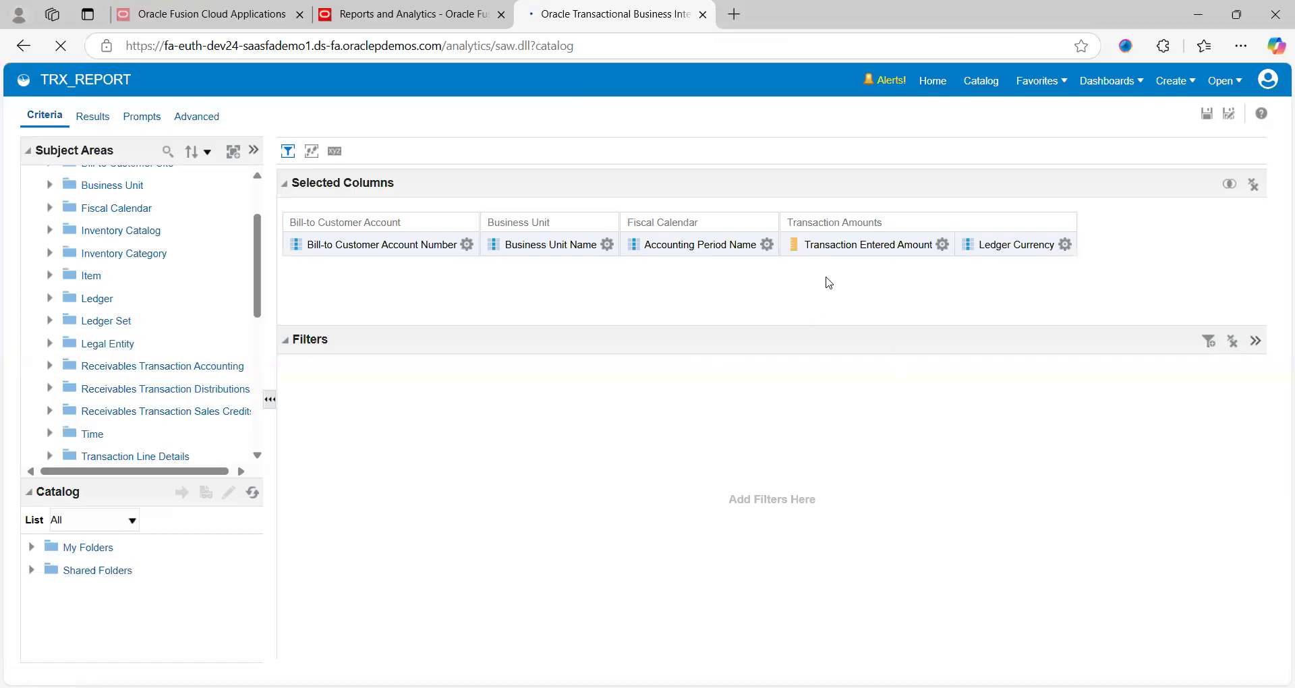
- In My Folders, show the more-actions menu for the saved TRX_REPORT analysis
click(980, 80)
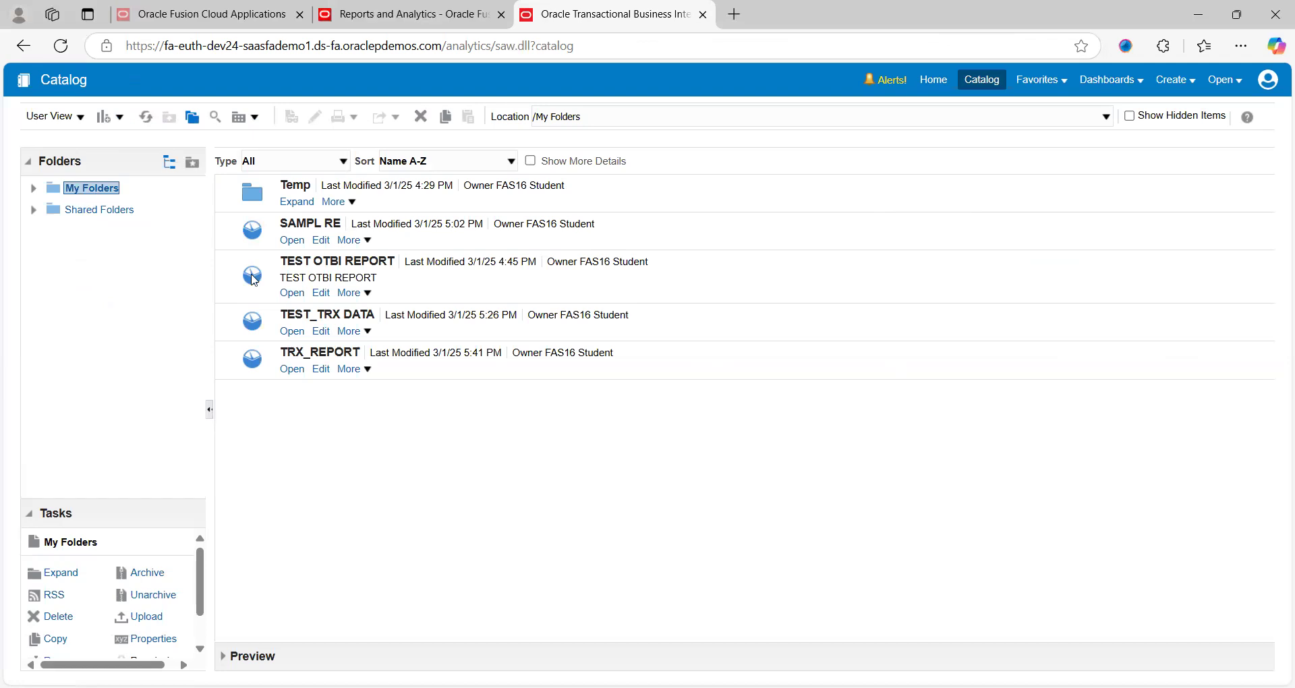
mouse_move(350, 355)
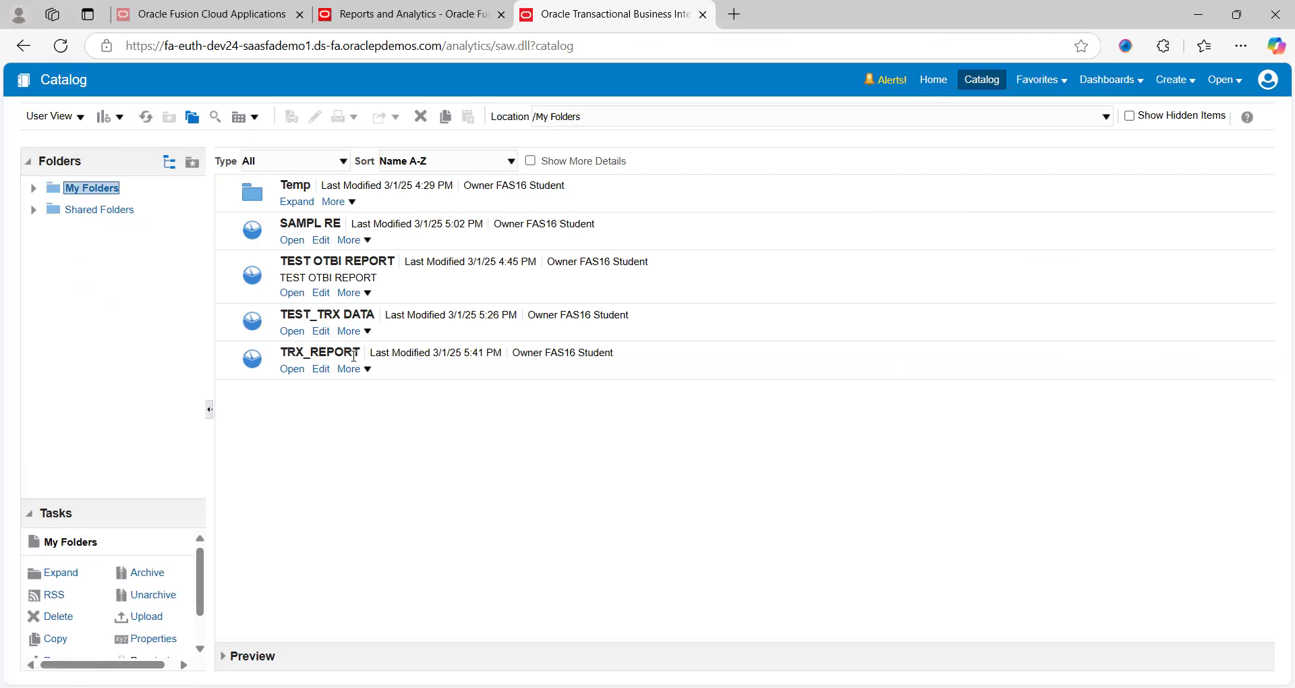
mouse_move(322, 391)
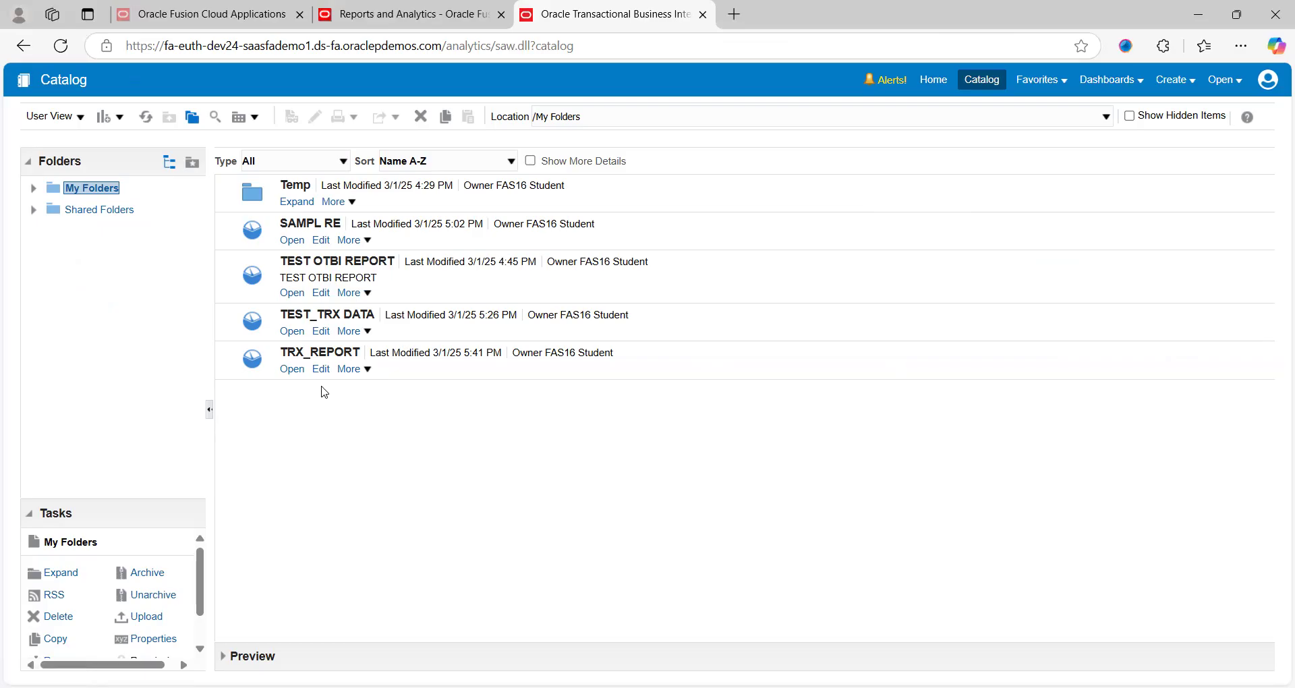
mouse_move(338, 390)
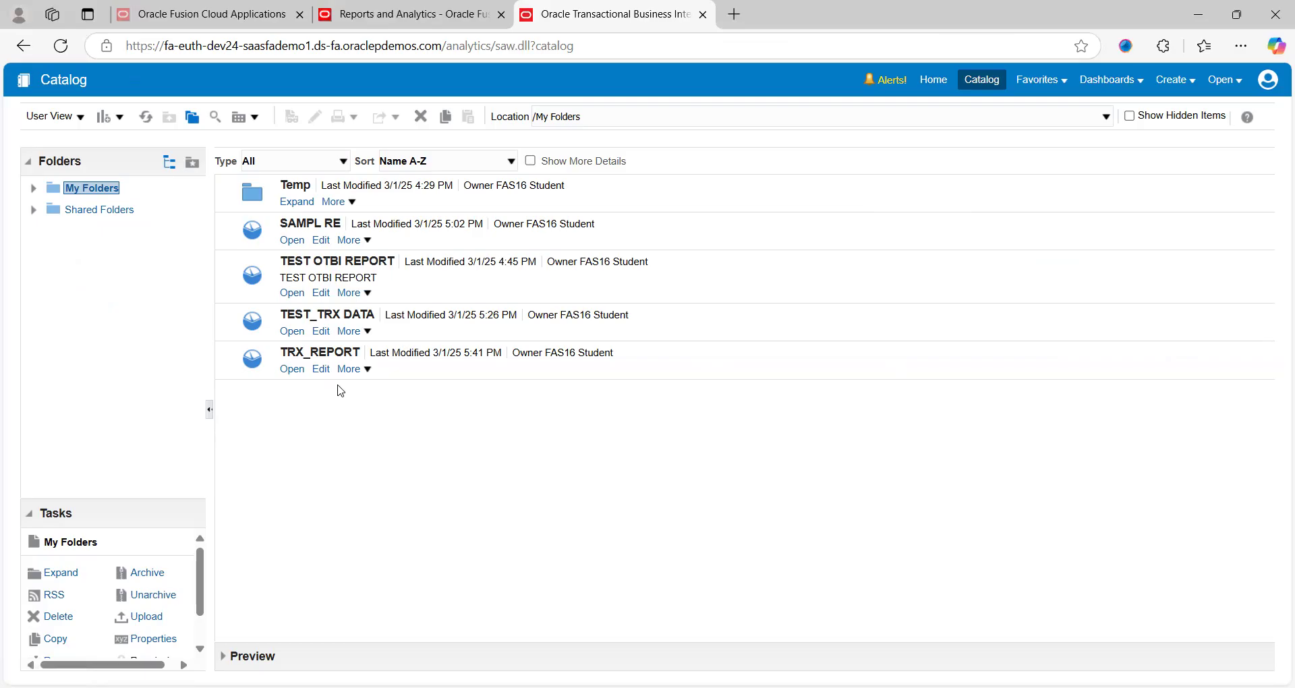
mouse_move(348, 368)
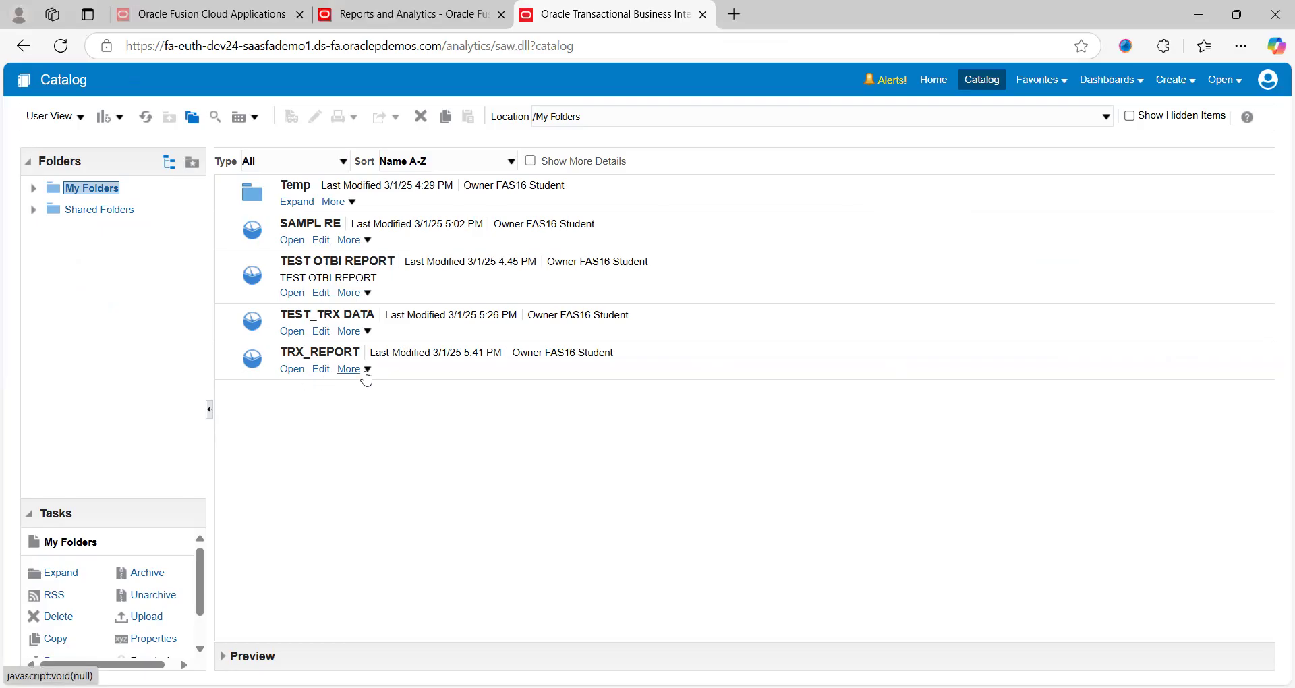
click(348, 368)
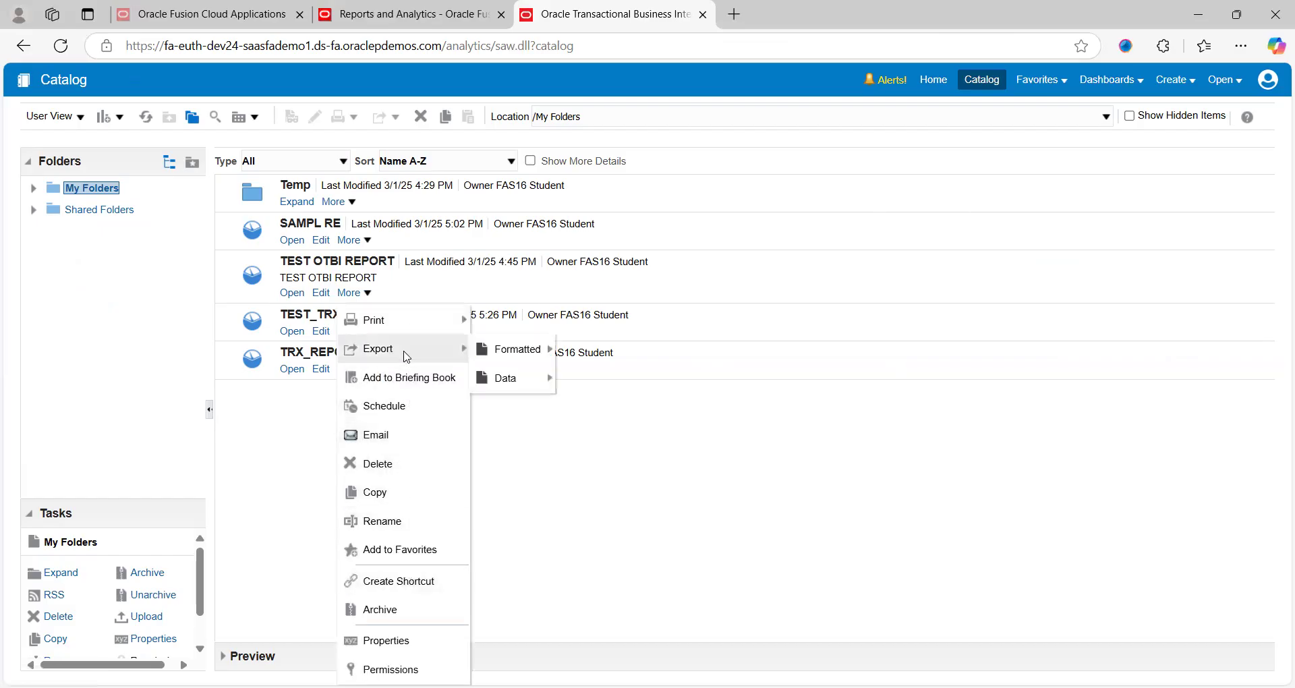
mouse_move(415, 370)
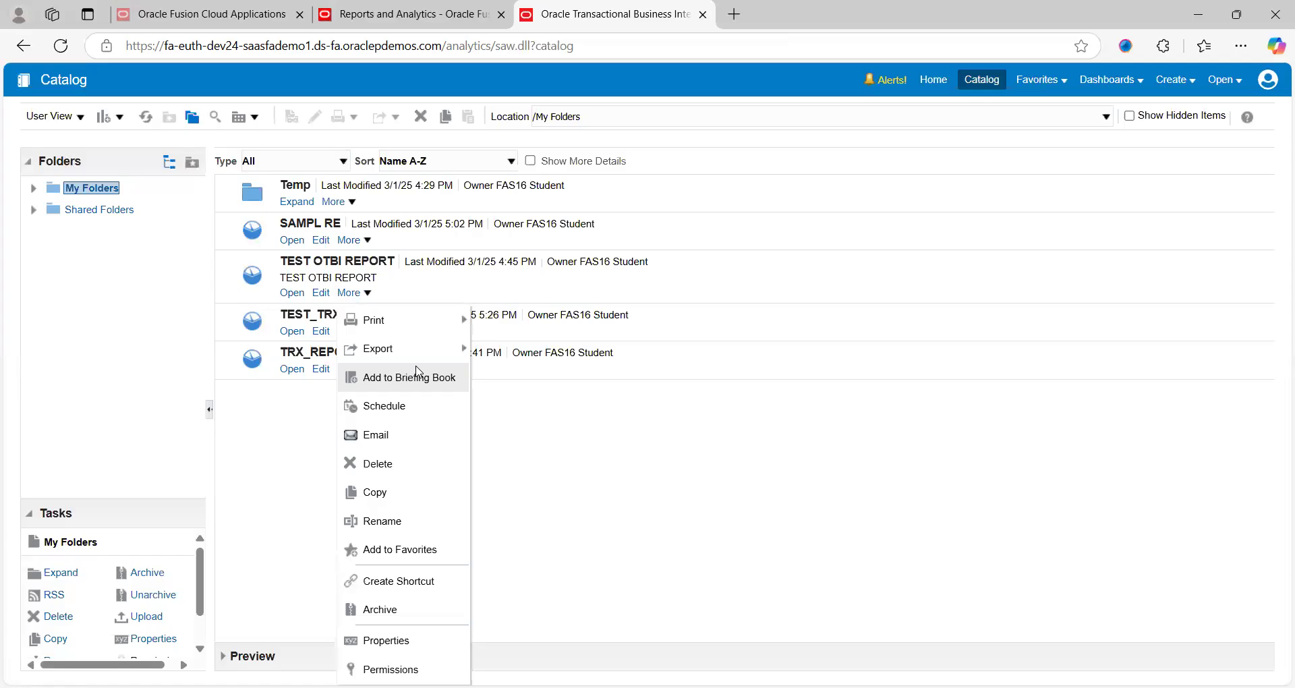
mouse_move(374, 320)
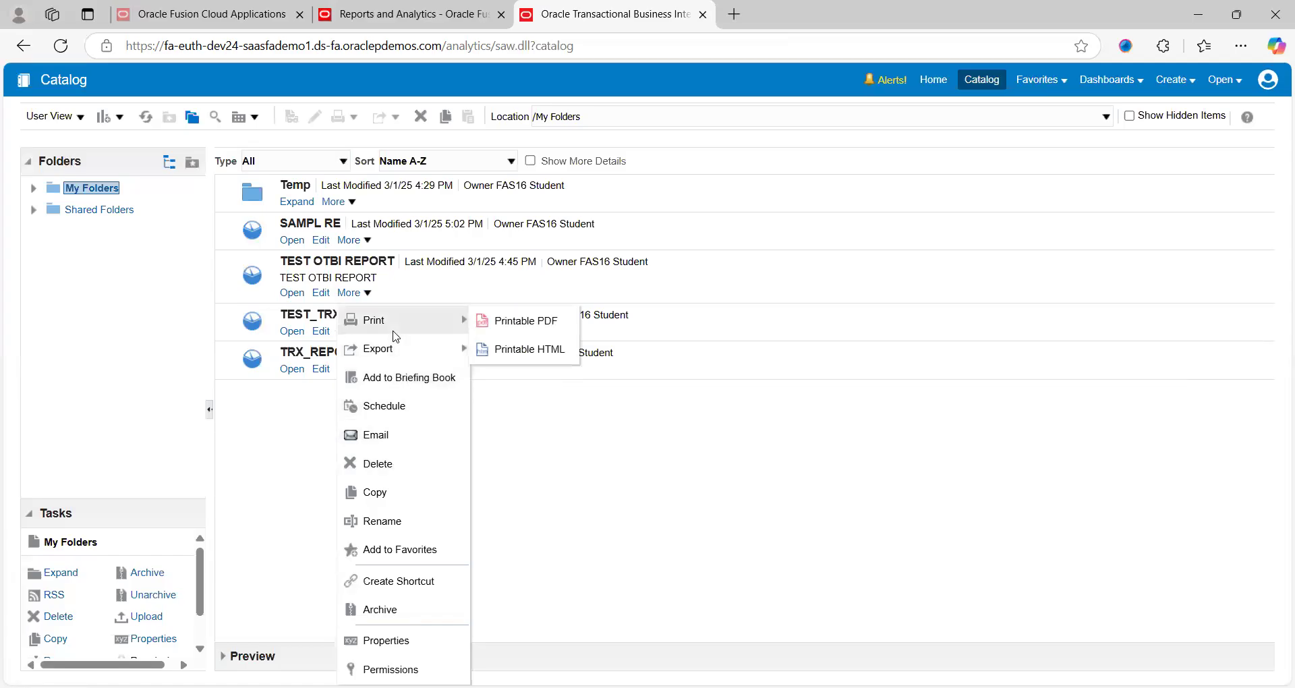
mouse_move(377, 434)
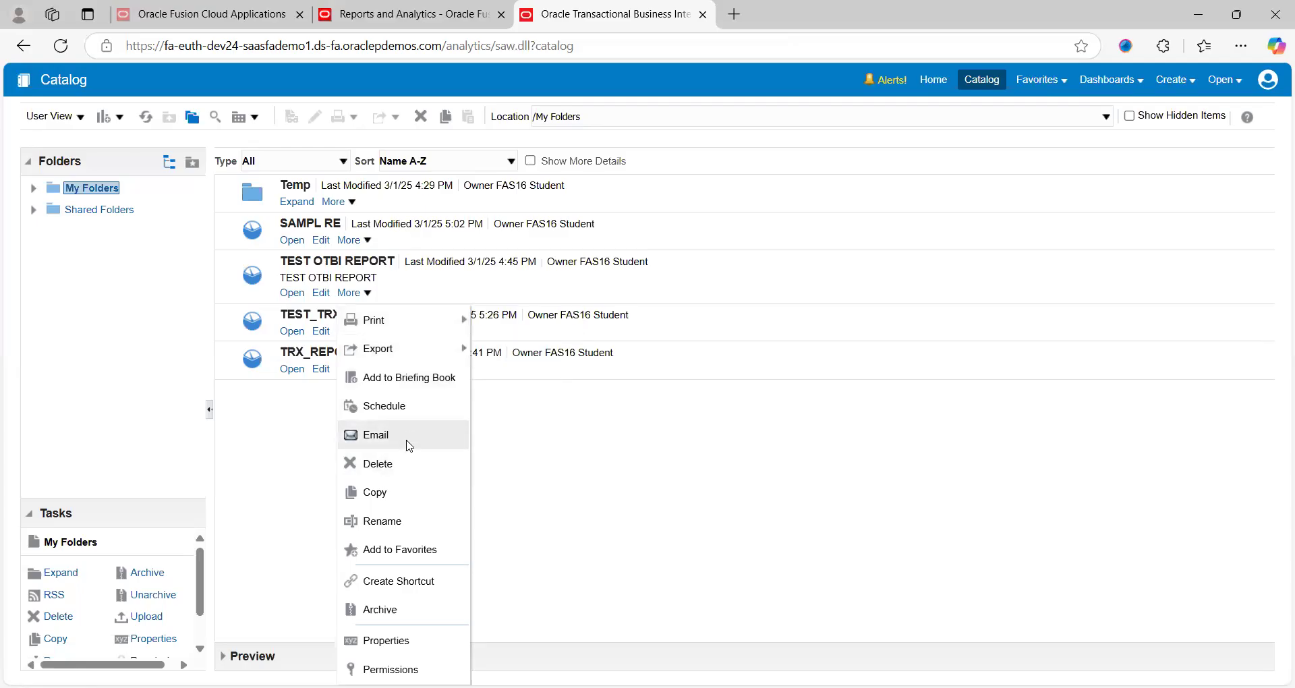
mouse_move(402, 406)
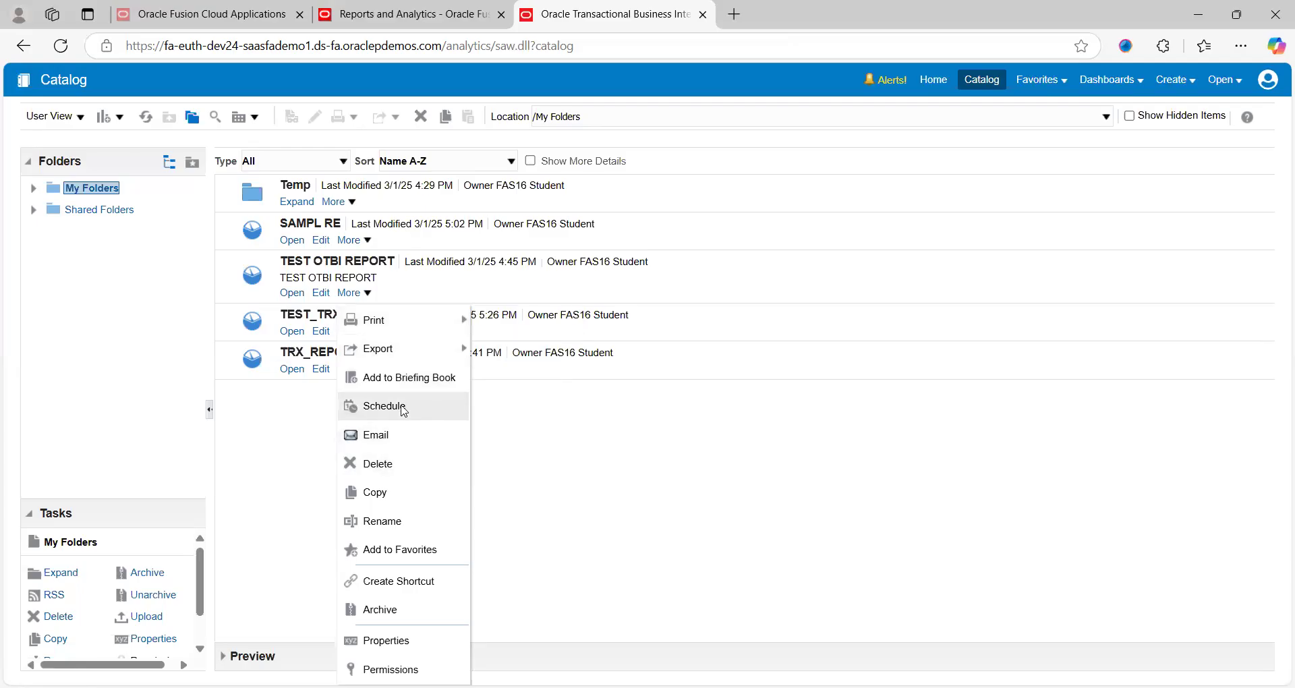
mouse_move(382, 442)
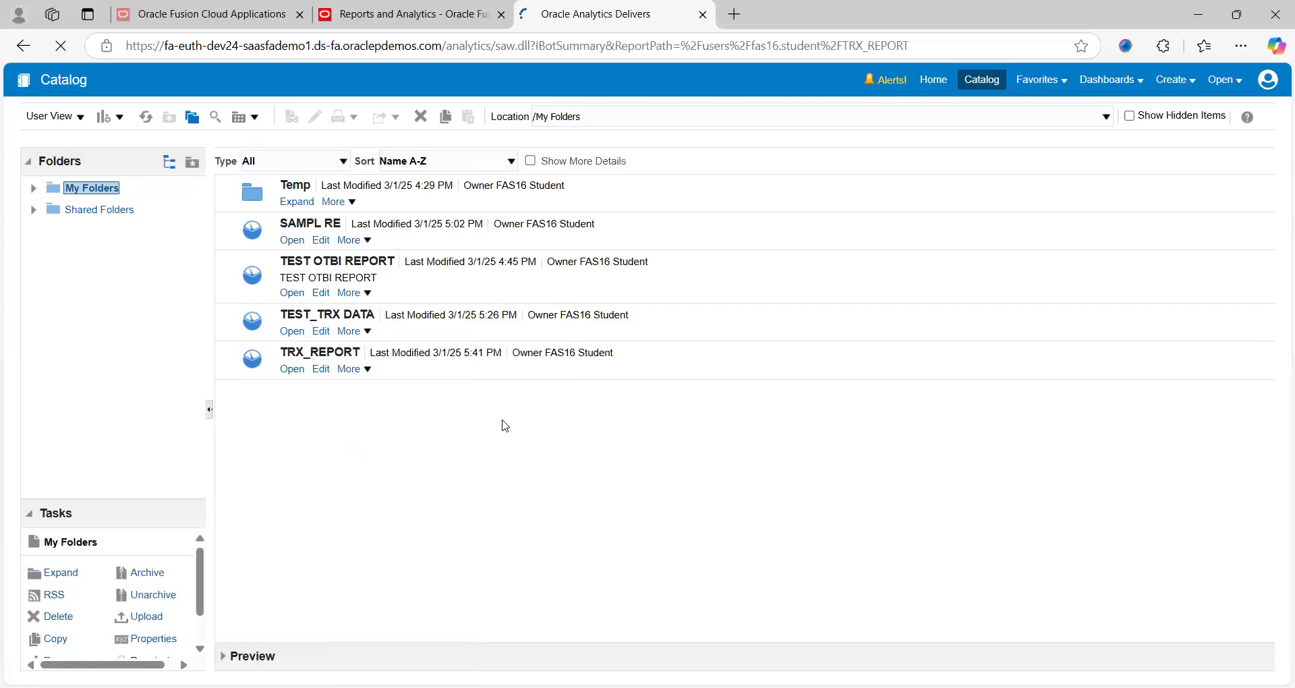
mouse_move(628, 442)
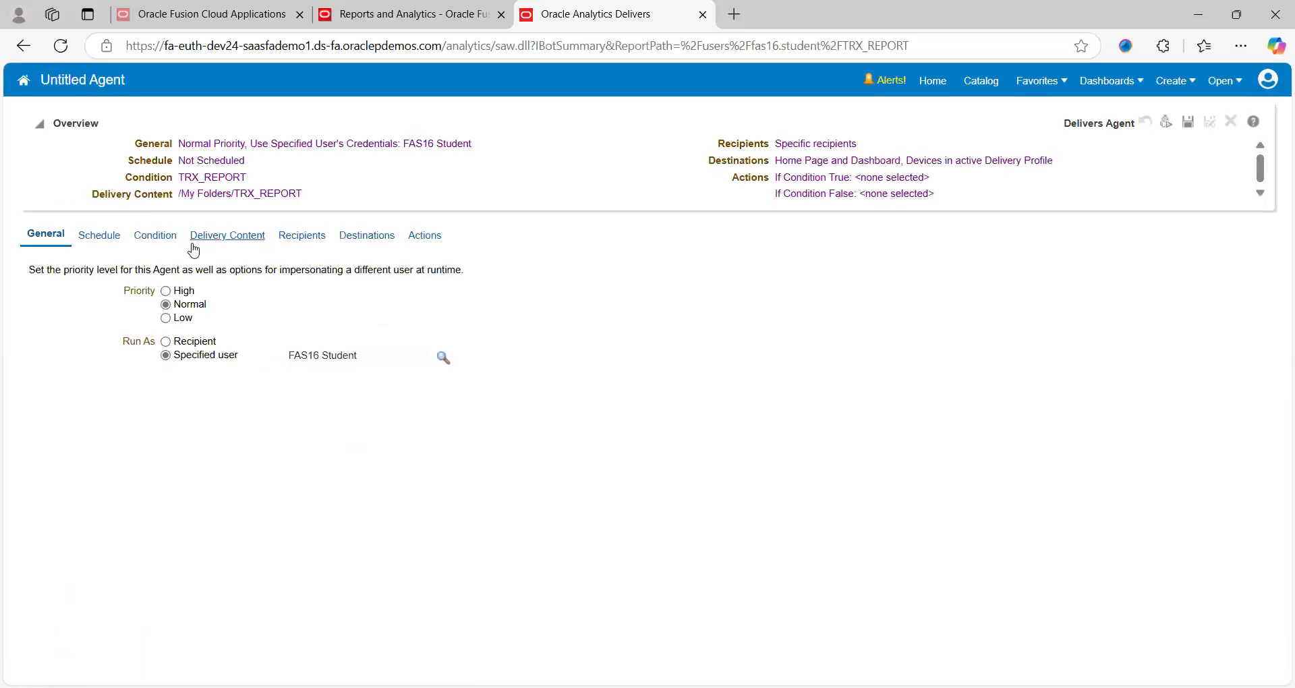
mouse_move(145, 143)
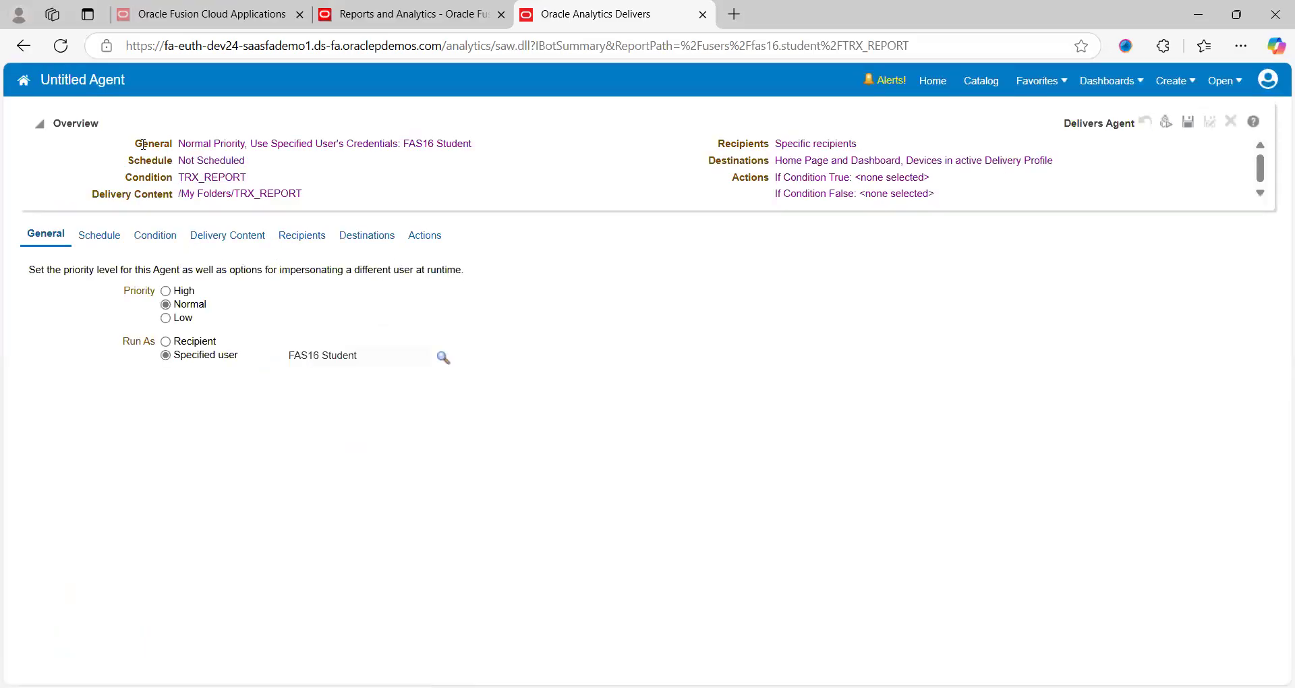
mouse_move(203, 193)
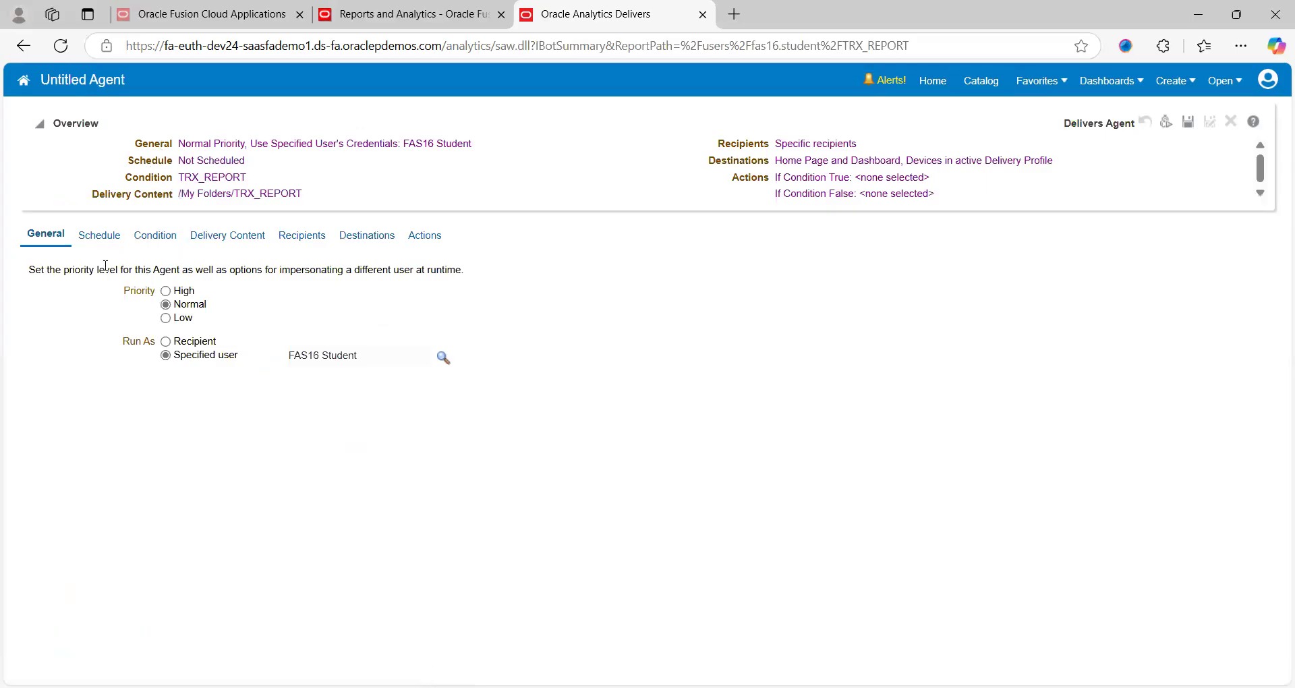
- Switch the new untitled TRX_REPORT agent to its Schedule settings
click(99, 235)
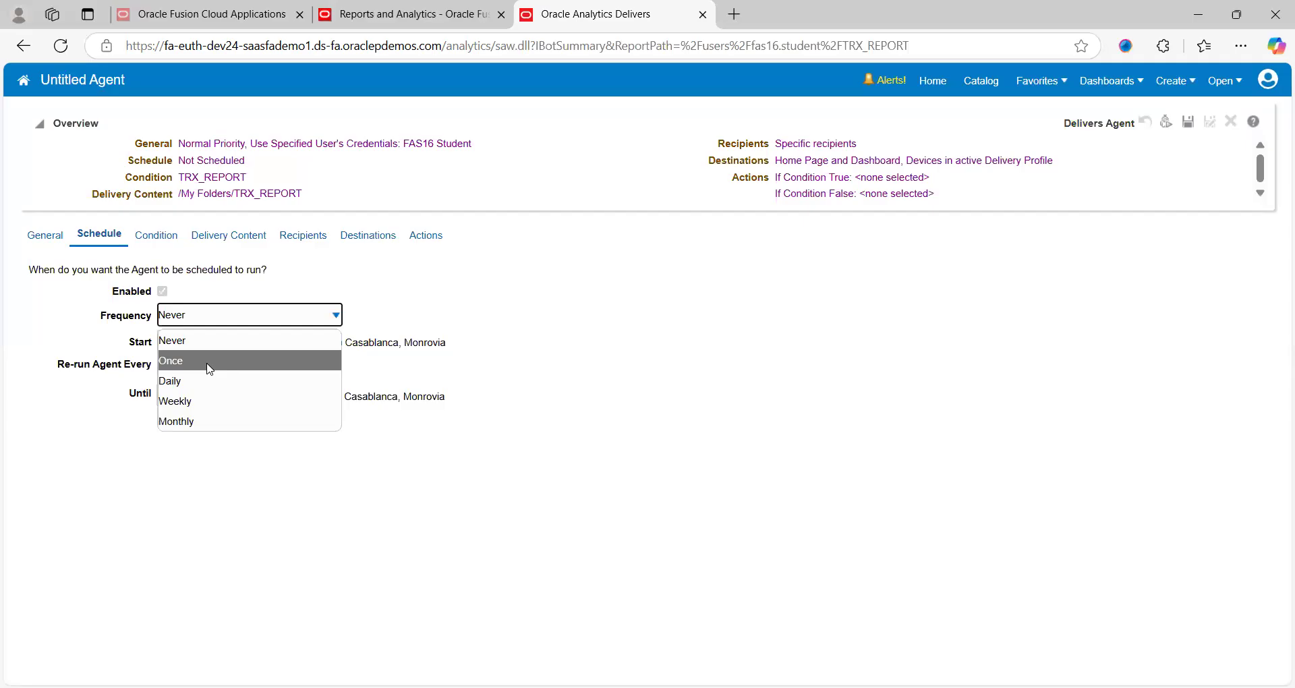
- Schedule the agent to run Daily with Re-run Agent Every 15 minutes, dismissing the interval error
click(170, 380)
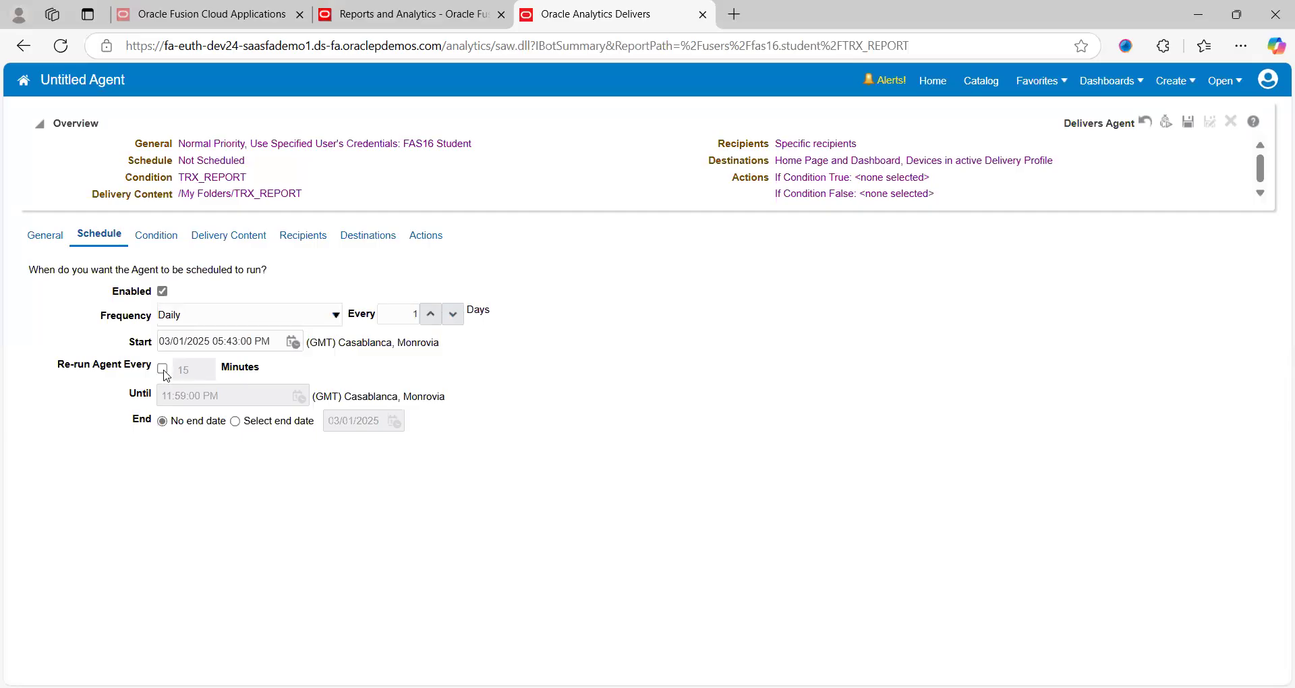
click(161, 369)
text(1)
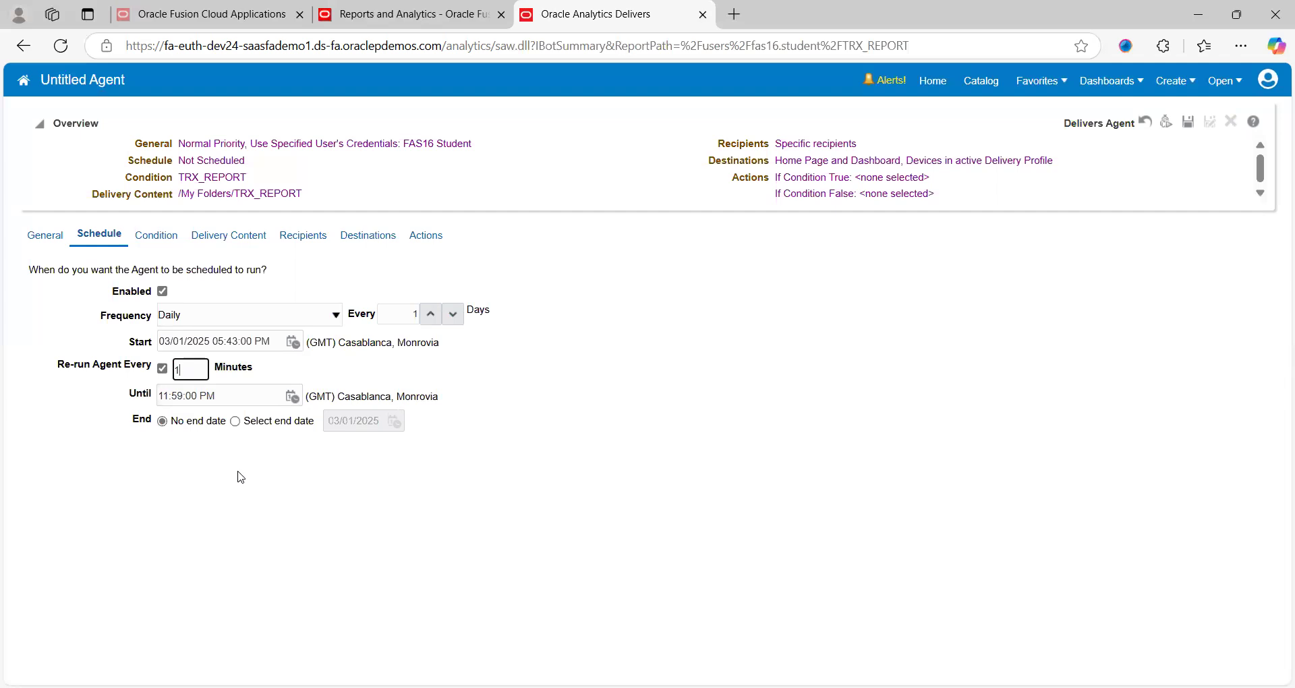
mouse_move(180, 437)
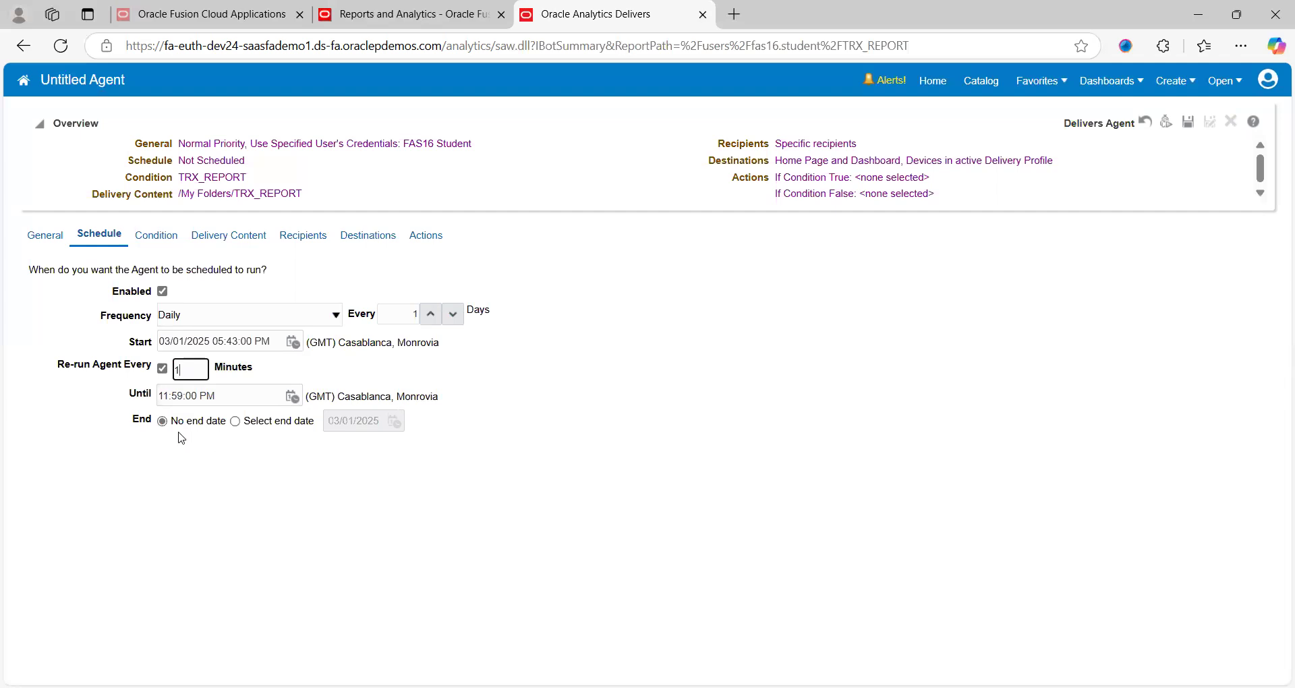
mouse_move(275, 433)
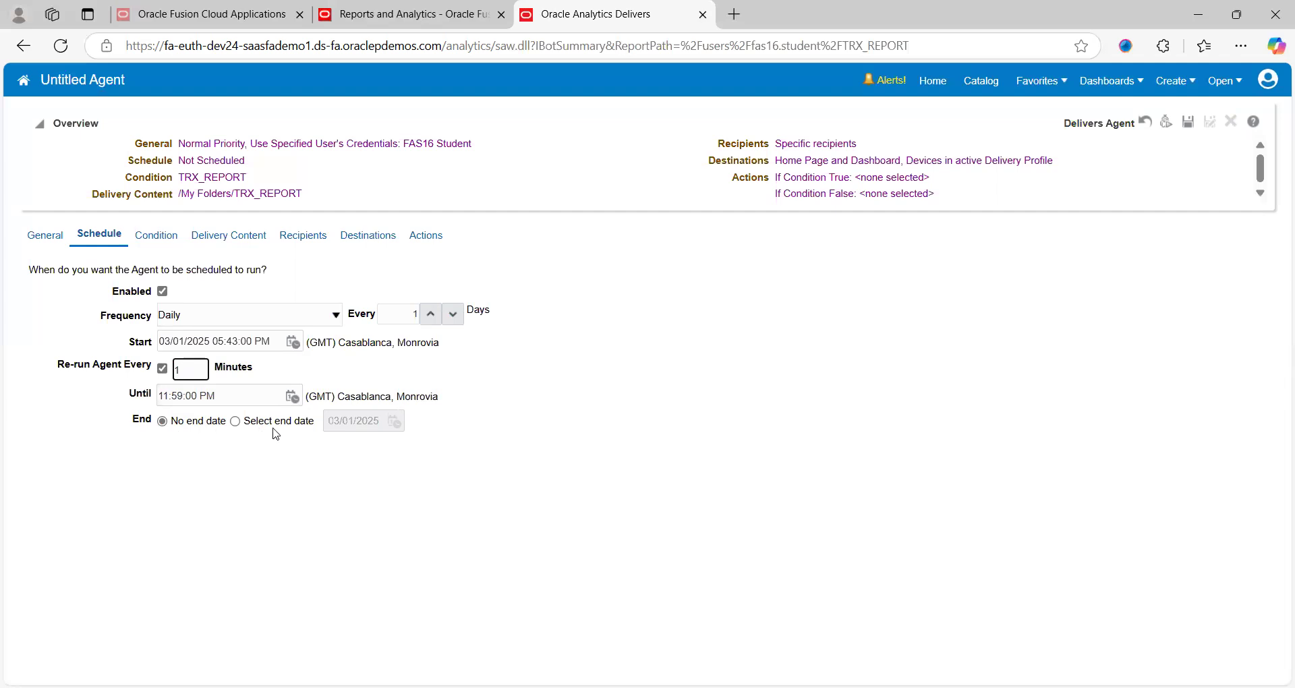
mouse_move(429, 303)
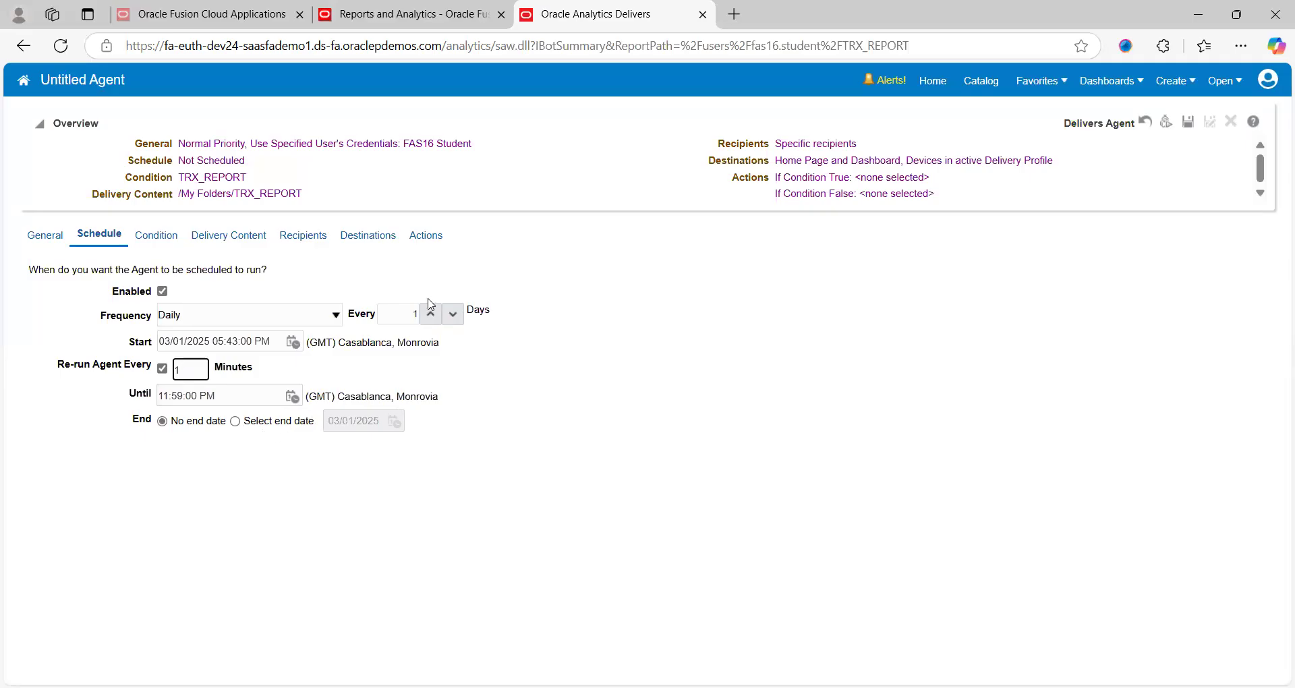
click(1187, 121)
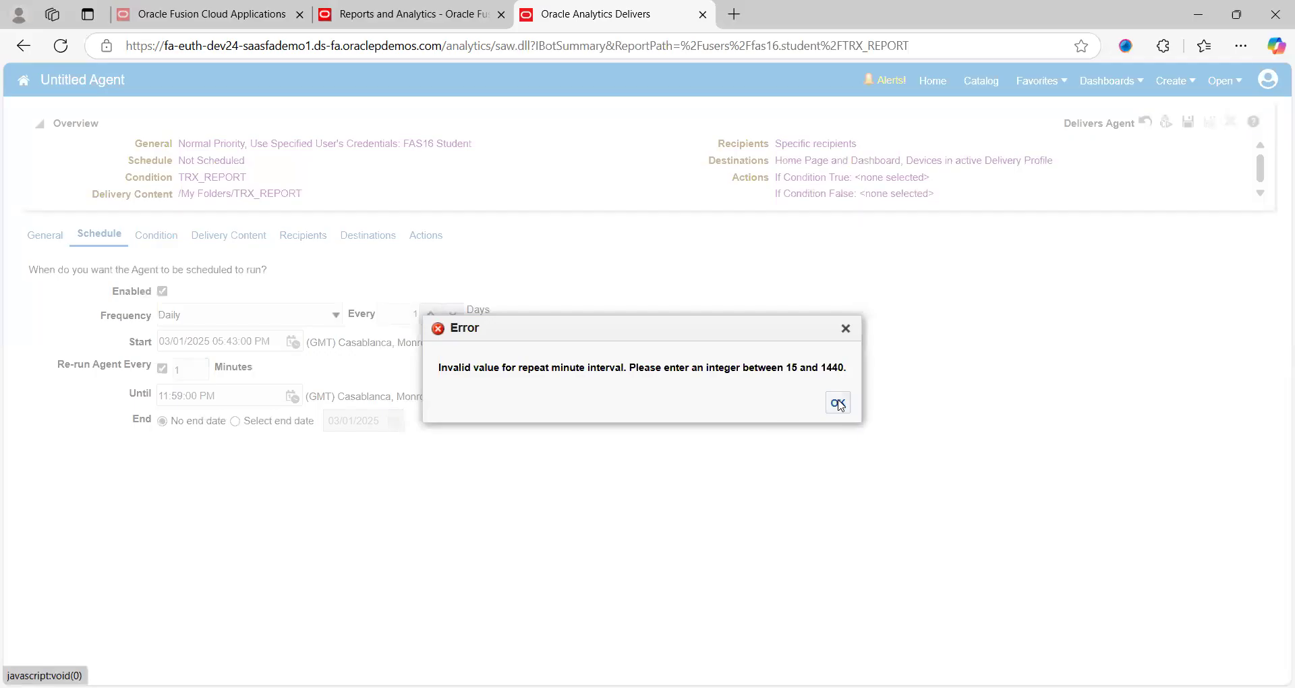
click(836, 404)
text(5)
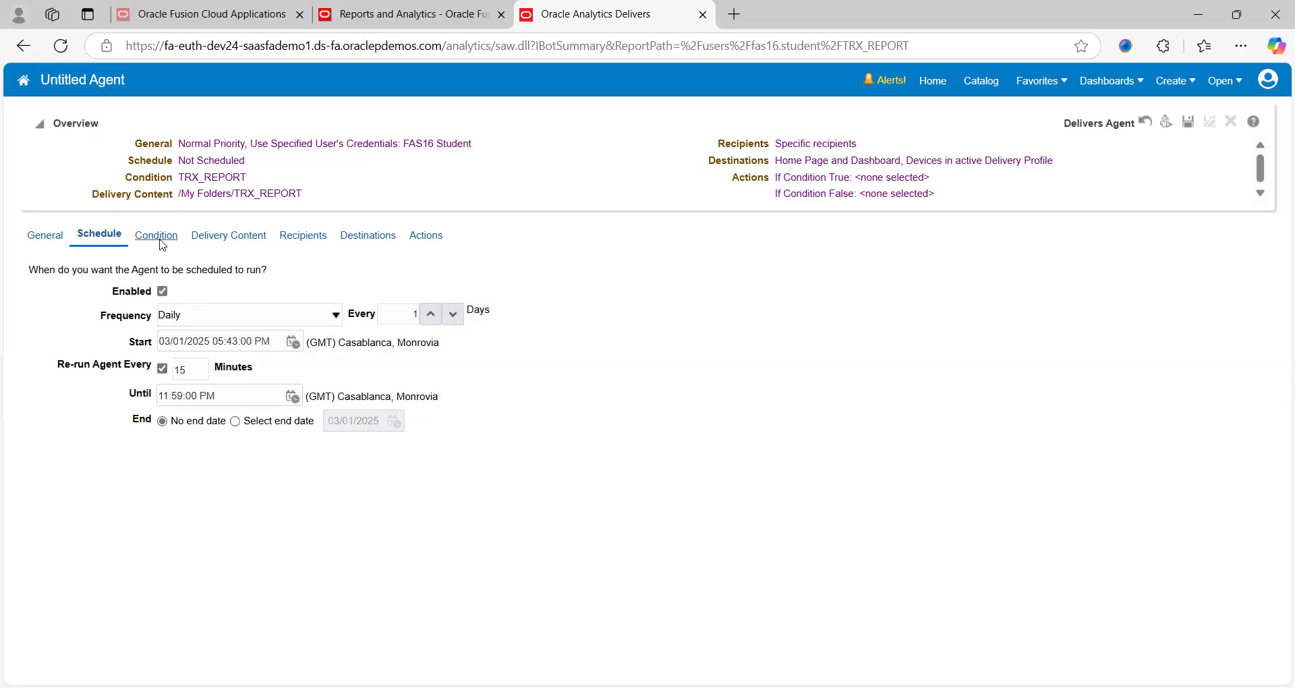
- Review the agent's ROWCOUNT('TRX_REPORT') > 0 condition and its Delivery Content settings
click(155, 235)
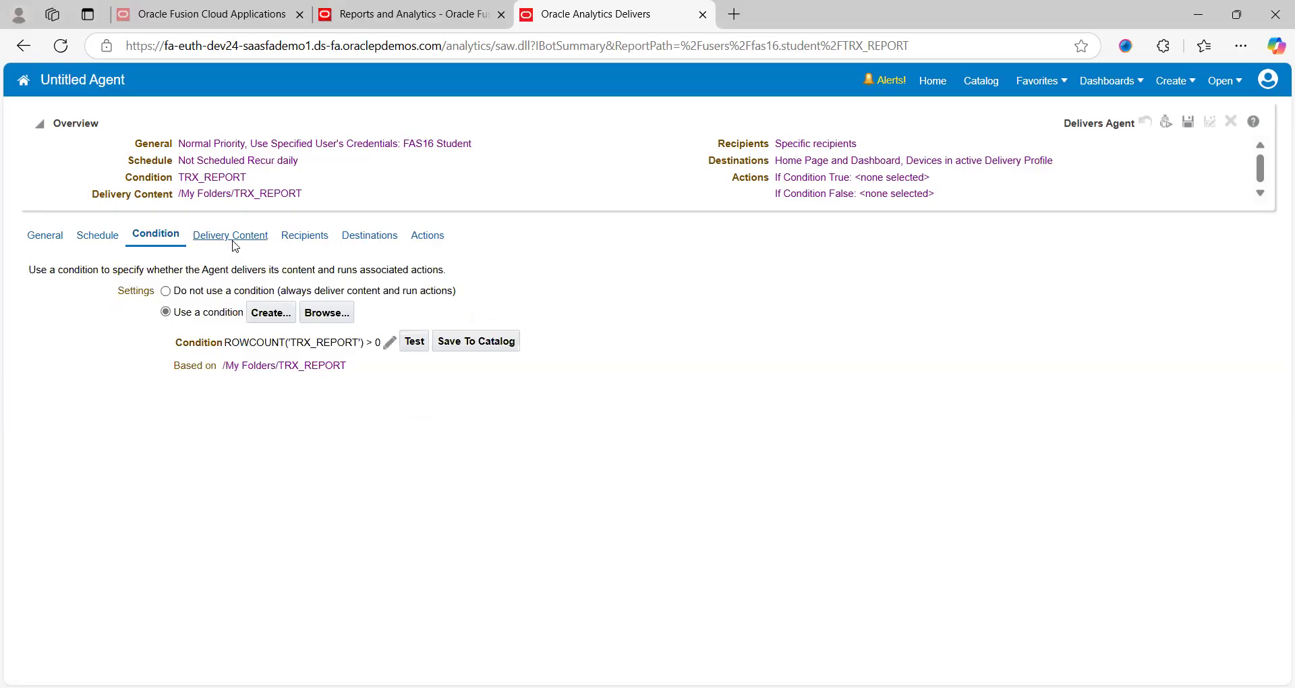
mouse_move(348, 402)
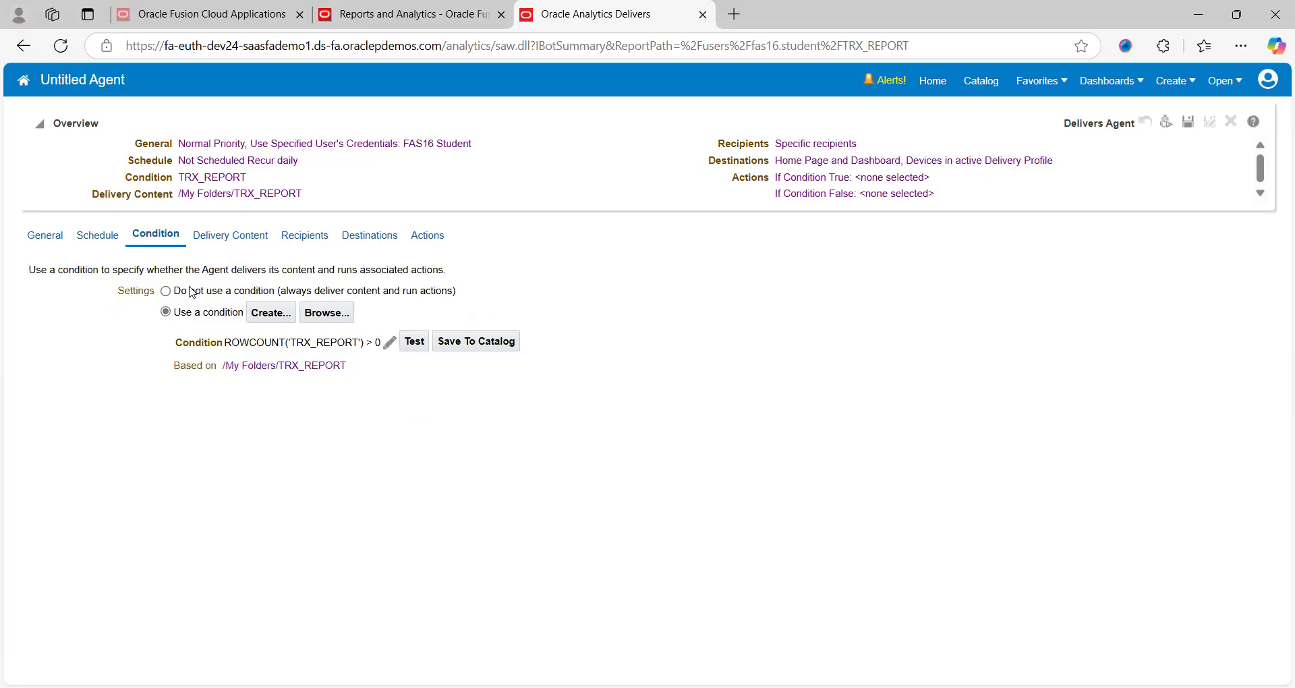
mouse_move(231, 241)
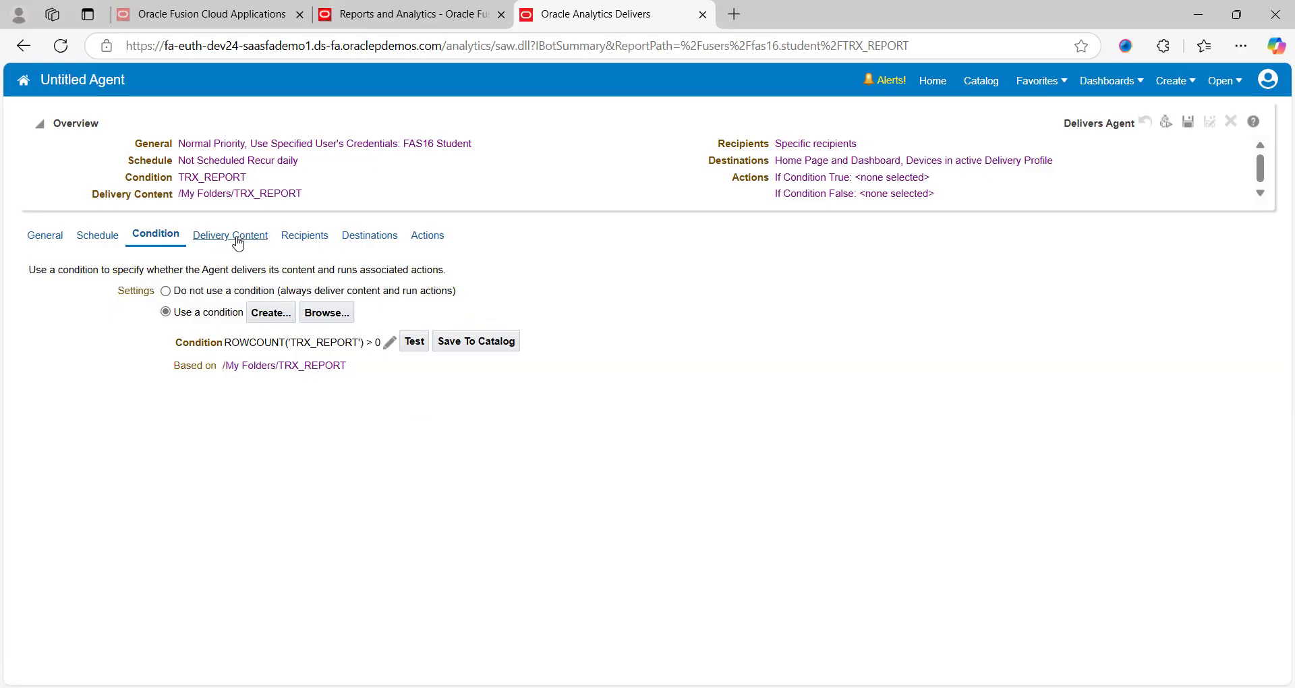
click(230, 235)
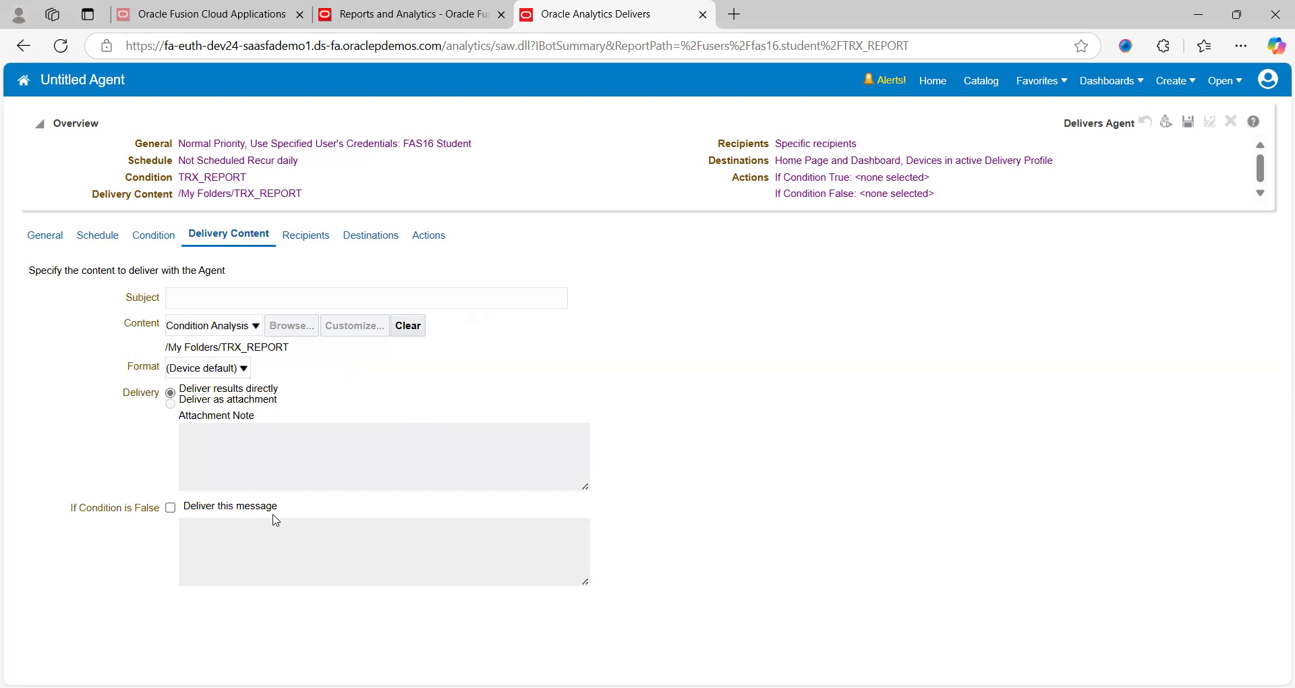
mouse_move(325, 546)
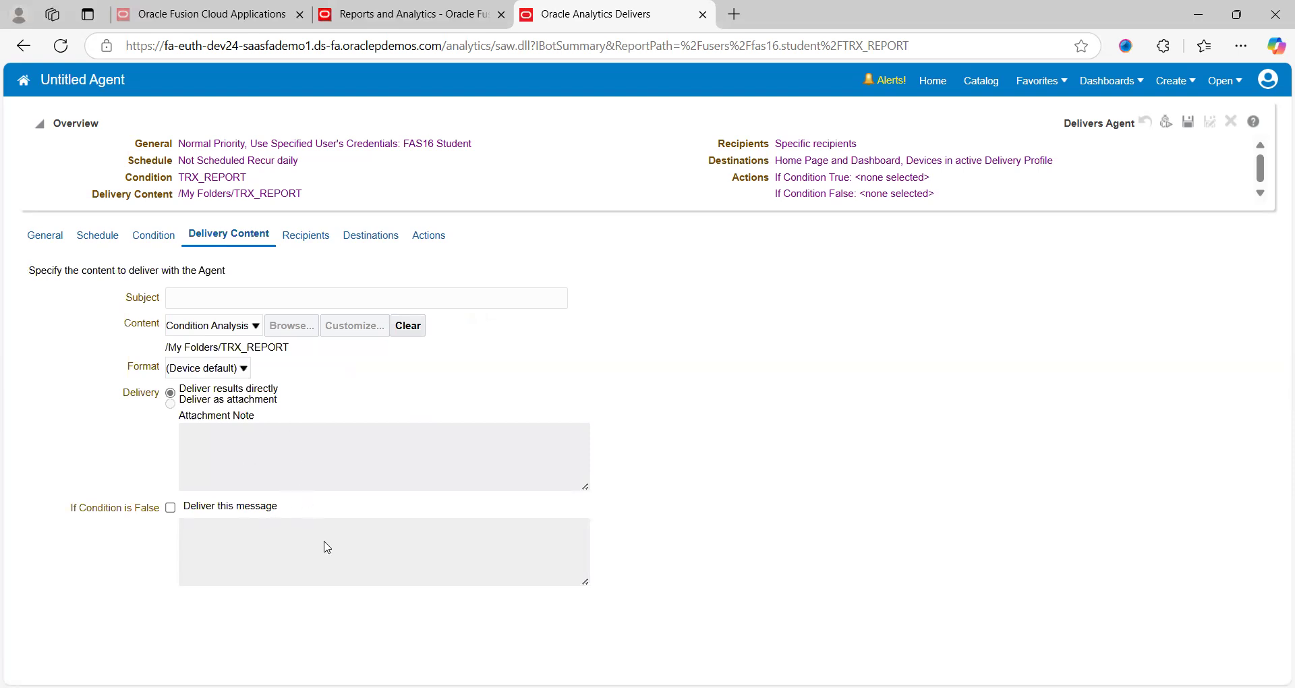
mouse_move(306, 240)
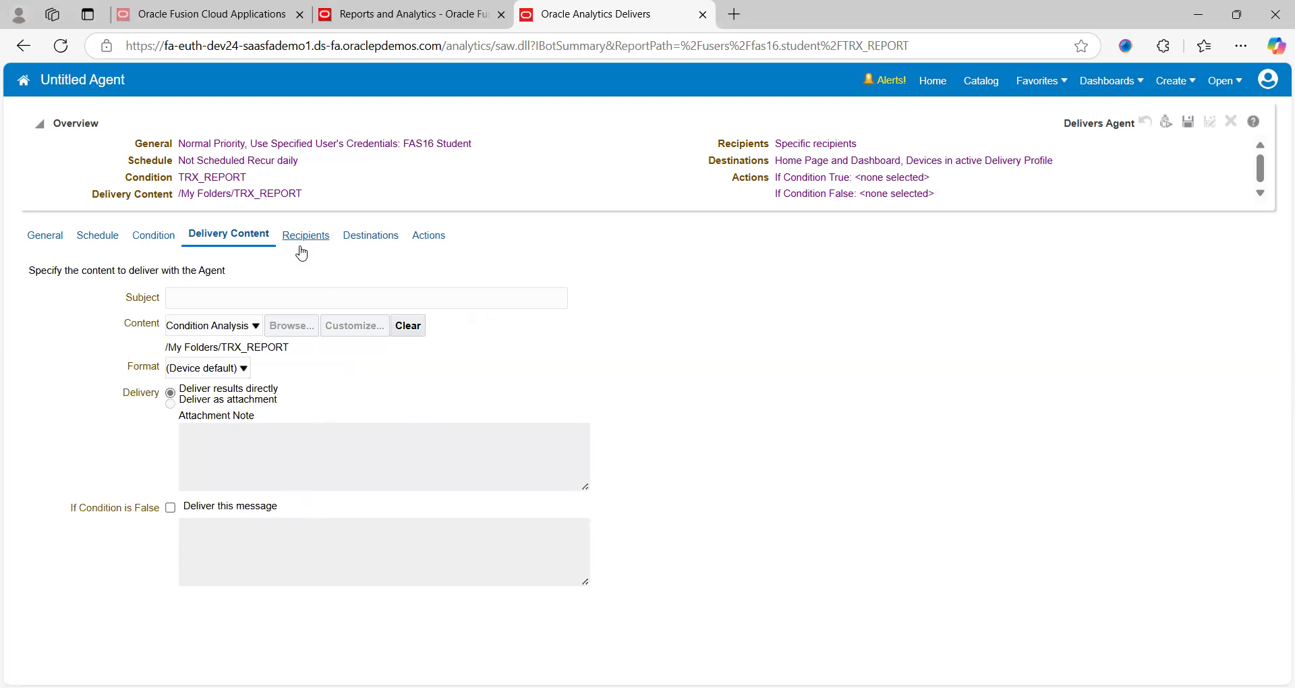
mouse_move(312, 244)
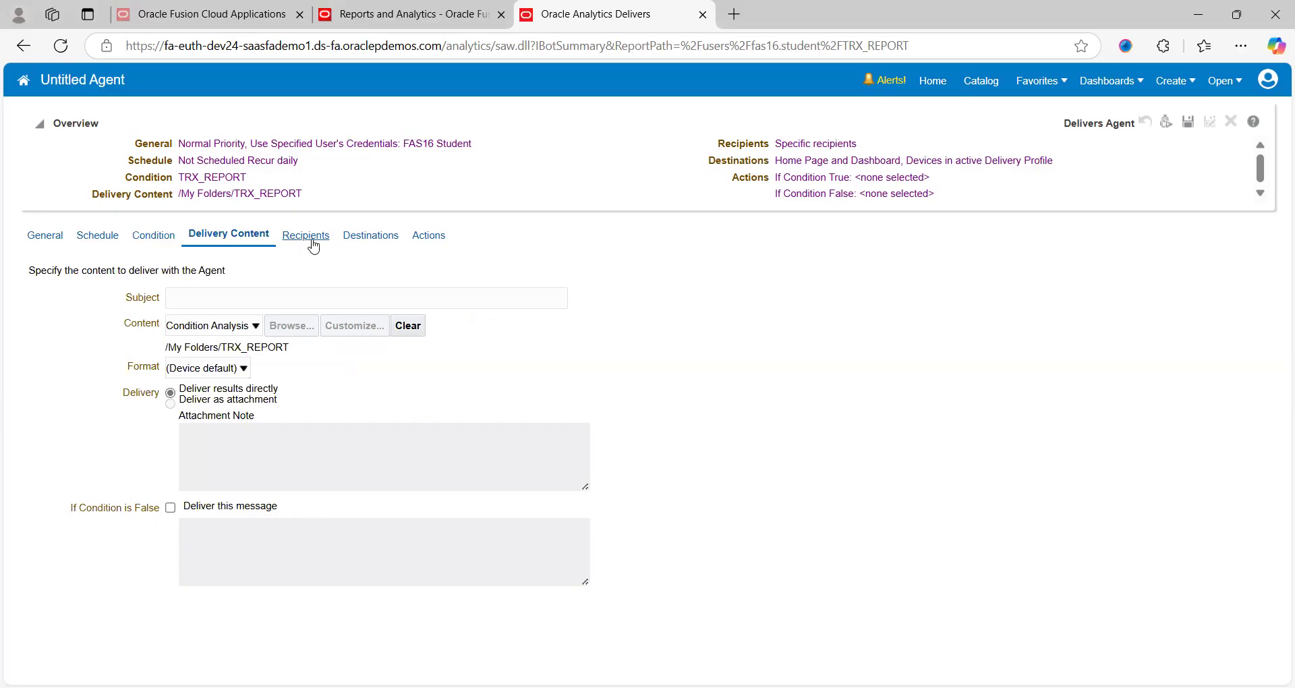
mouse_move(378, 274)
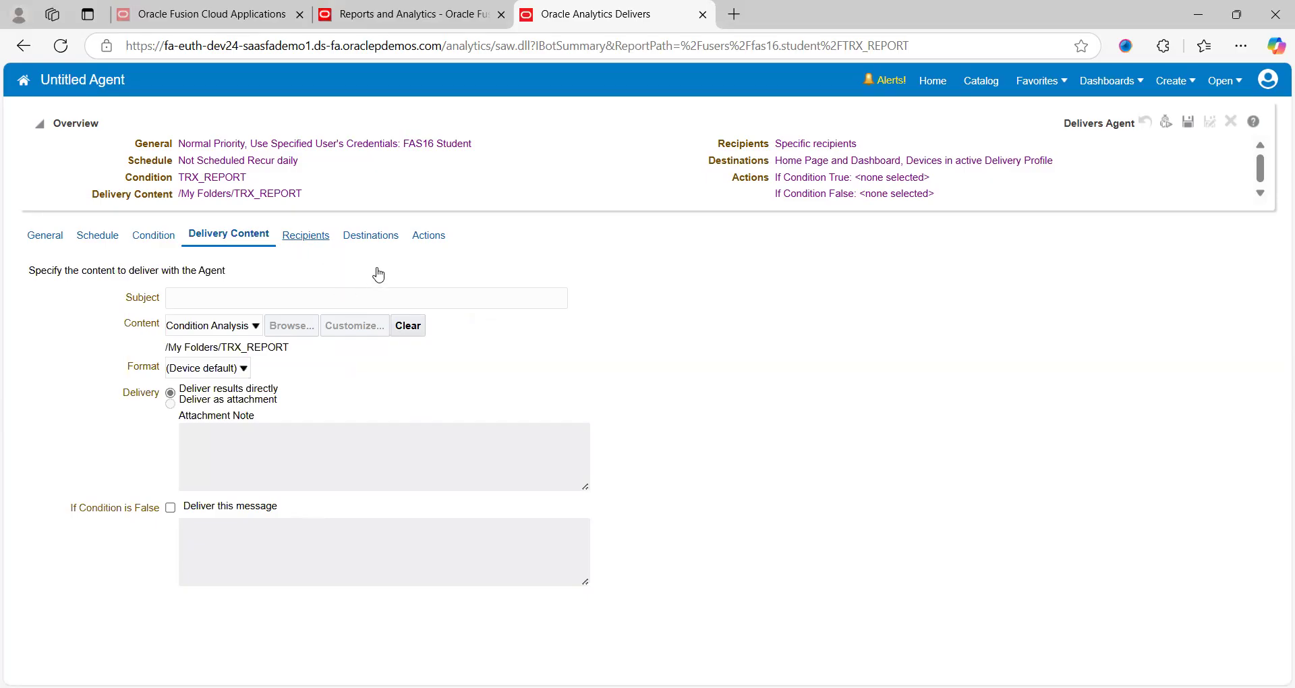
- Set Destinations to Specific Devices with Email, after reviewing Recipients, then view Actions
click(305, 234)
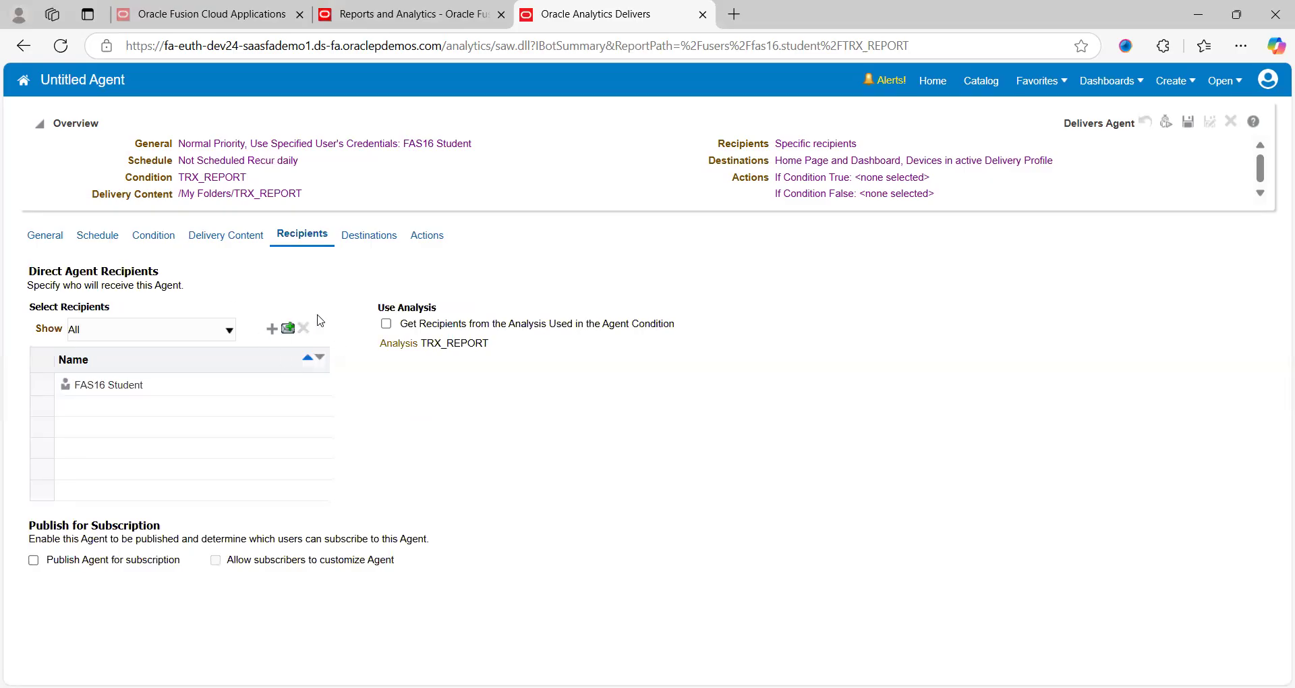
mouse_move(366, 314)
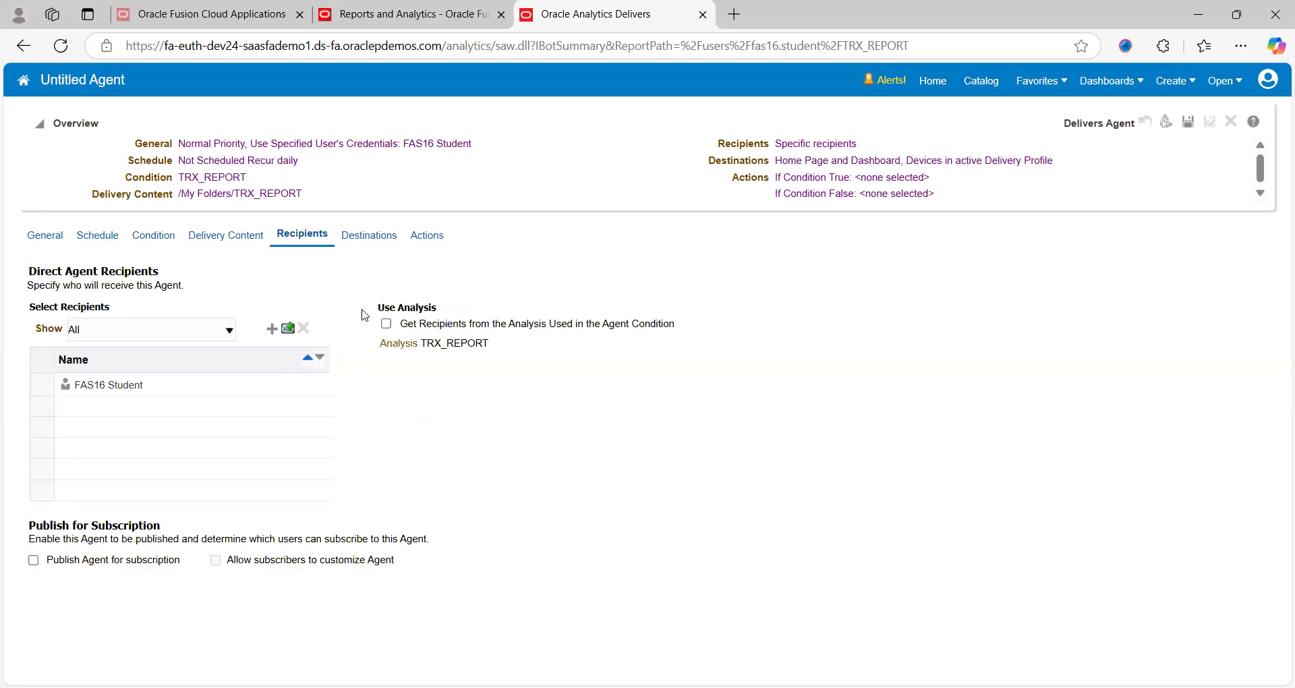
mouse_move(380, 275)
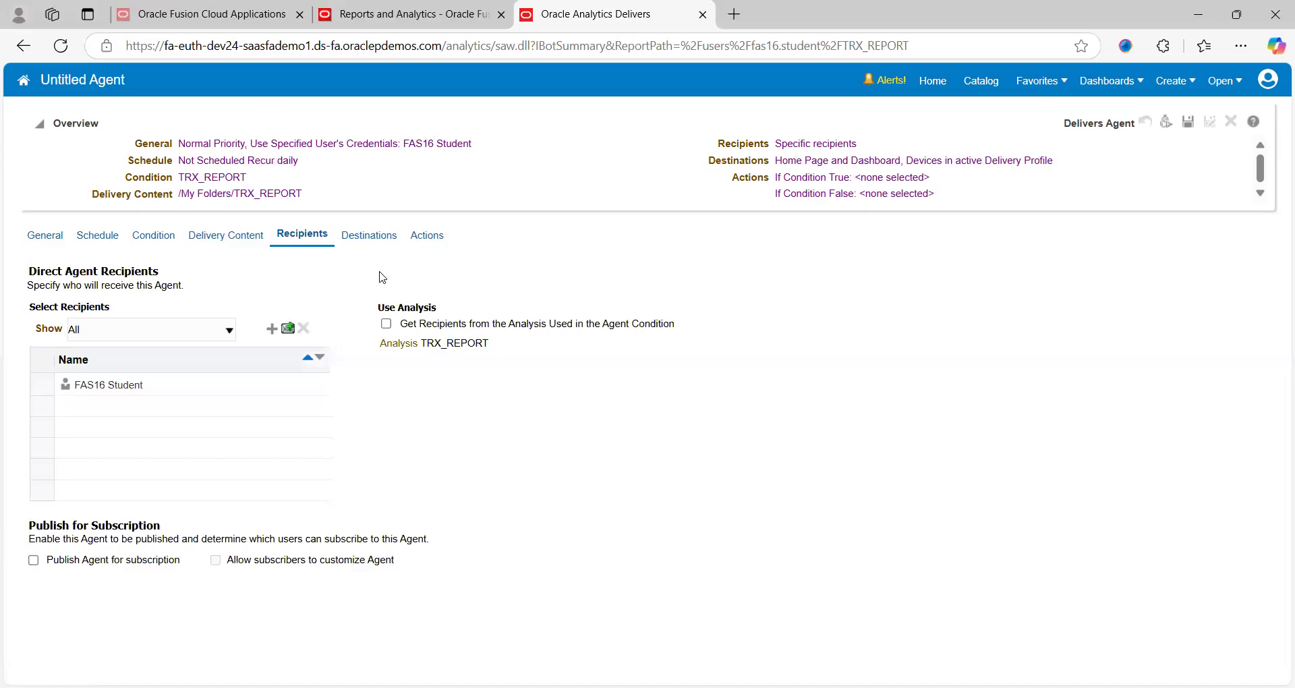
mouse_move(426, 235)
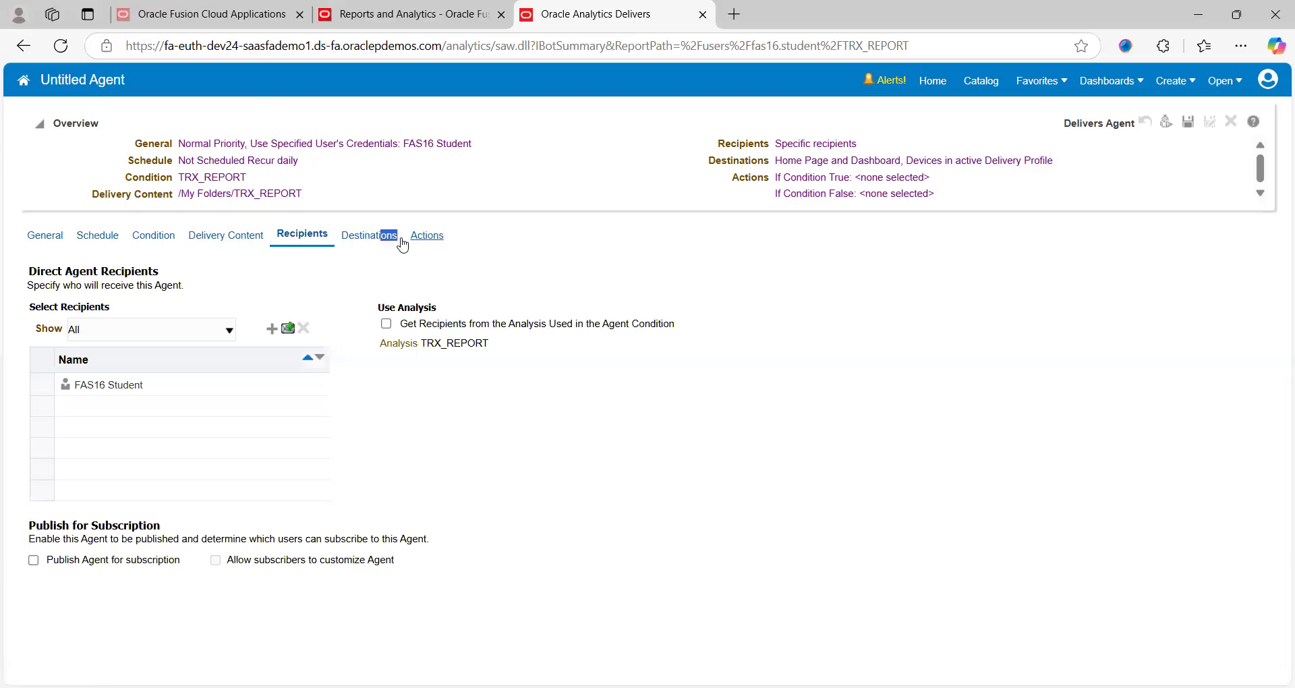
mouse_move(469, 281)
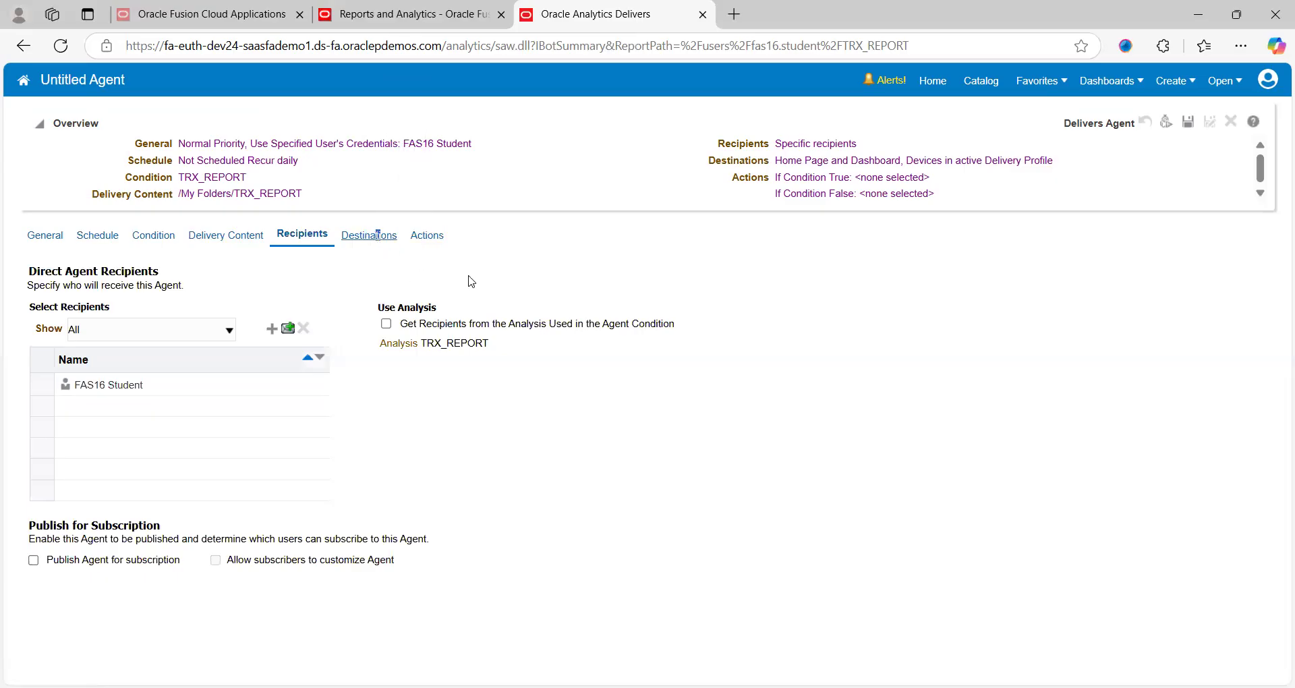
click(366, 234)
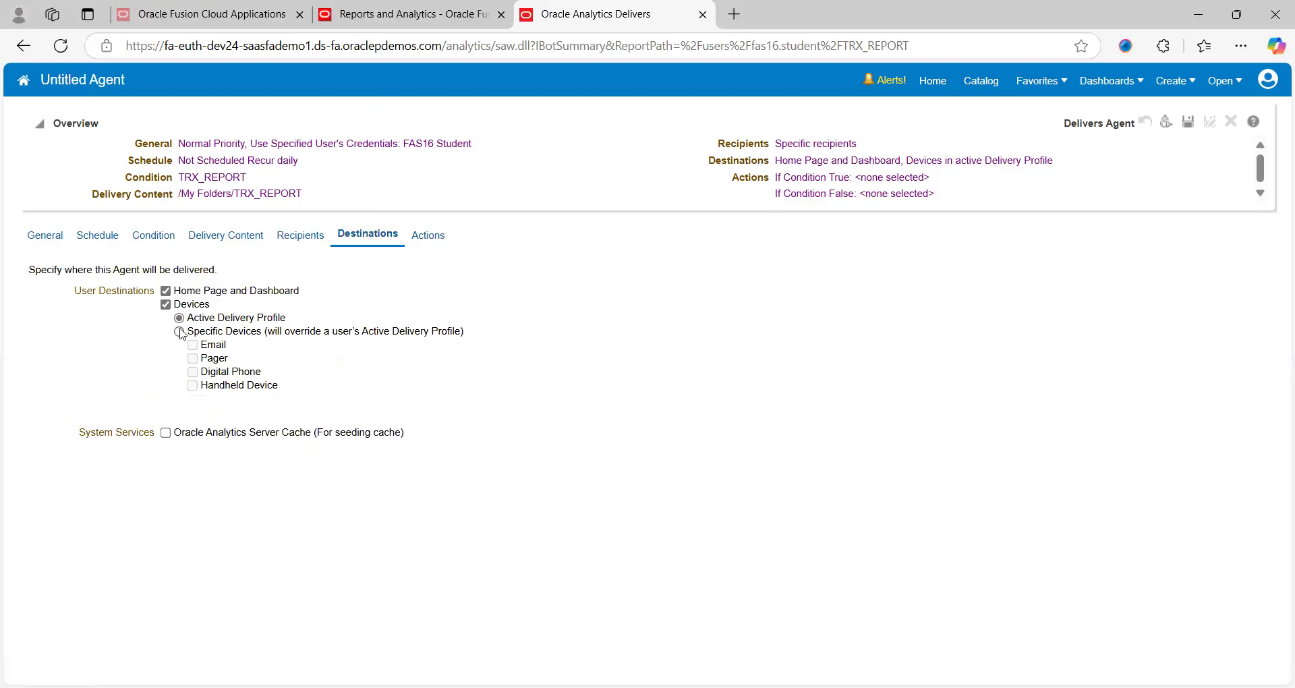
click(178, 330)
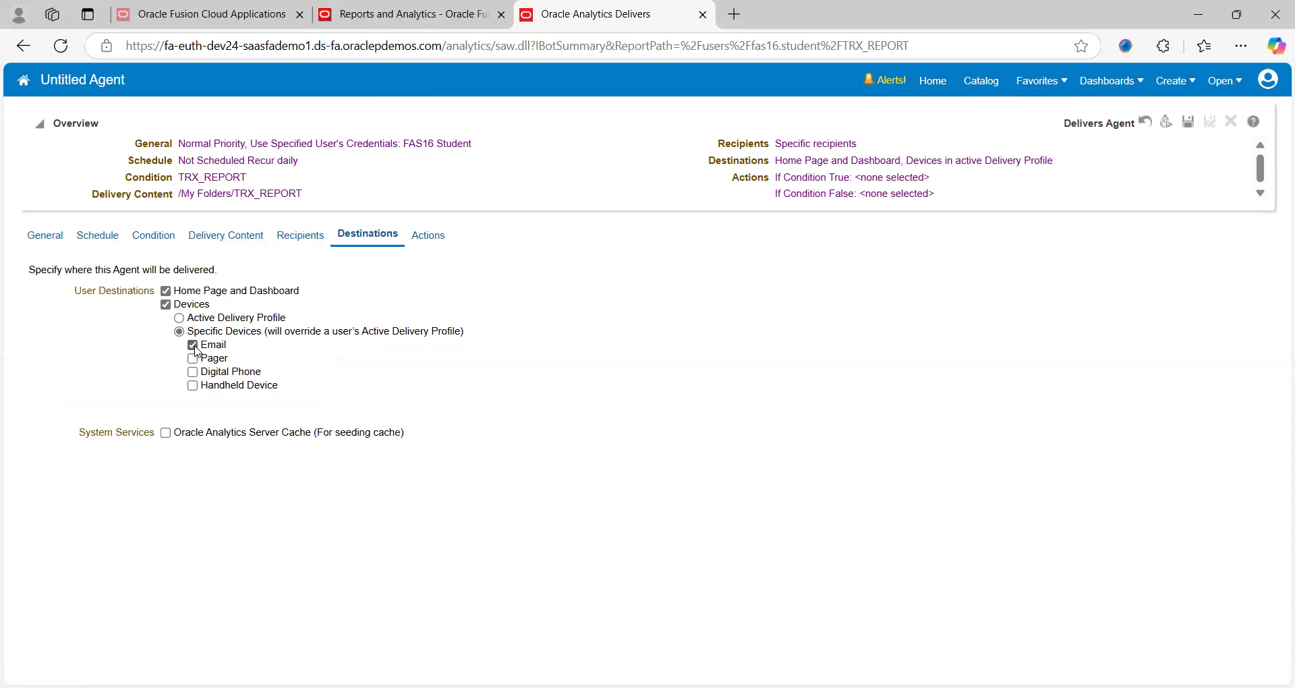
mouse_move(428, 240)
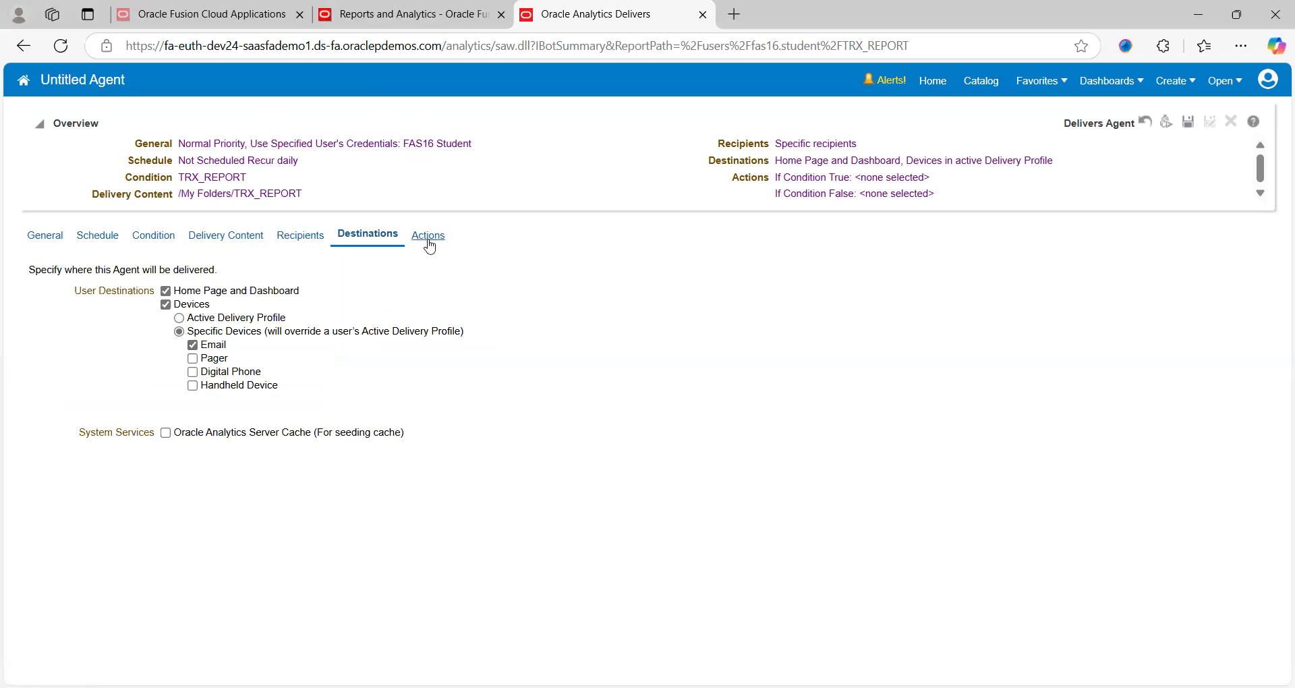
mouse_move(455, 270)
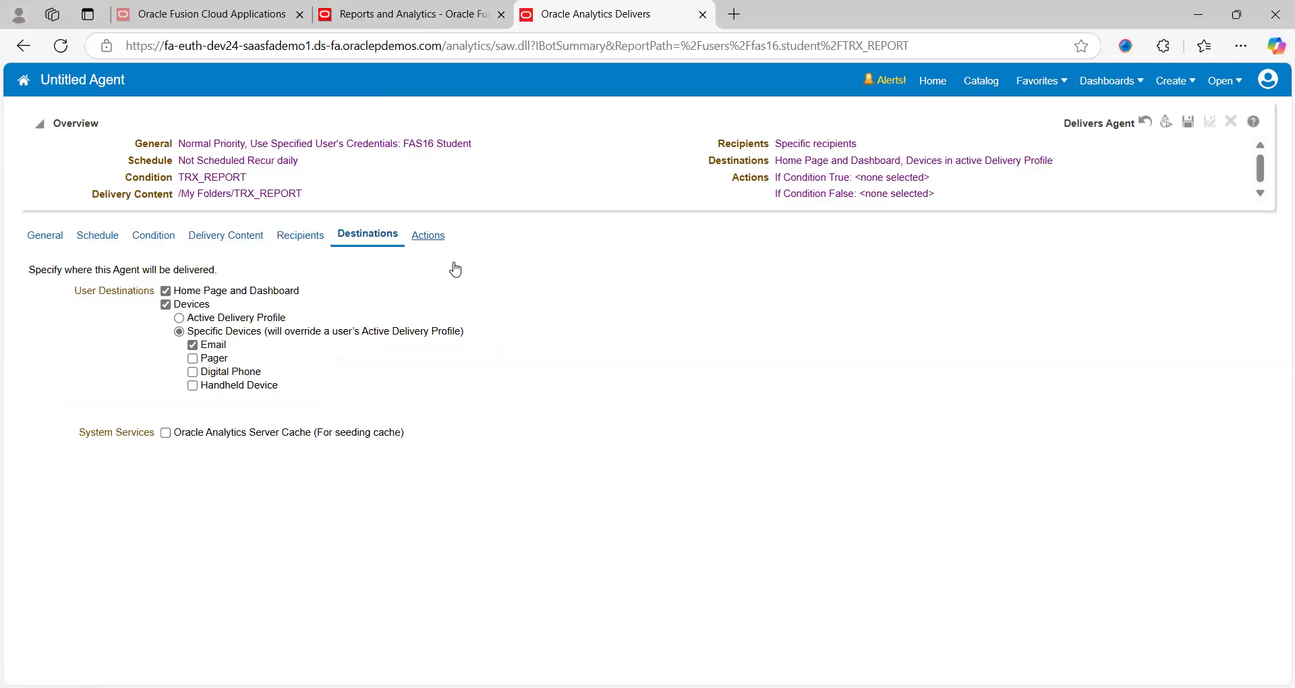
click(428, 235)
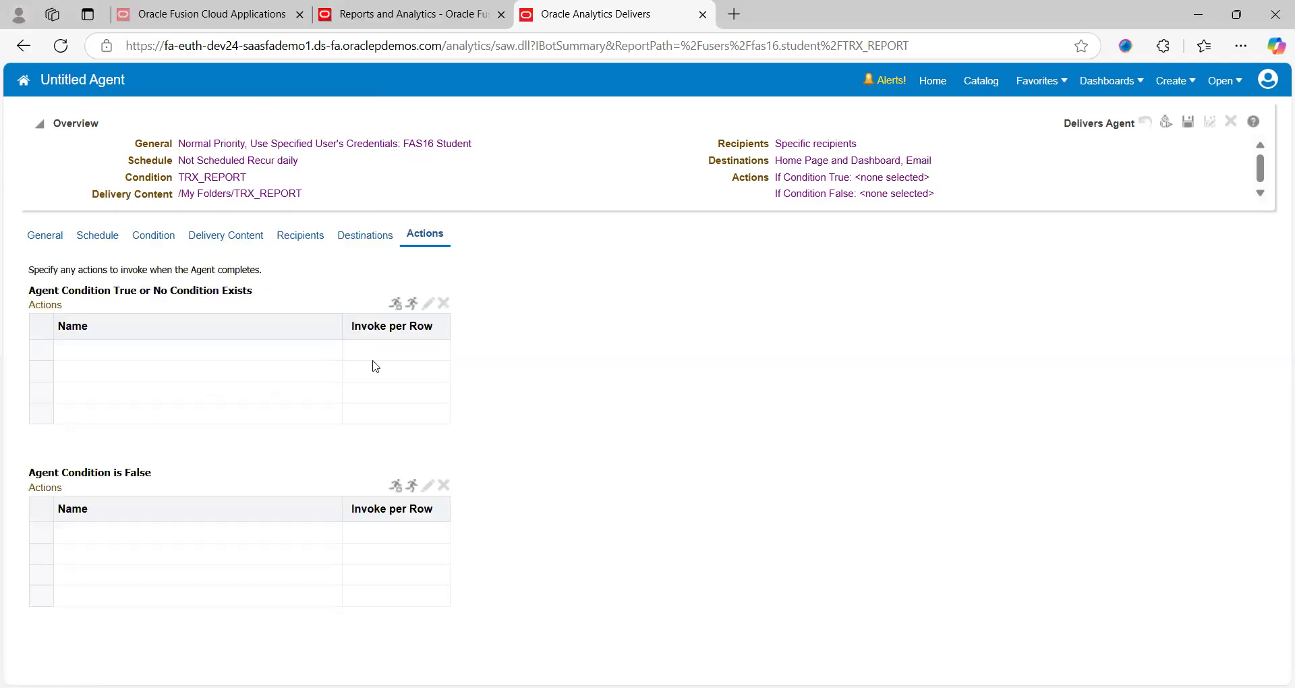
mouse_move(241, 420)
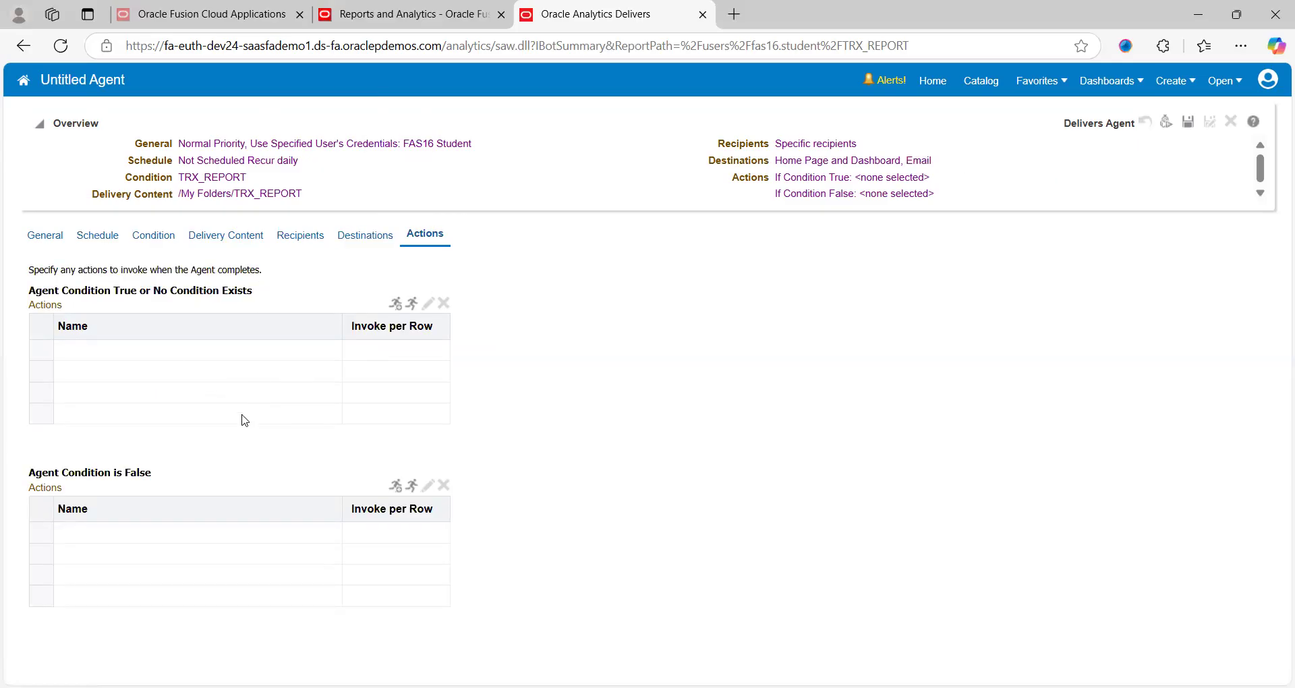
mouse_move(363, 301)
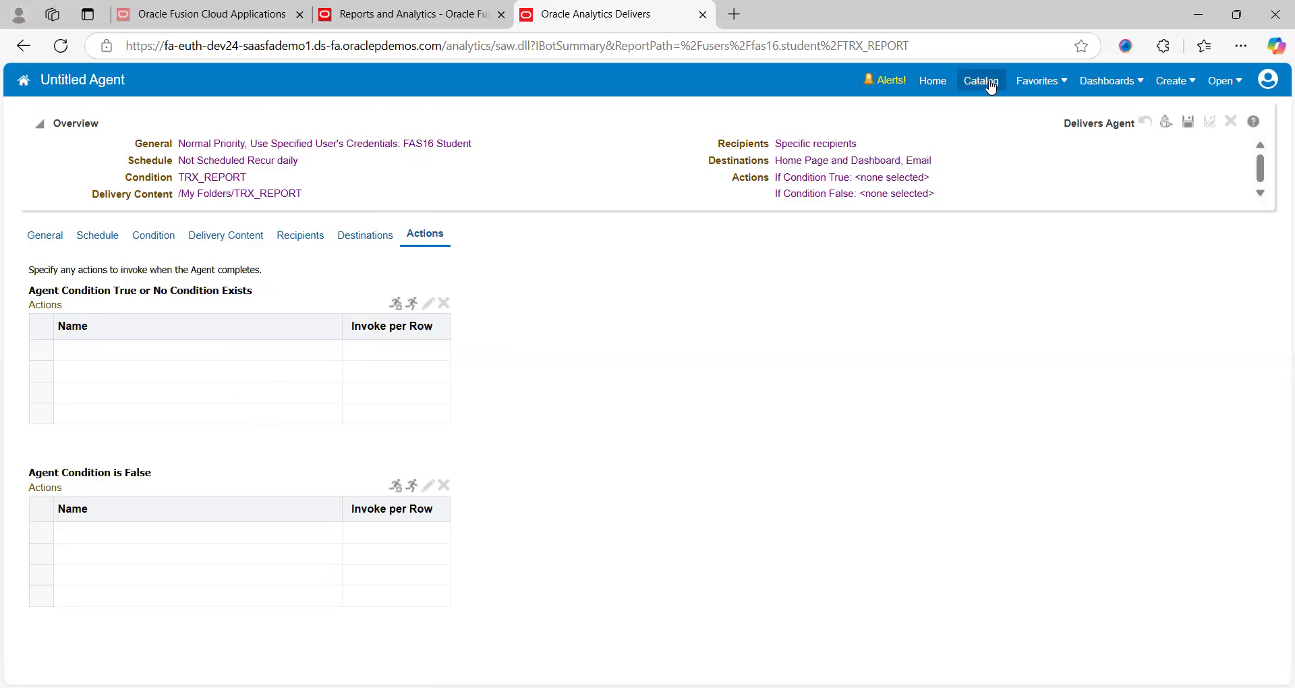
- Leave the unsaved agent for the catalog and reopen the TRX_REPORT analysis to run it
click(981, 80)
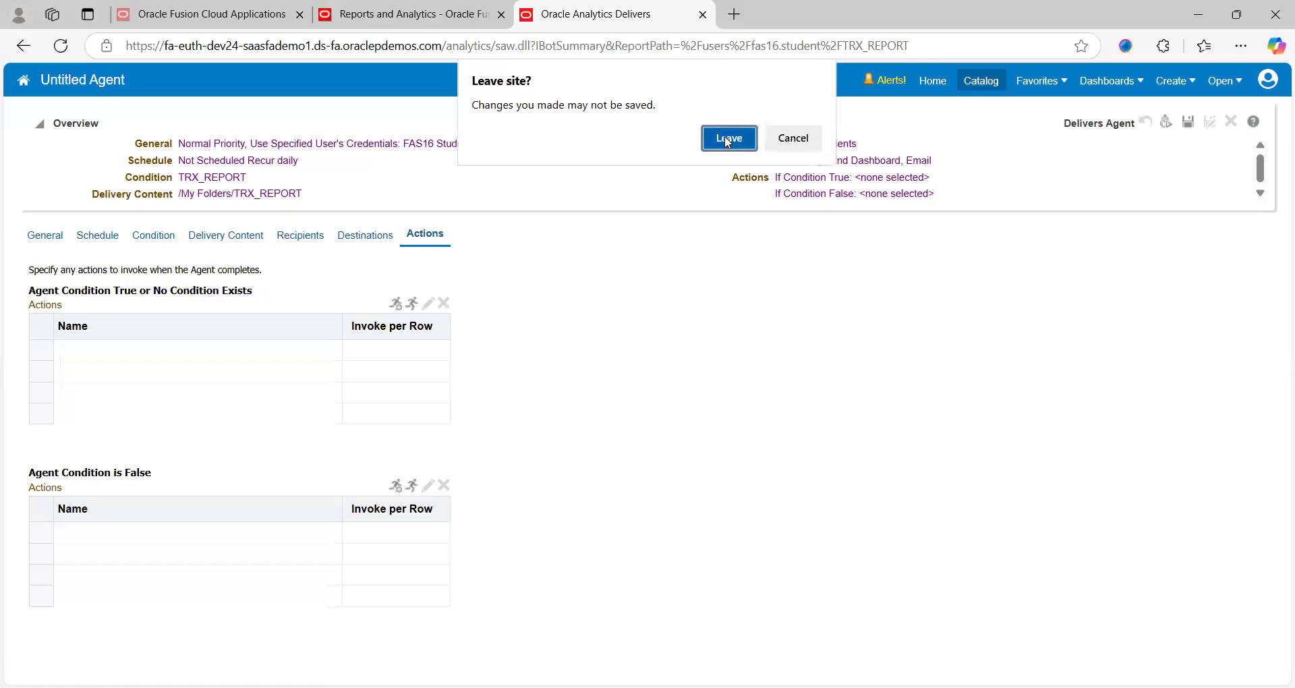
click(729, 138)
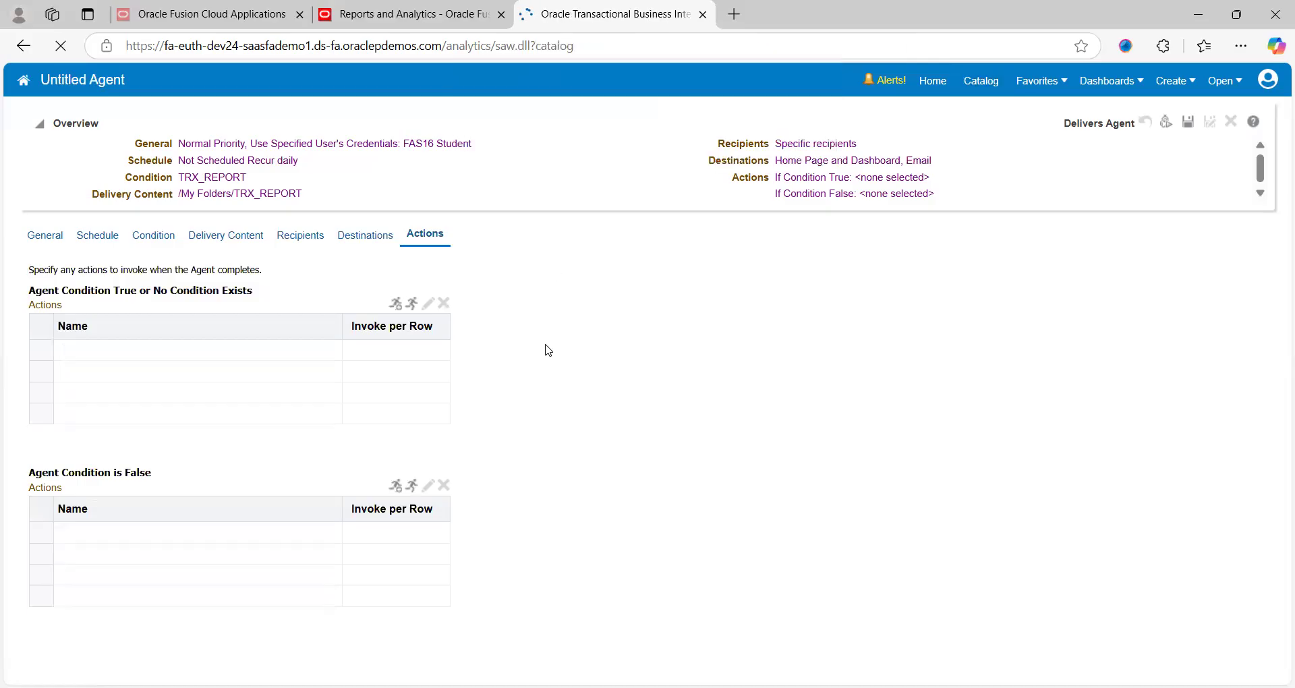
click(980, 80)
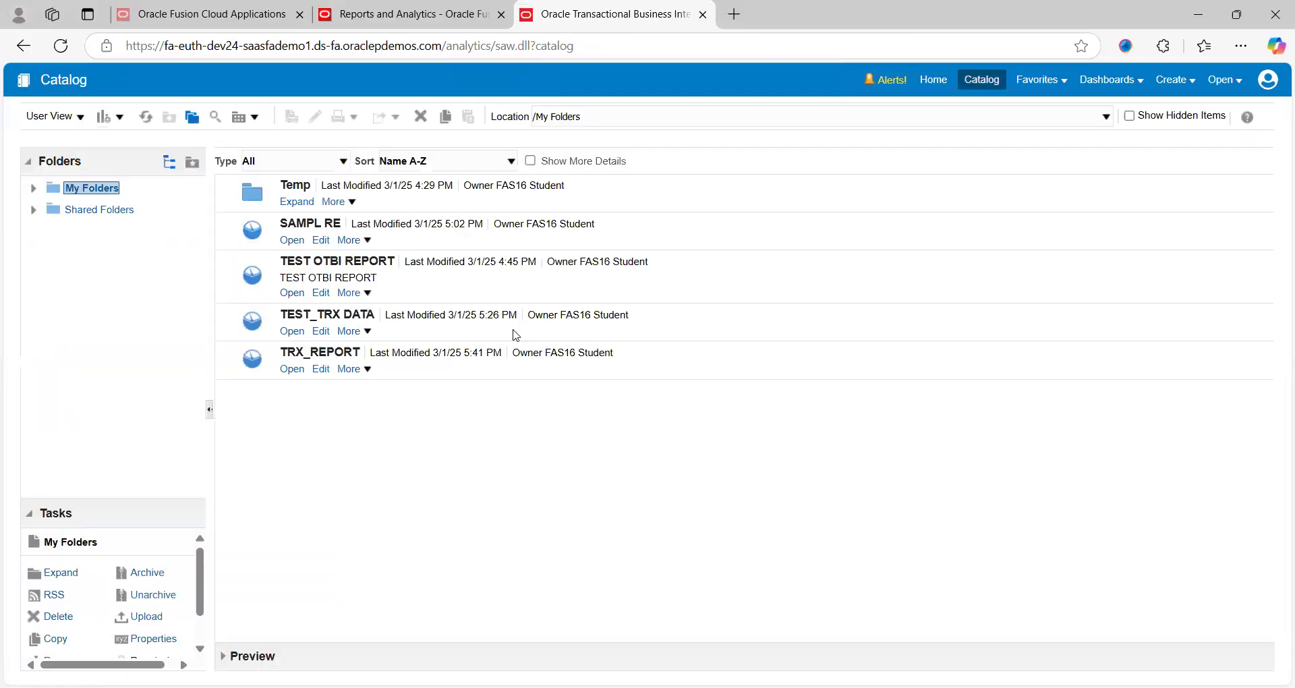
mouse_move(378, 397)
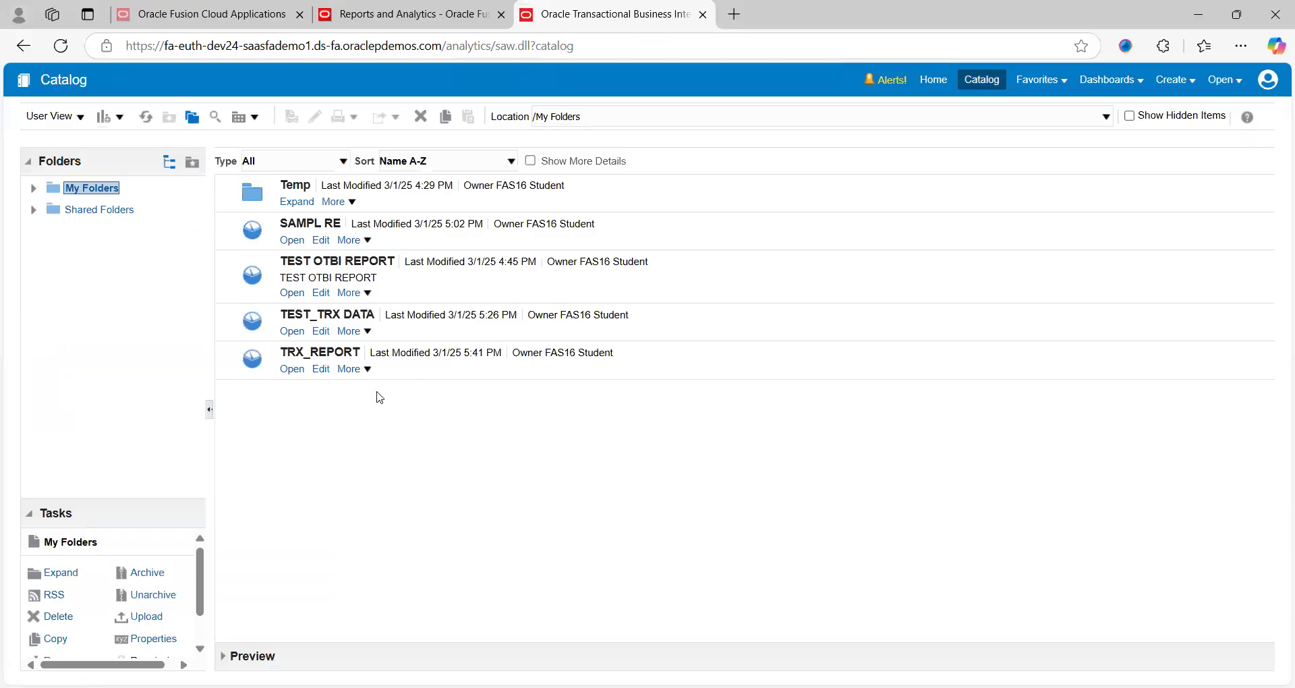
click(292, 368)
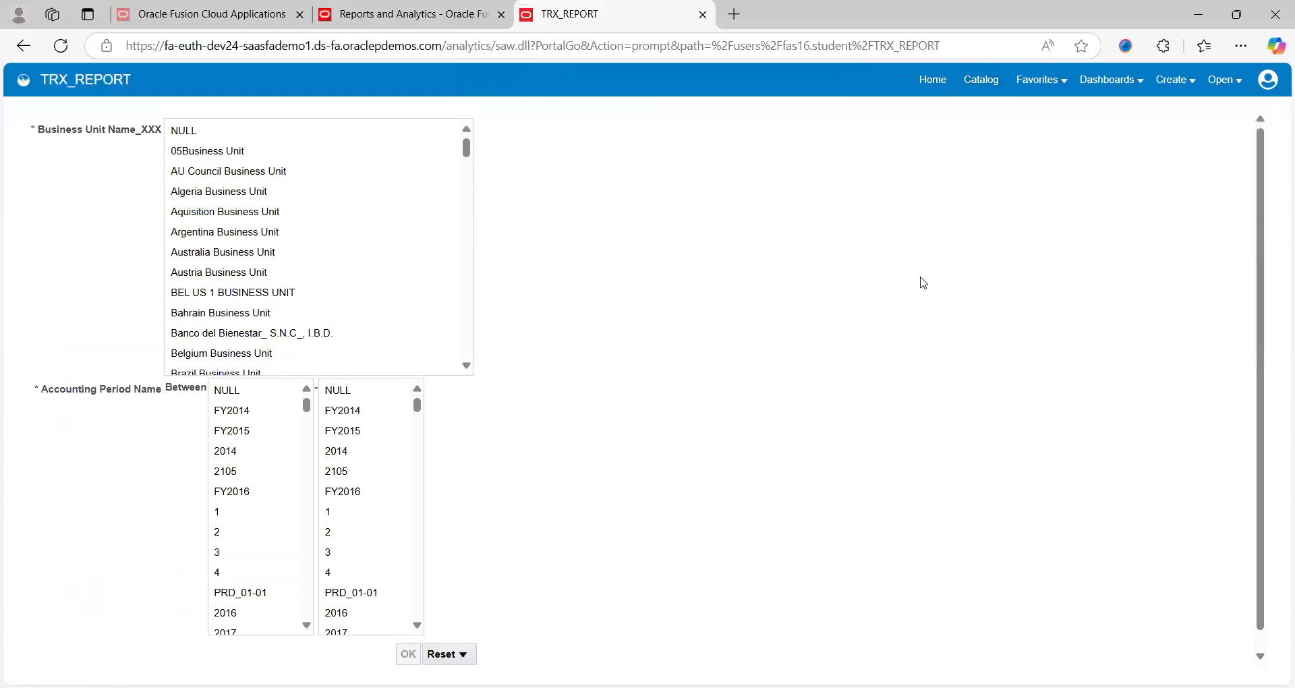
mouse_move(677, 164)
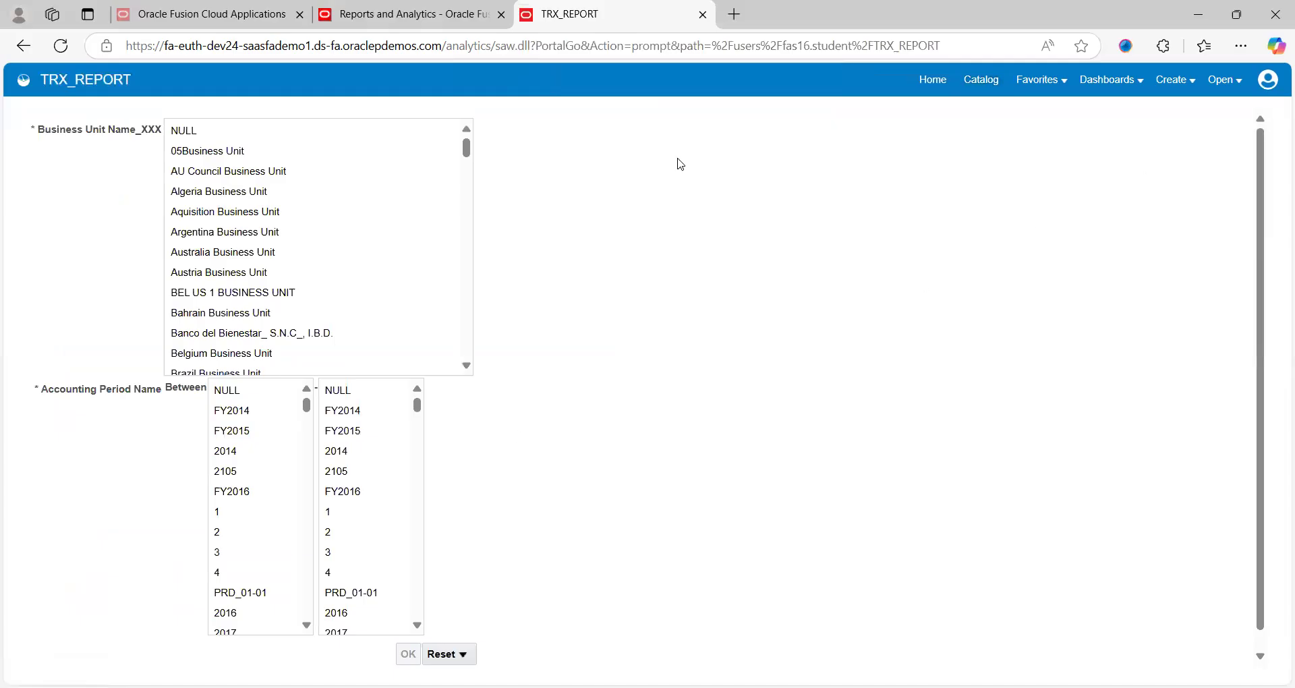
- Choose US1 Business Unit as the business unit prompt value
scroll(down, 3)
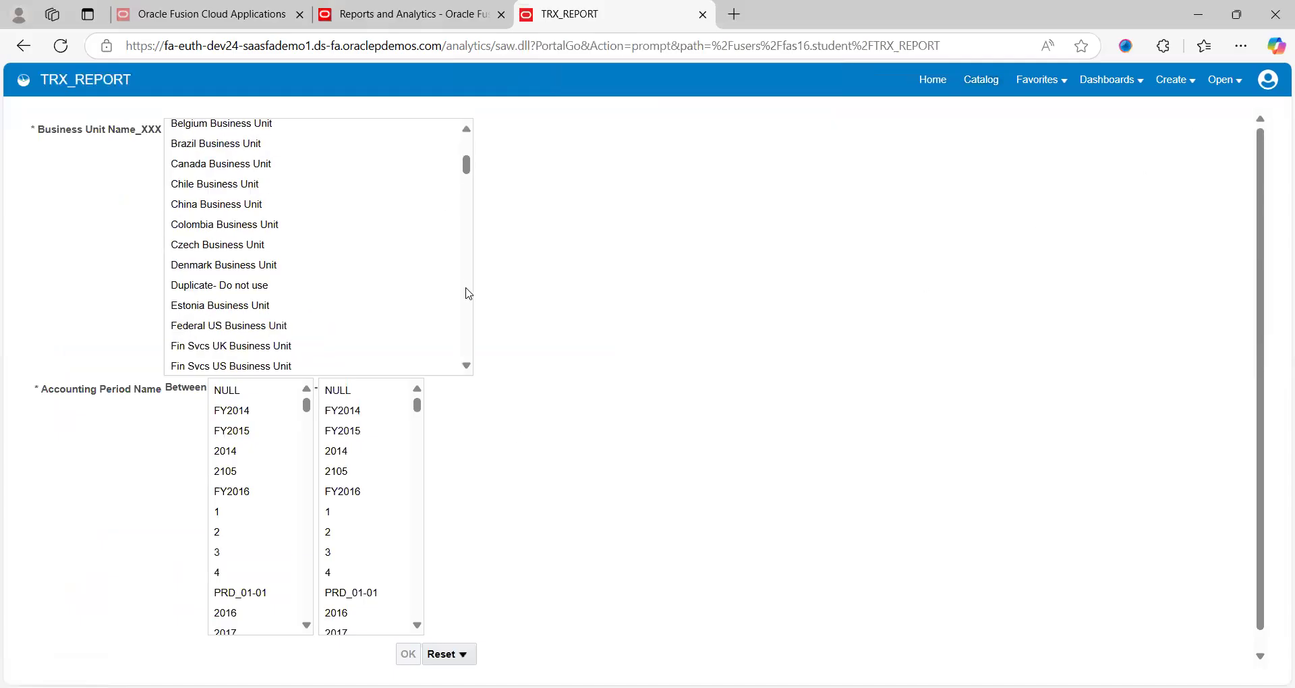
scroll(down, 3)
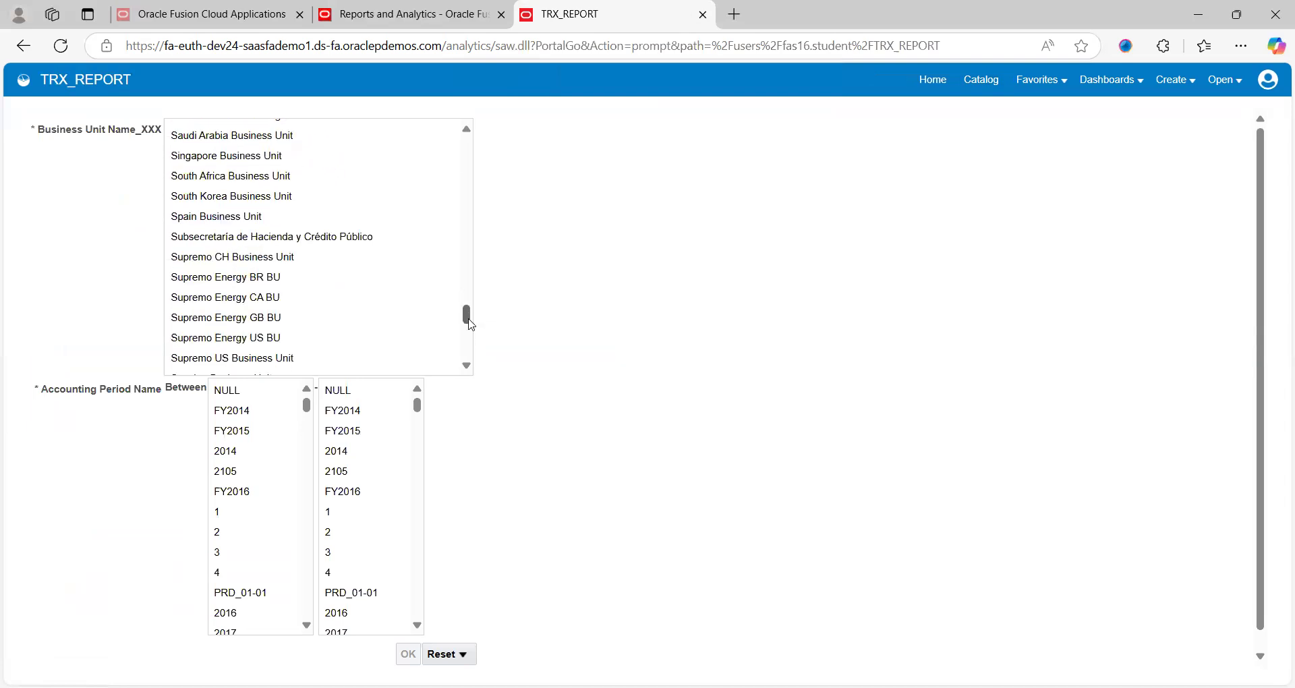
scroll(down, 3)
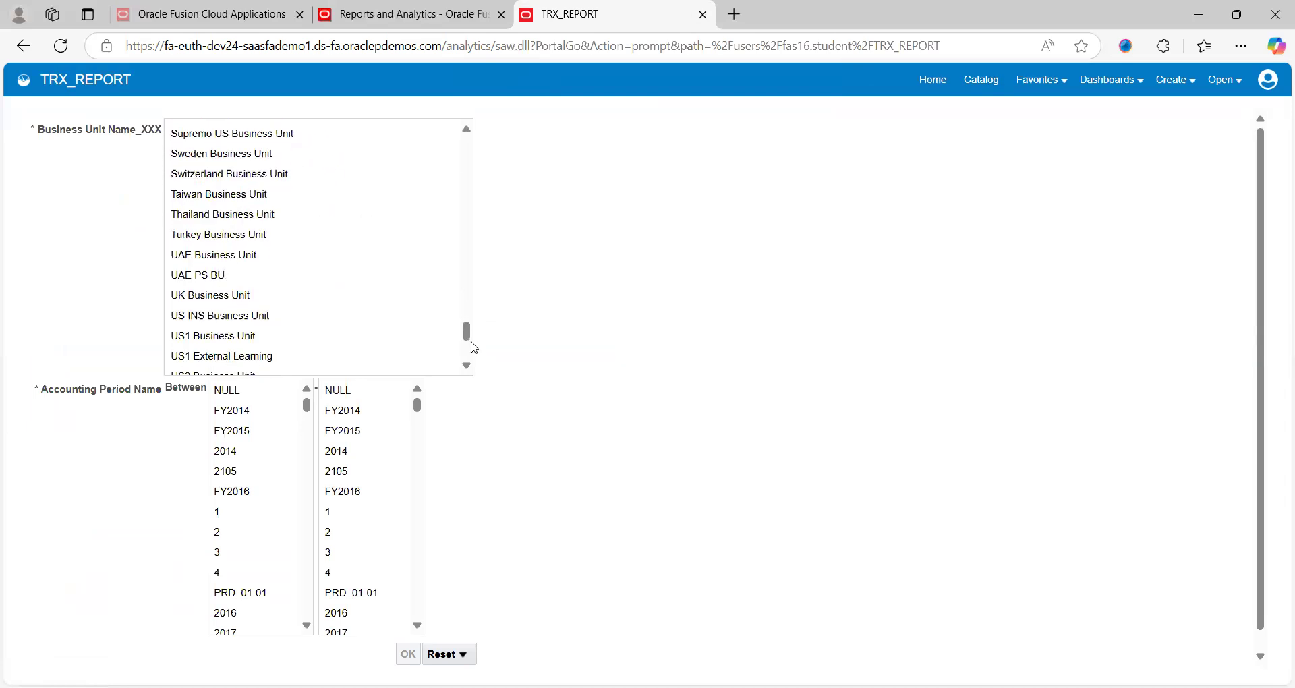
click(211, 336)
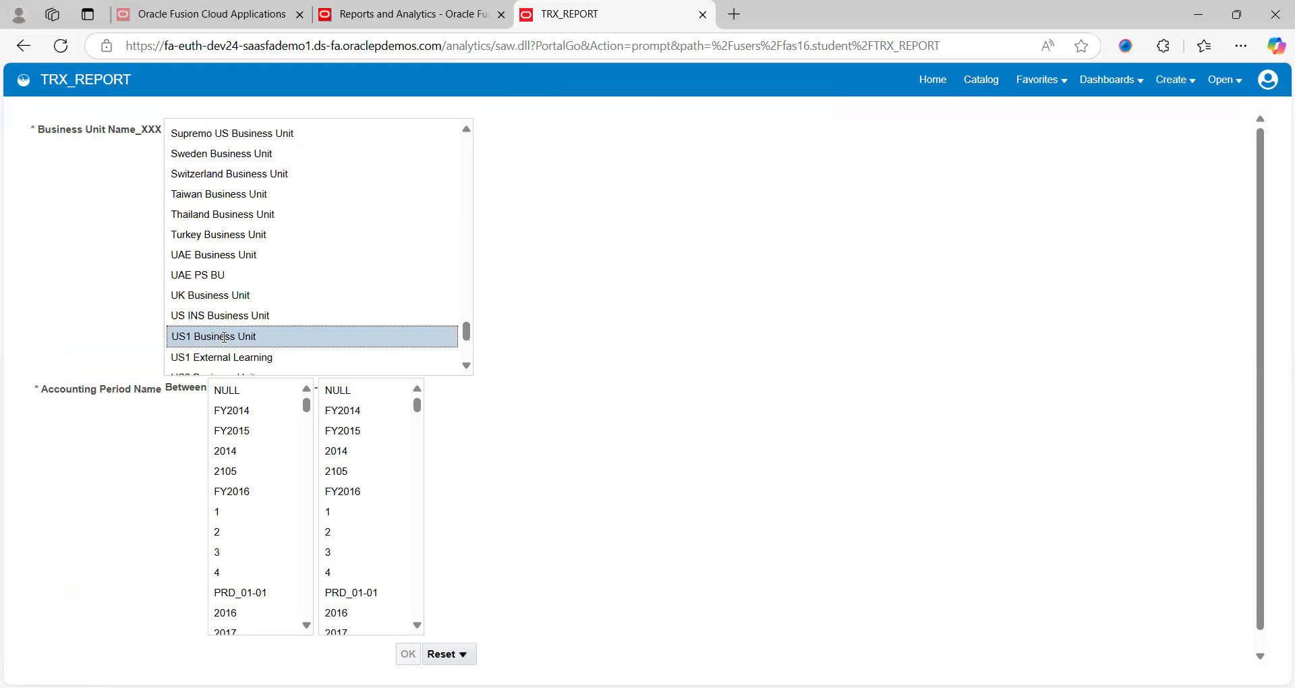
mouse_move(408, 463)
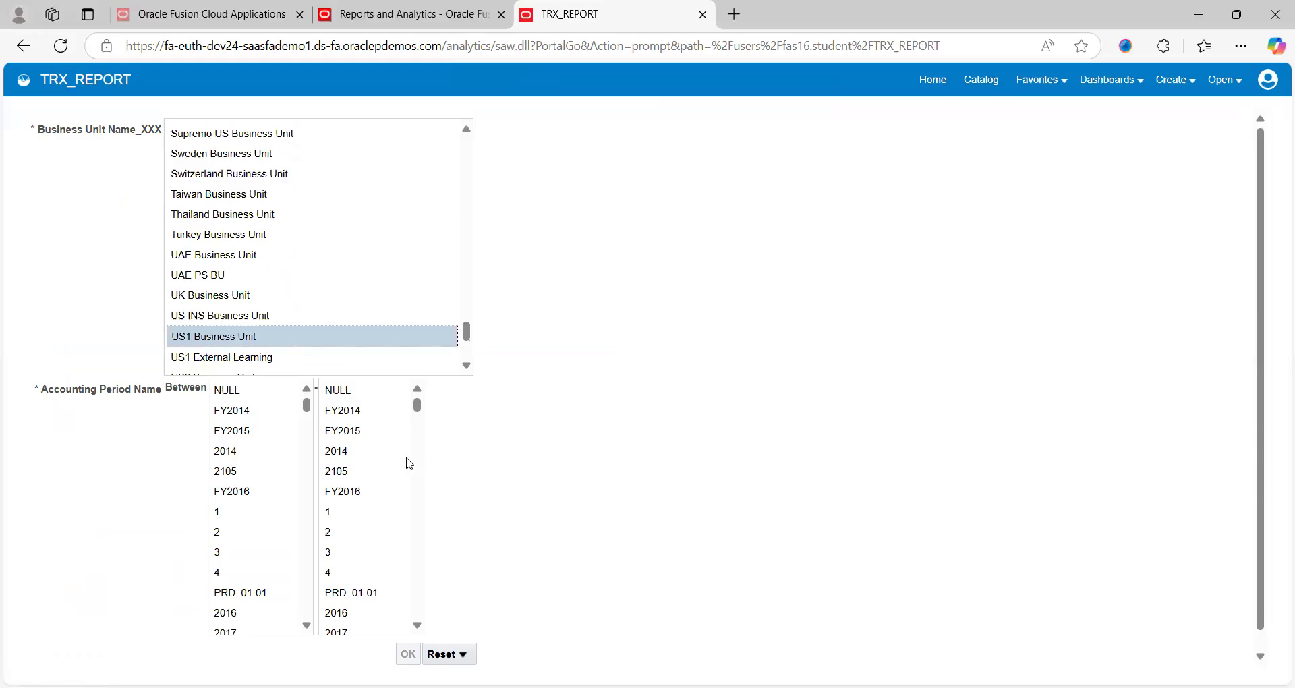
mouse_move(416, 473)
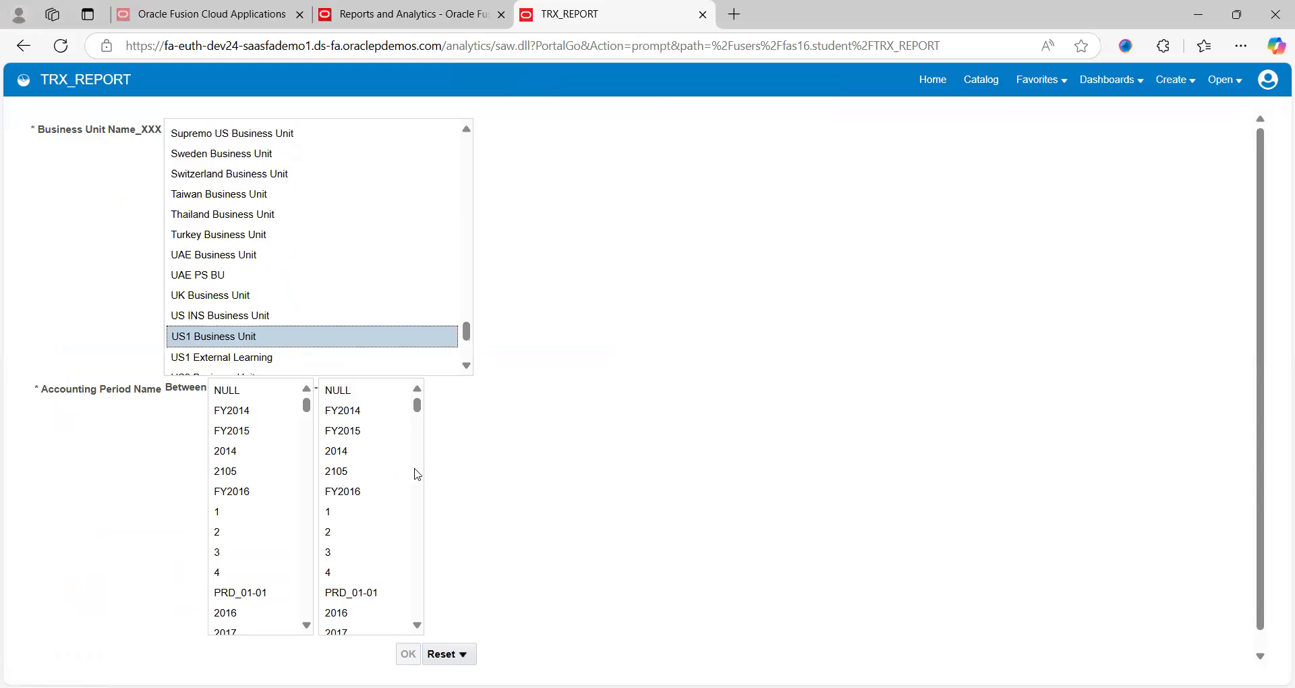
- Pick 03-25 as the ending Accounting Period Name value
scroll(down, 3)
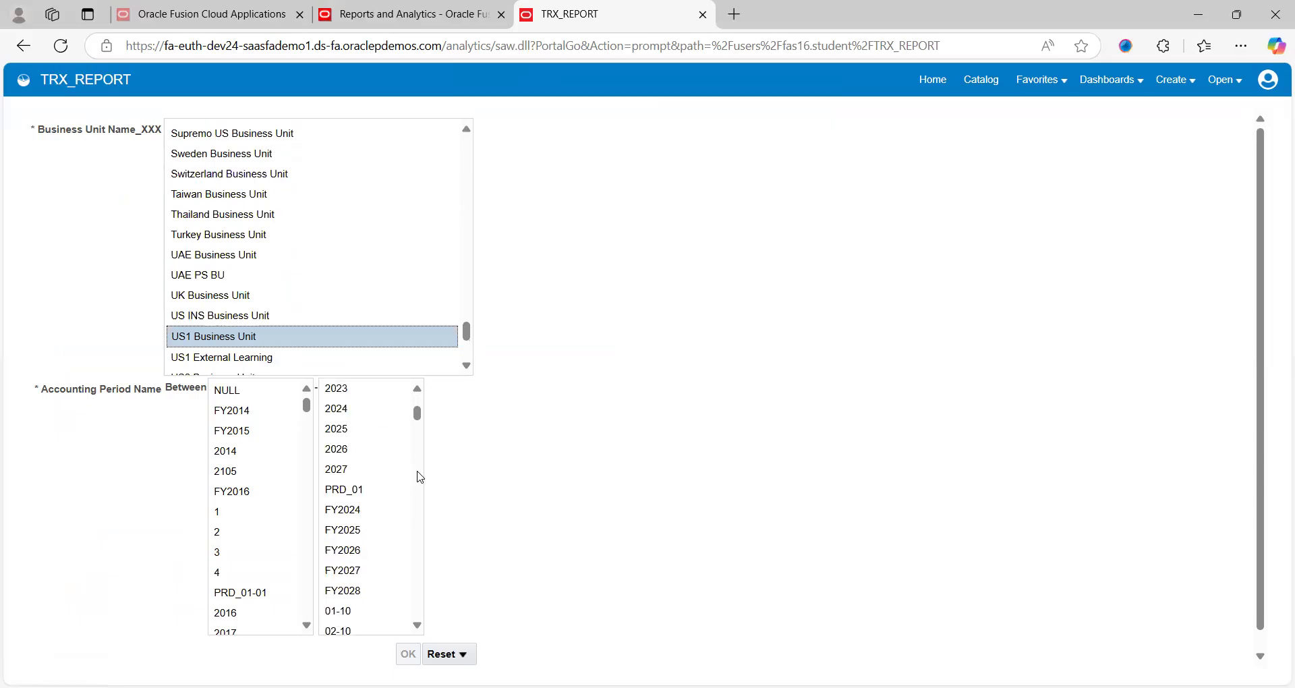
scroll(down, 3)
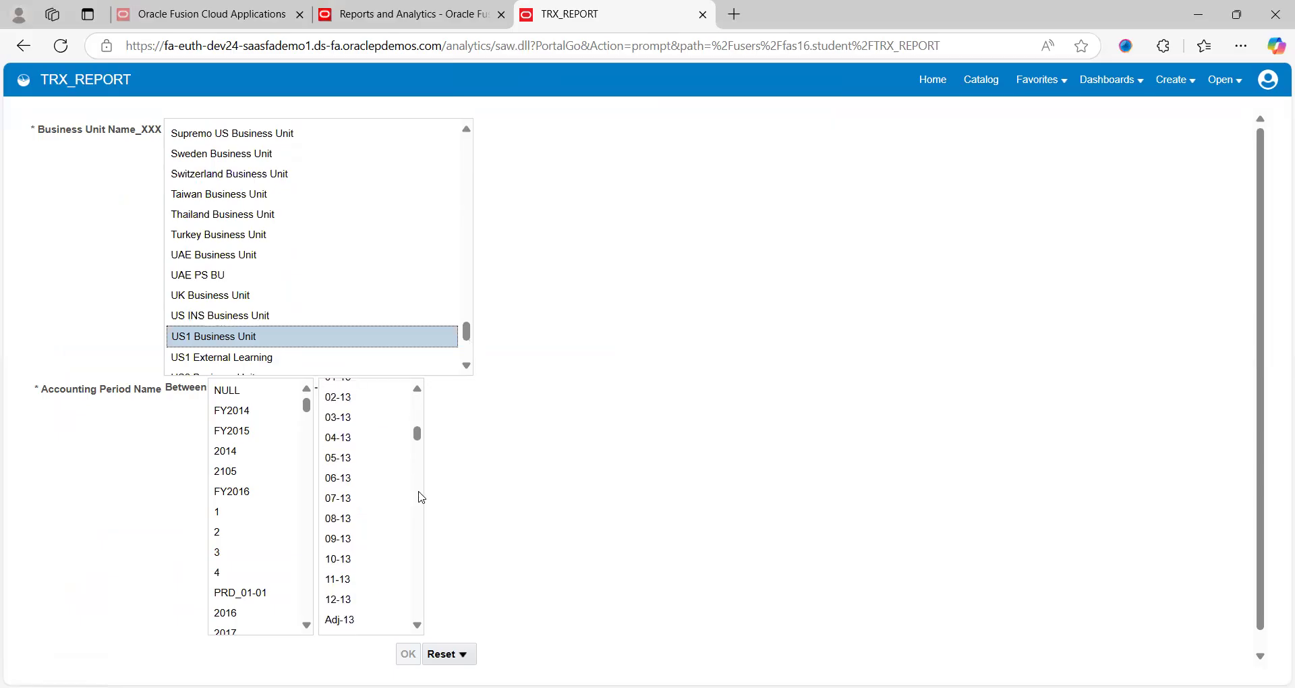
scroll(down, 3)
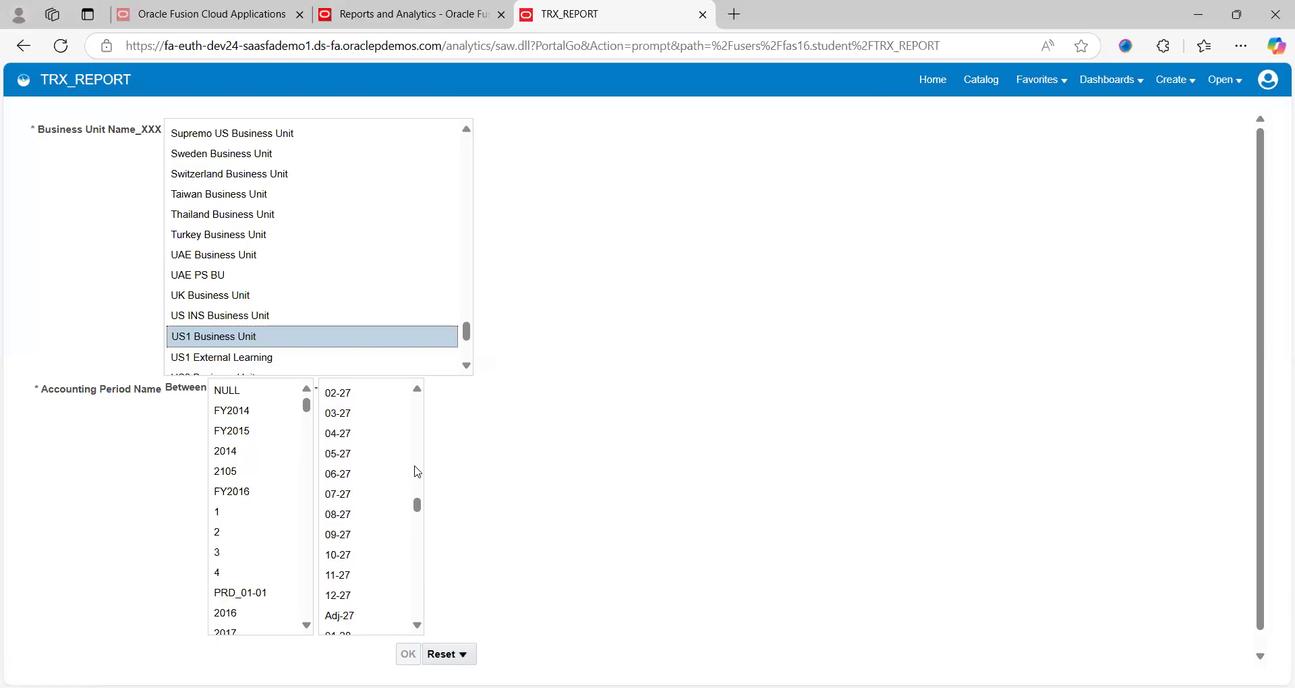
scroll(down, 3)
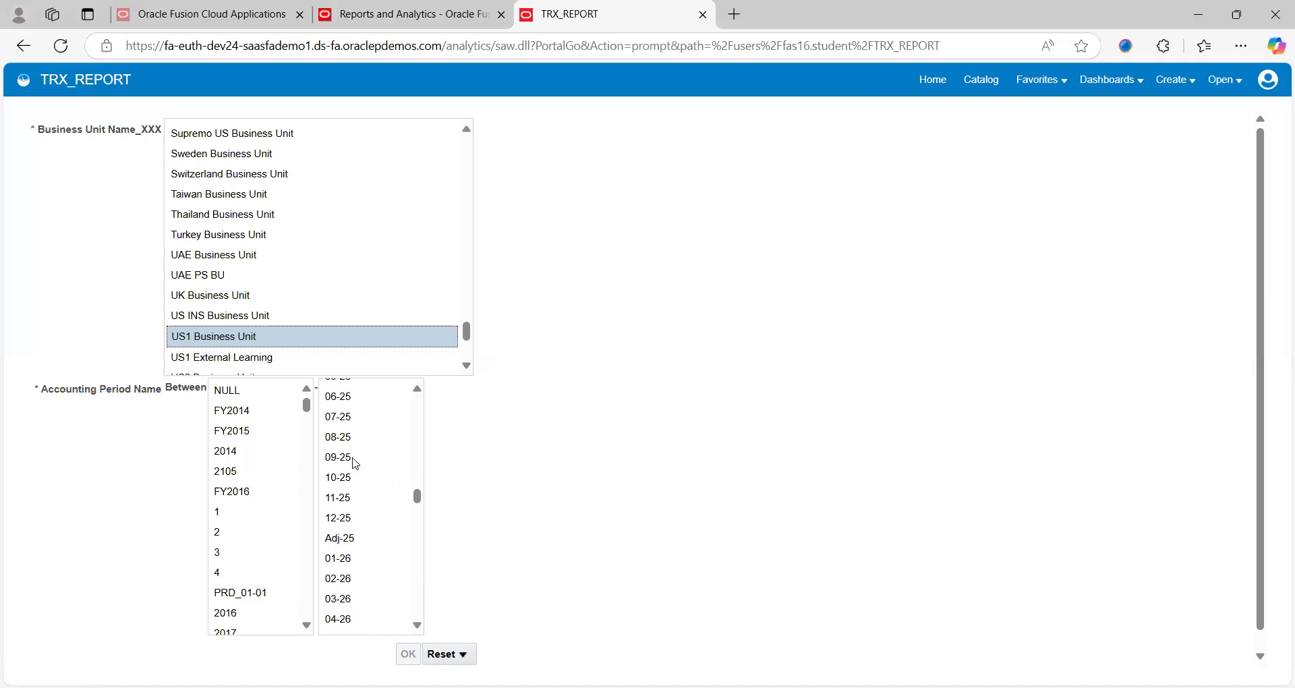
scroll(up, 3)
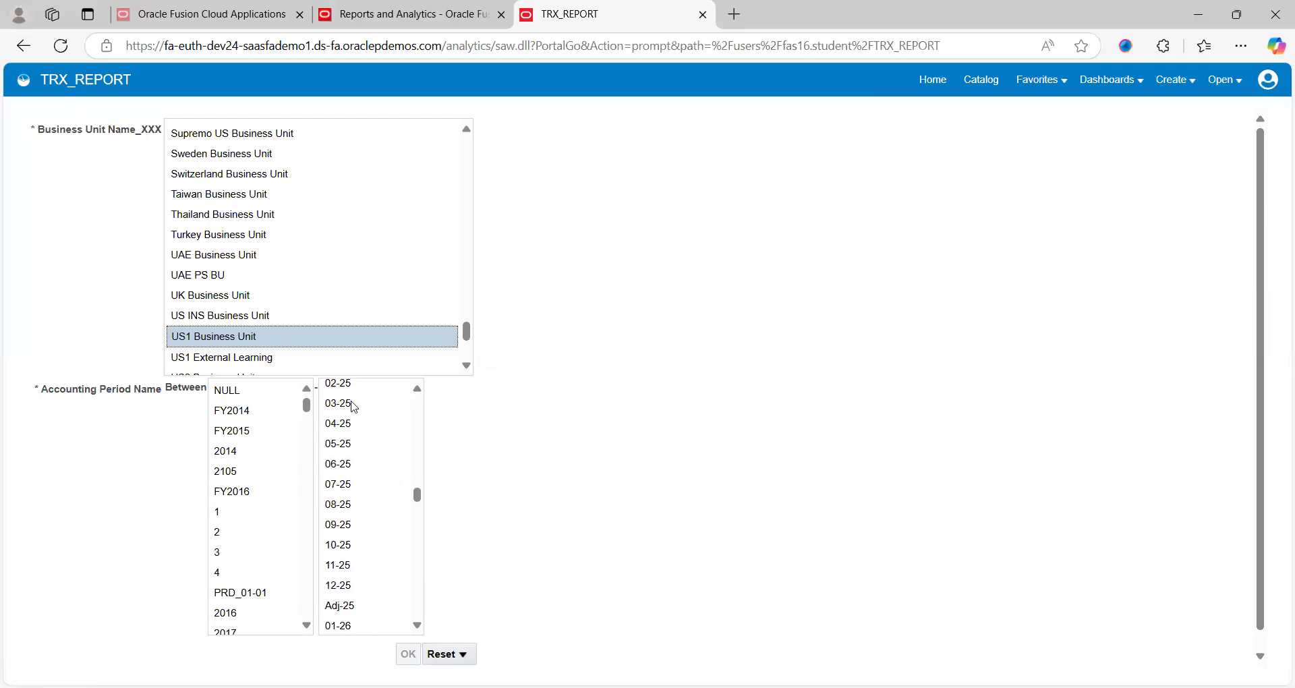
click(337, 403)
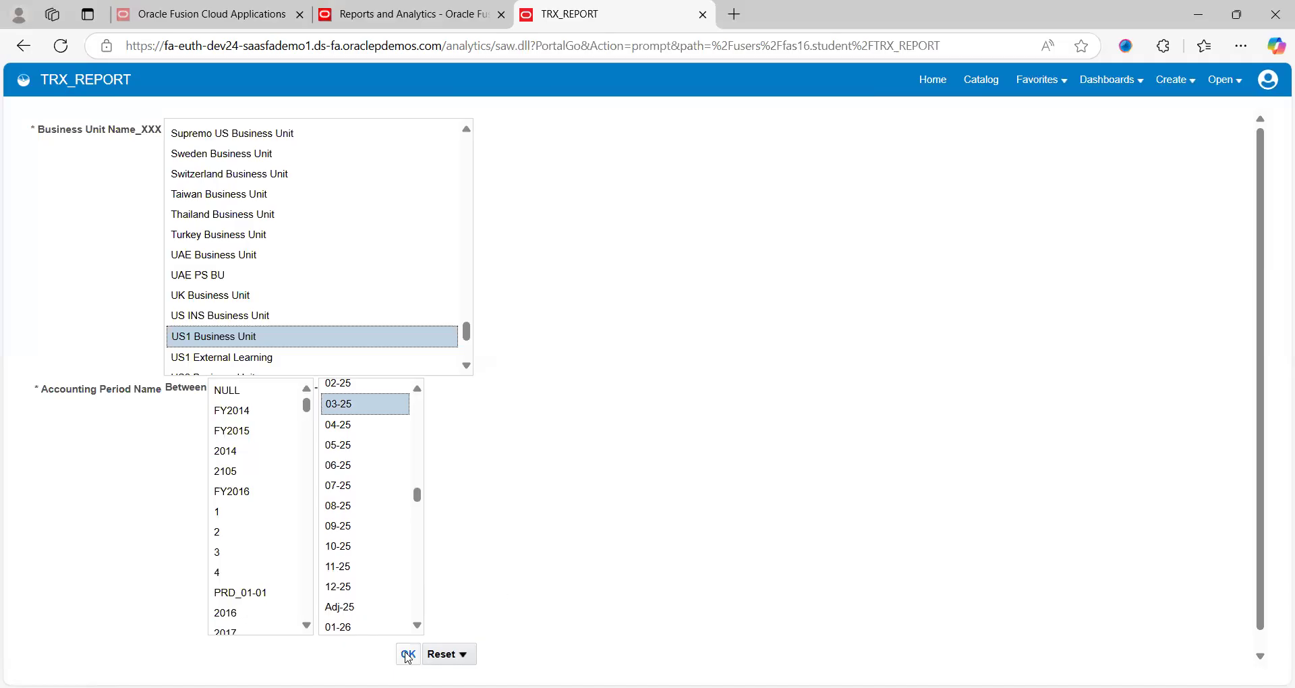
- Run TRX_REPORT with the prompts and review the US1 transaction amounts by account and period
click(406, 652)
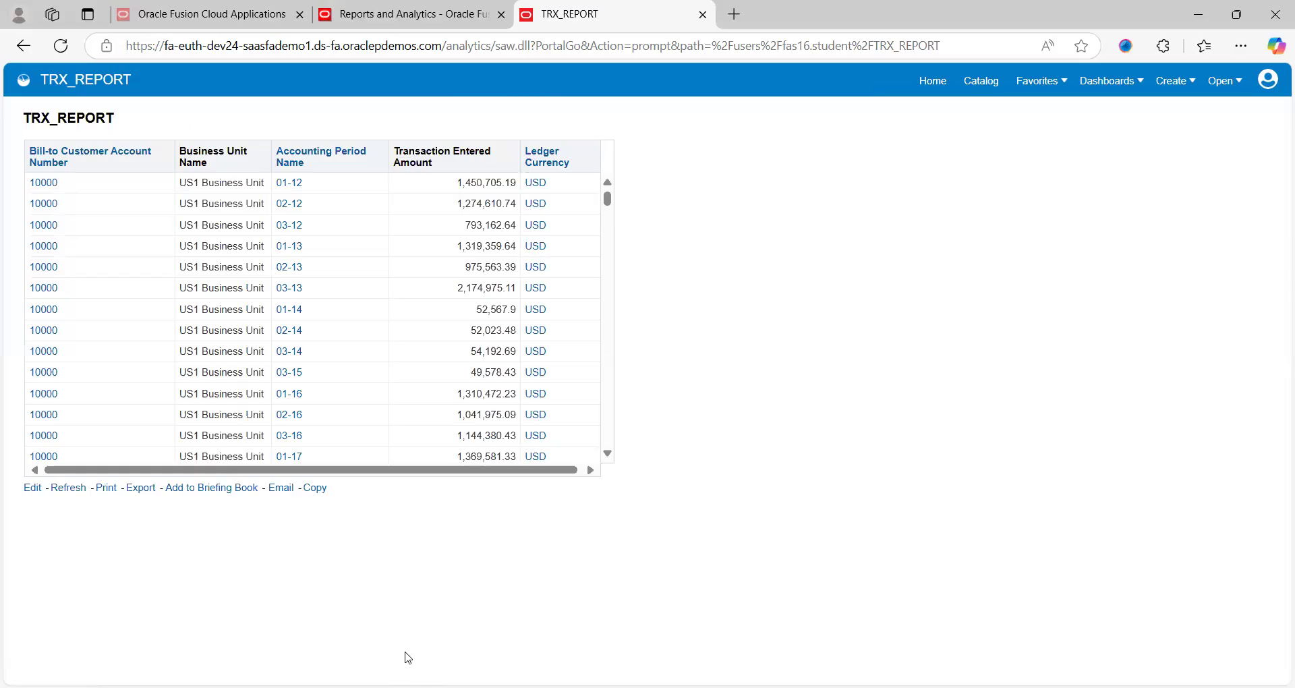
mouse_move(4, 619)
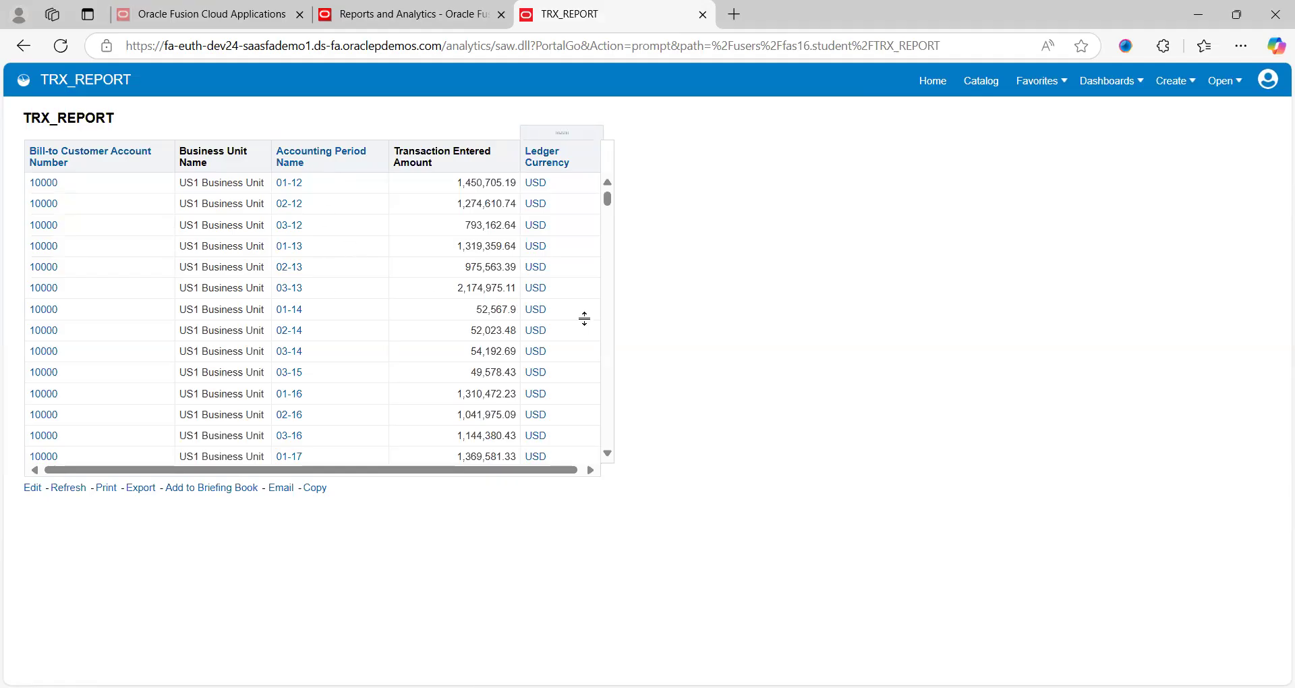
scroll(down, 3)
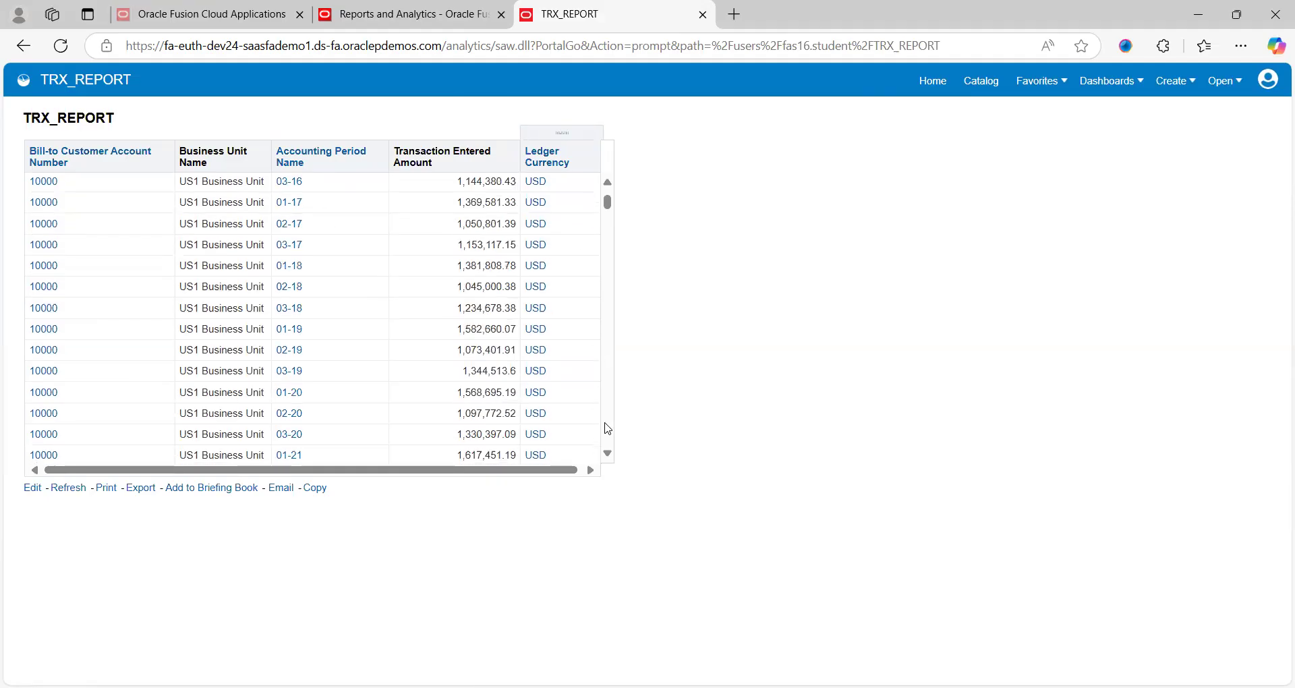
click(443, 156)
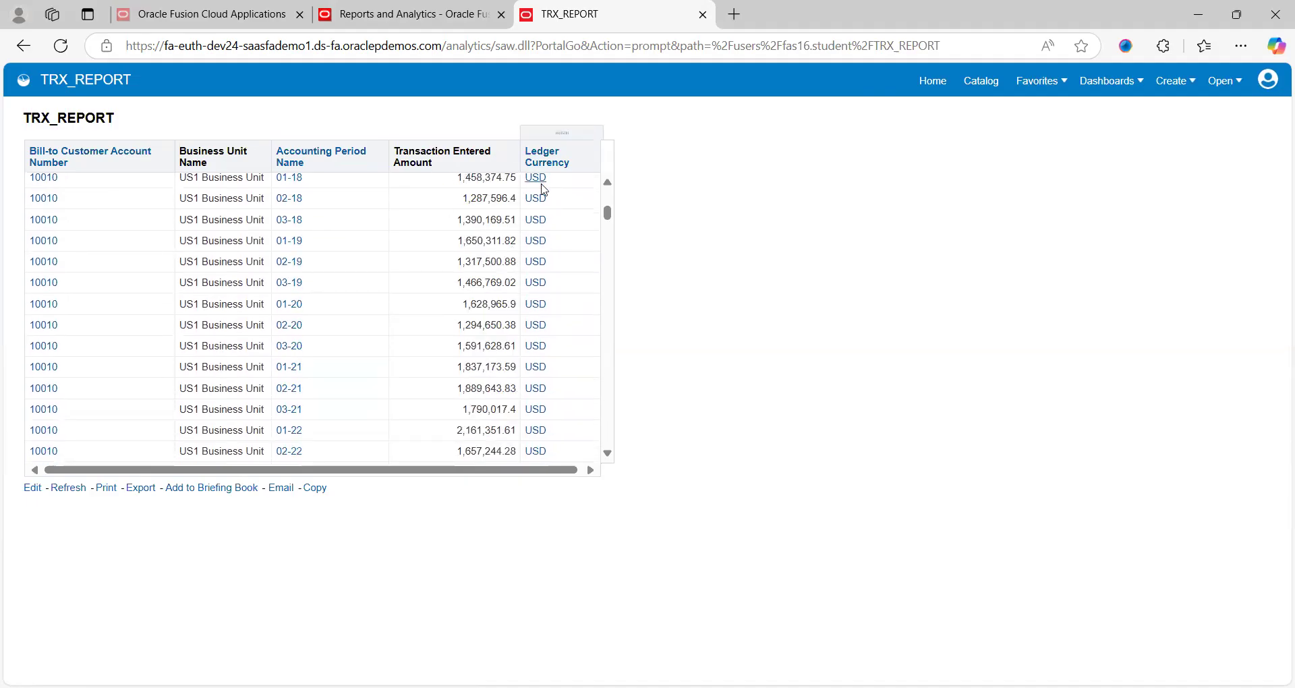
mouse_move(607, 400)
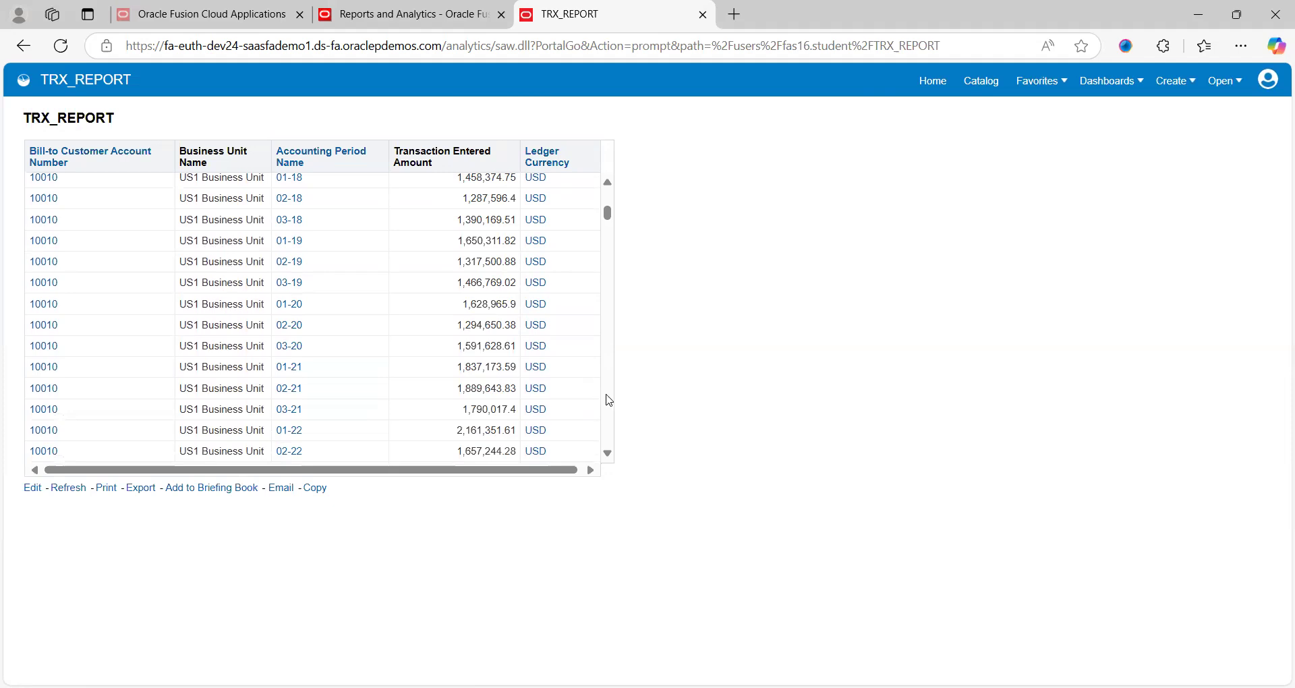
scroll(down, 3)
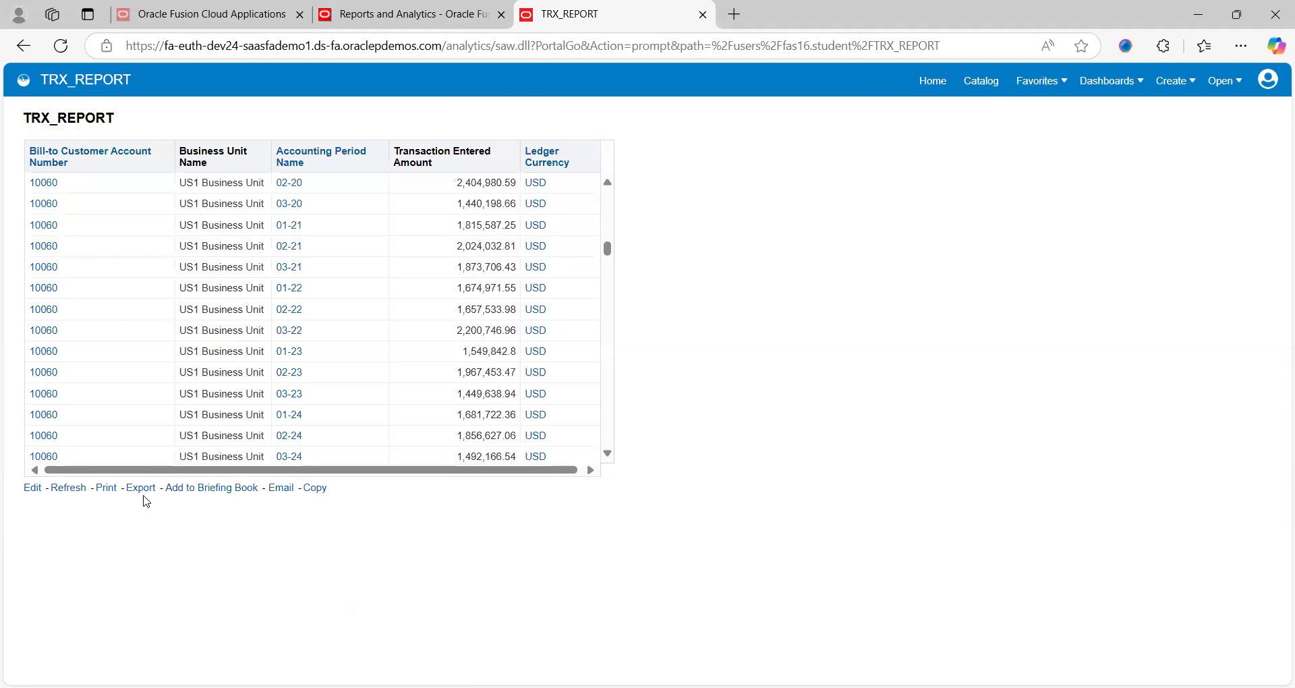
- Export the TRX_REPORT results as an Excel workbook, TRX_REPORT.xlsx
click(140, 487)
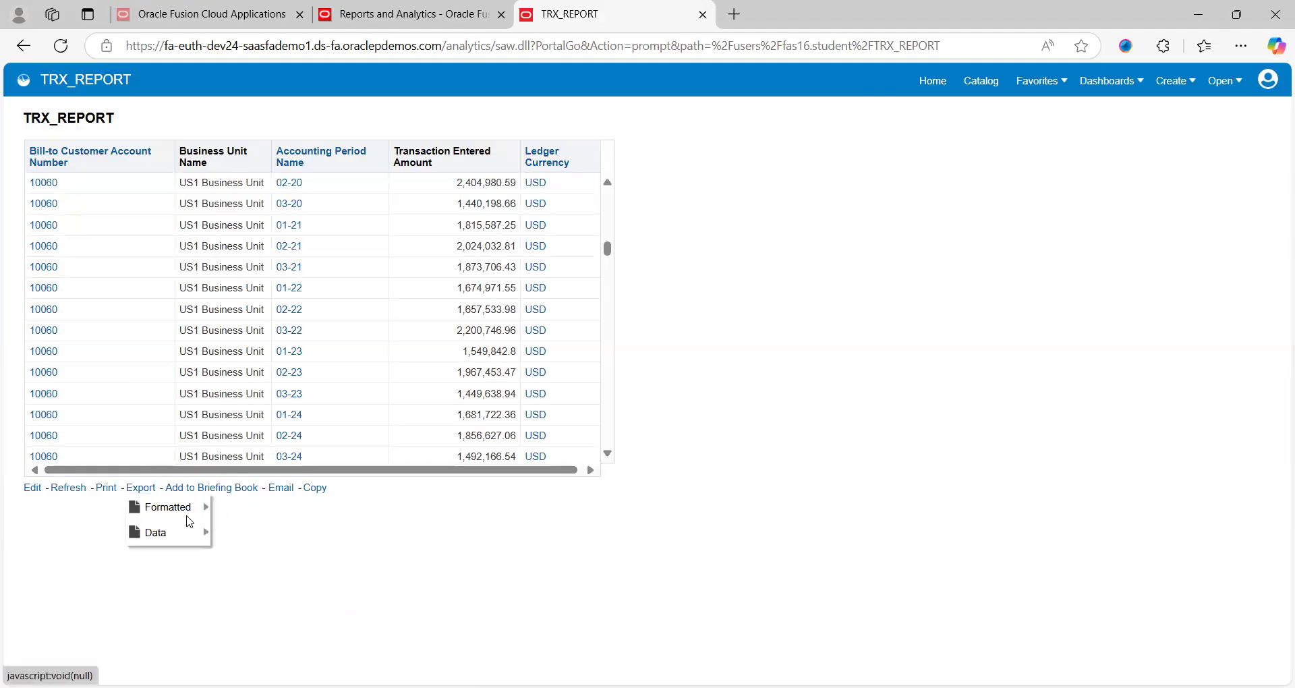
mouse_move(154, 532)
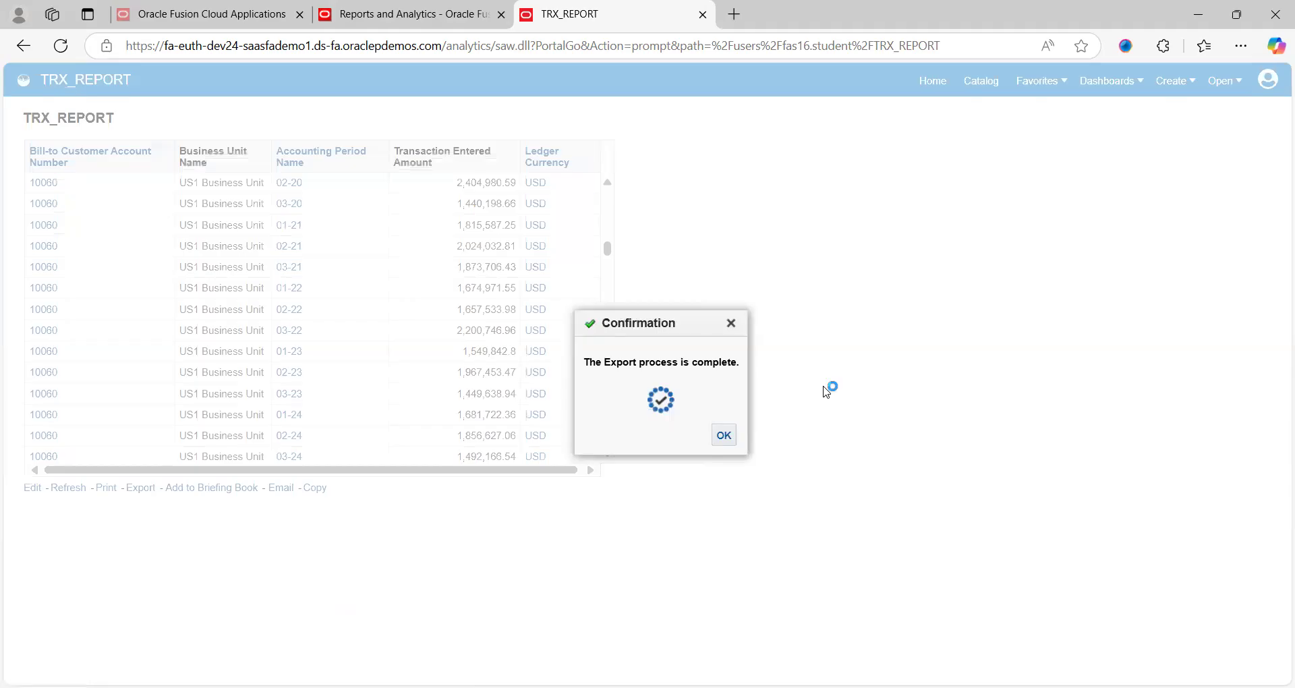
click(1201, 46)
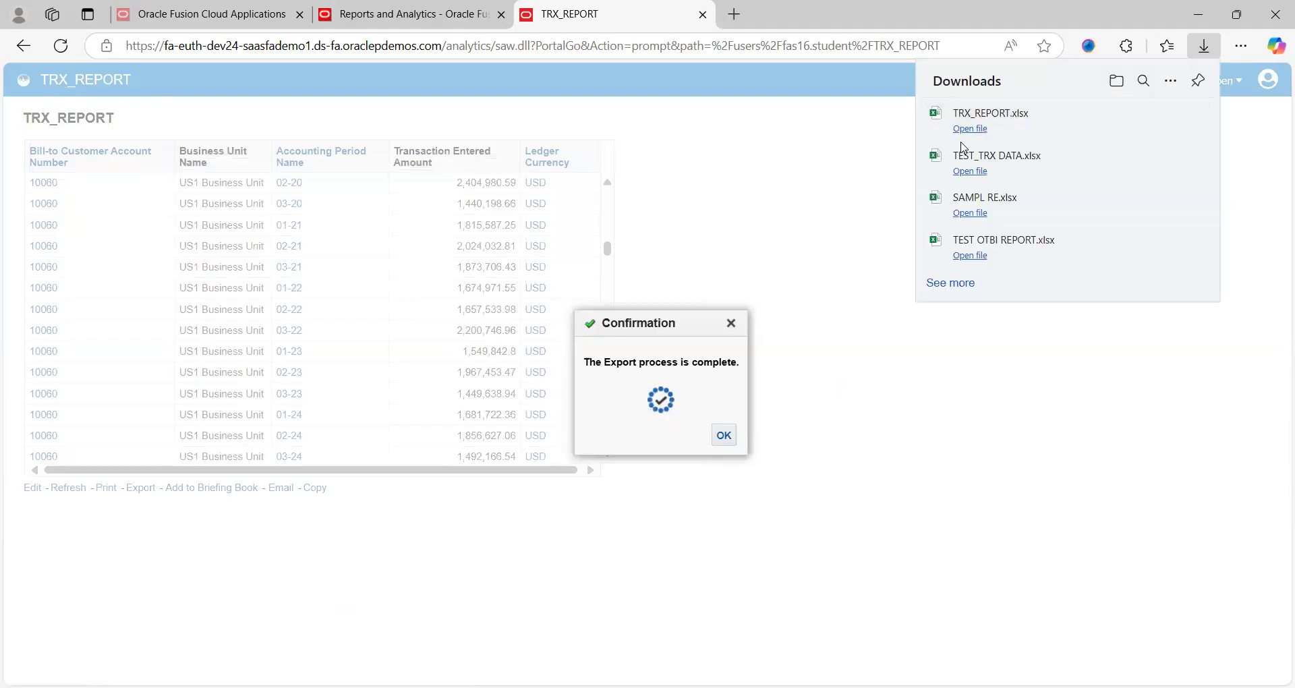
mouse_move(900, 312)
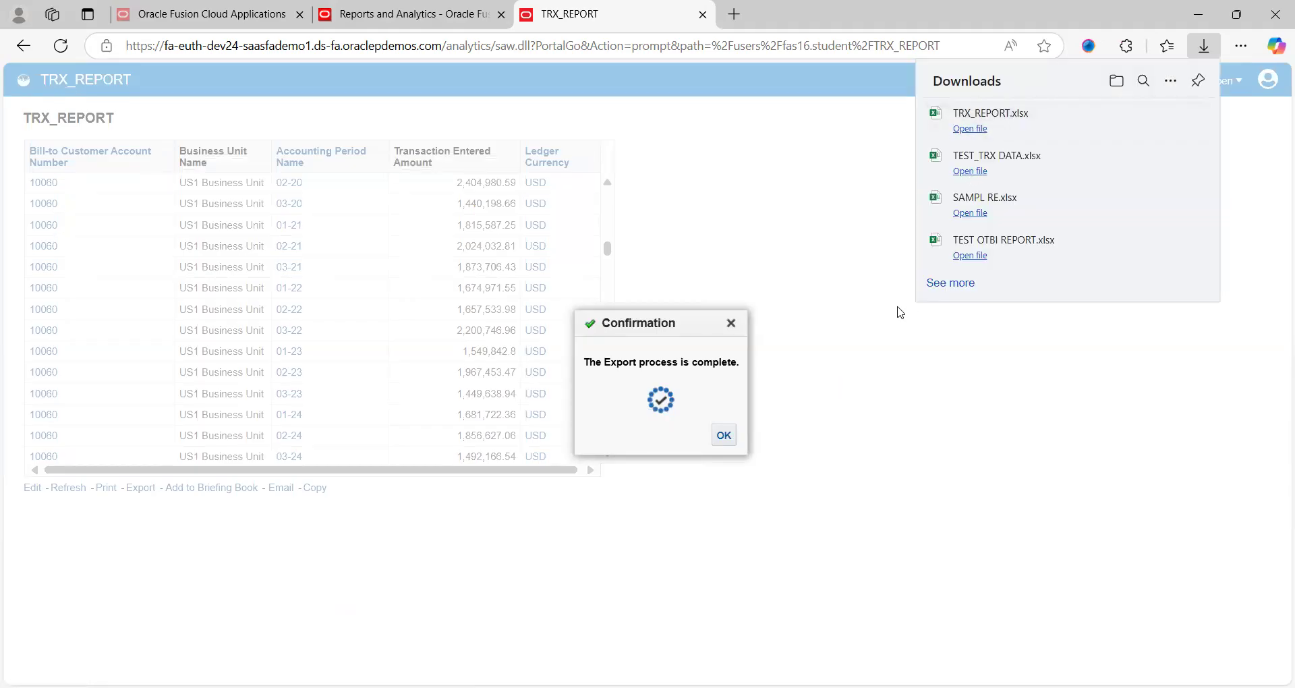
mouse_move(859, 439)
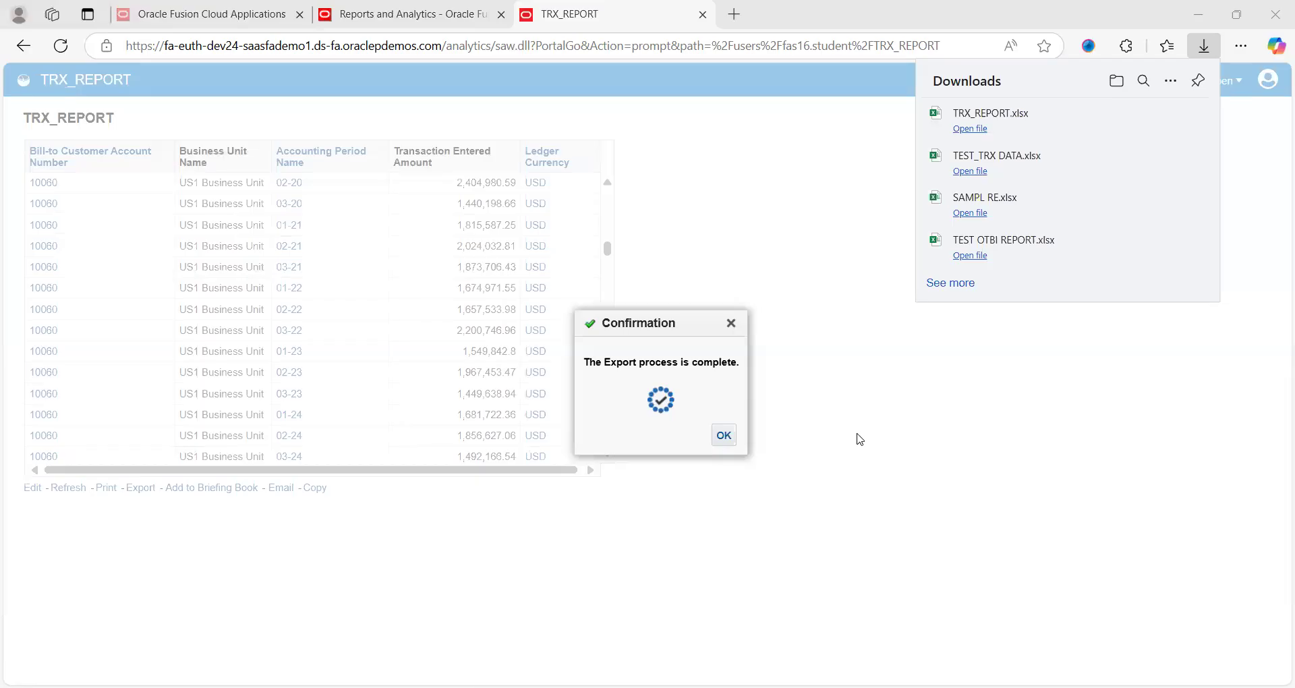
mouse_move(726, 469)
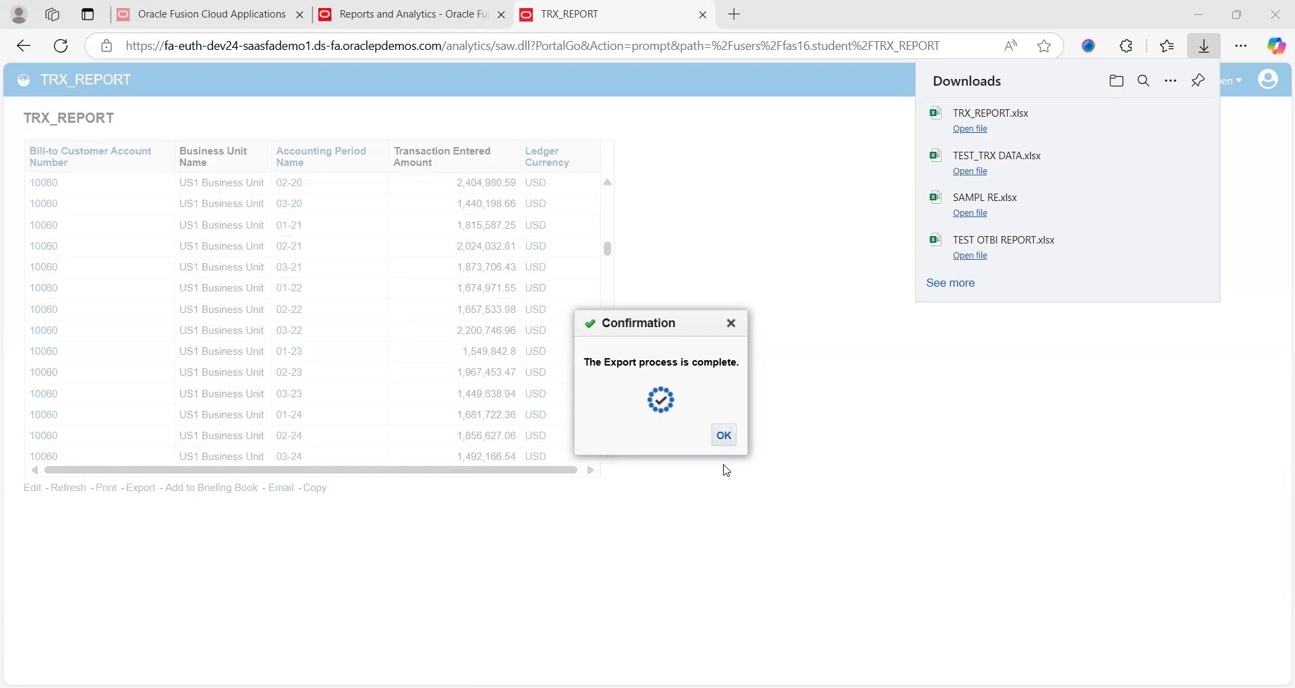
mouse_move(550, 397)
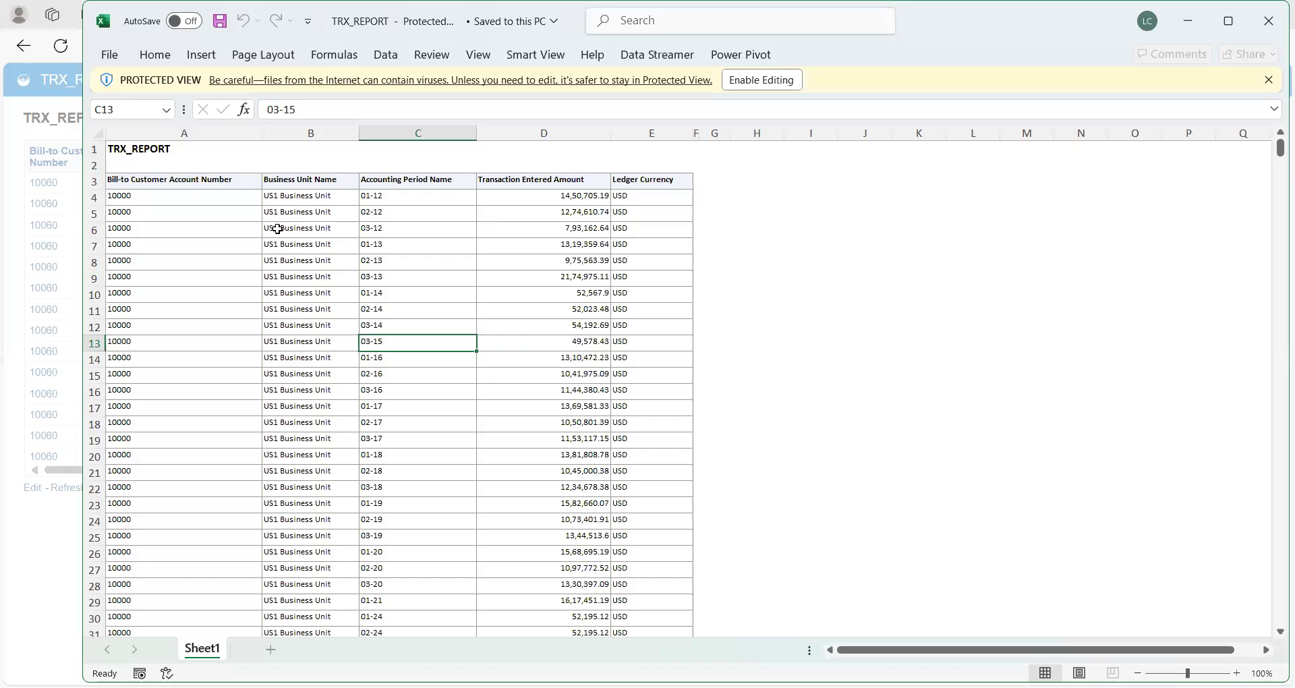
- Review the period values in column C of TRX_REPORT.xlsx, then leave Excel for the report
click(418, 244)
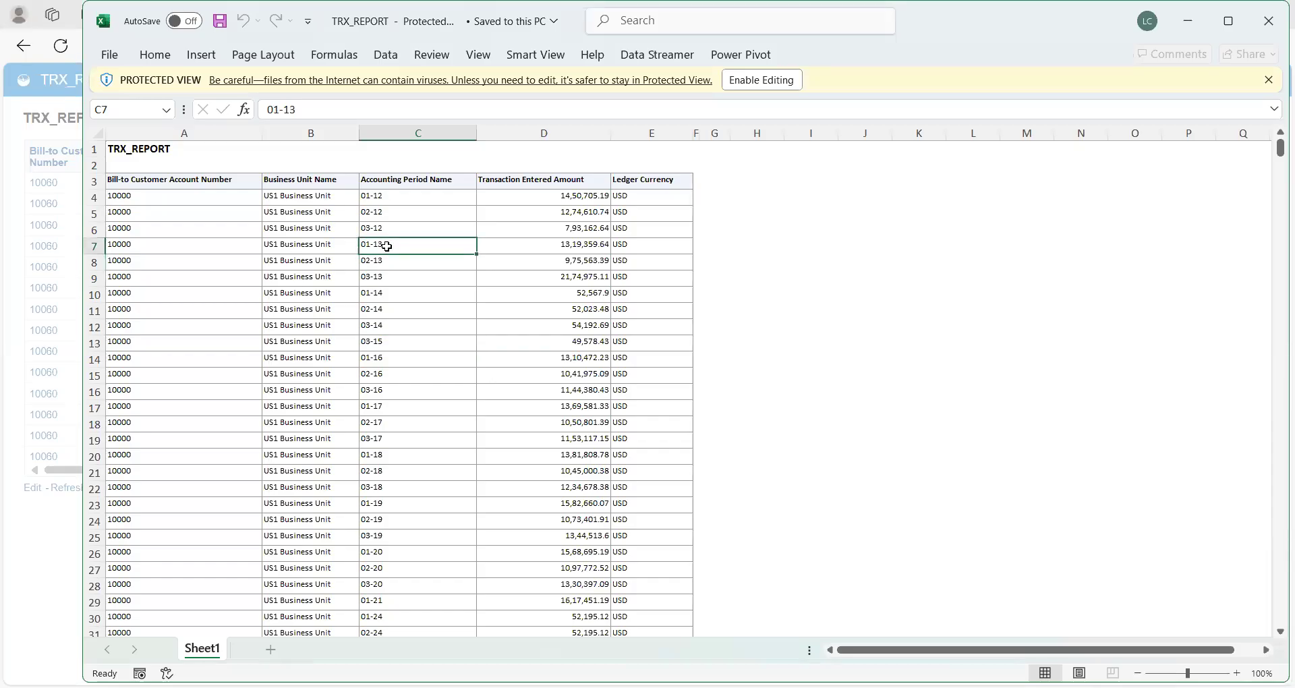
click(417, 195)
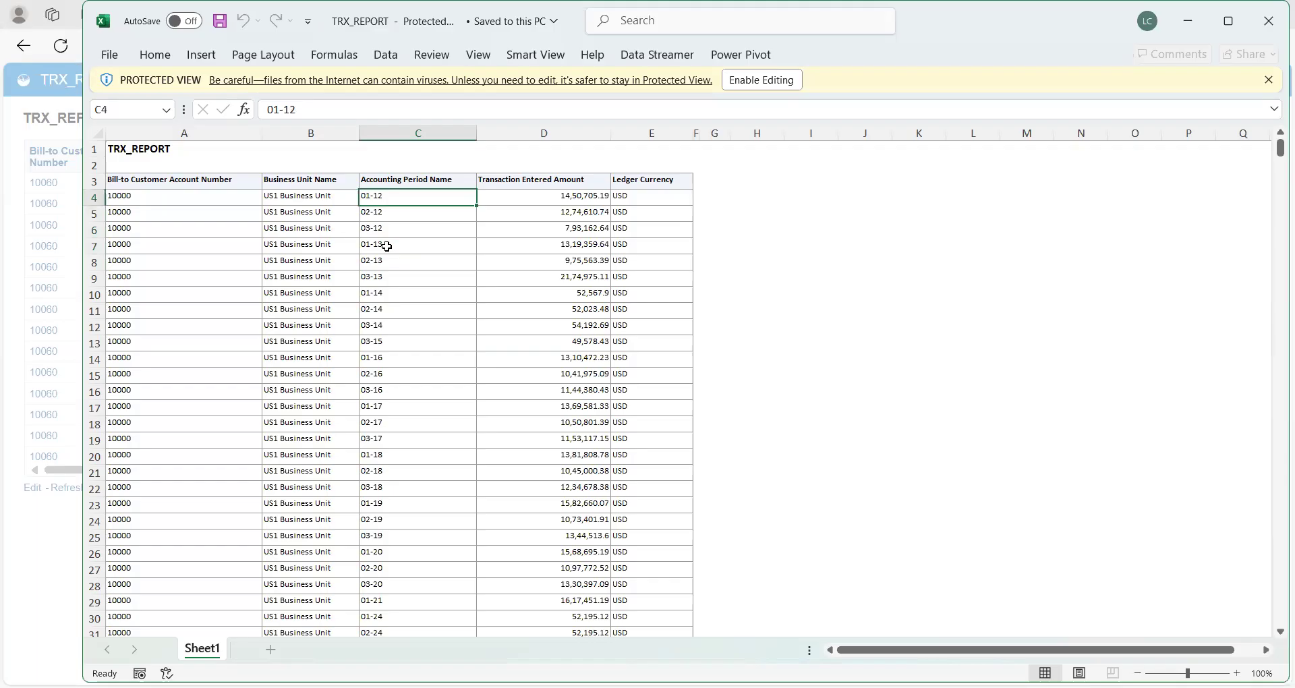
click(417, 158)
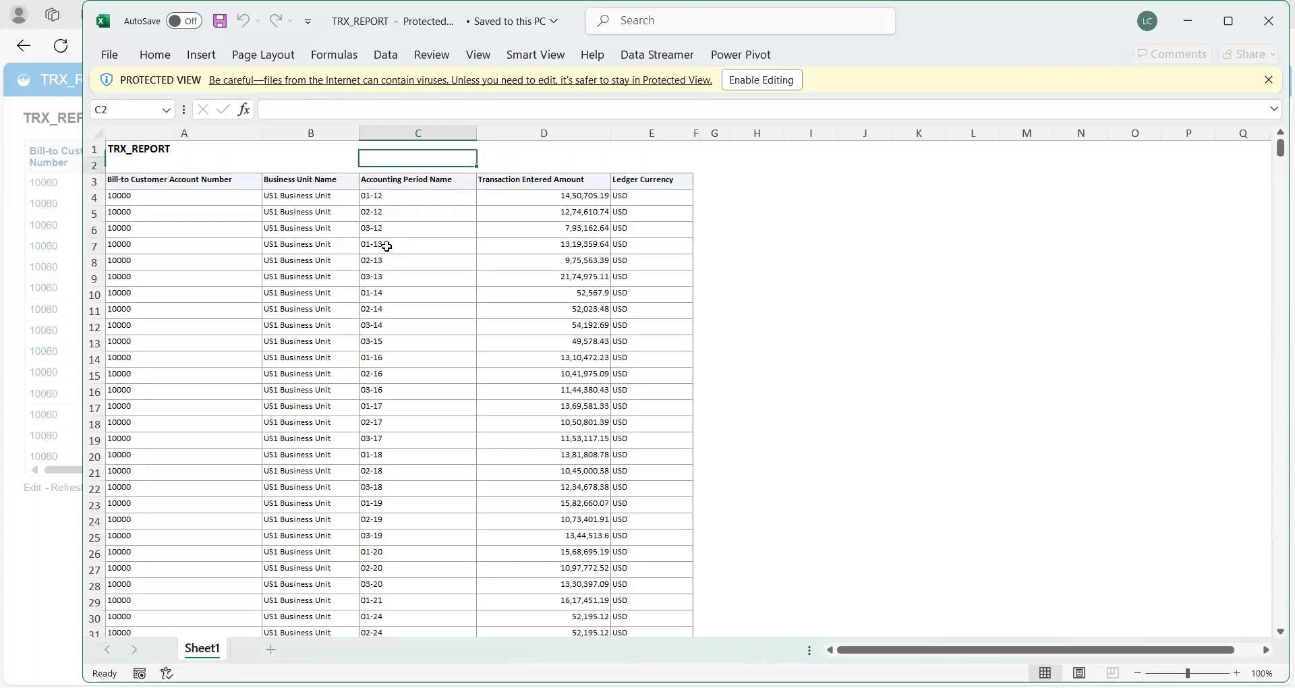
click(417, 148)
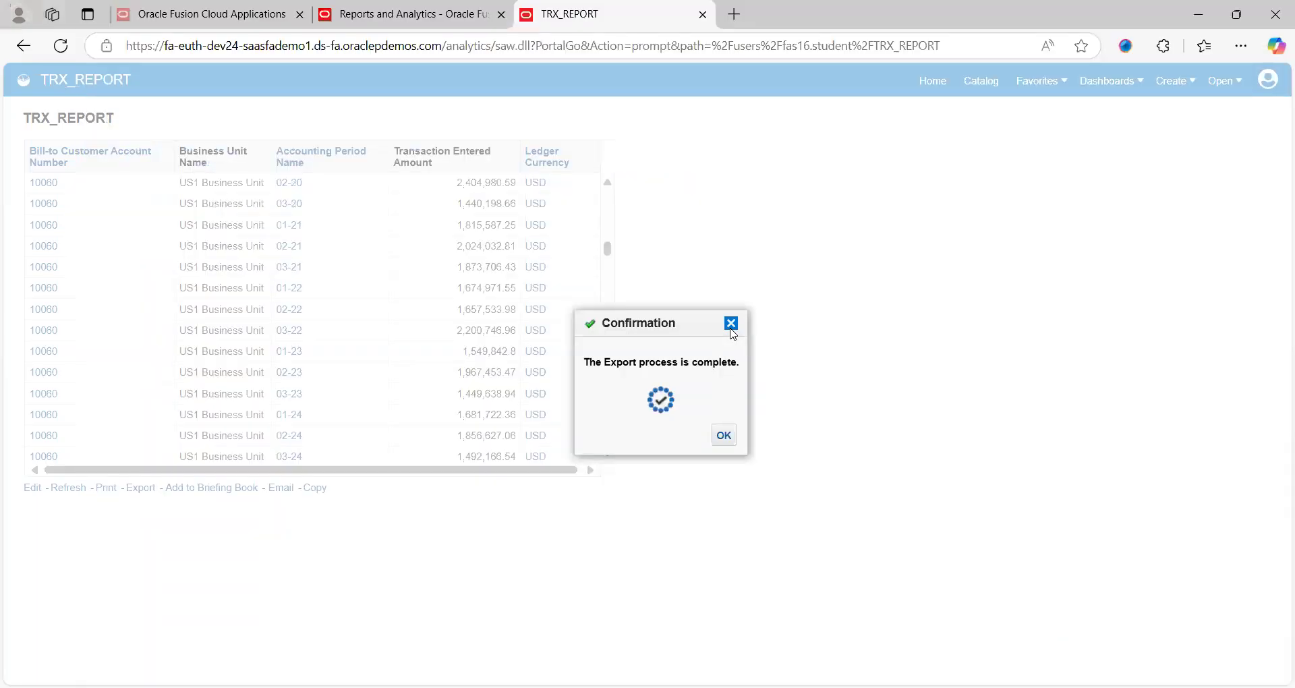
- Dismiss the export Confirmation message to reveal the TRX_REPORT results table
click(723, 434)
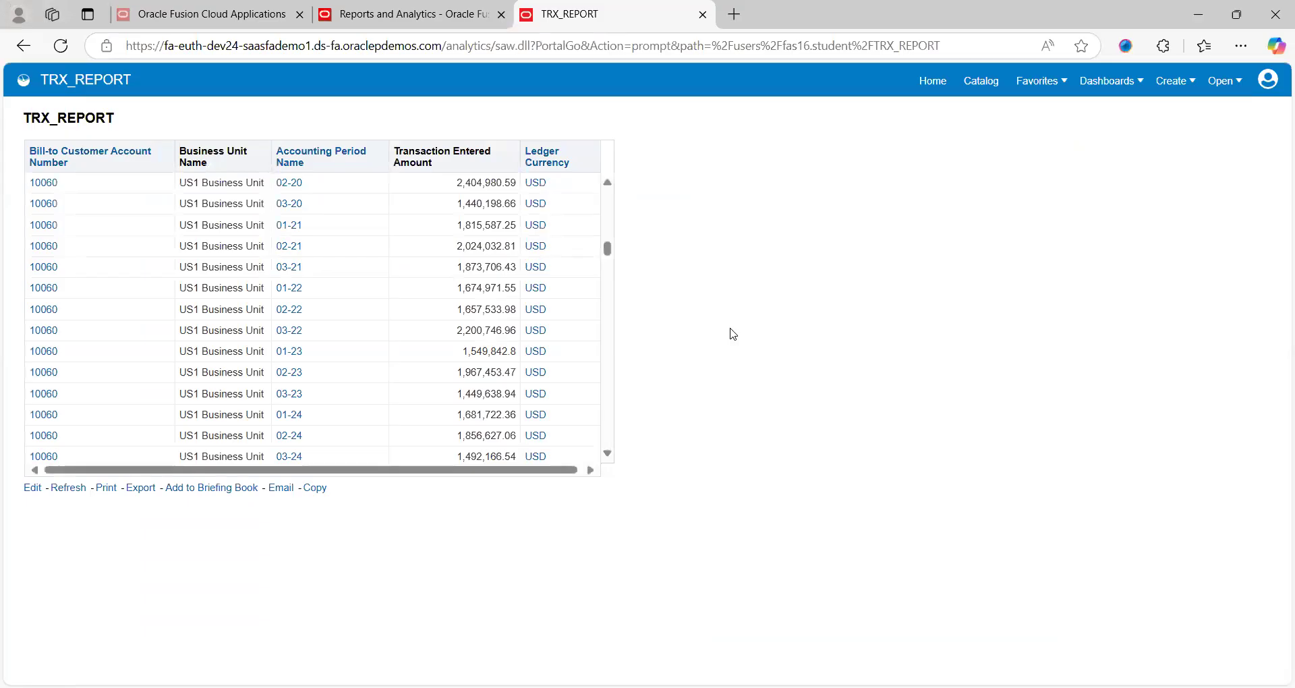
mouse_move(905, 287)
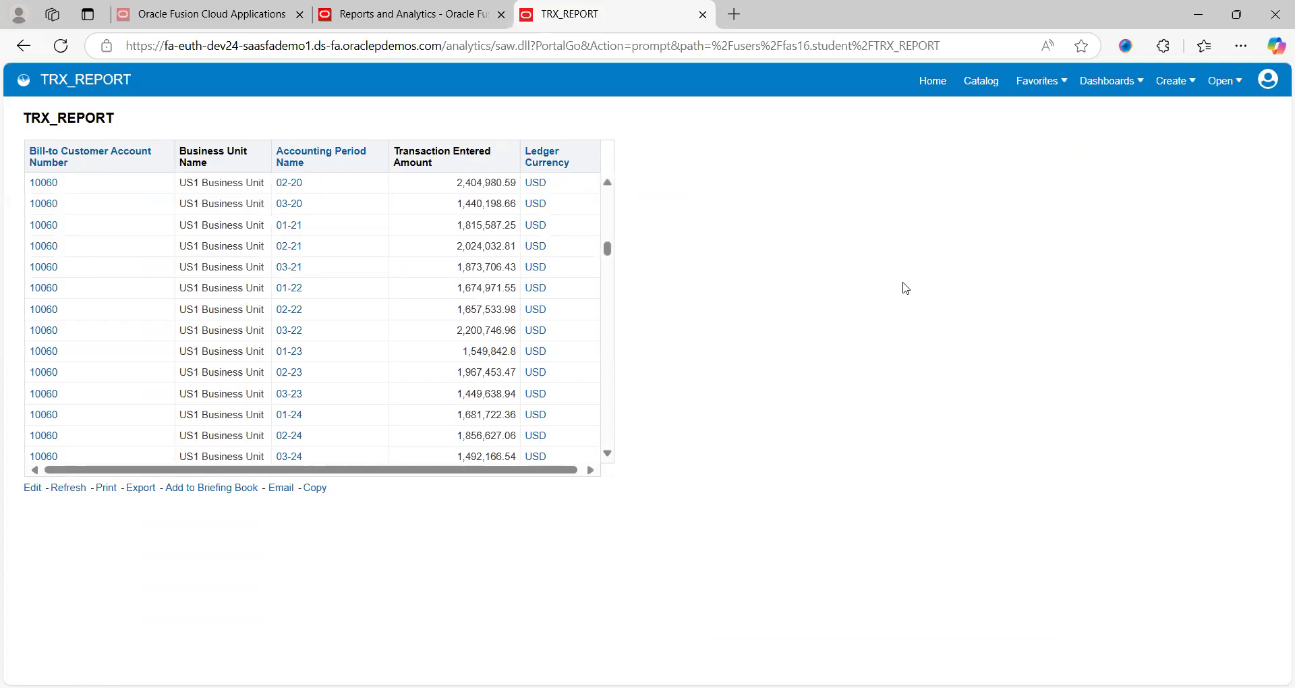
mouse_move(881, 249)
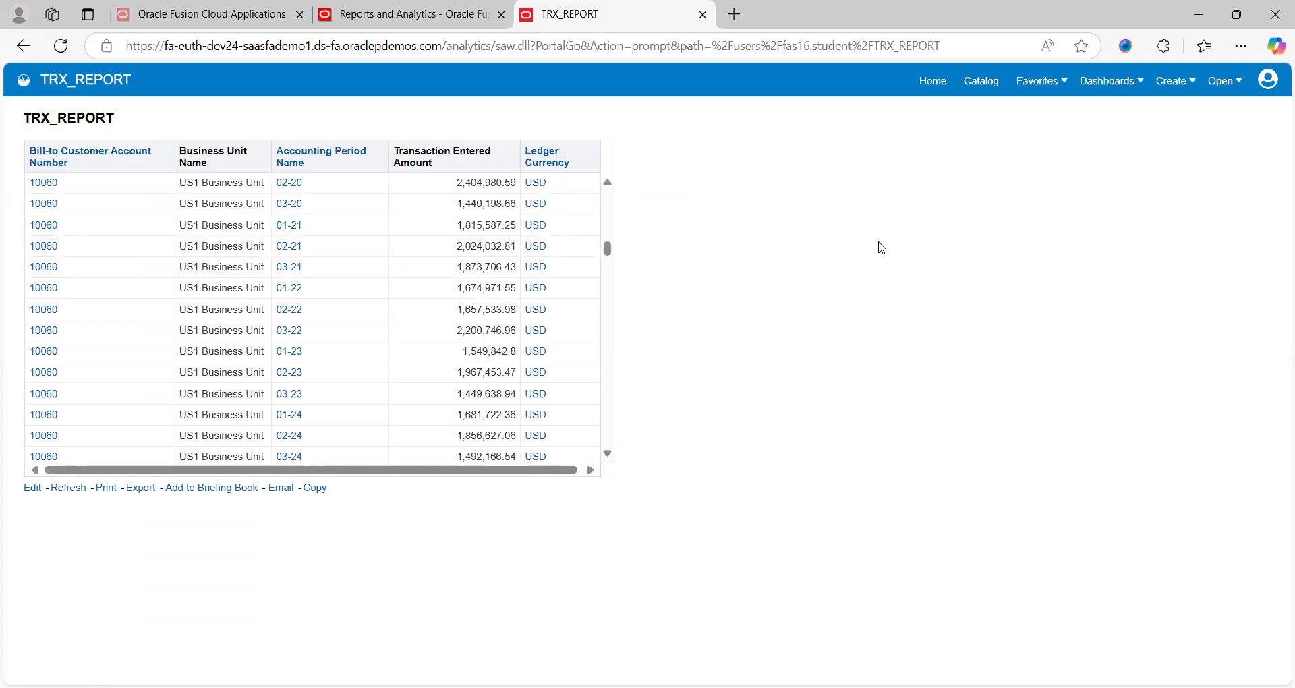